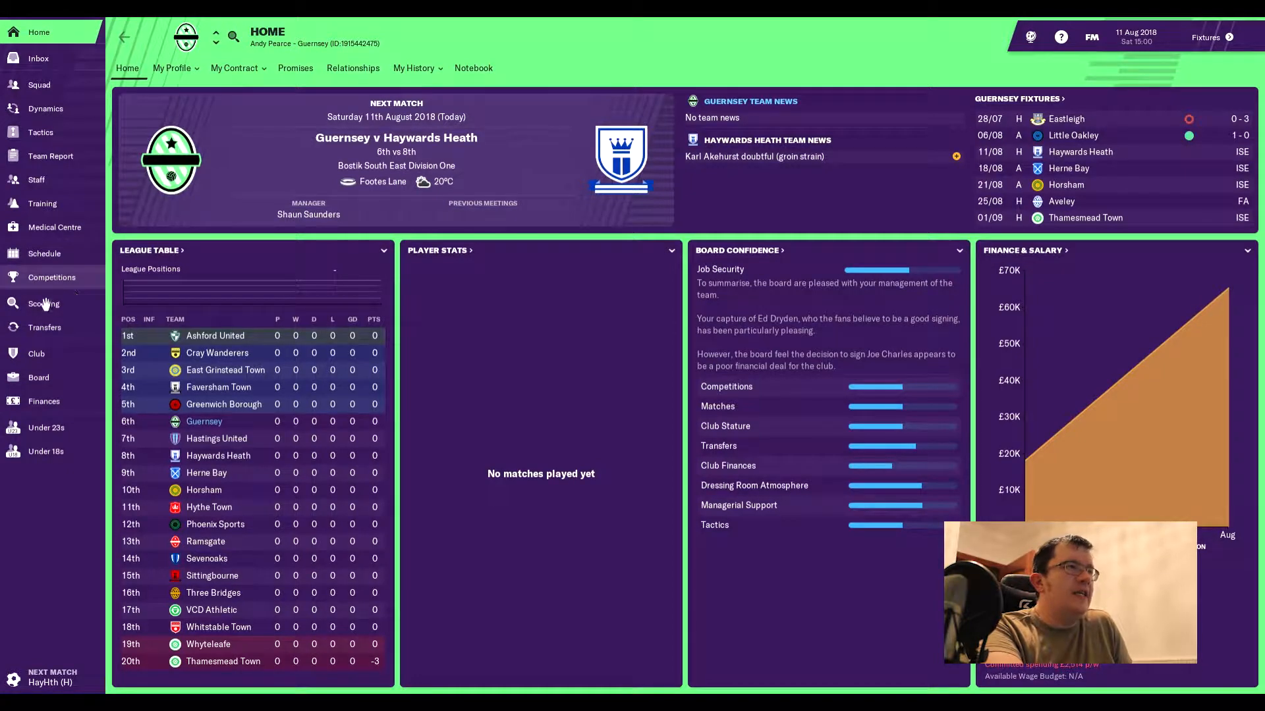
Review Guernsey's senior fixtures, viewing the Eastleigh and Aveley squads before returning to the fixture list.
{"action": "left_click", "coordinate": [45, 253]}
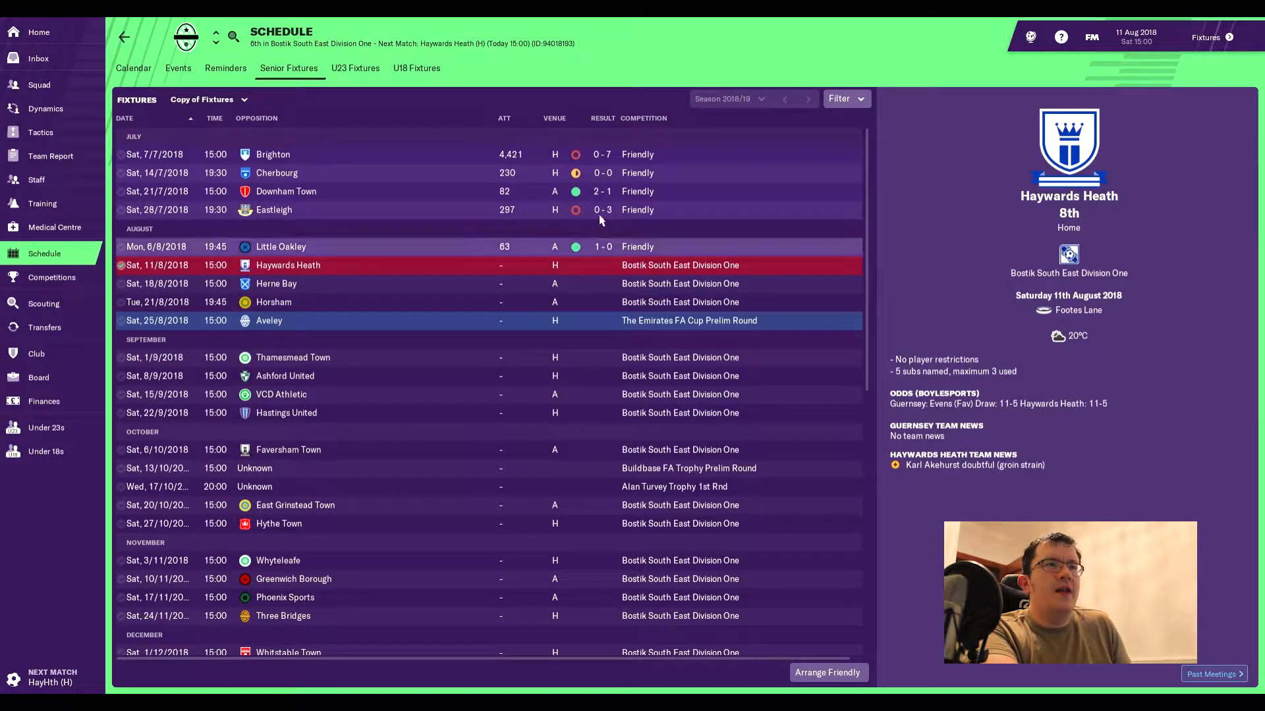
{"action": "mouse_move", "coordinate": [586, 173]}
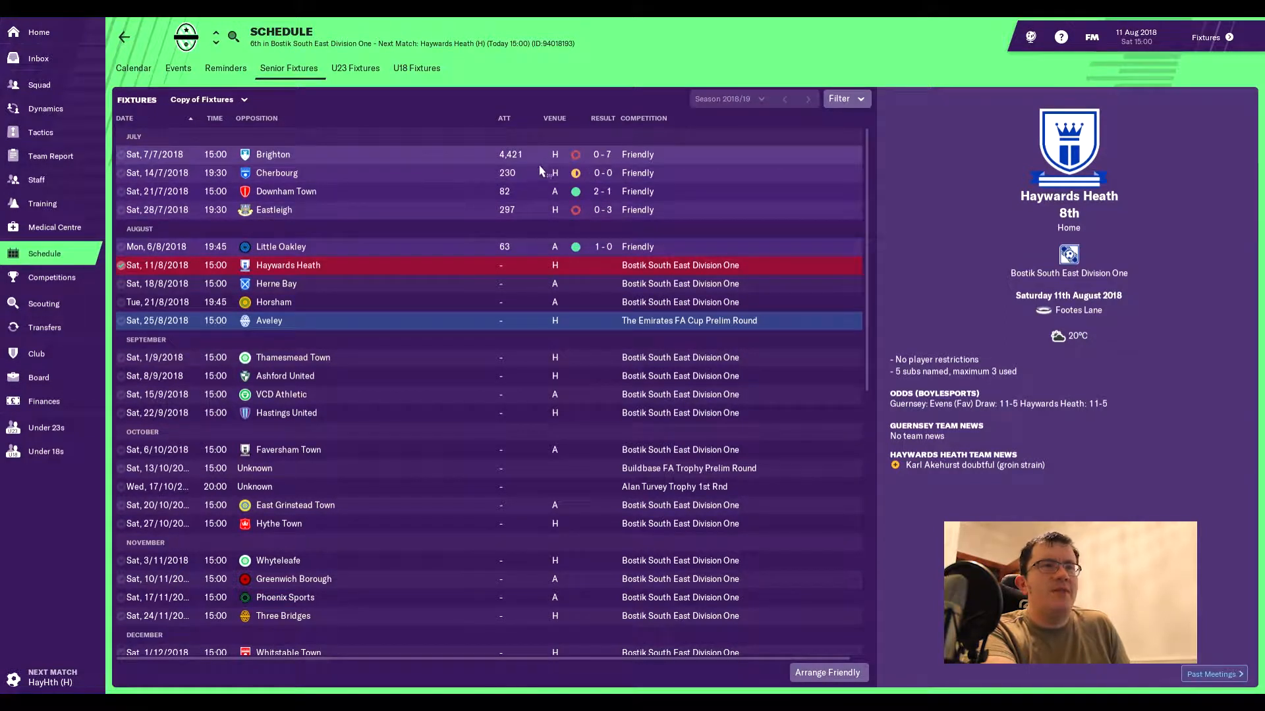
{"action": "mouse_move", "coordinate": [540, 173]}
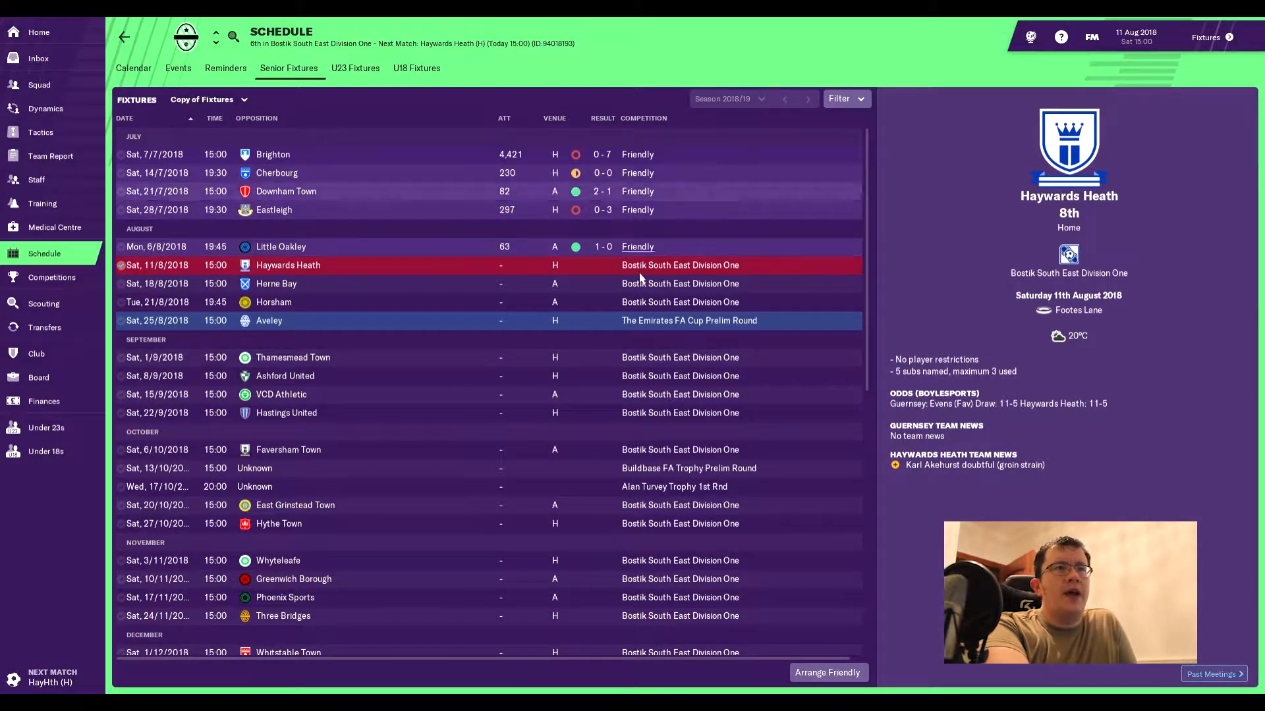
{"action": "mouse_move", "coordinate": [286, 225]}
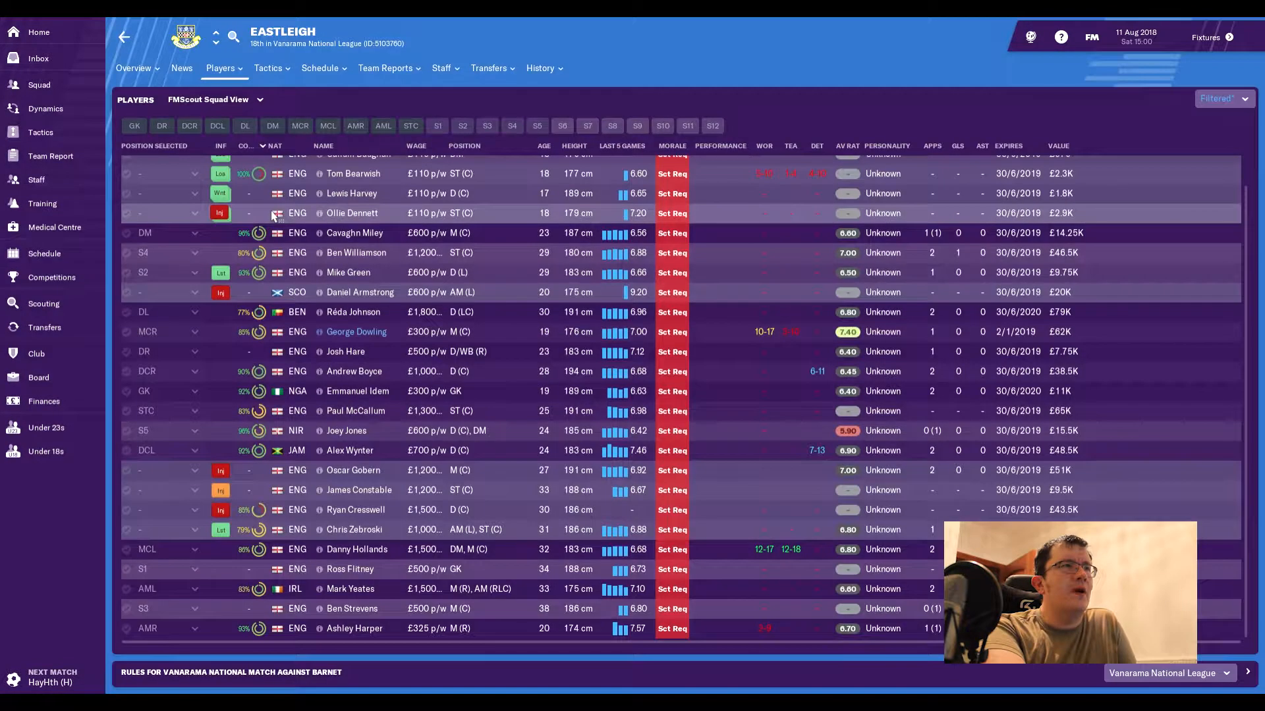
{"action": "left_click", "coordinate": [43, 253]}
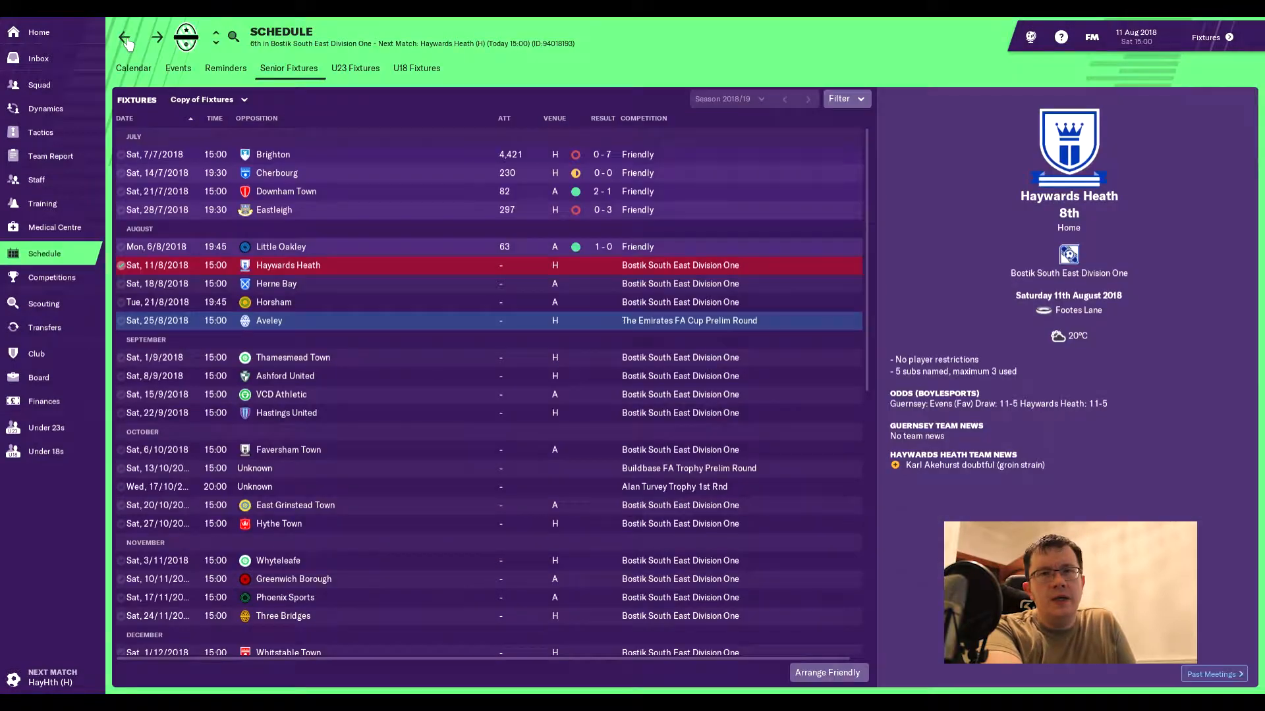
{"action": "mouse_move", "coordinate": [285, 191]}
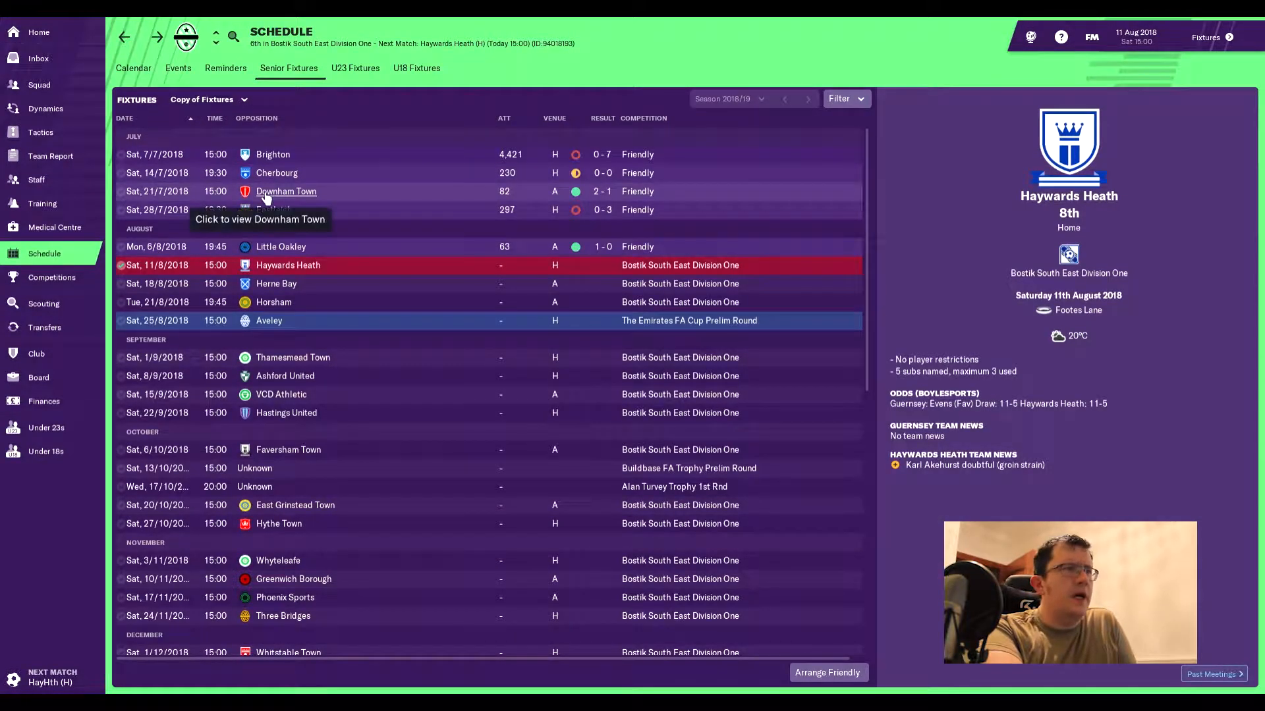
{"action": "mouse_move", "coordinate": [474, 166]}
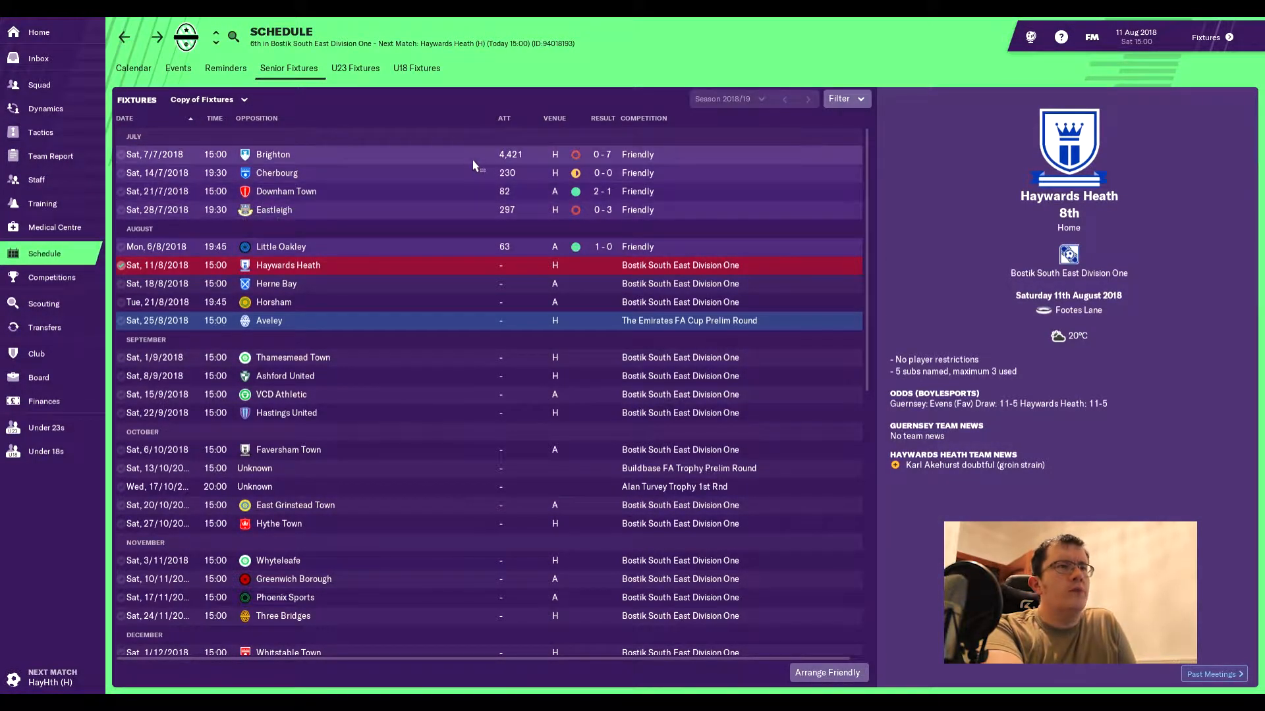
{"action": "mouse_move", "coordinate": [710, 329]}
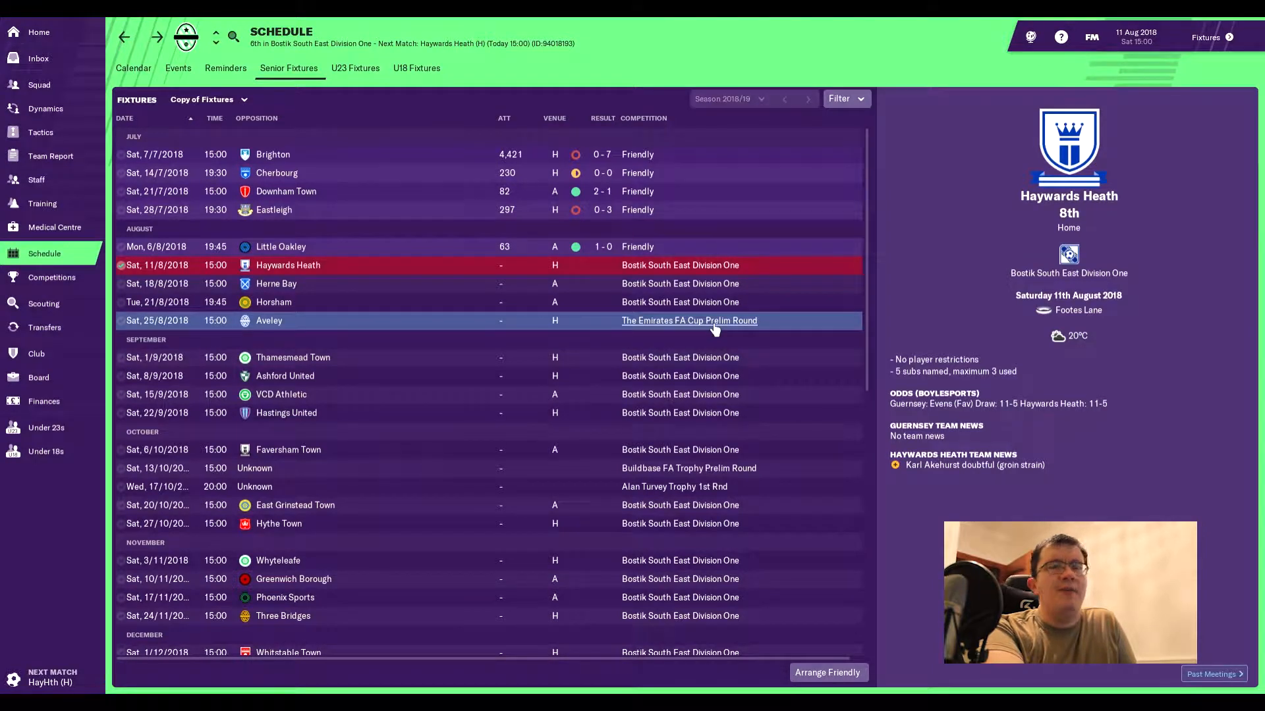
{"action": "mouse_move", "coordinate": [274, 330]}
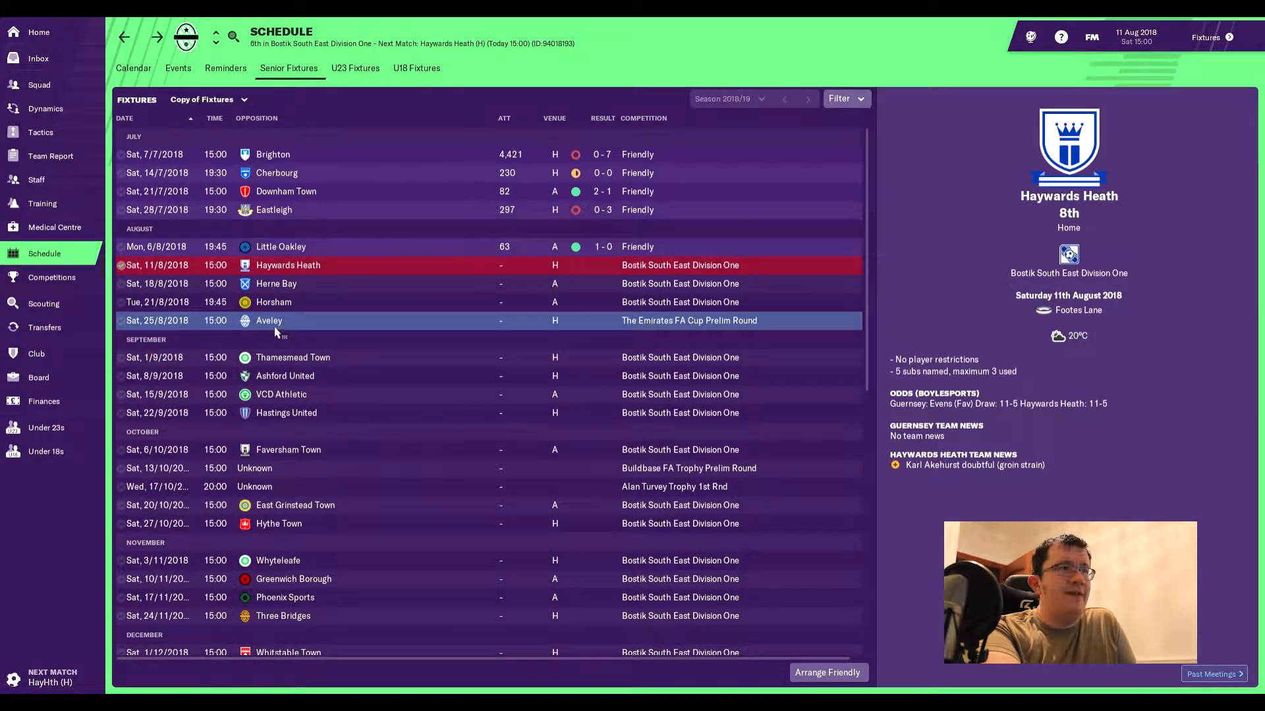
{"action": "left_click", "coordinate": [268, 320]}
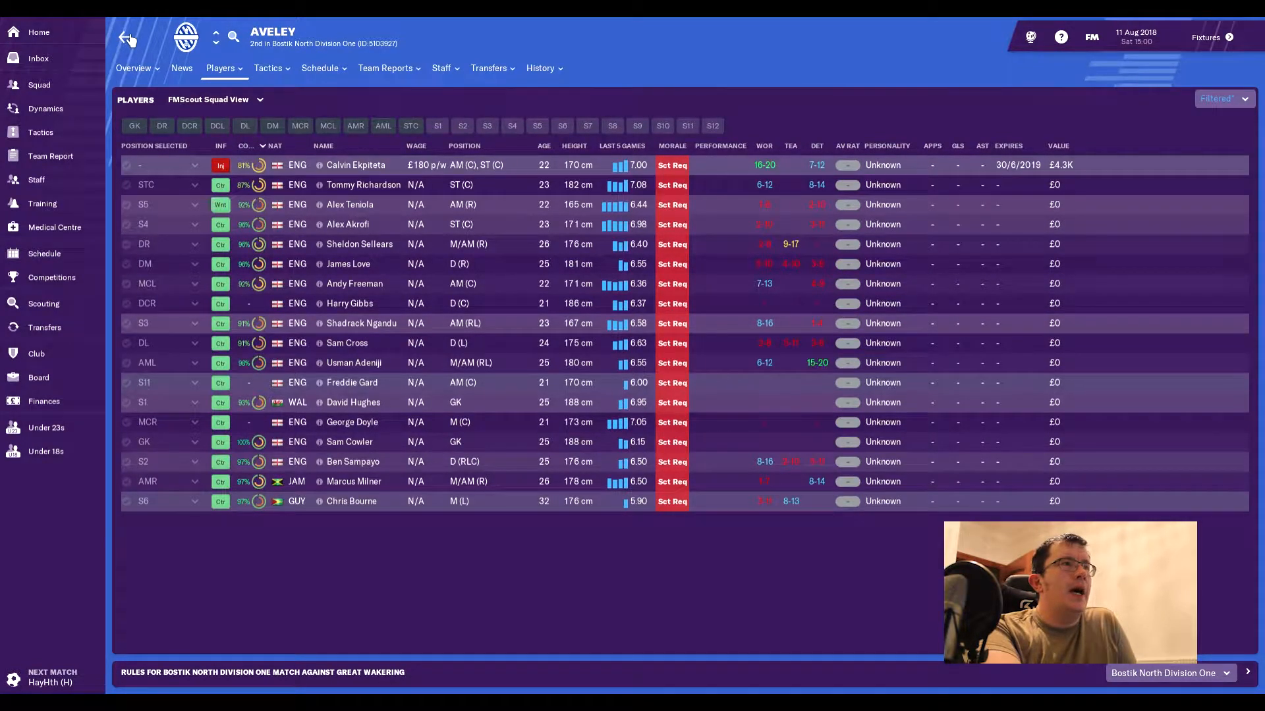
{"action": "left_click", "coordinate": [44, 253]}
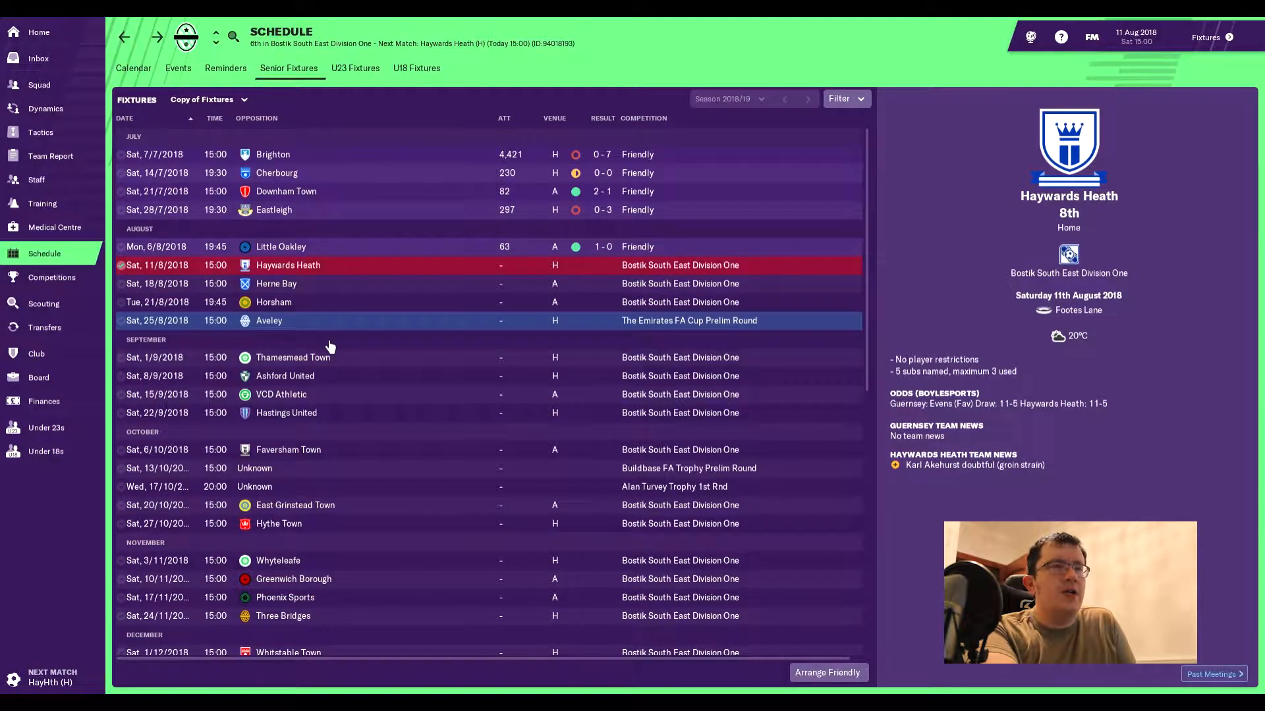
{"action": "mouse_move", "coordinate": [502, 347]}
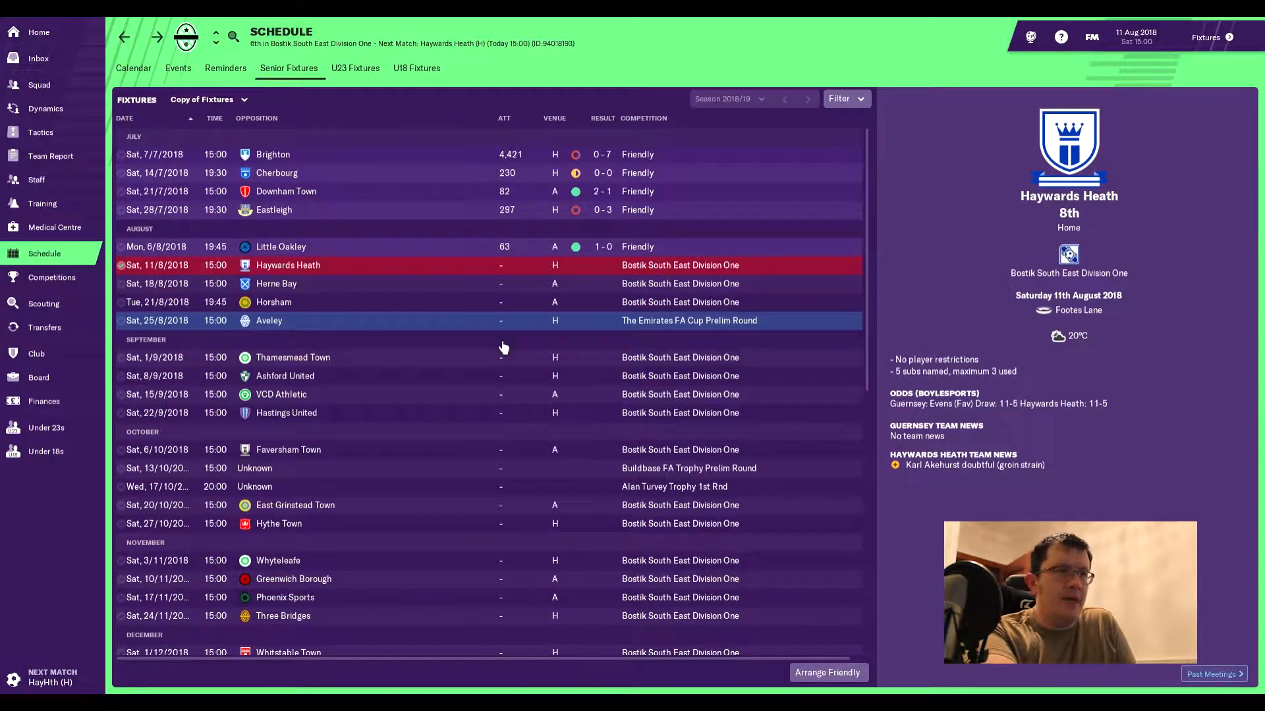
{"action": "mouse_move", "coordinate": [754, 449]}
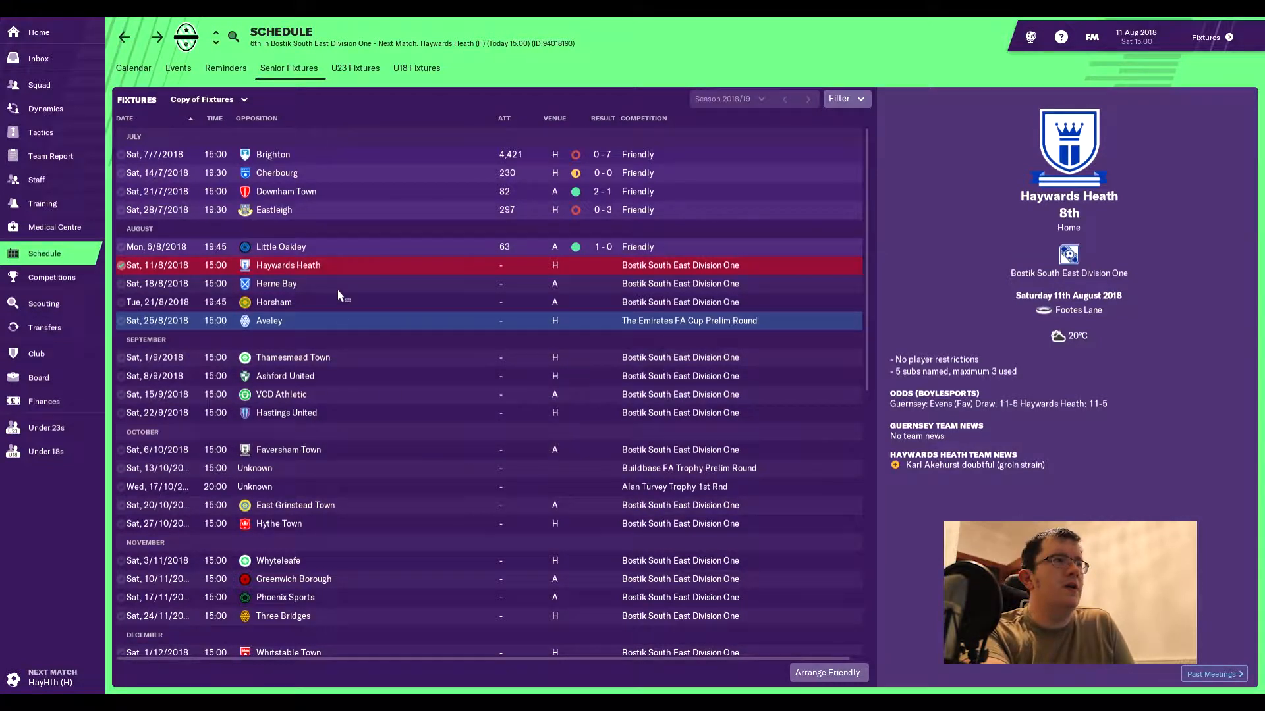
{"action": "mouse_move", "coordinate": [41, 132]}
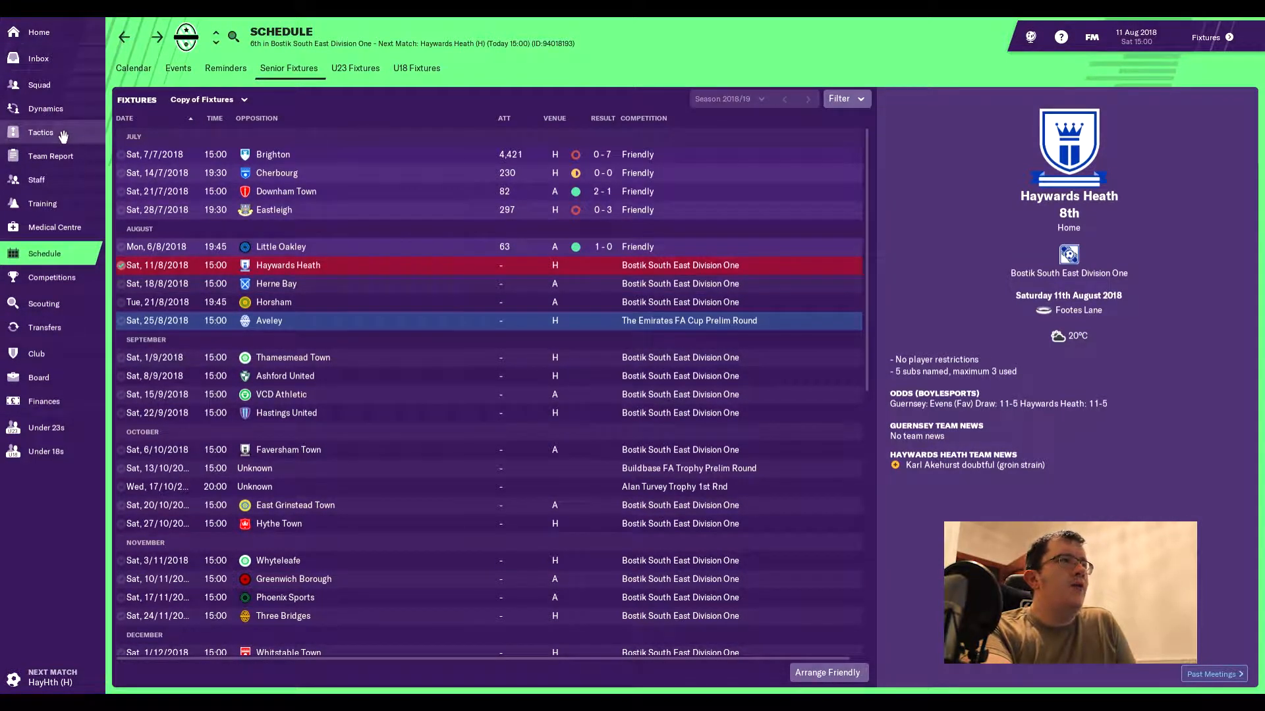
Open Charlie Higgins' full player profile from the first-team squad list.
{"action": "left_click", "coordinate": [38, 84]}
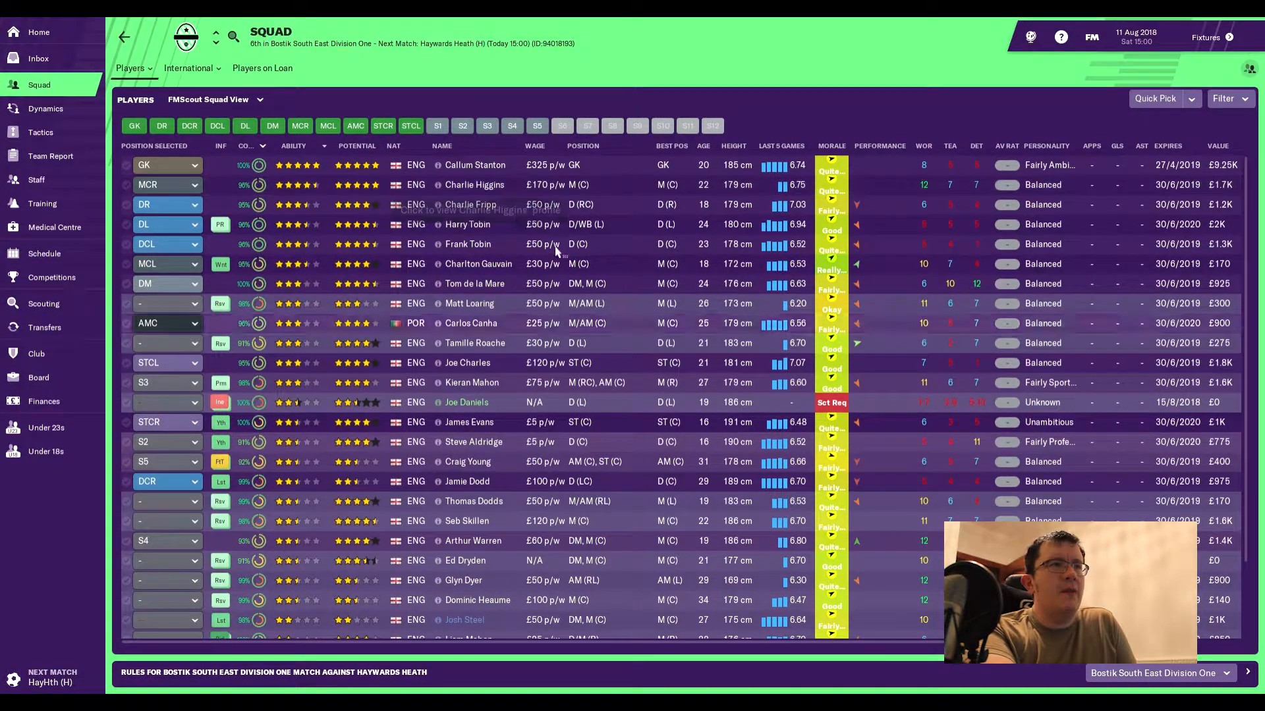
{"action": "mouse_move", "coordinate": [474, 185]}
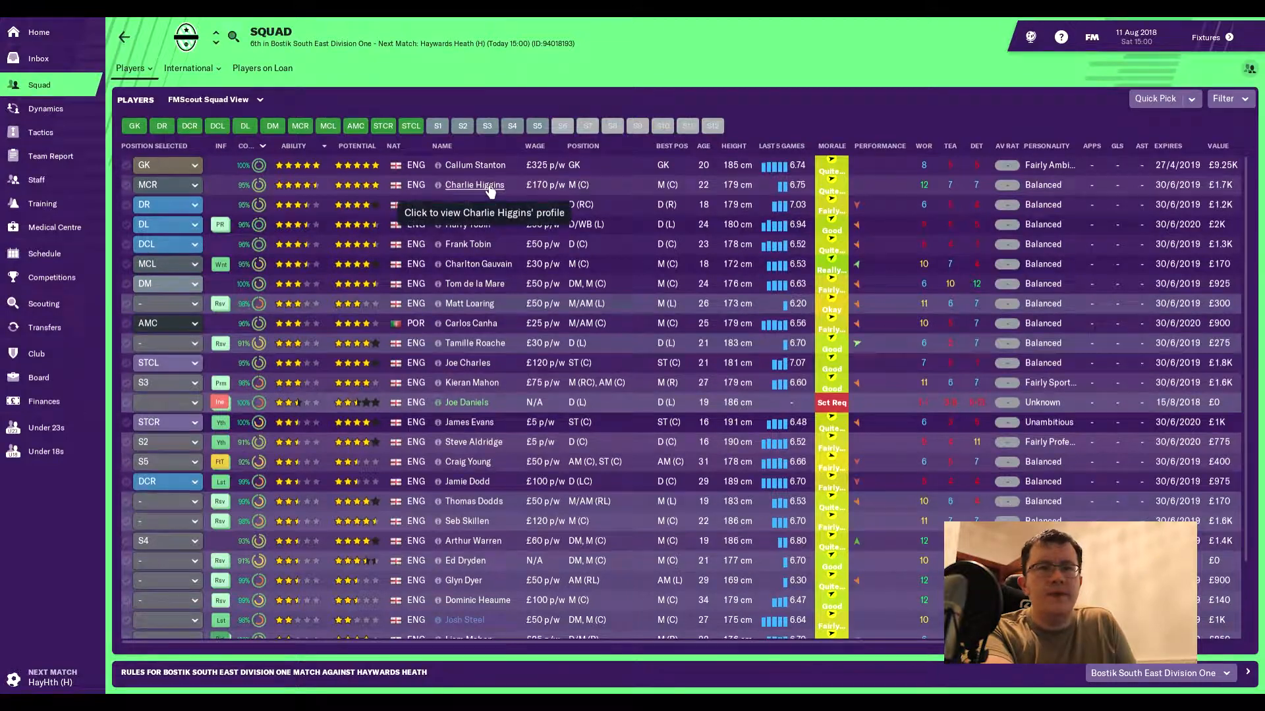
{"action": "left_click", "coordinate": [474, 185]}
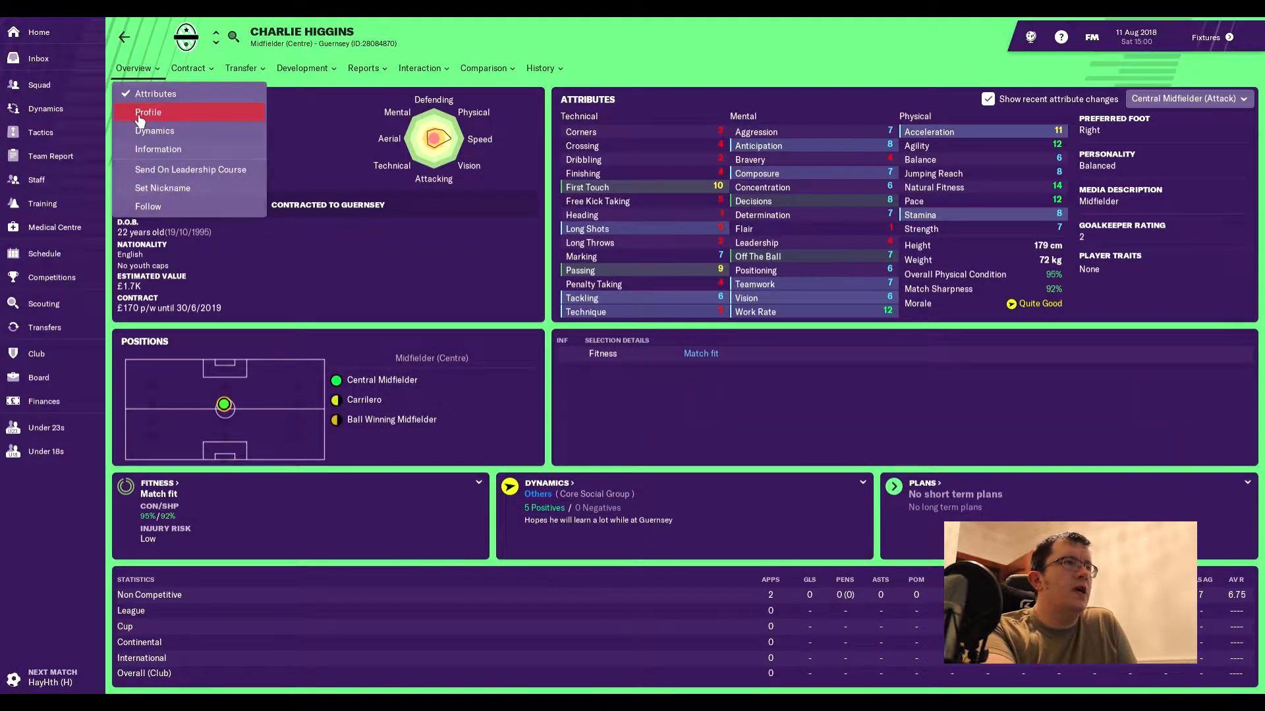
{"action": "left_click", "coordinate": [148, 111]}
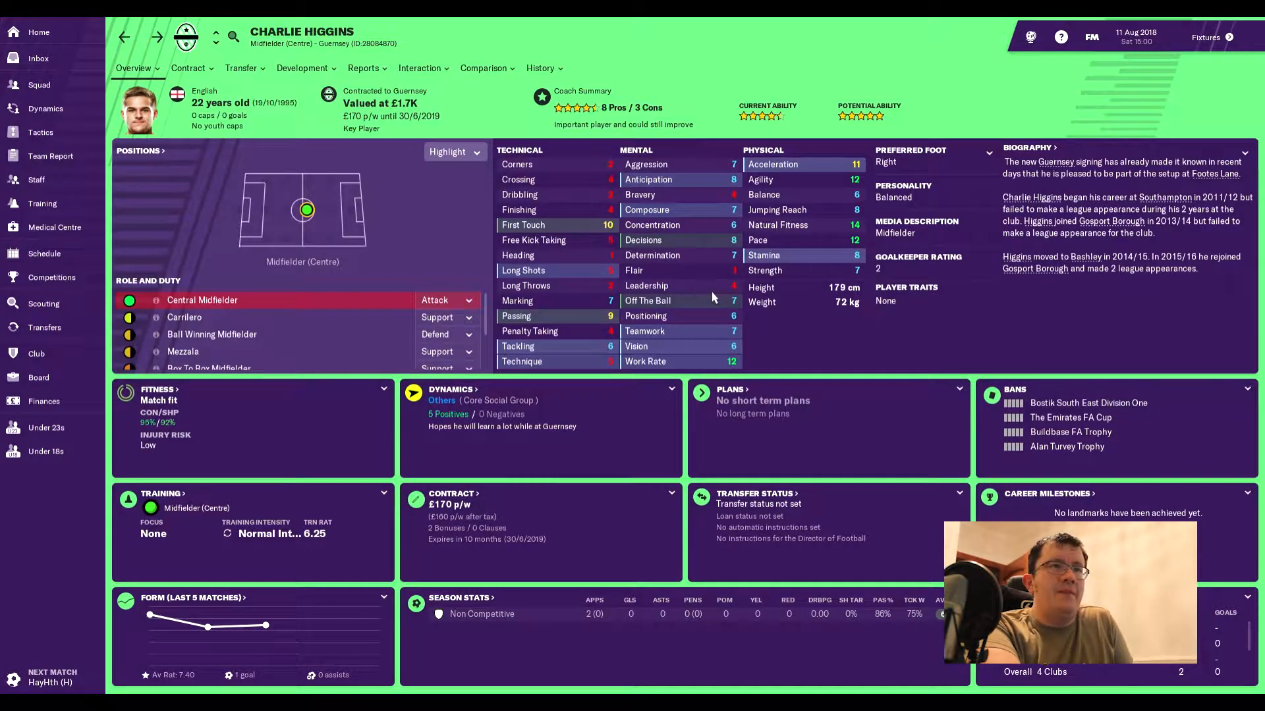
{"action": "mouse_move", "coordinate": [845, 219]}
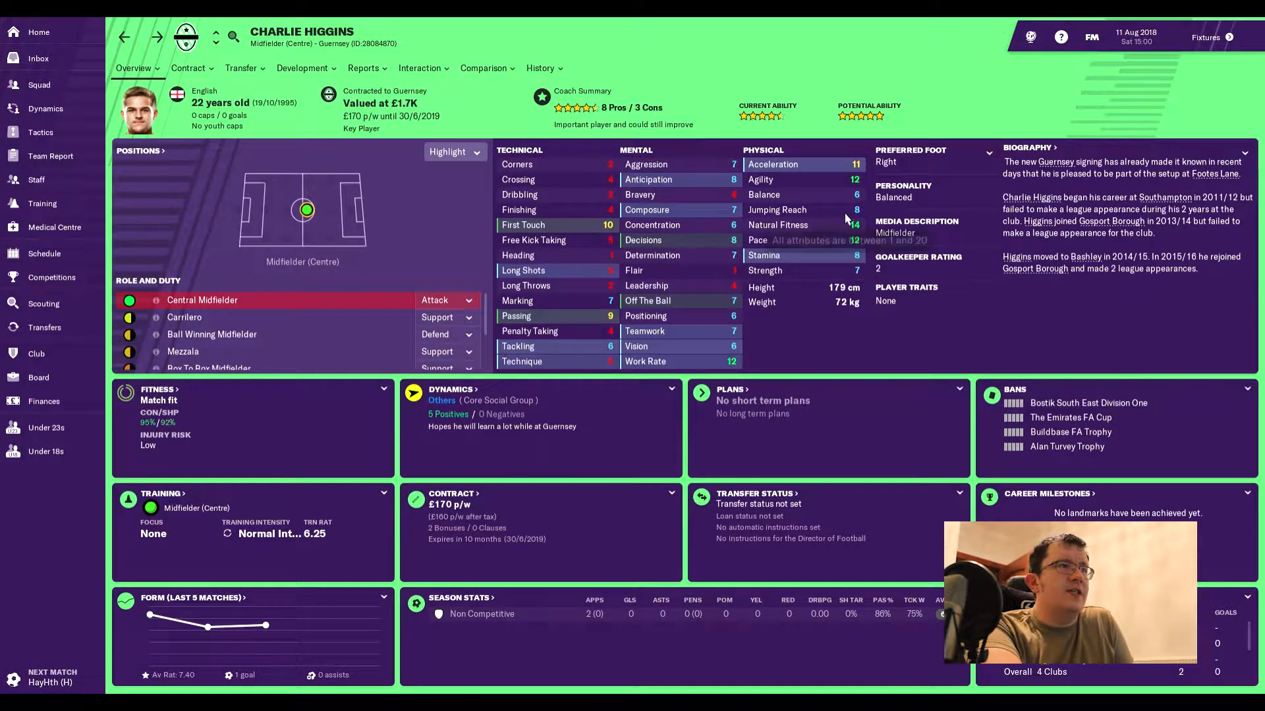
{"action": "mouse_move", "coordinate": [587, 232]}
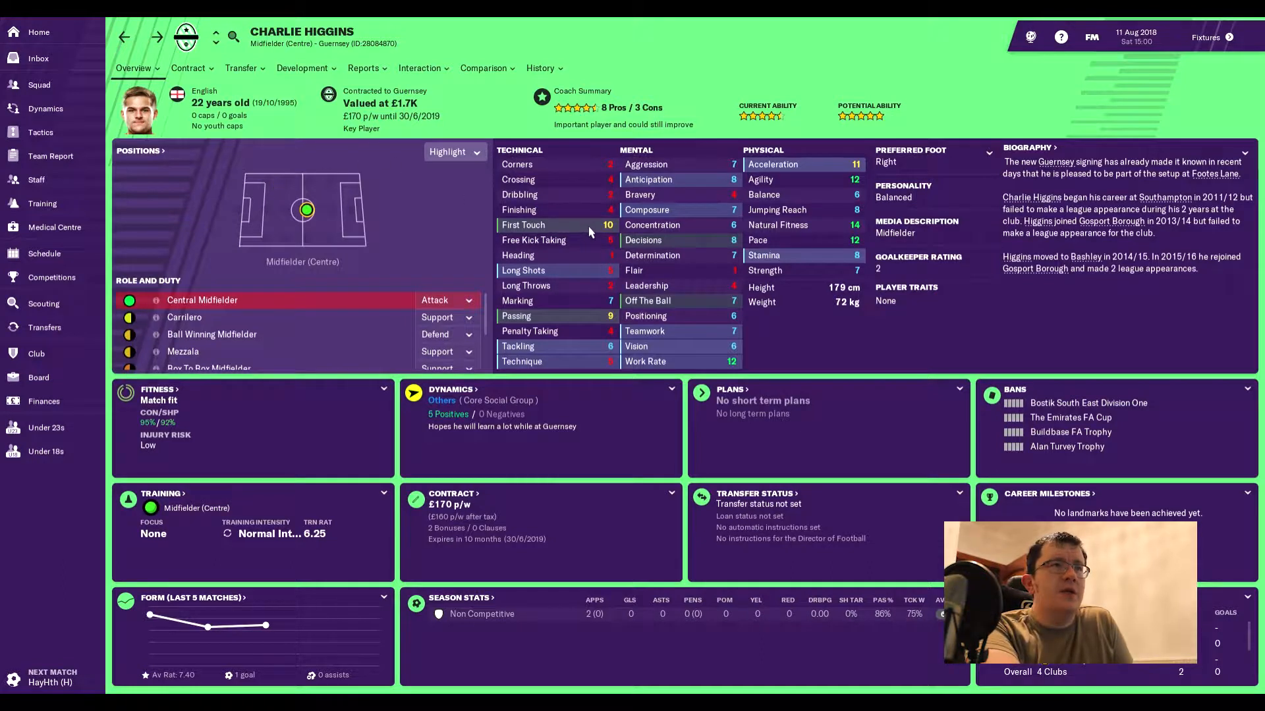
{"action": "mouse_move", "coordinate": [595, 117]}
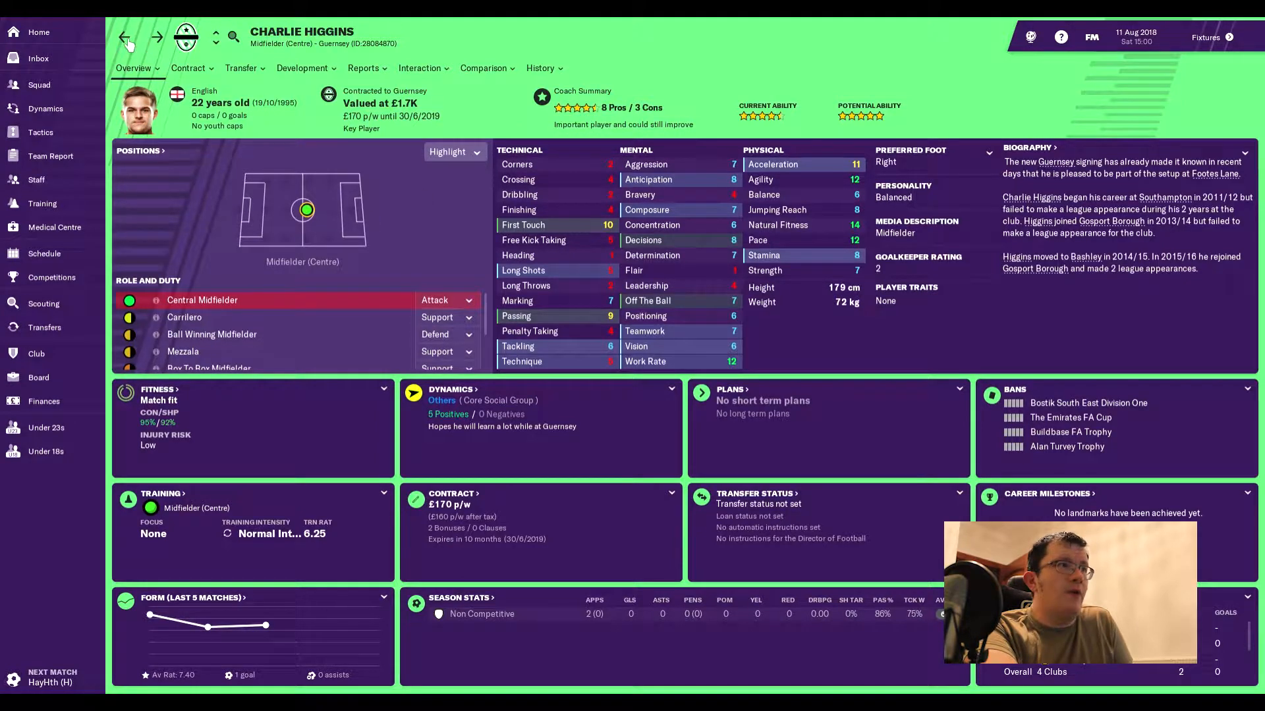
{"action": "left_click", "coordinate": [38, 84]}
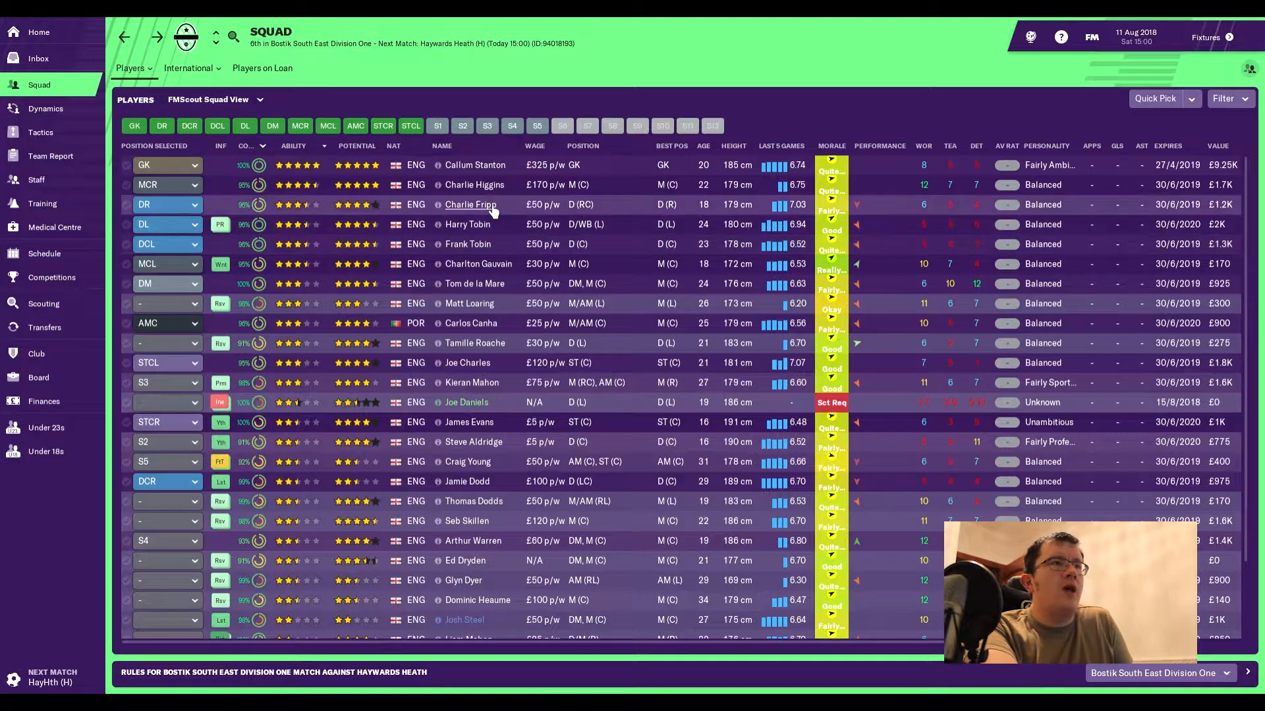
{"action": "mouse_move", "coordinate": [469, 204]}
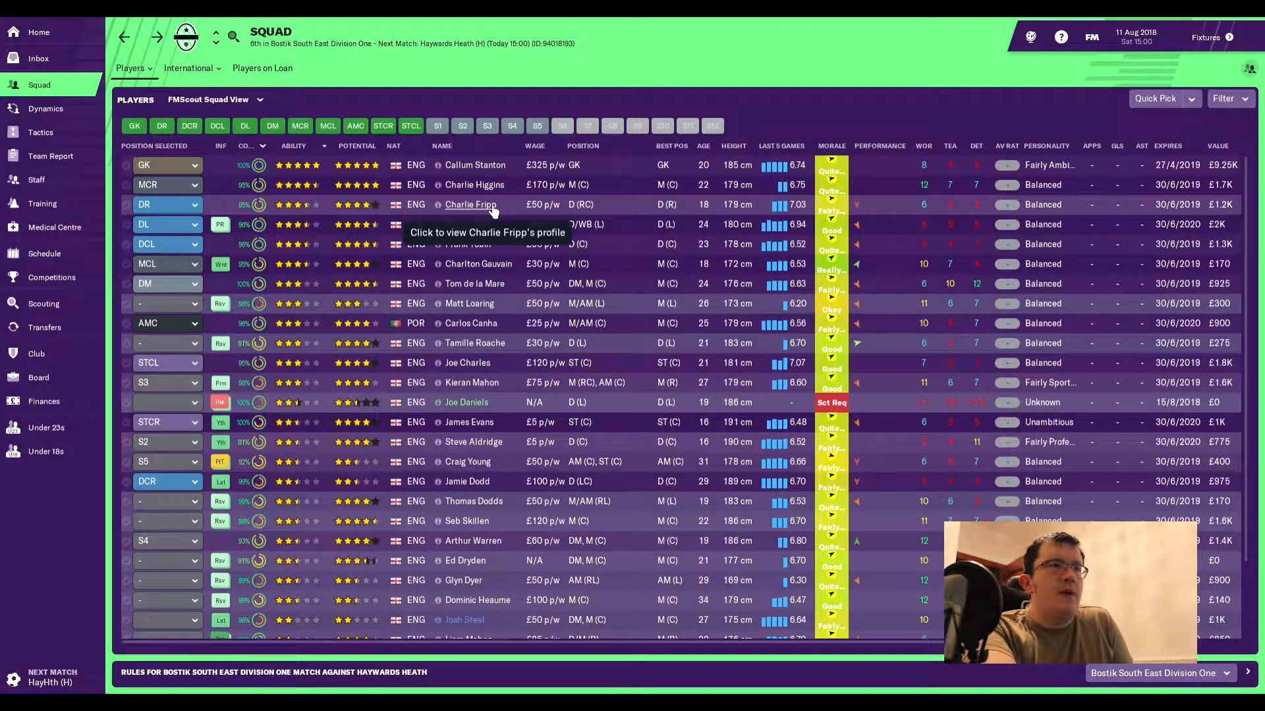
{"action": "left_click", "coordinate": [470, 204]}
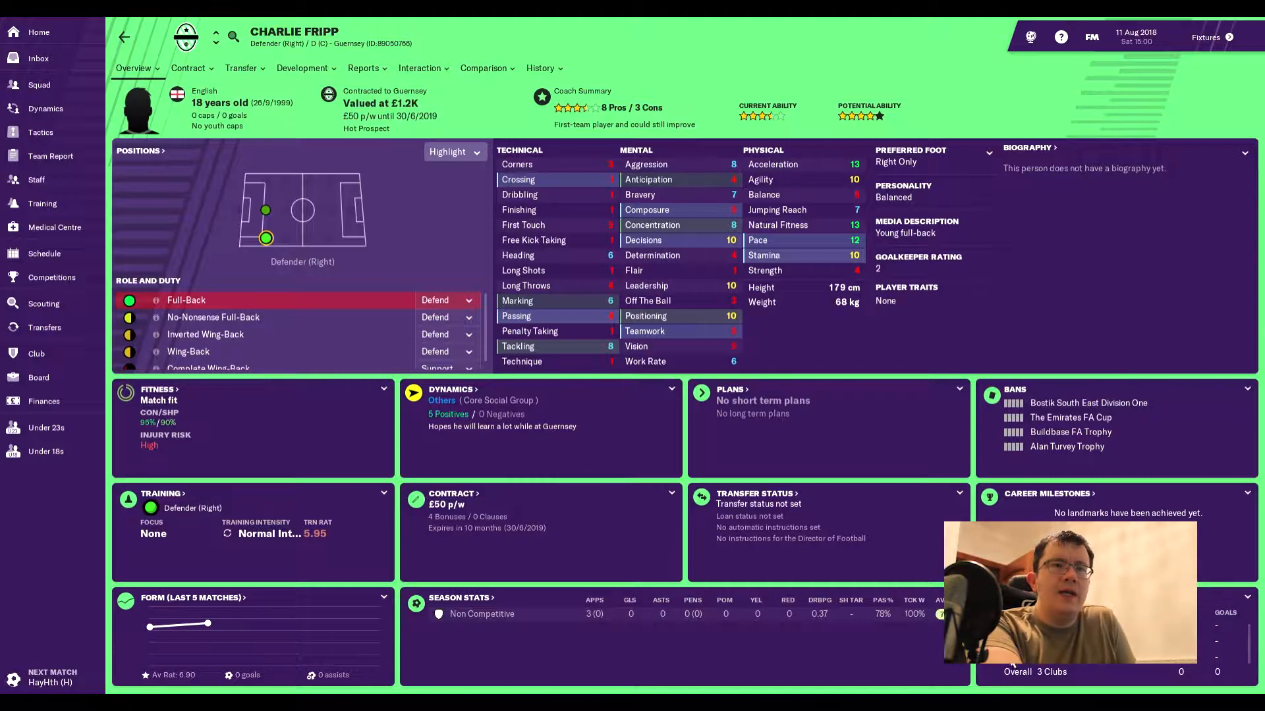
{"action": "mouse_move", "coordinate": [734, 436]}
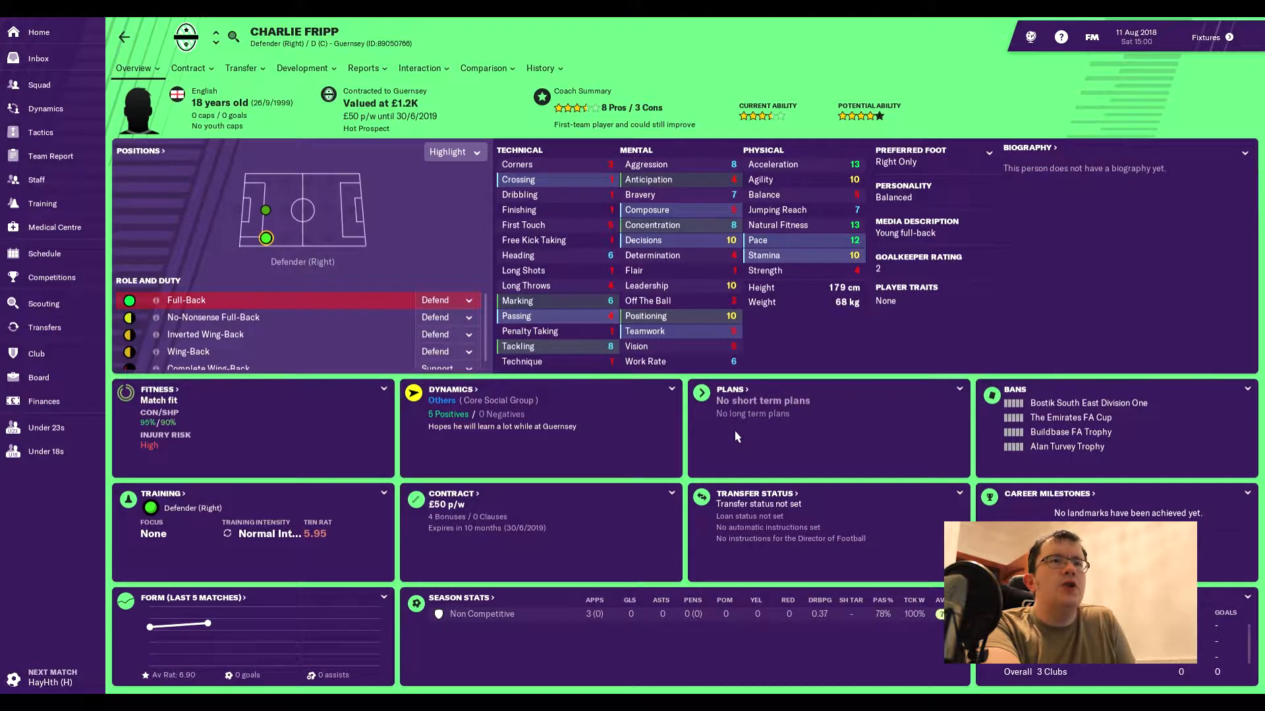
{"action": "mouse_move", "coordinate": [818, 322]}
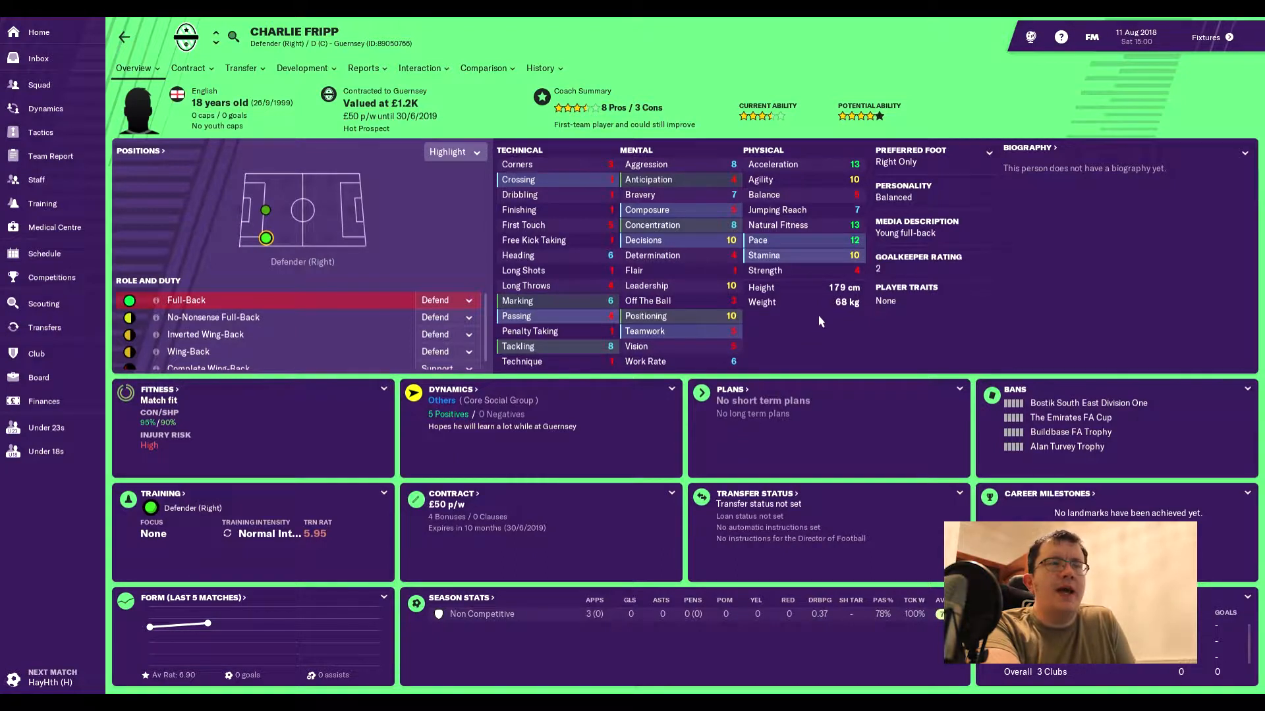
{"action": "mouse_move", "coordinate": [798, 182]}
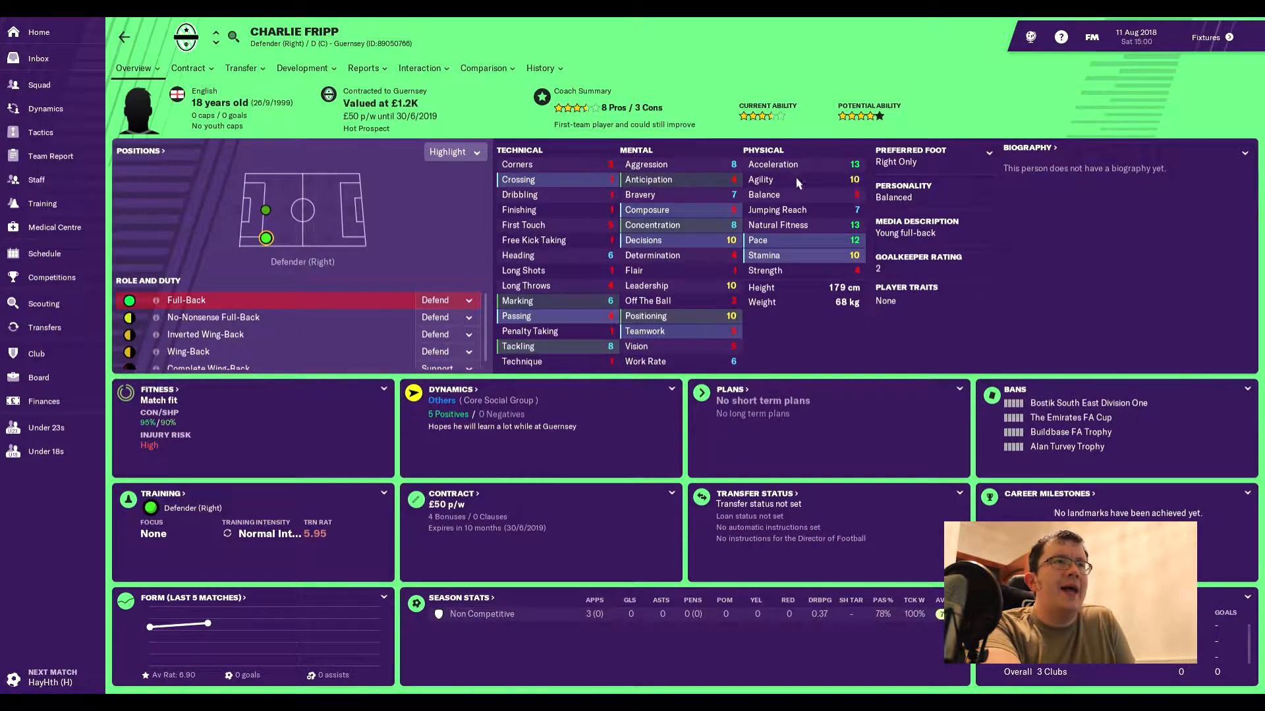
{"action": "mouse_move", "coordinate": [852, 251]}
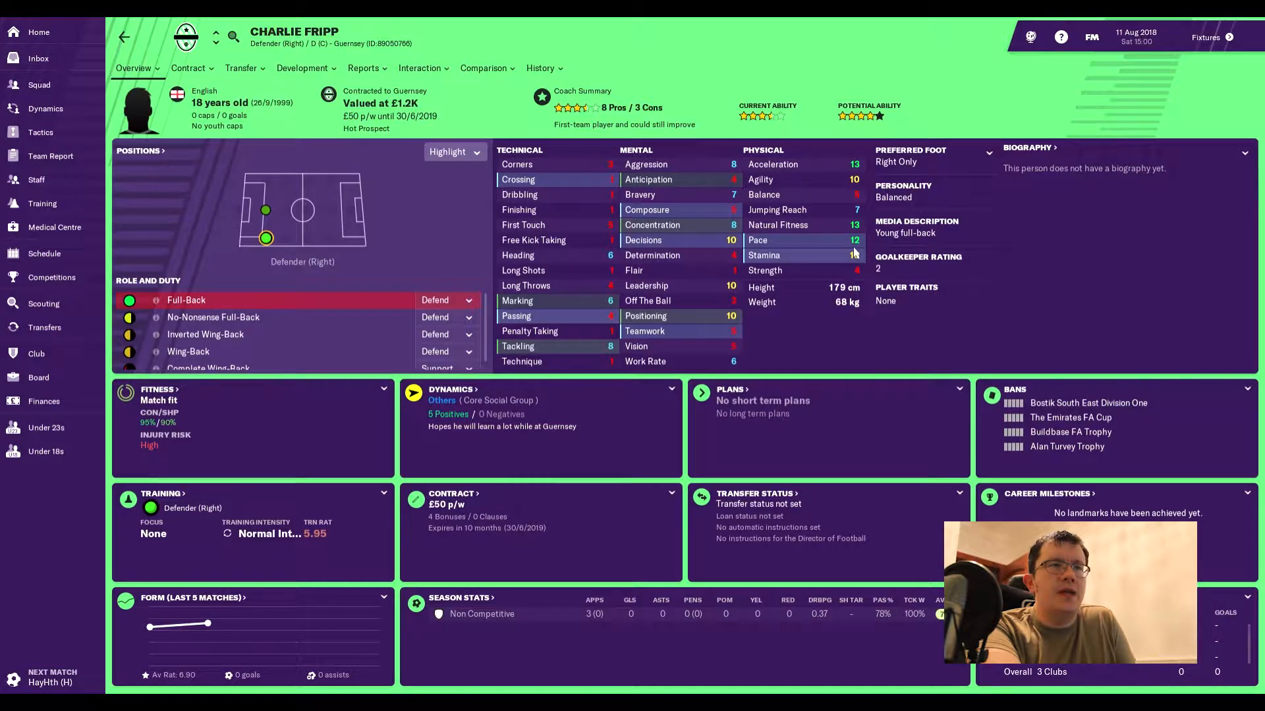
{"action": "mouse_move", "coordinate": [730, 242]}
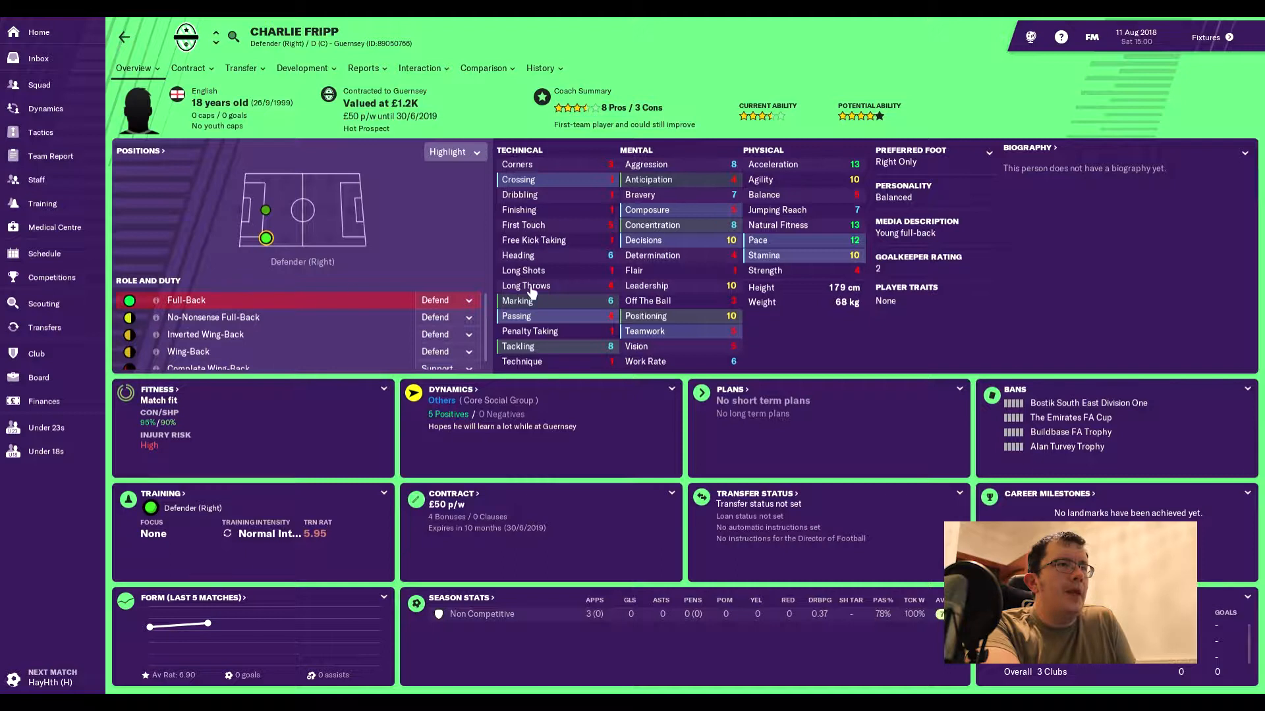
{"action": "mouse_move", "coordinate": [585, 358]}
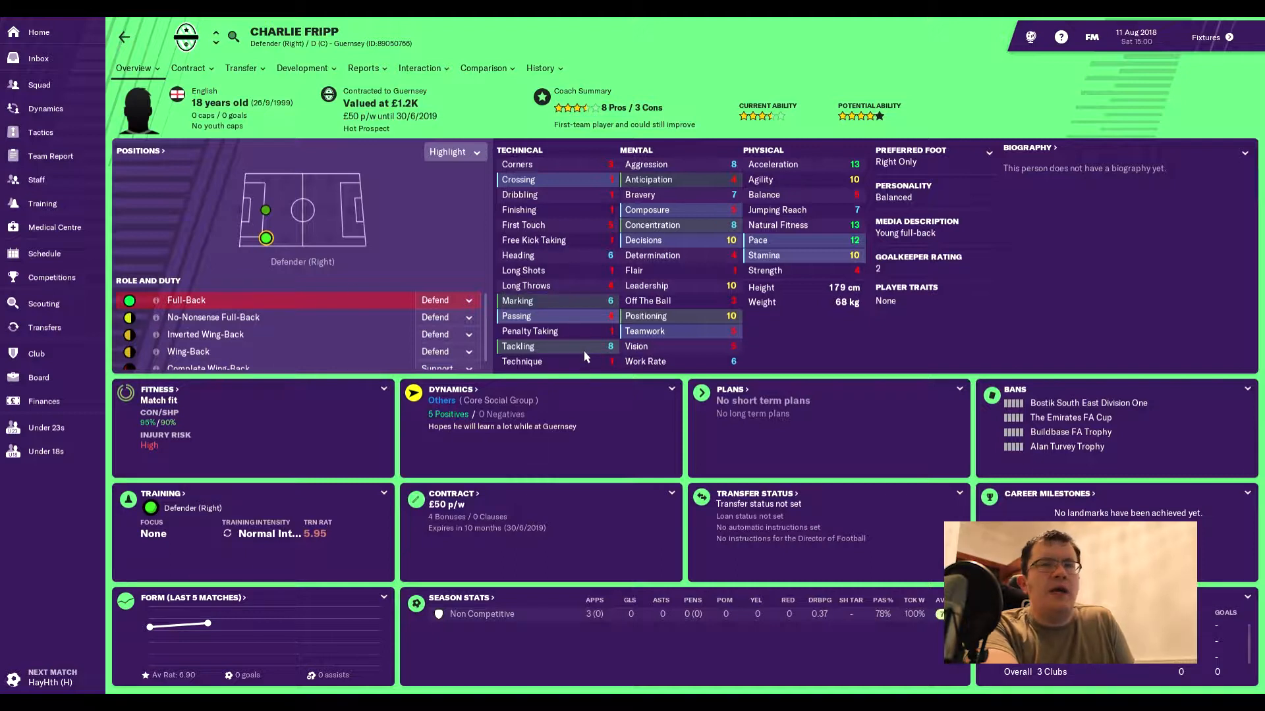
{"action": "mouse_move", "coordinate": [873, 136]}
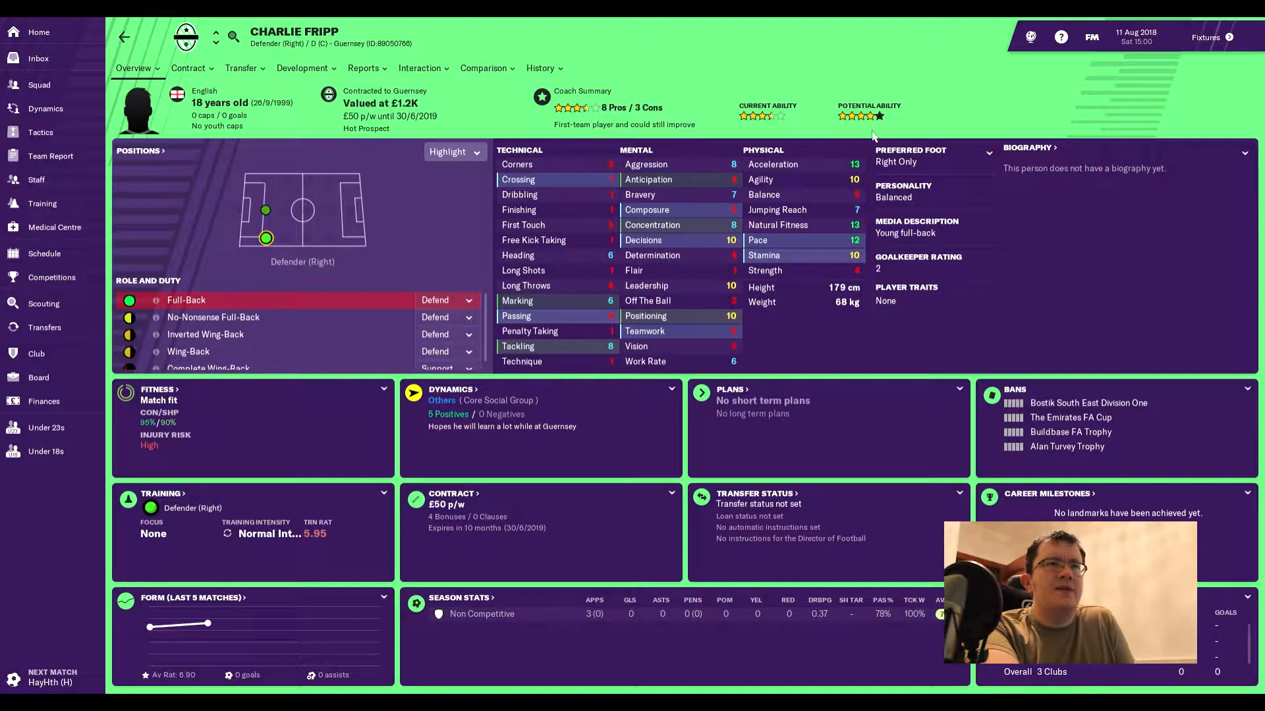
{"action": "mouse_move", "coordinate": [822, 186]}
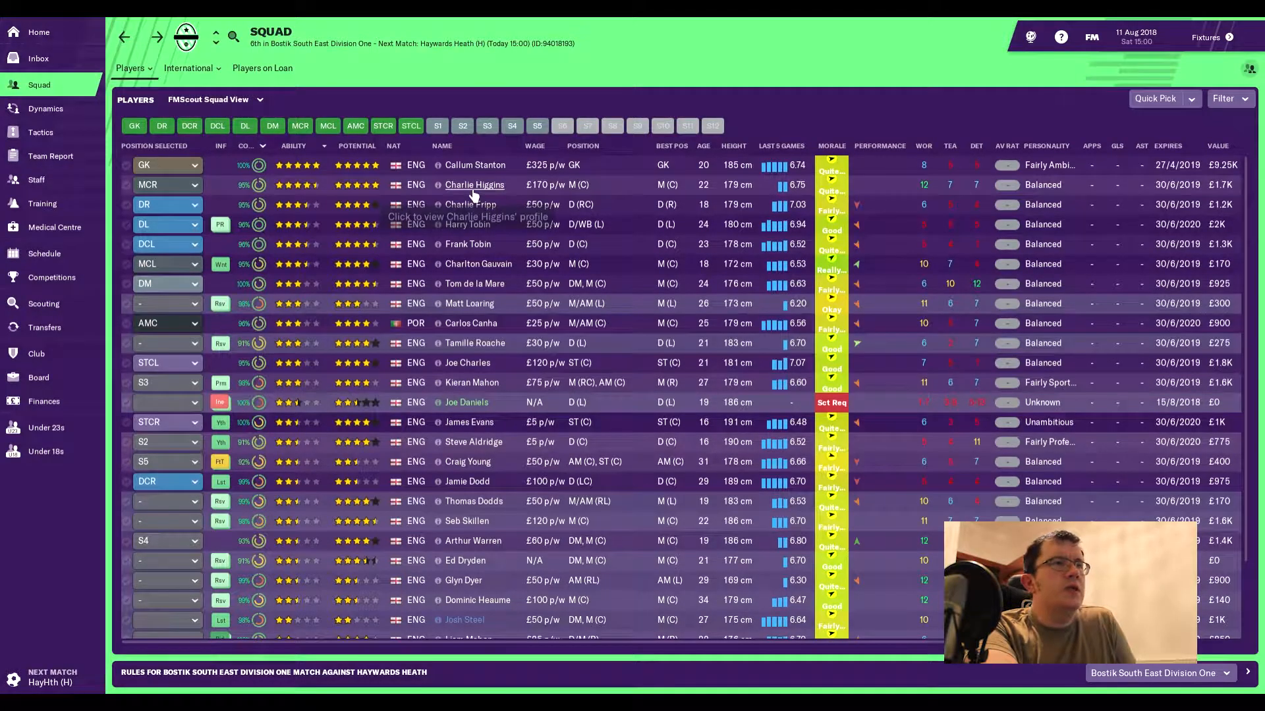
{"action": "mouse_move", "coordinate": [474, 342]}
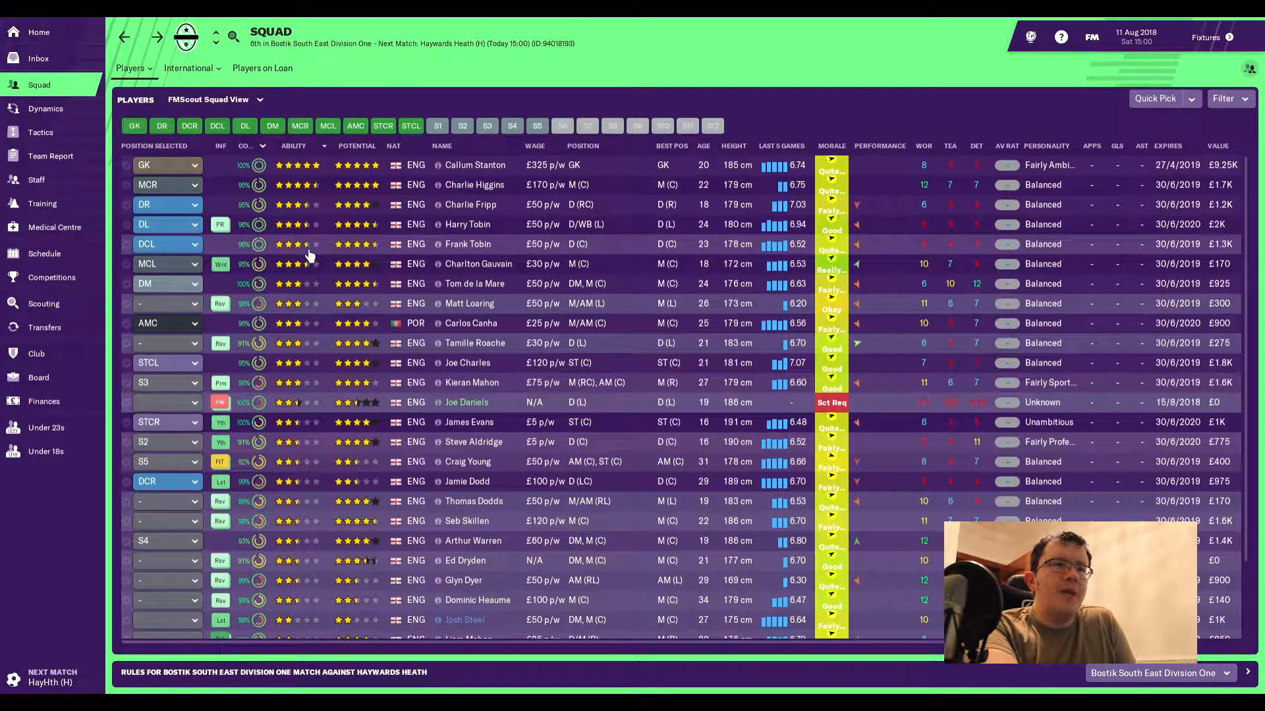
{"action": "mouse_move", "coordinate": [307, 263]}
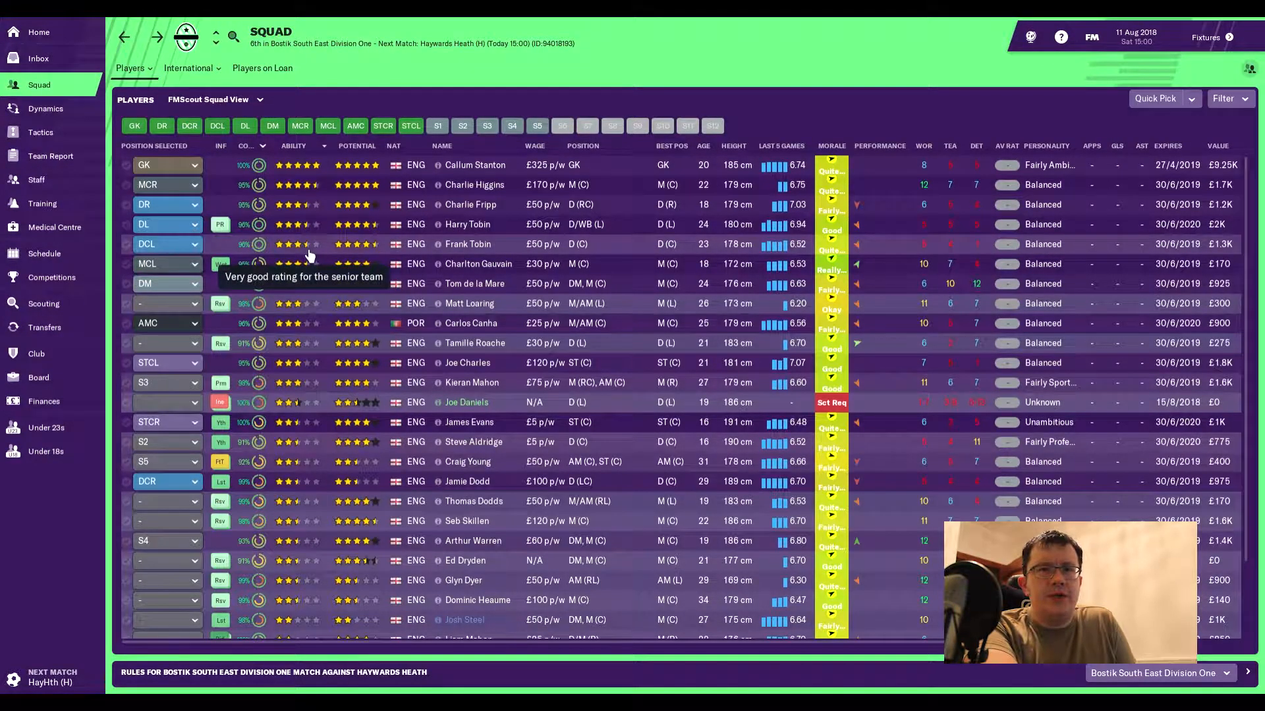
{"action": "mouse_move", "coordinate": [72, 403]}
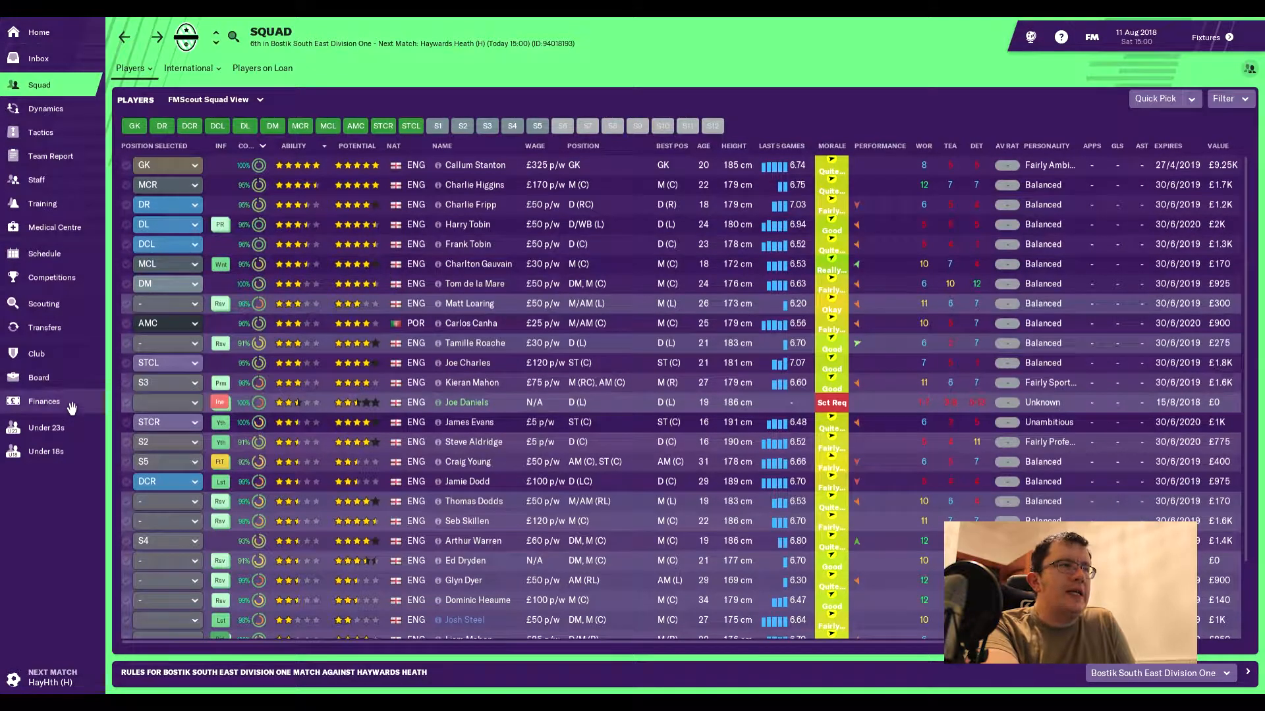
Show Guernsey's Under 18s squad list.
{"action": "left_click", "coordinate": [46, 450]}
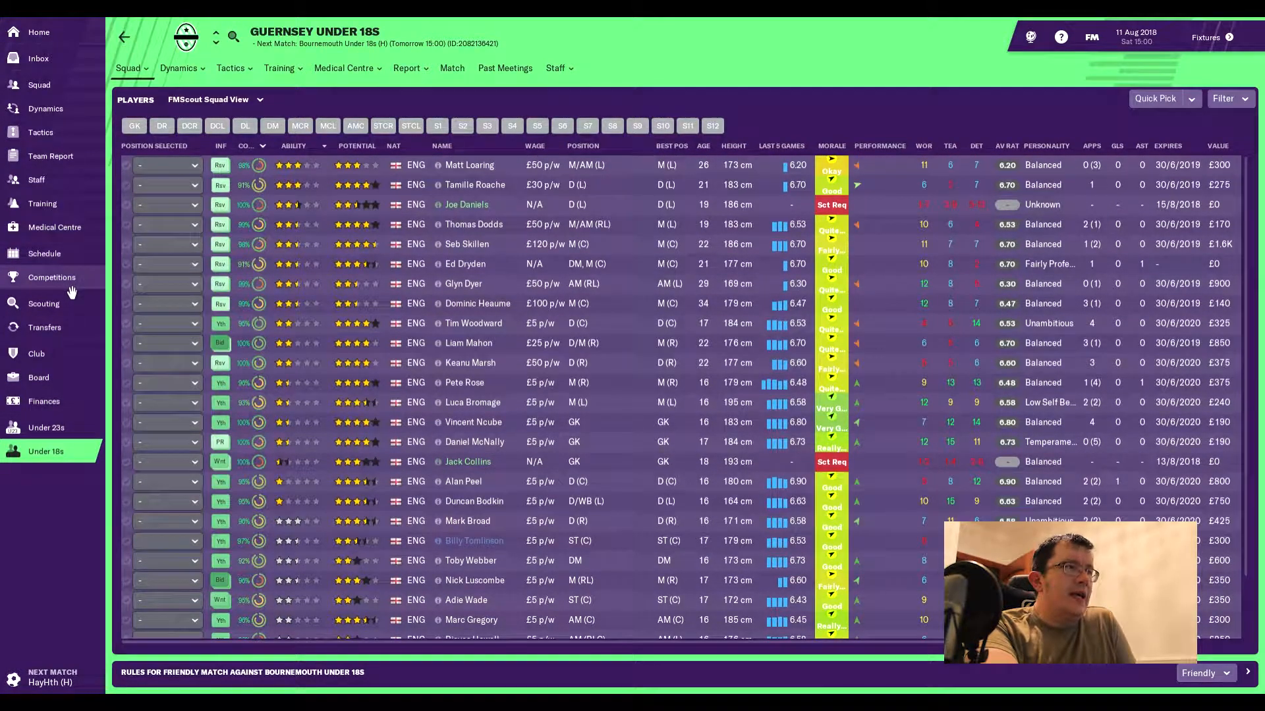
{"action": "mouse_move", "coordinate": [71, 291]}
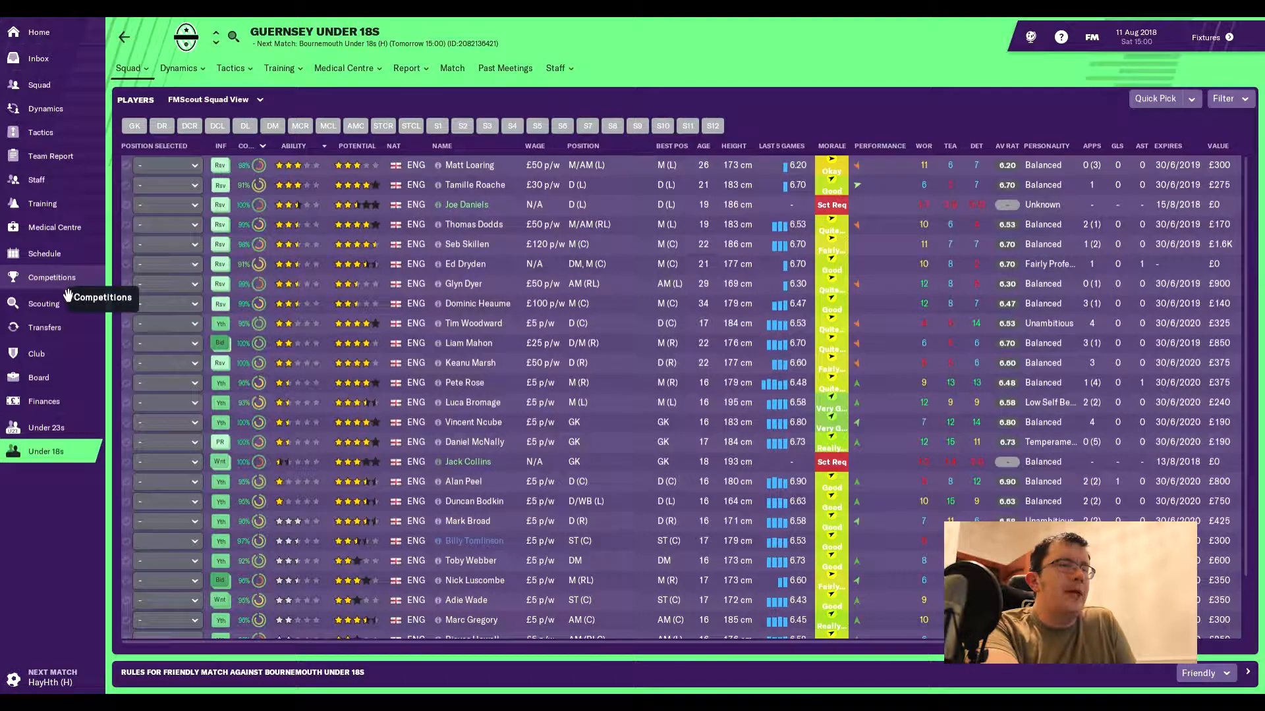
{"action": "left_click", "coordinate": [46, 427]}
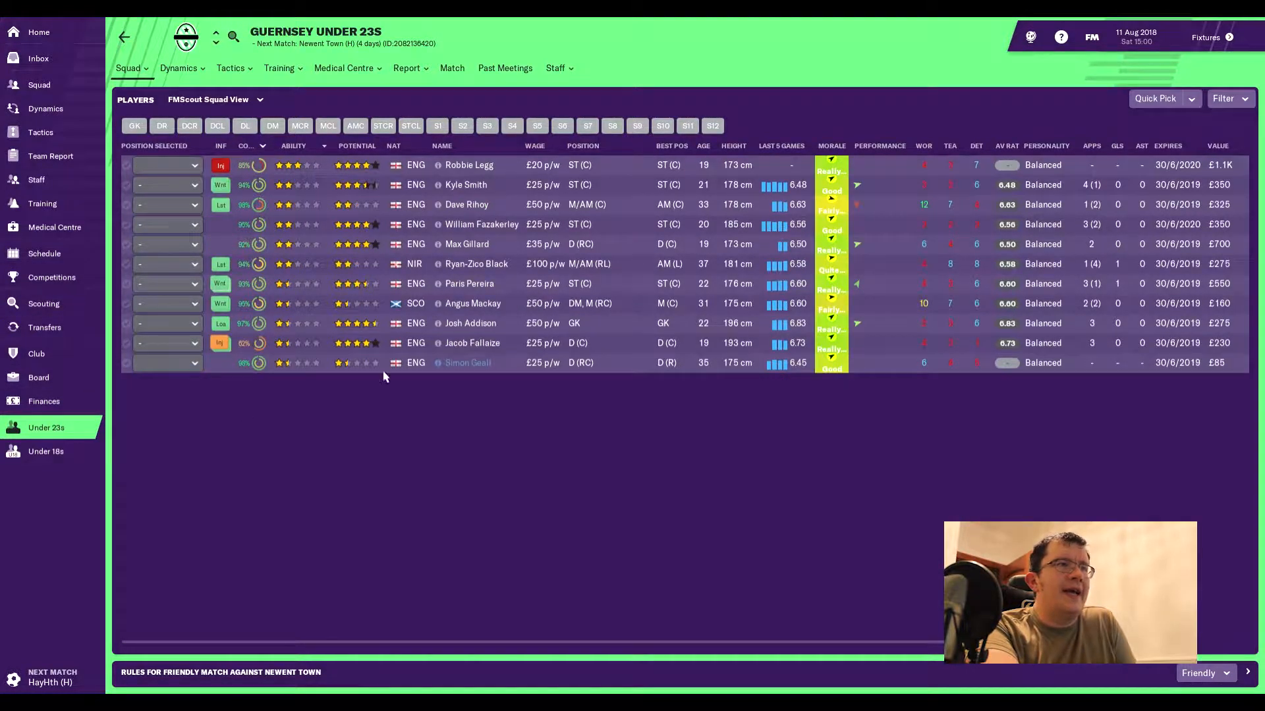
{"action": "left_click", "coordinate": [467, 362]}
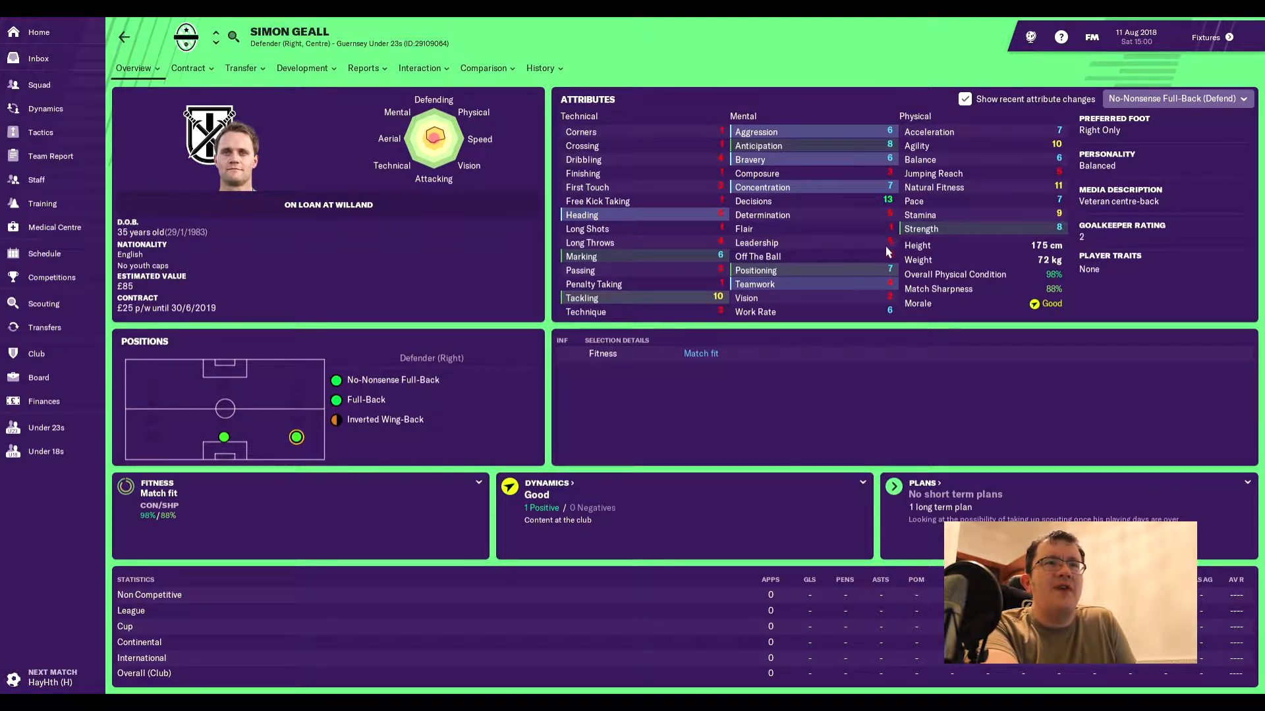
{"action": "mouse_move", "coordinate": [879, 253]}
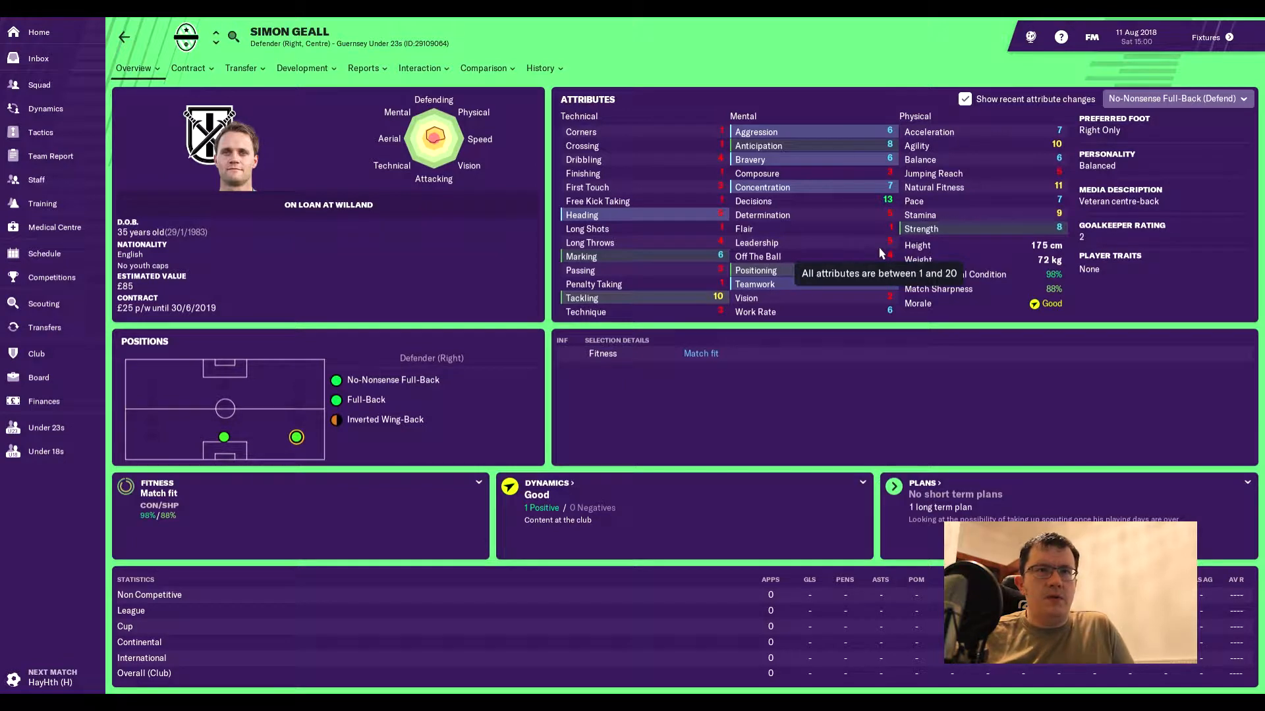
{"action": "mouse_move", "coordinate": [803, 301]}
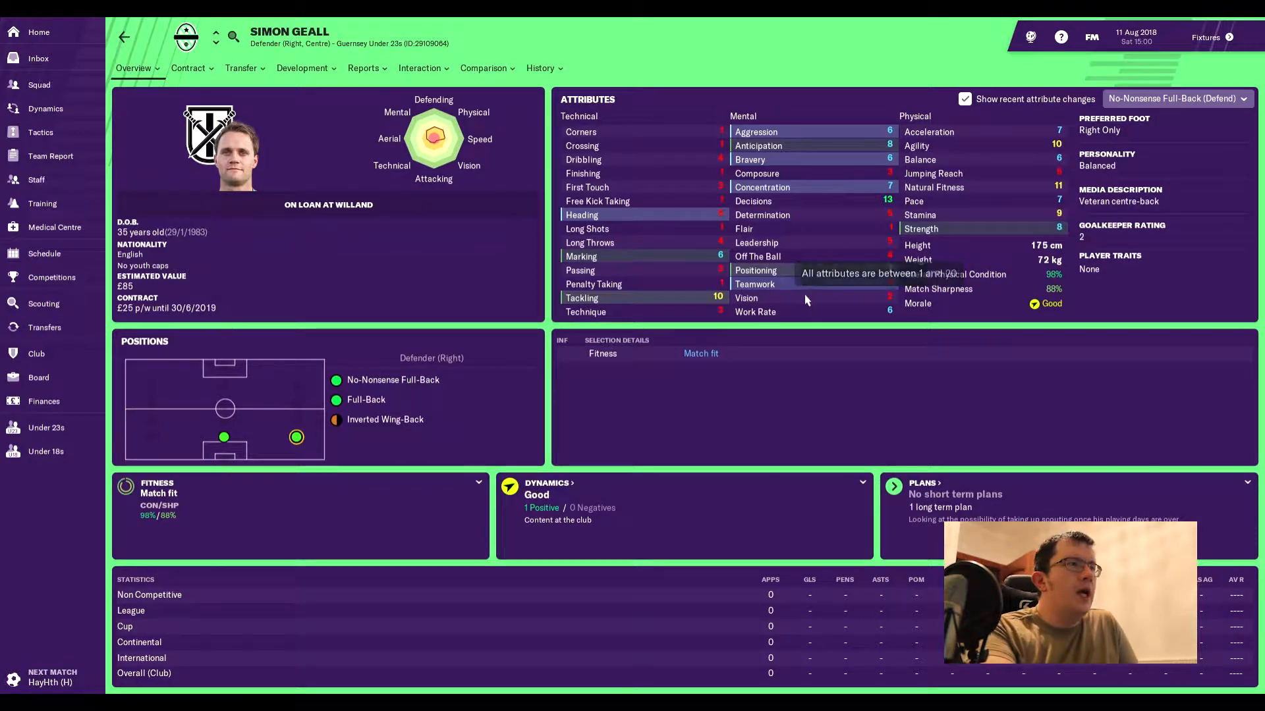
{"action": "mouse_move", "coordinate": [299, 230]}
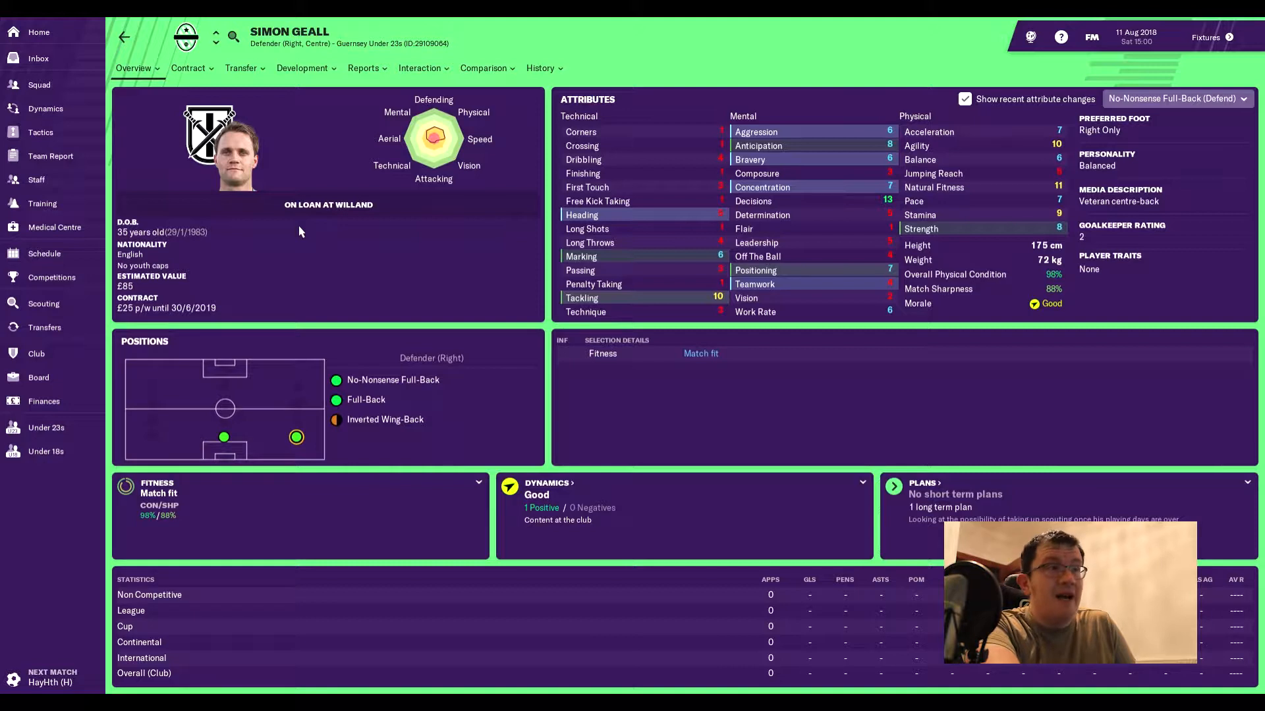
{"action": "mouse_move", "coordinate": [166, 307]}
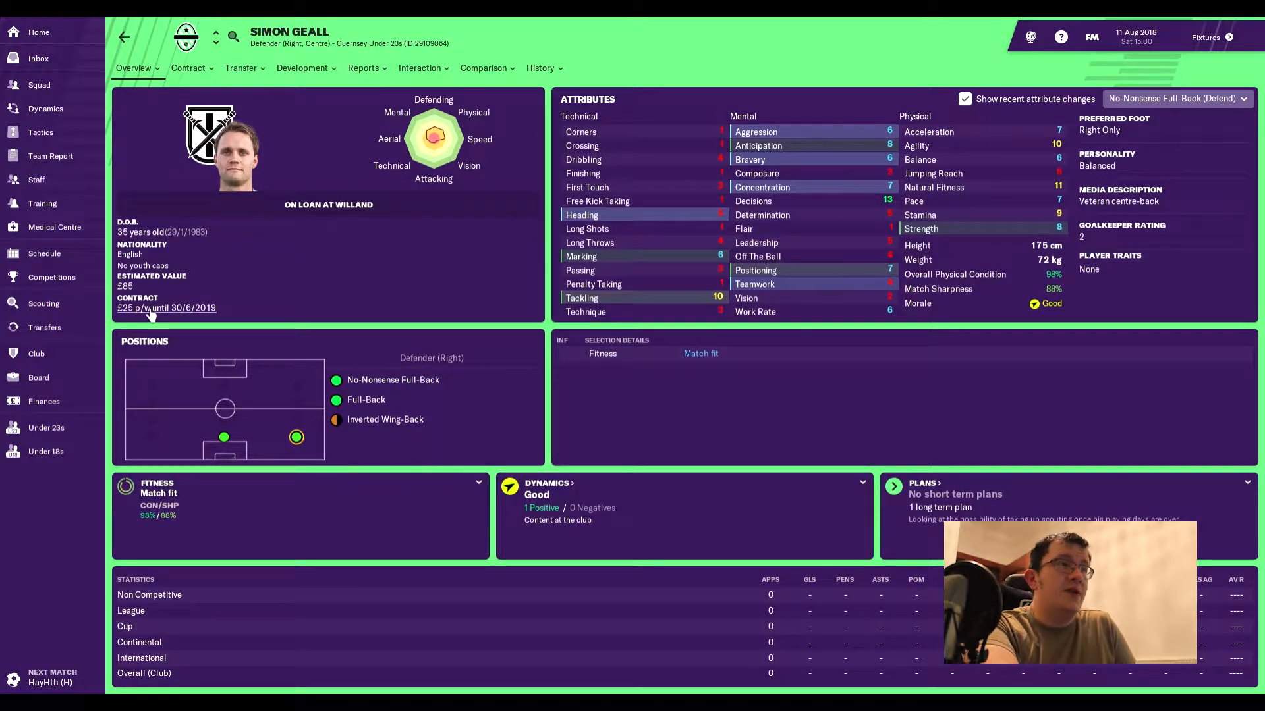
{"action": "mouse_move", "coordinate": [87, 289]}
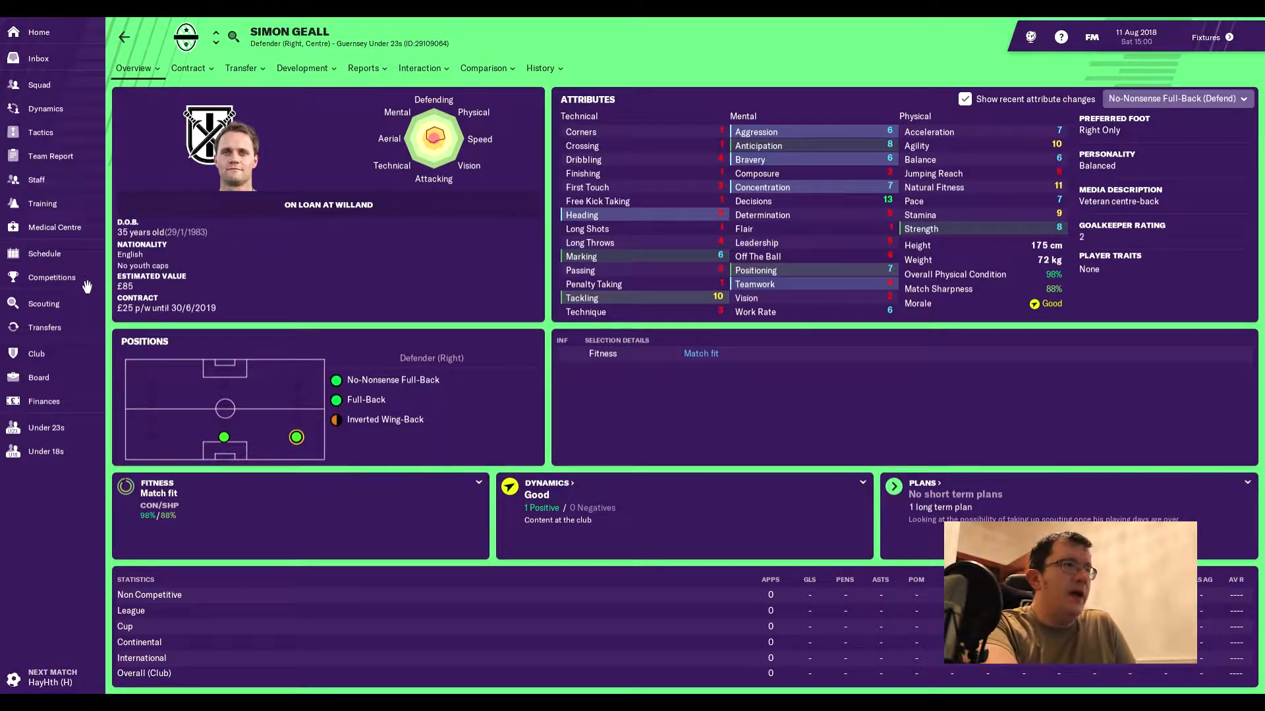
{"action": "mouse_move", "coordinate": [39, 84]}
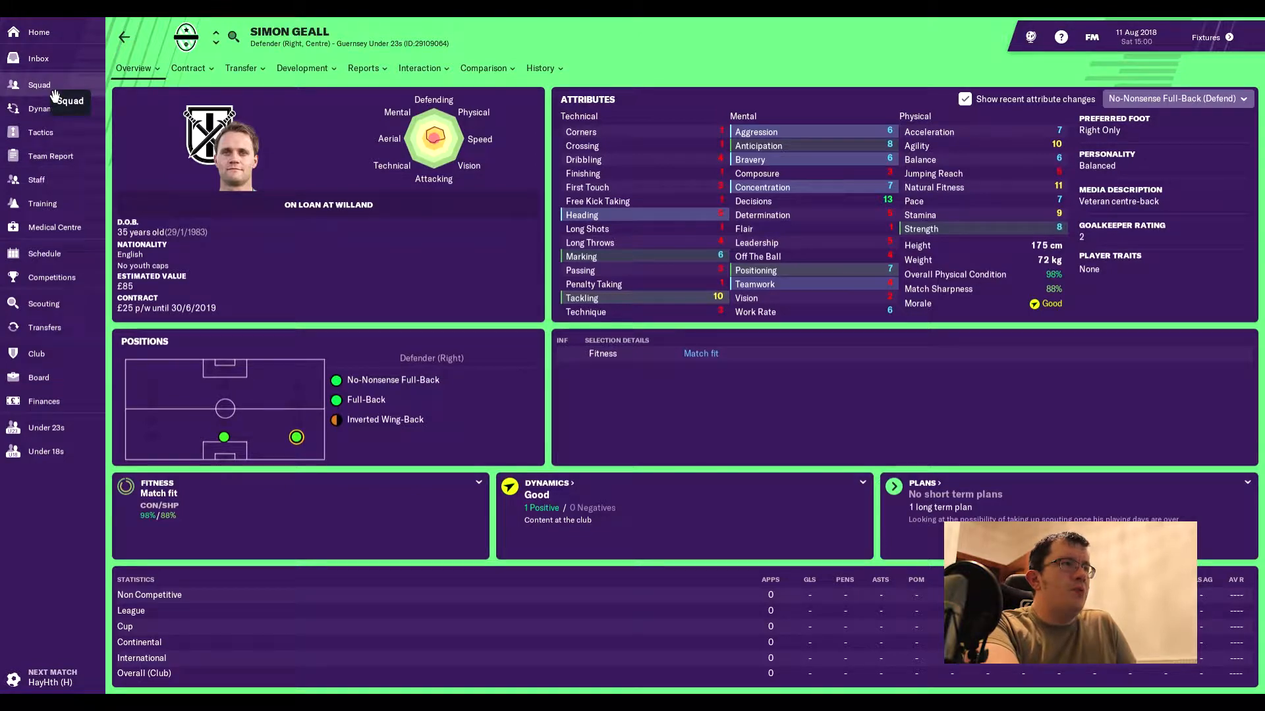
{"action": "mouse_move", "coordinate": [45, 253]}
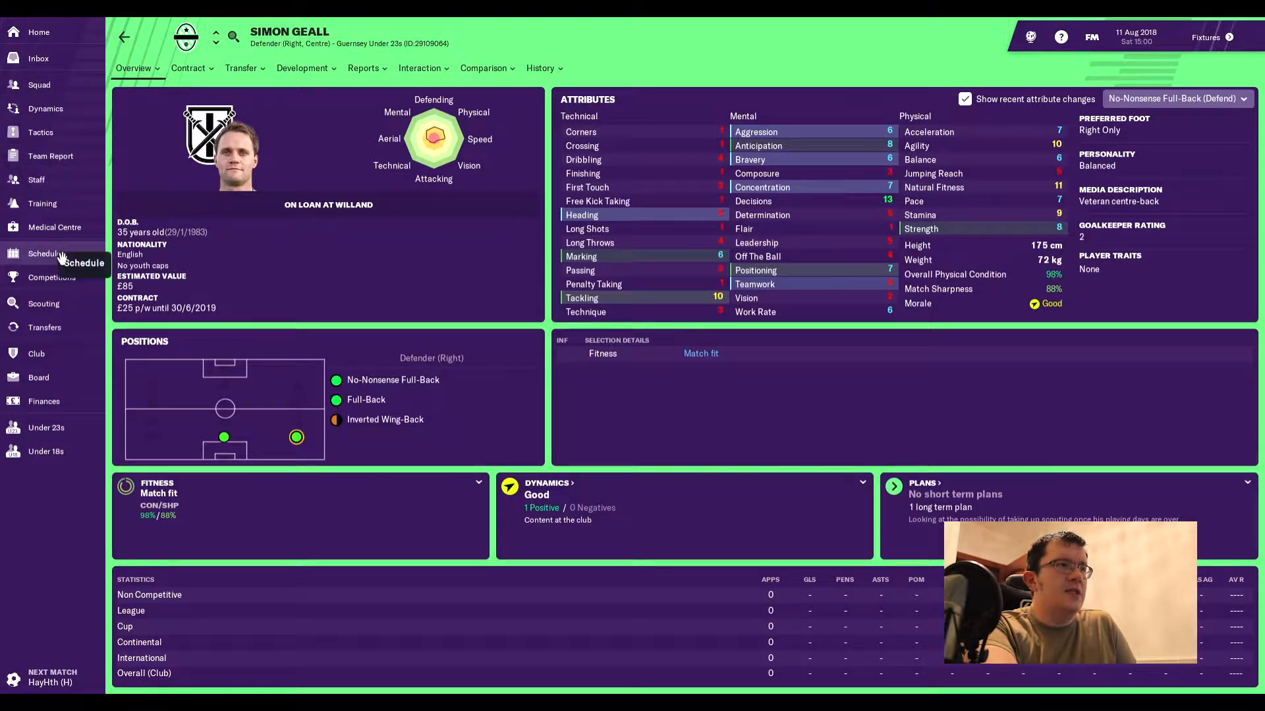
{"action": "mouse_move", "coordinate": [38, 85]}
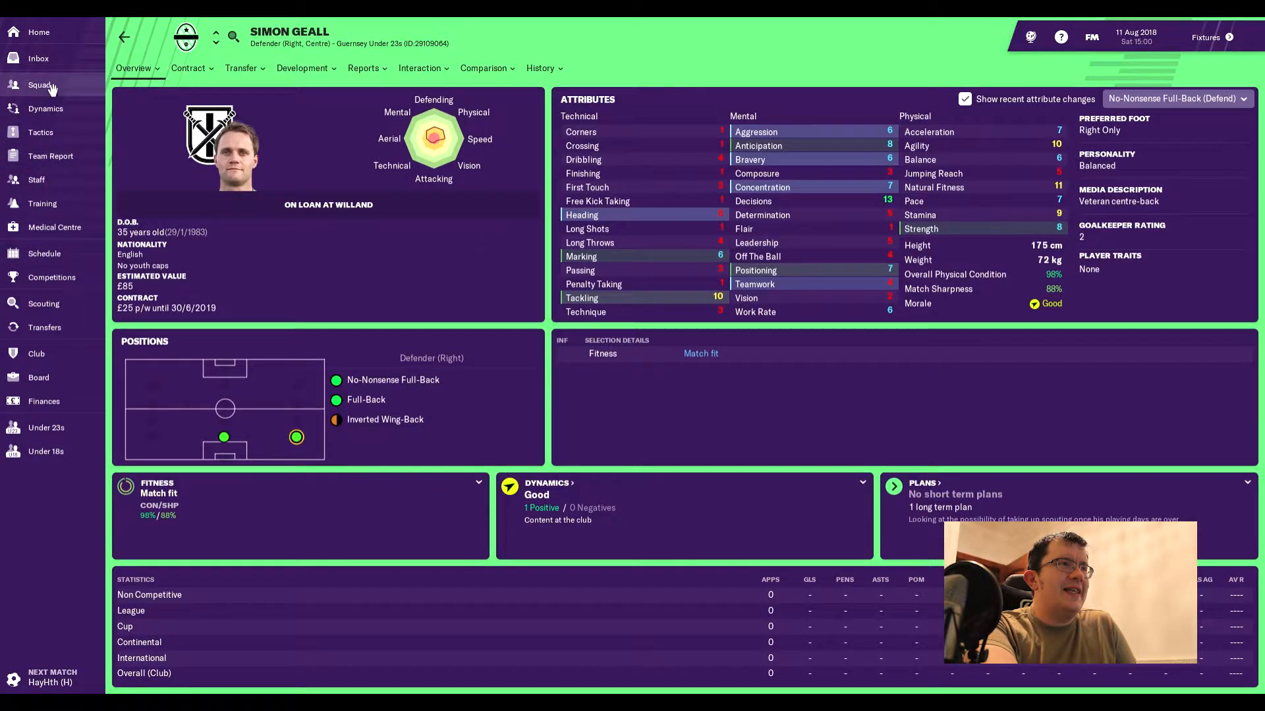
Check the club finances summary, then sort the first-team squad by wage, highest first.
{"action": "left_click", "coordinate": [38, 32]}
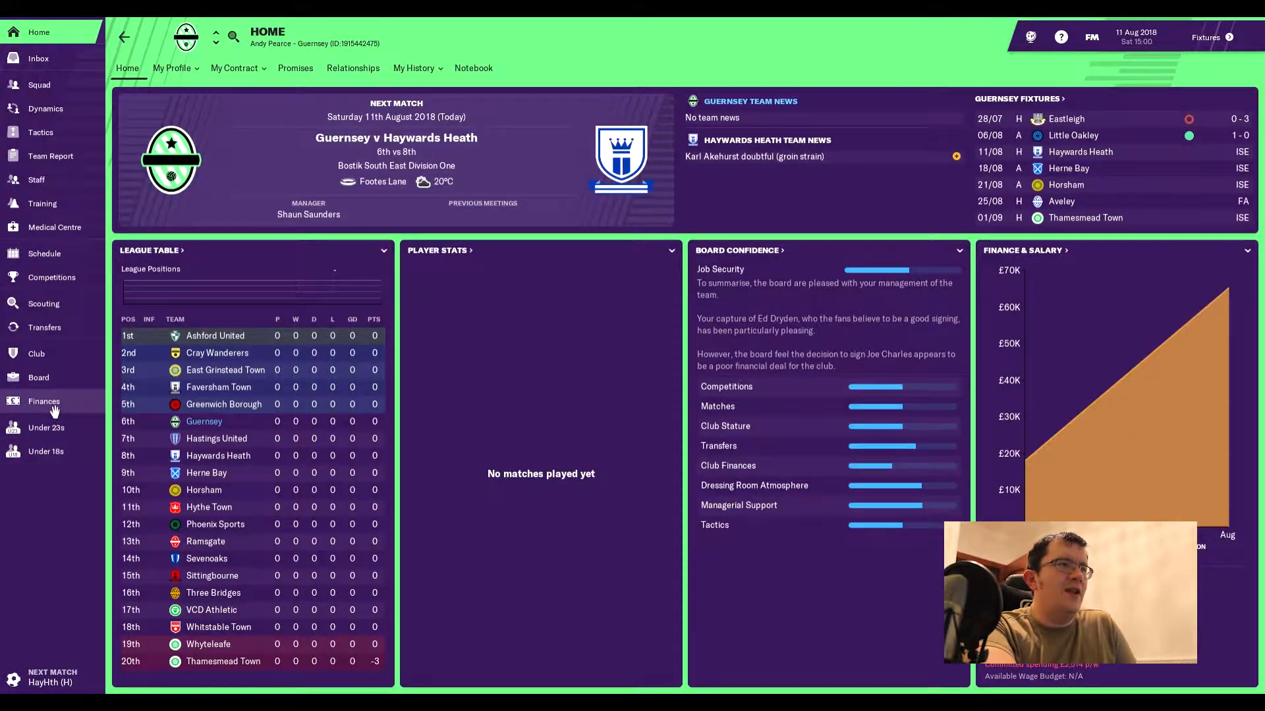
{"action": "left_click", "coordinate": [44, 401]}
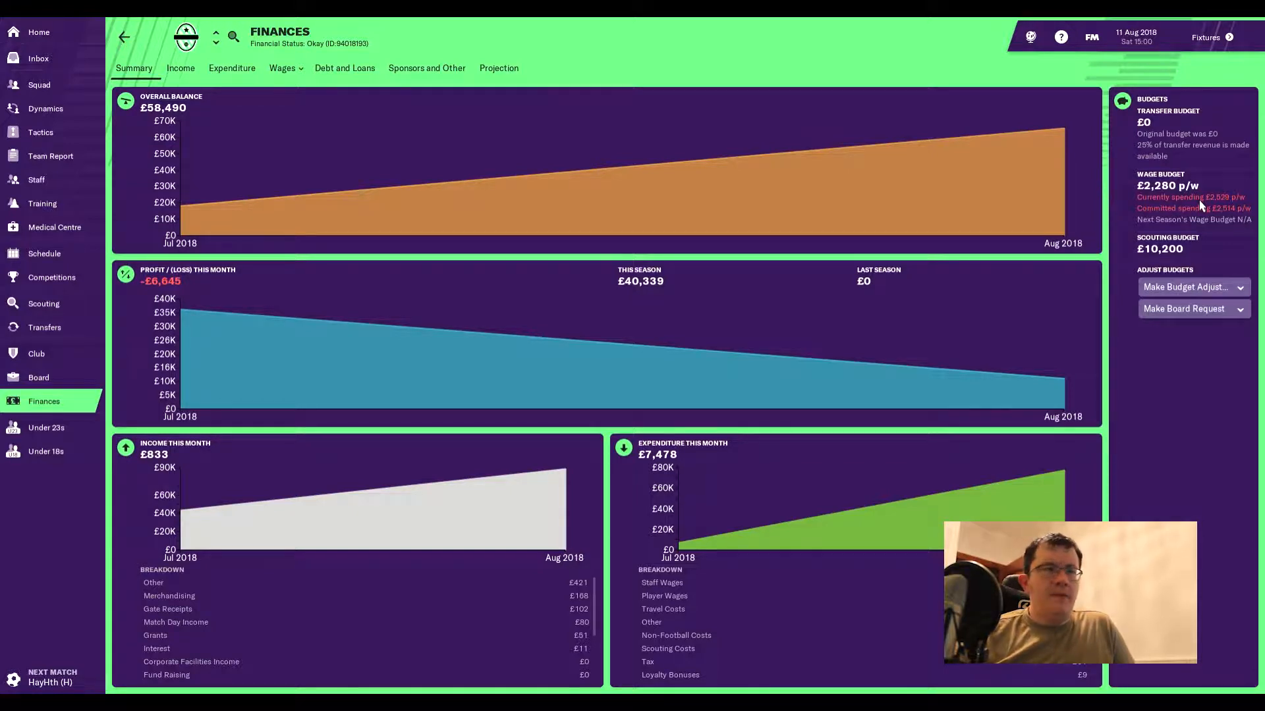
{"action": "left_click", "coordinate": [38, 85]}
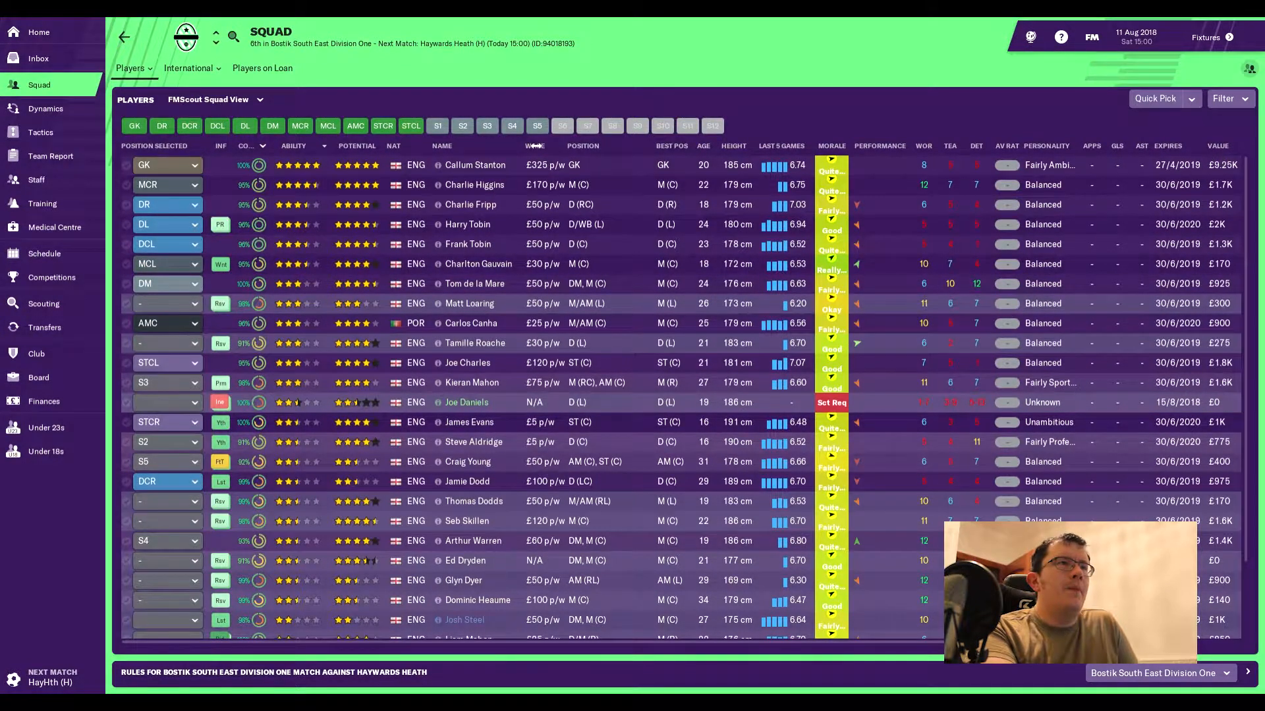
{"action": "left_click", "coordinate": [581, 146]}
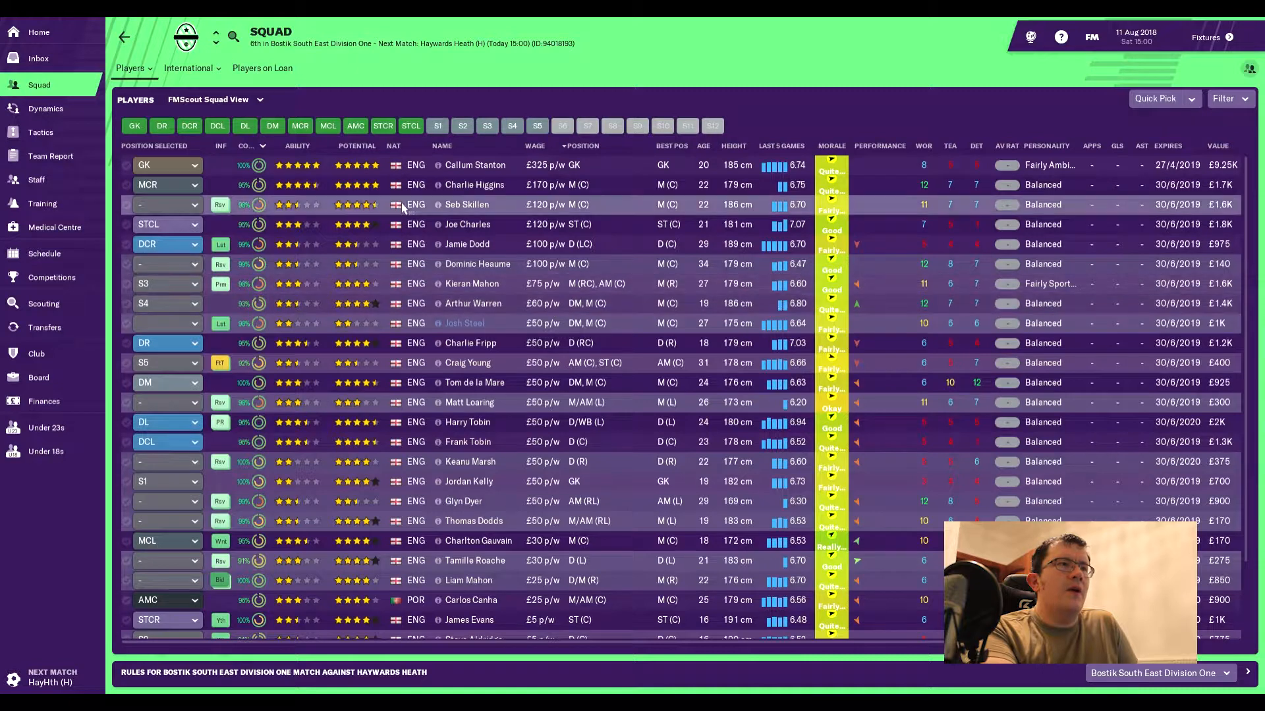
{"action": "mouse_move", "coordinate": [556, 224]}
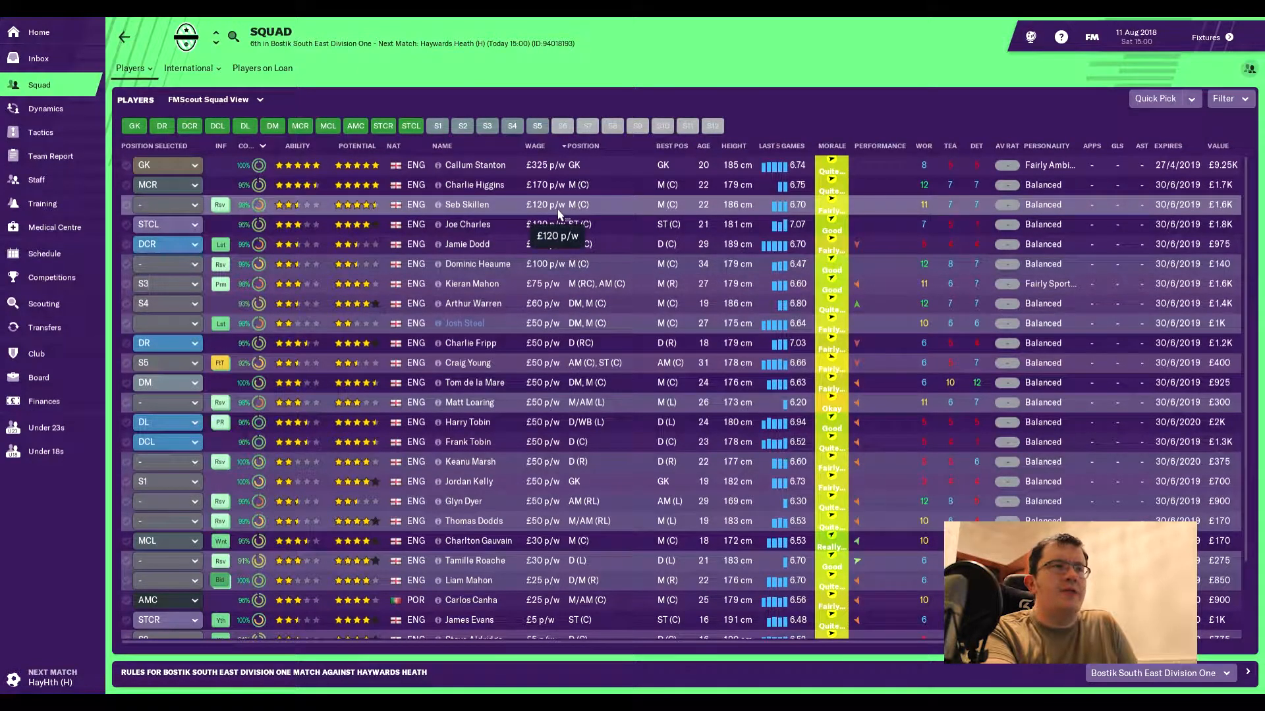
{"action": "mouse_move", "coordinate": [651, 303]}
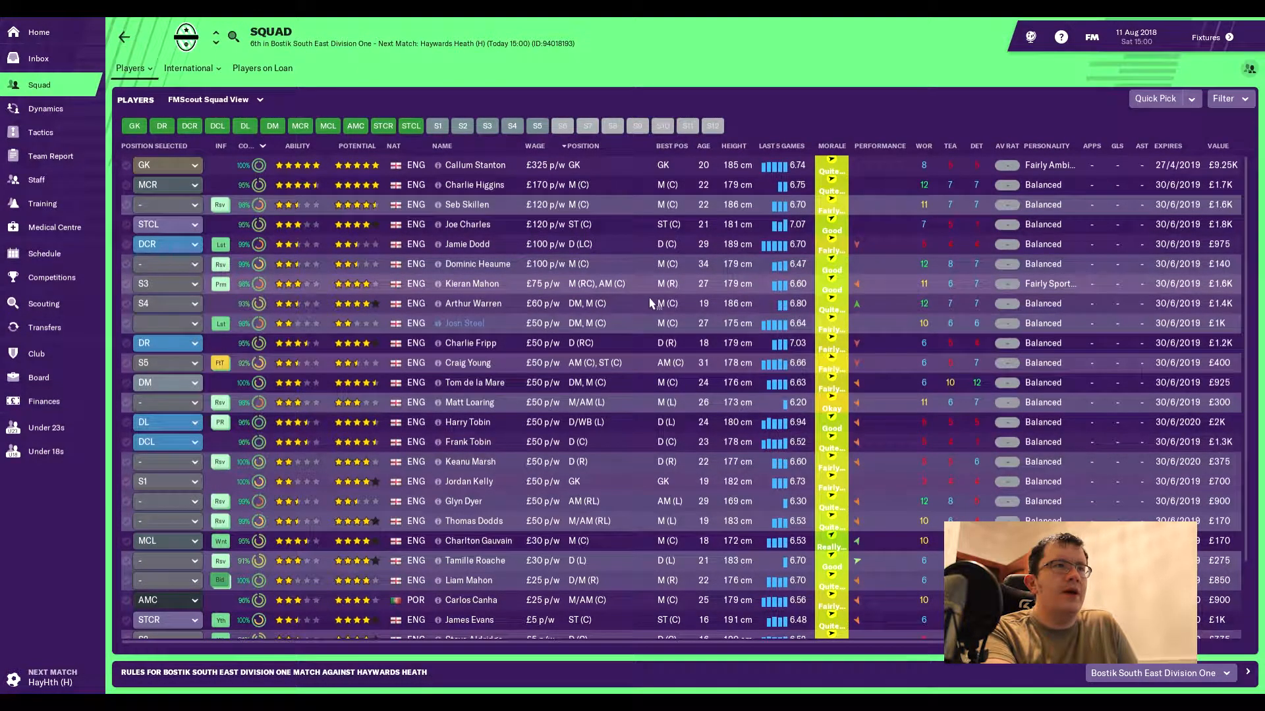
{"action": "mouse_move", "coordinate": [487, 276]}
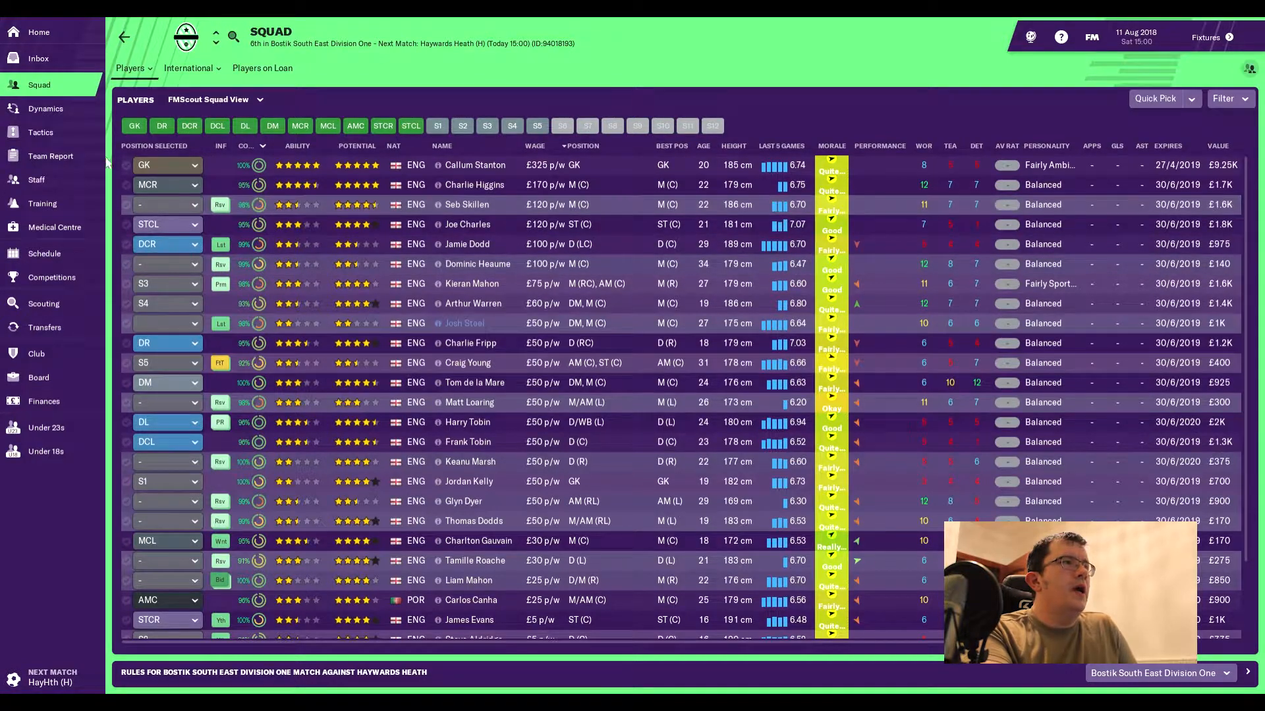
View squad depth in the team report and check the first-choice striker's profile.
{"action": "left_click", "coordinate": [50, 155]}
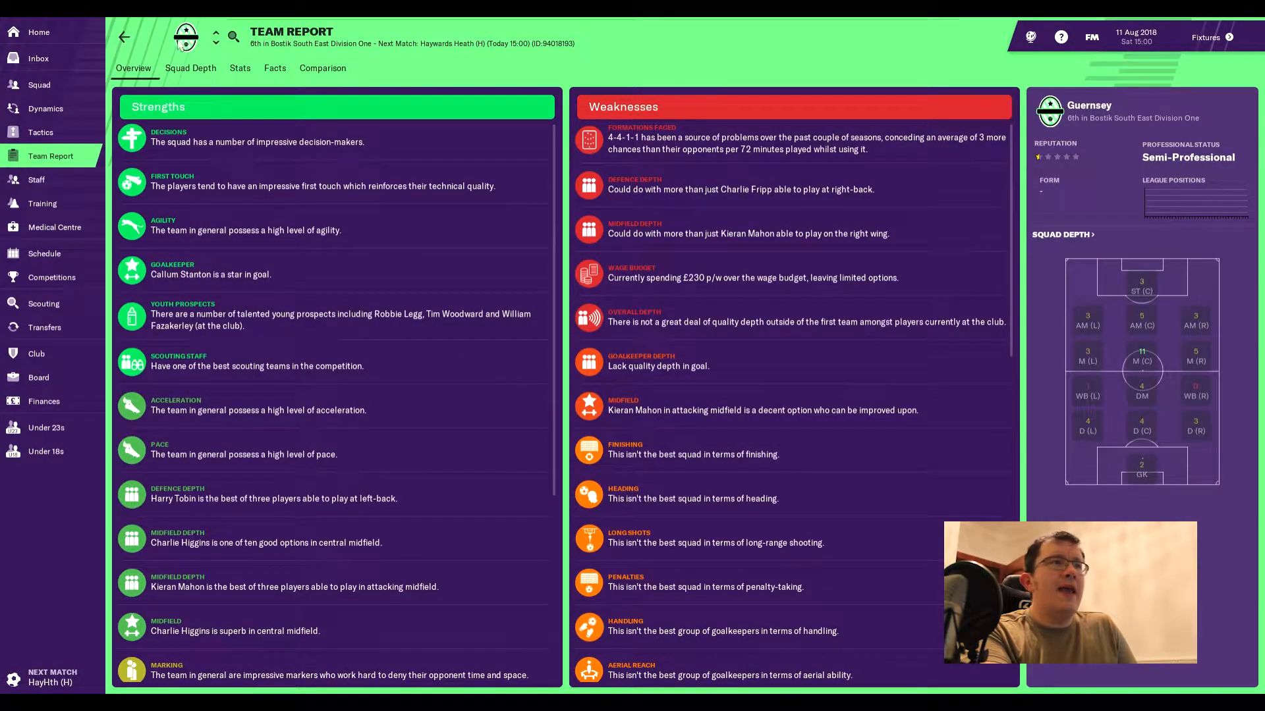
{"action": "left_click", "coordinate": [190, 67]}
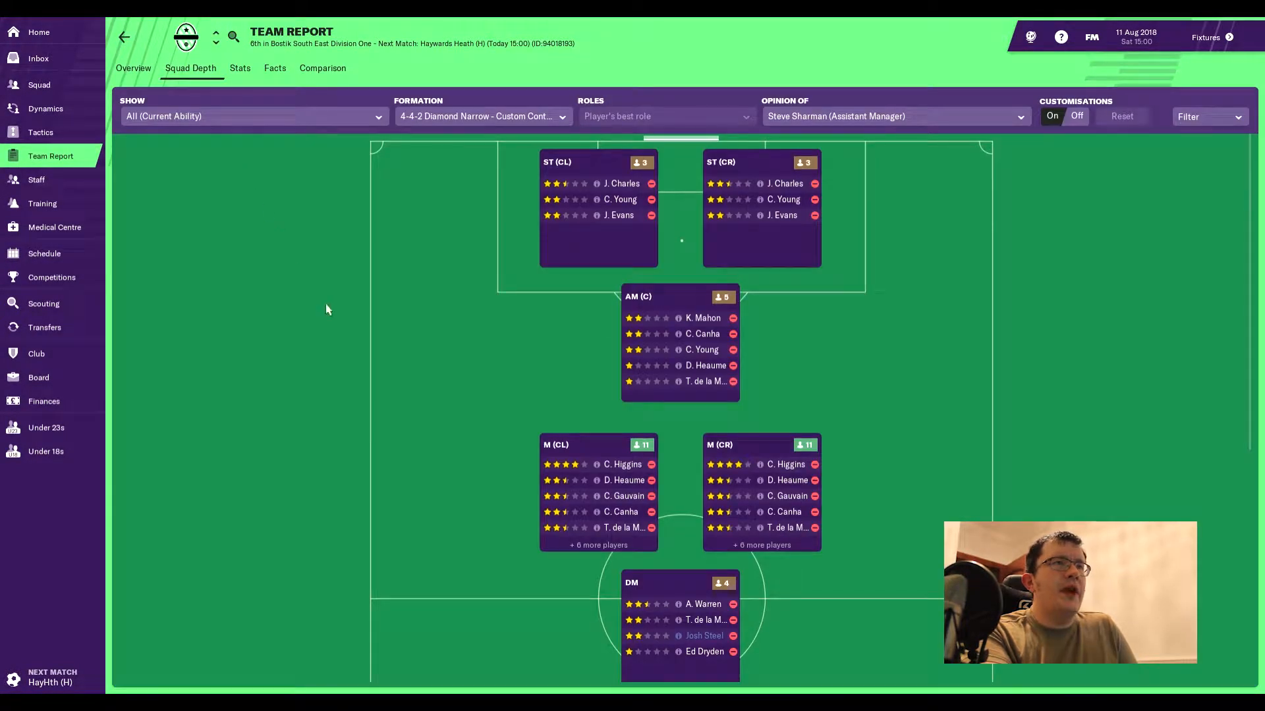
{"action": "mouse_move", "coordinate": [624, 203]}
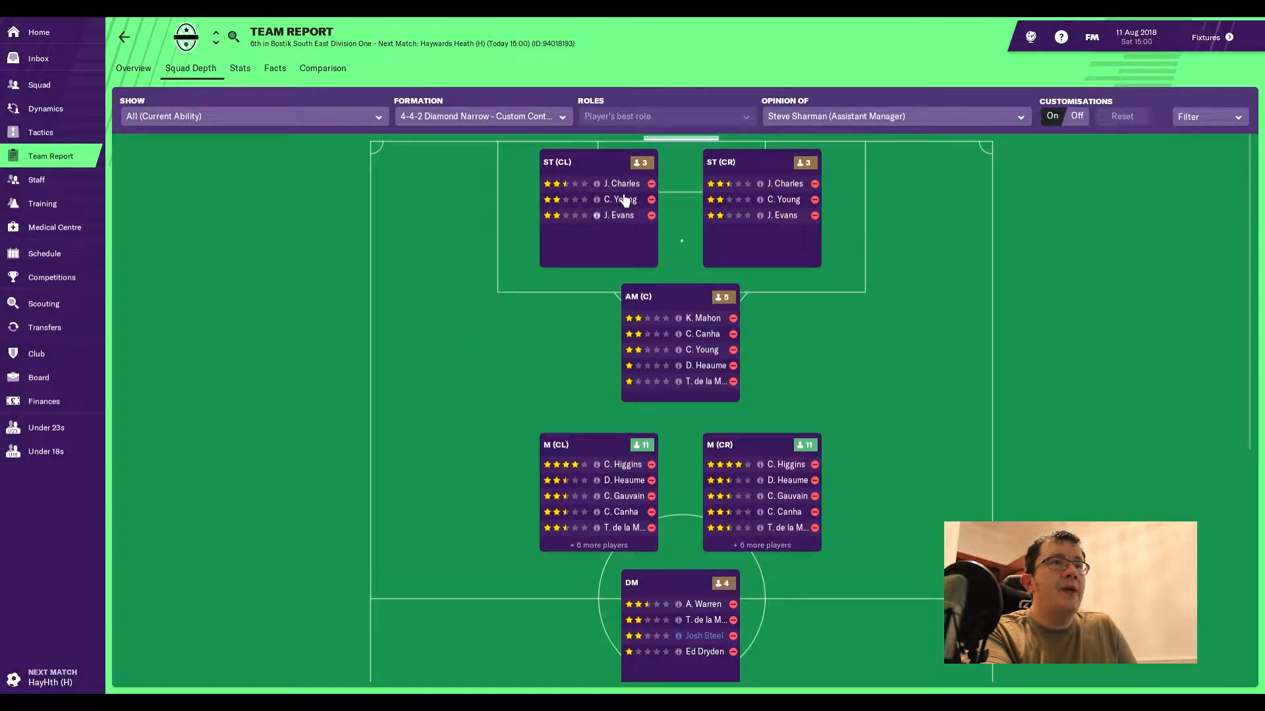
{"action": "left_click", "coordinate": [621, 183]}
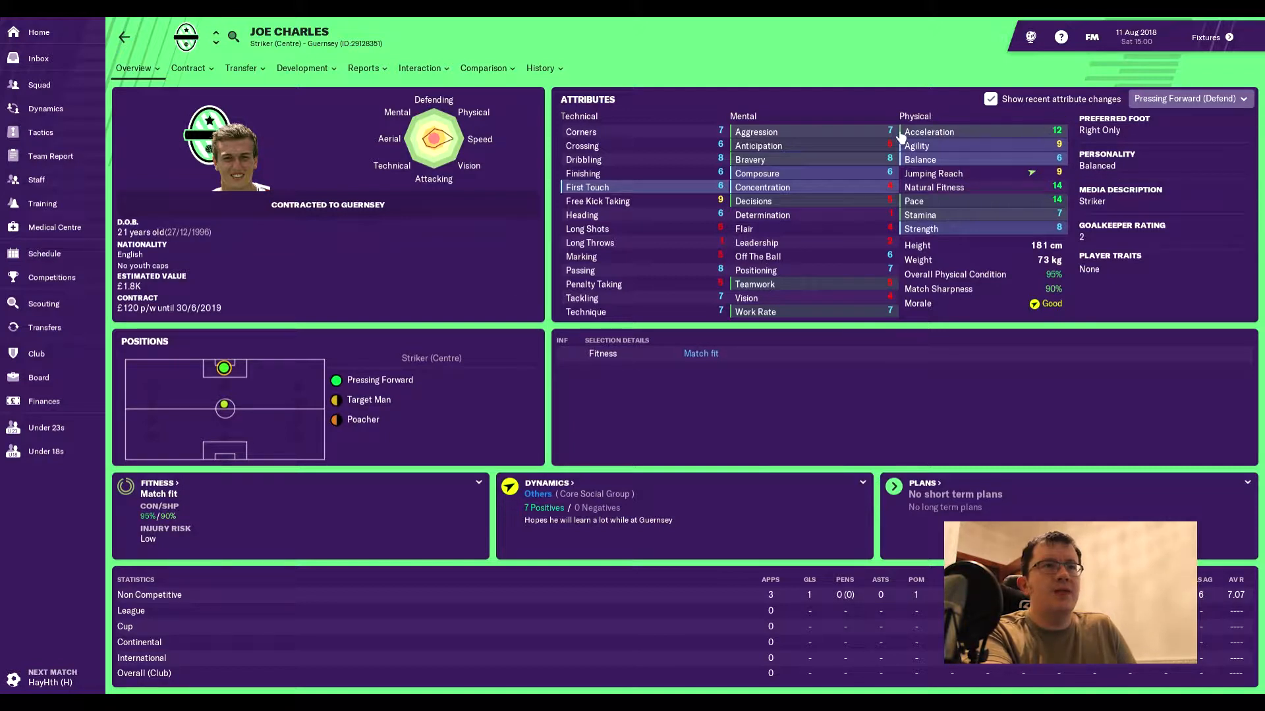
{"action": "mouse_move", "coordinate": [635, 187]}
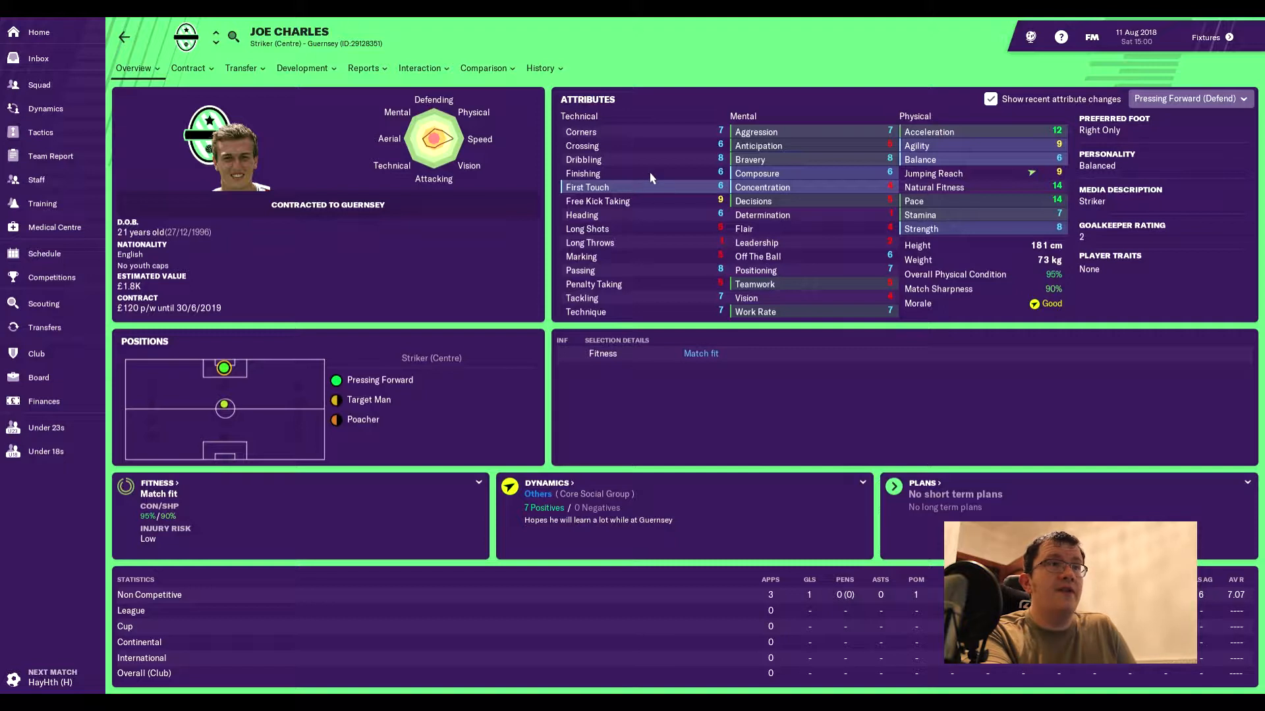
{"action": "mouse_move", "coordinate": [665, 210]}
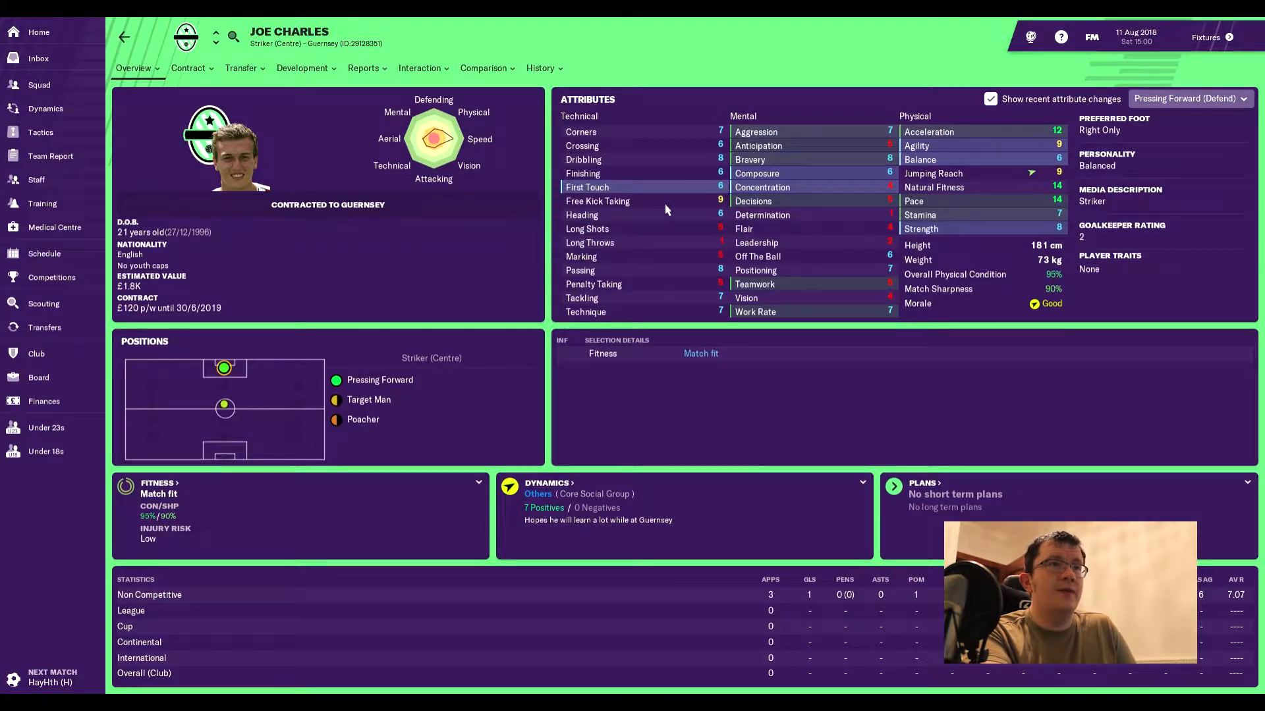
{"action": "mouse_move", "coordinate": [596, 200]}
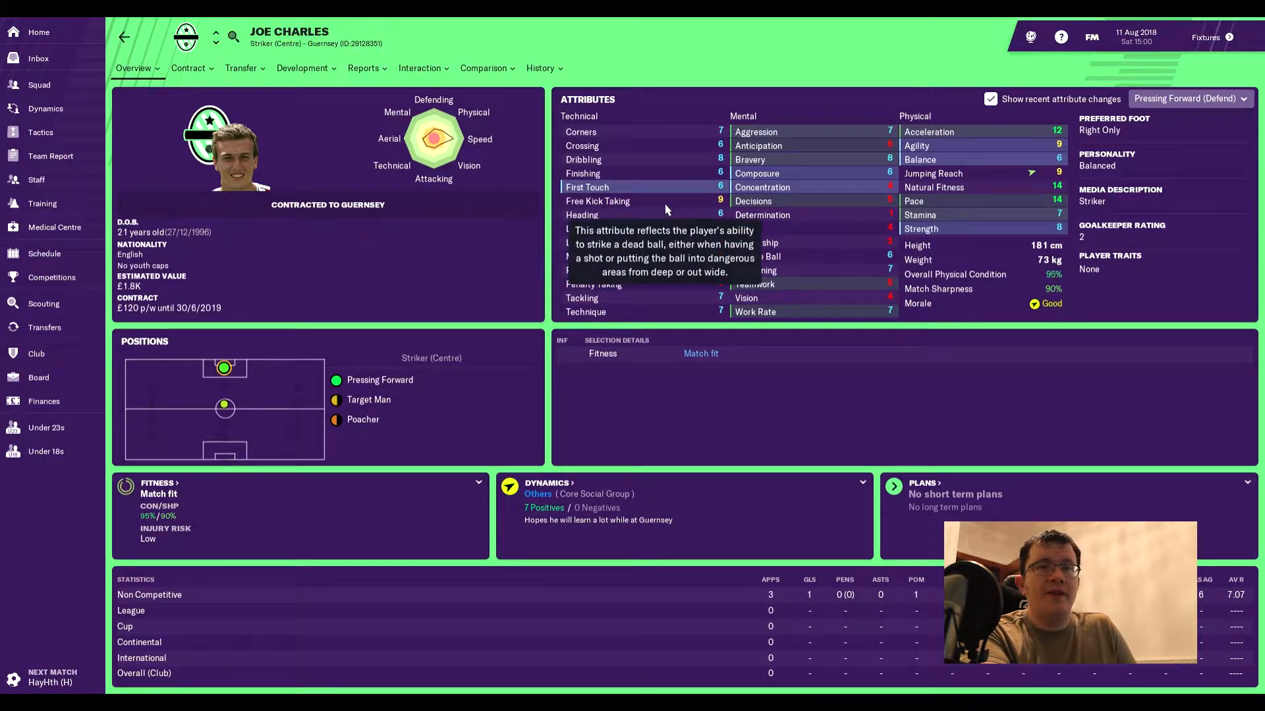
{"action": "mouse_move", "coordinate": [712, 205]}
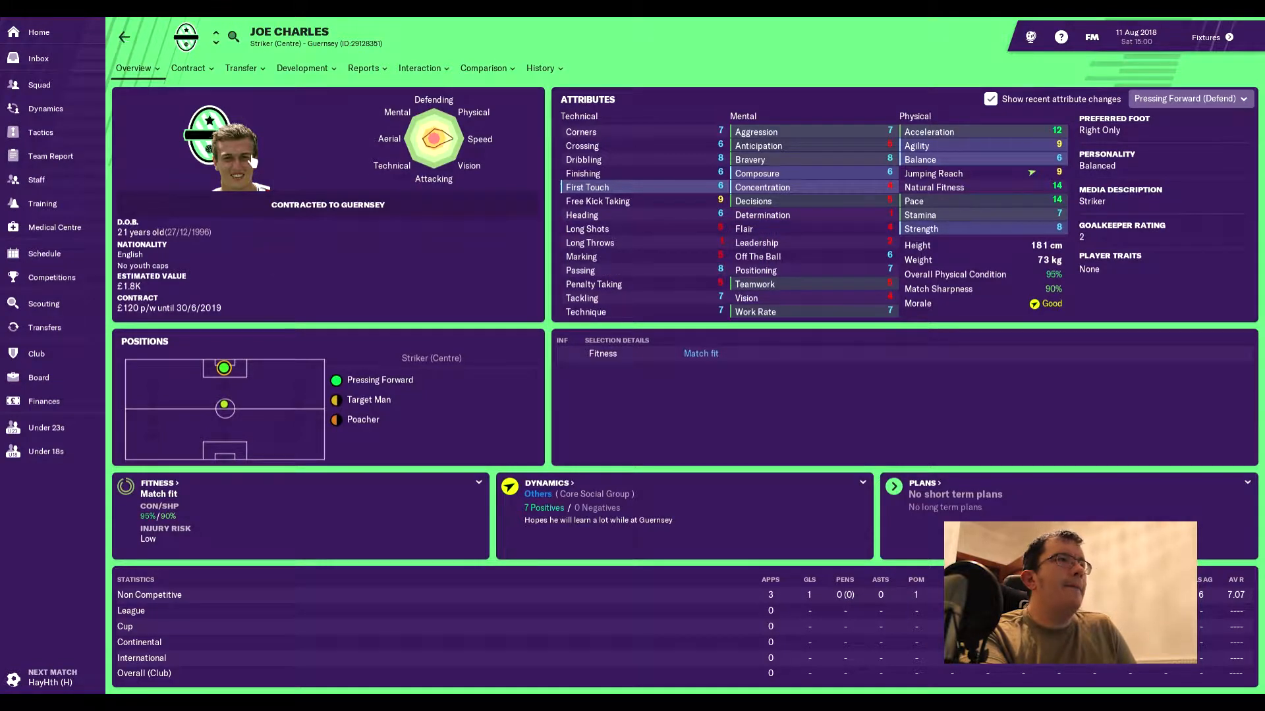
{"action": "left_click", "coordinate": [50, 155]}
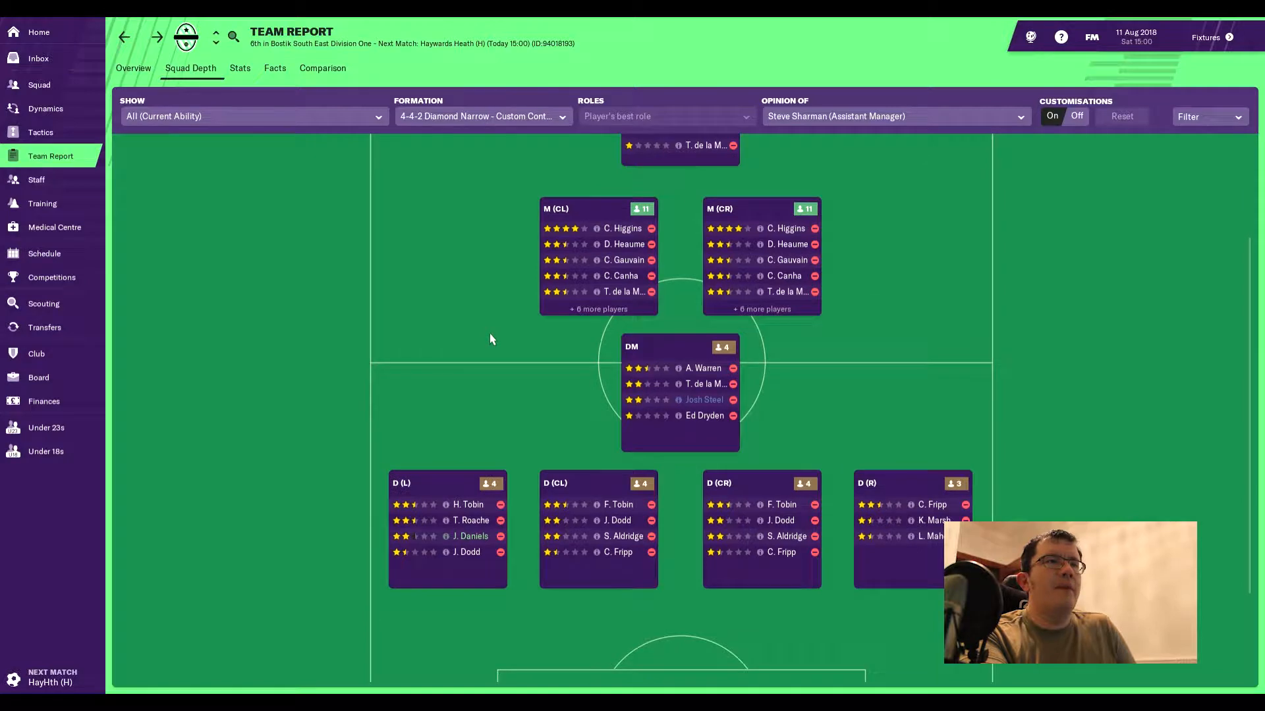
{"action": "mouse_move", "coordinate": [471, 374]}
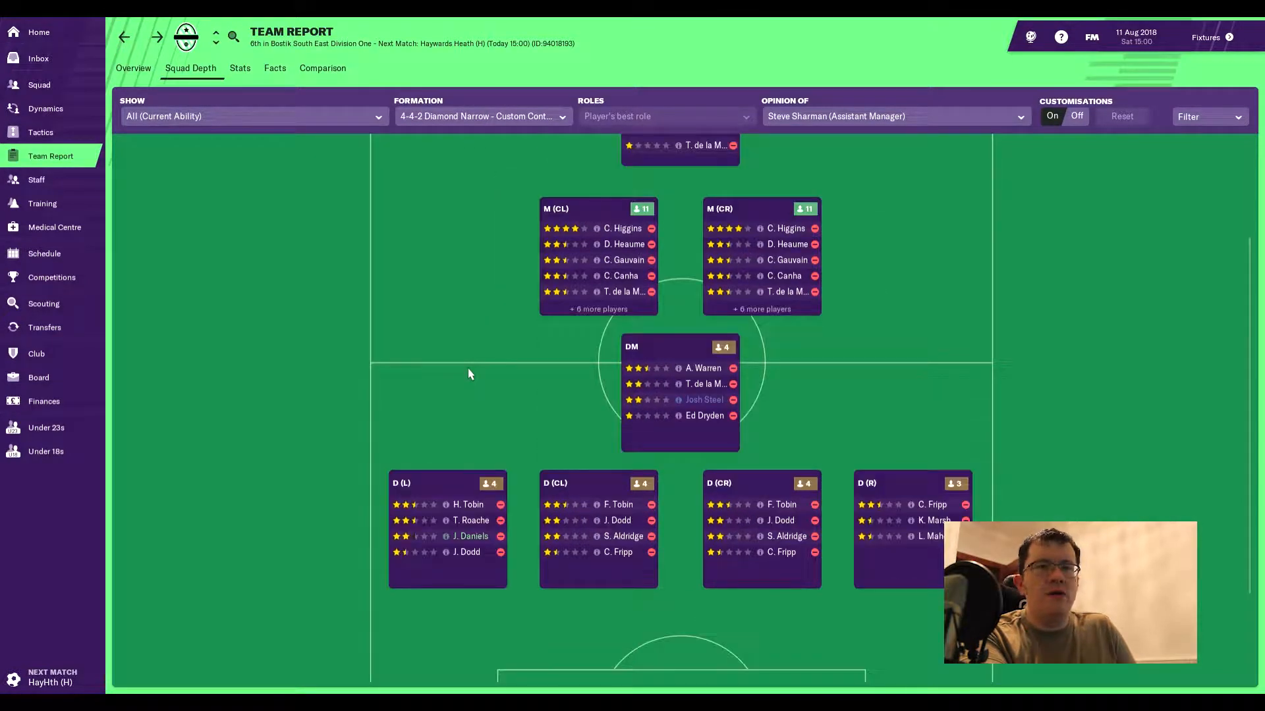
{"action": "mouse_move", "coordinate": [516, 378]}
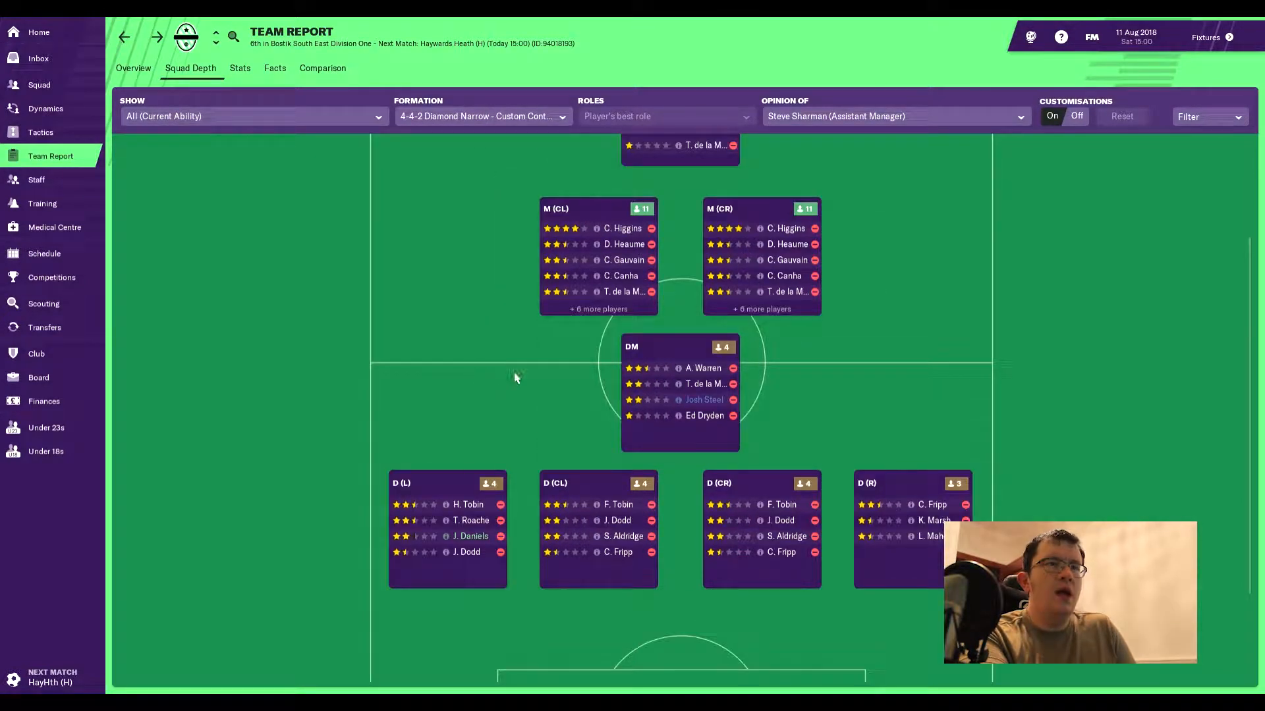
{"action": "mouse_move", "coordinate": [882, 385]}
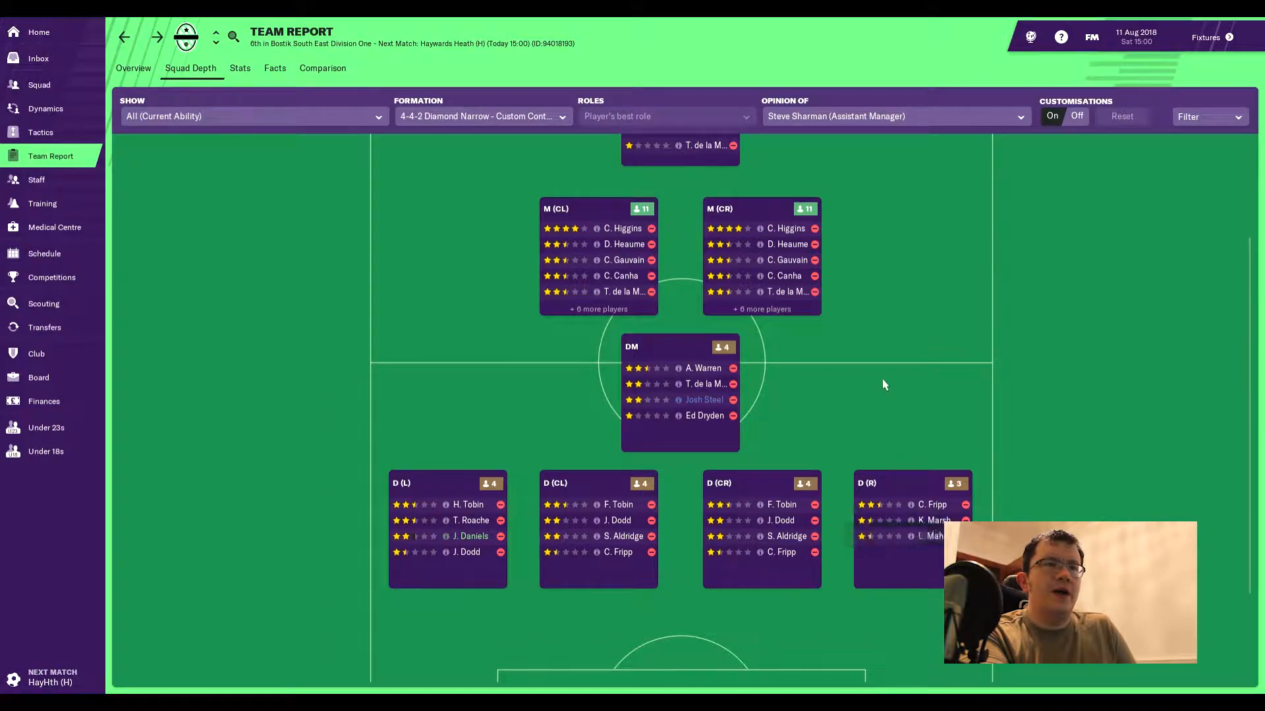
{"action": "mouse_move", "coordinate": [879, 388]}
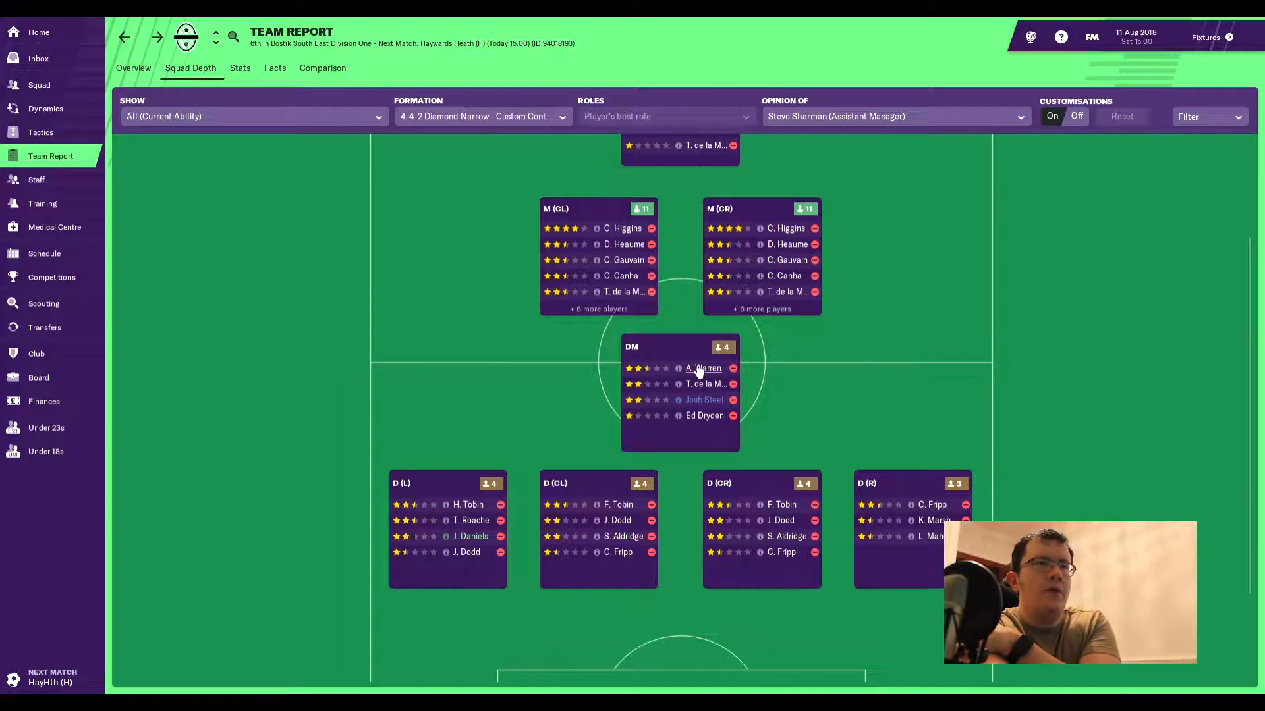
{"action": "left_click", "coordinate": [702, 368]}
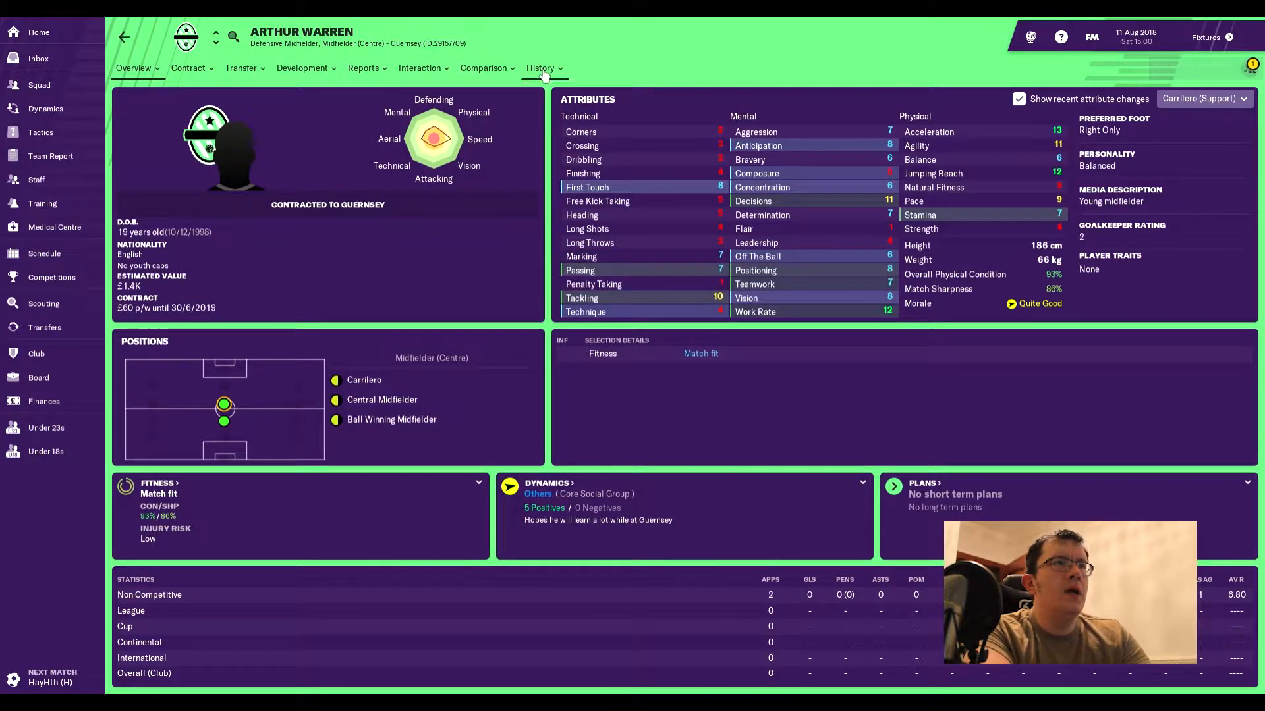
{"action": "left_click", "coordinate": [540, 67]}
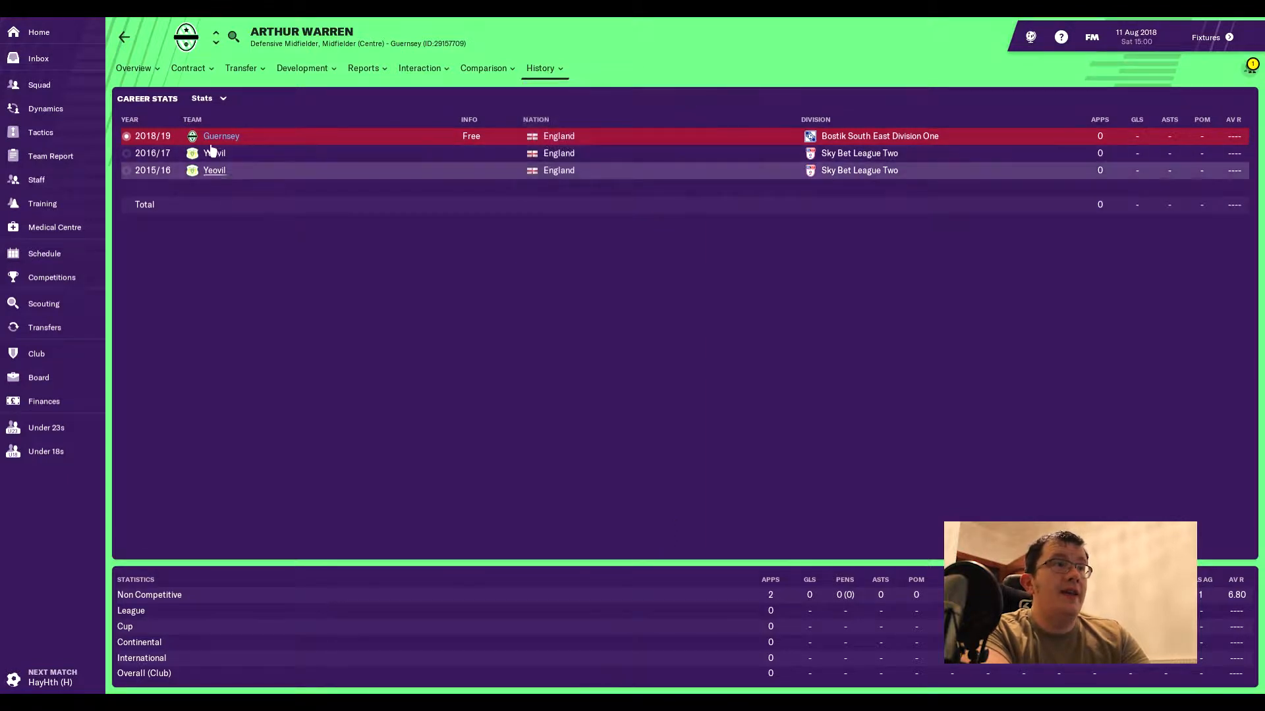
Return to the squad depth team report.
{"action": "left_click", "coordinate": [50, 156]}
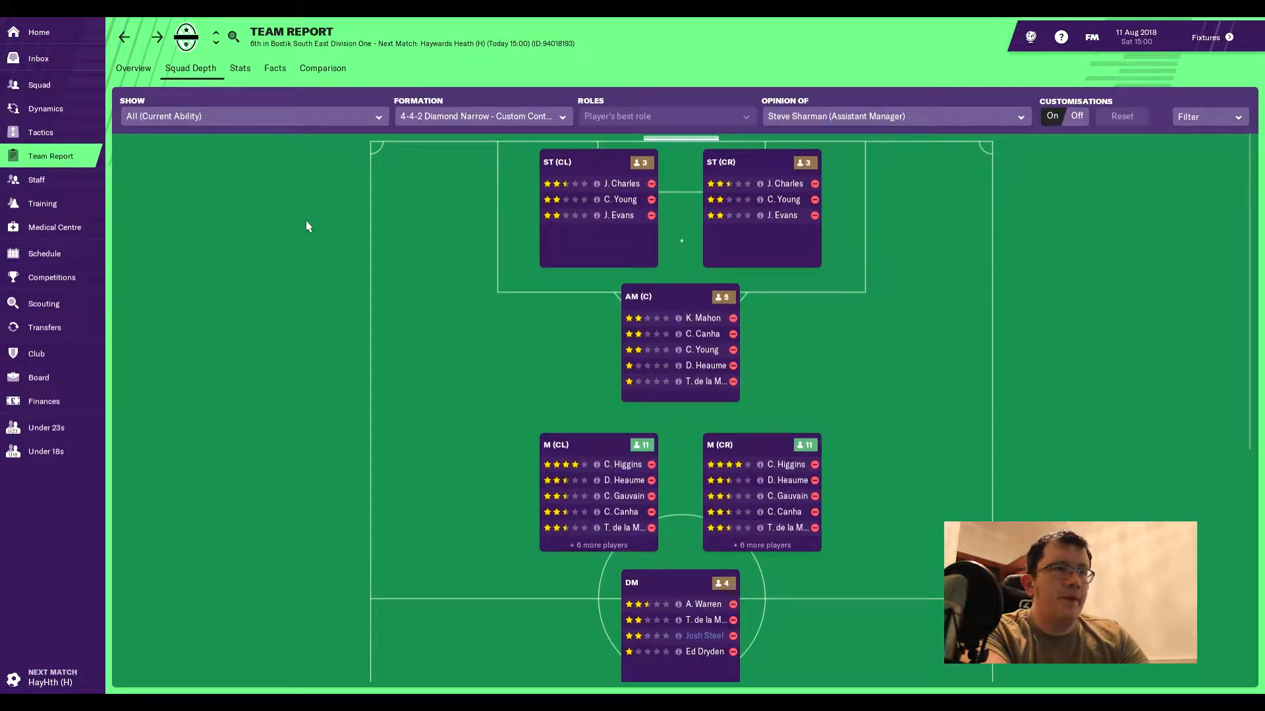
{"action": "mouse_move", "coordinate": [395, 336]}
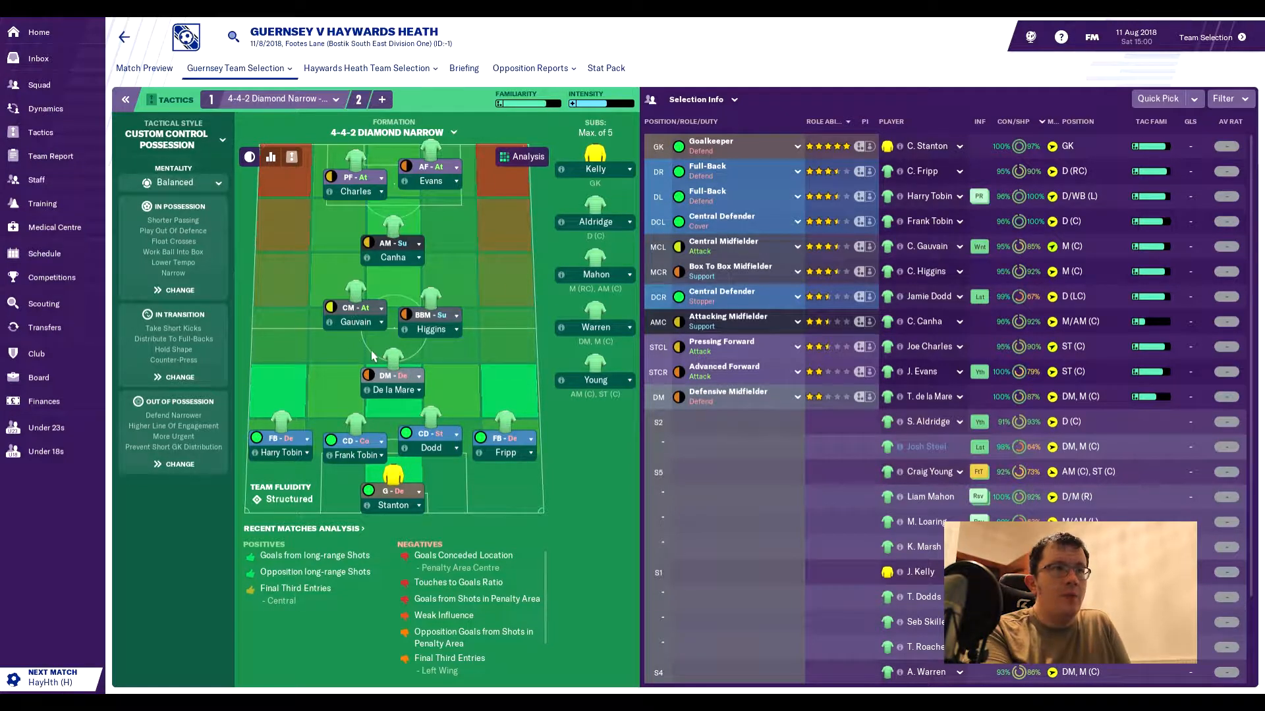
{"action": "mouse_move", "coordinate": [441, 370]}
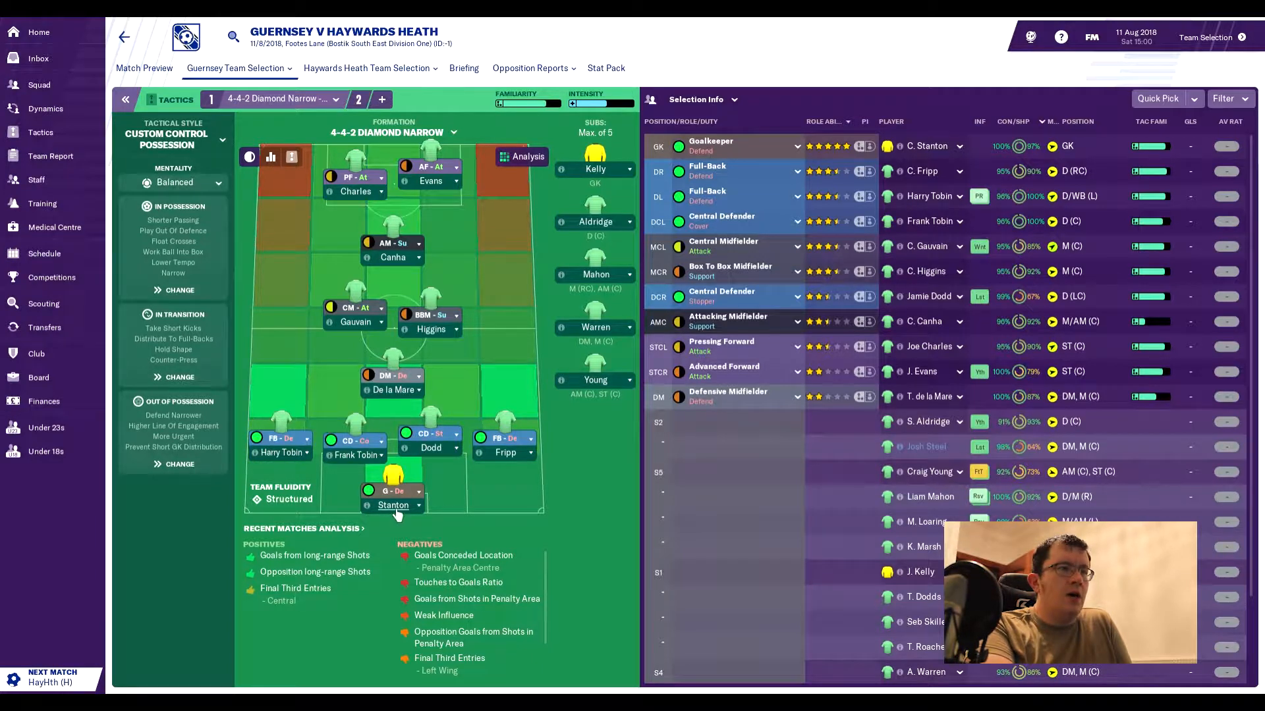
{"action": "mouse_move", "coordinate": [393, 505]}
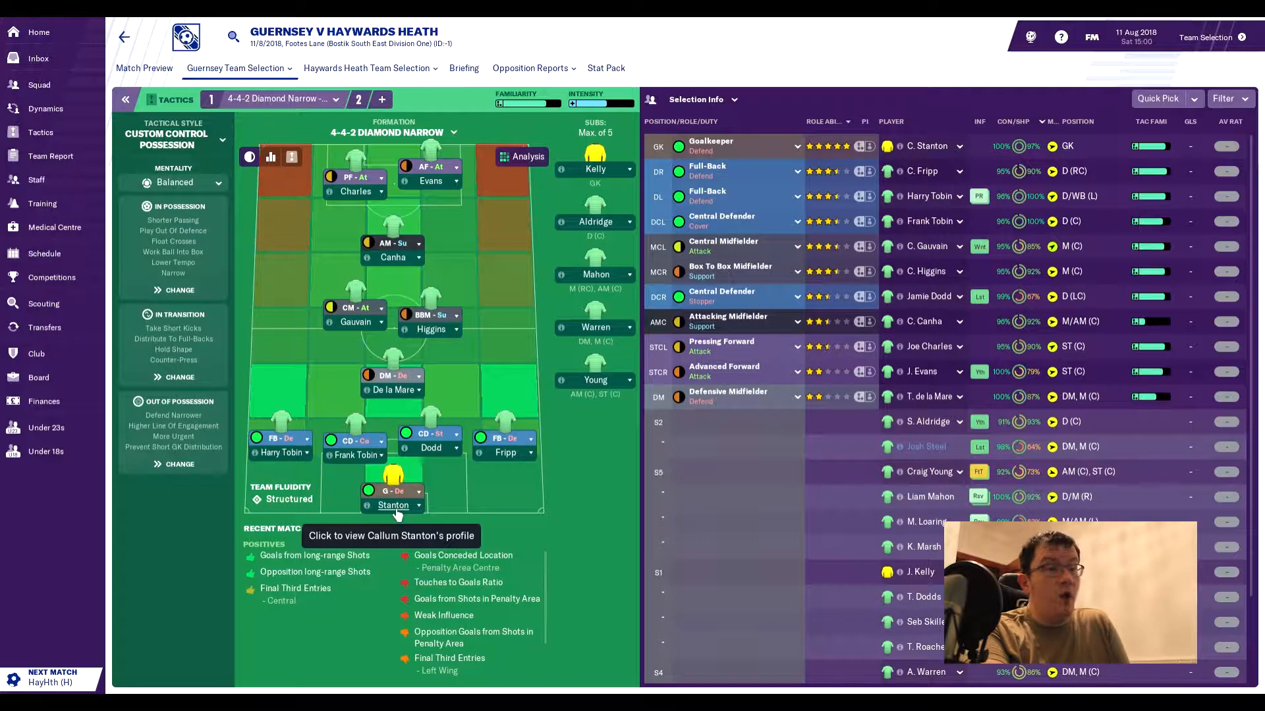
{"action": "mouse_move", "coordinate": [280, 451]}
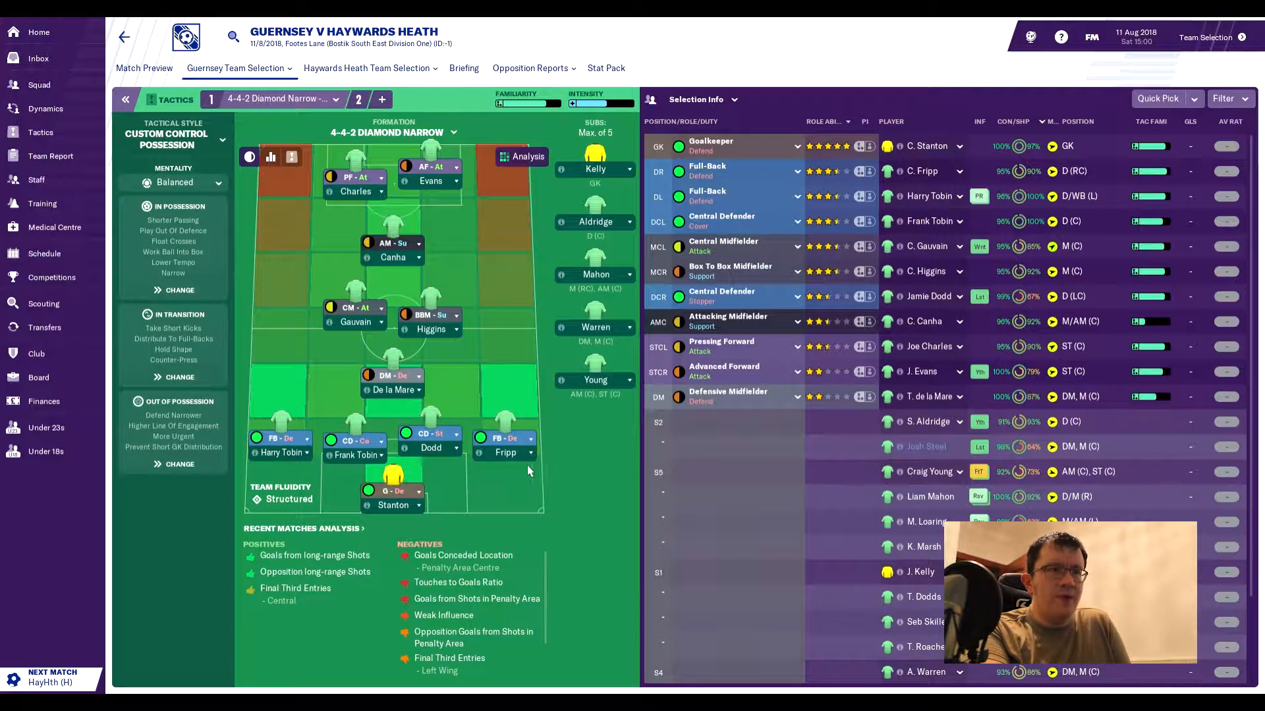
{"action": "mouse_move", "coordinate": [392, 389]}
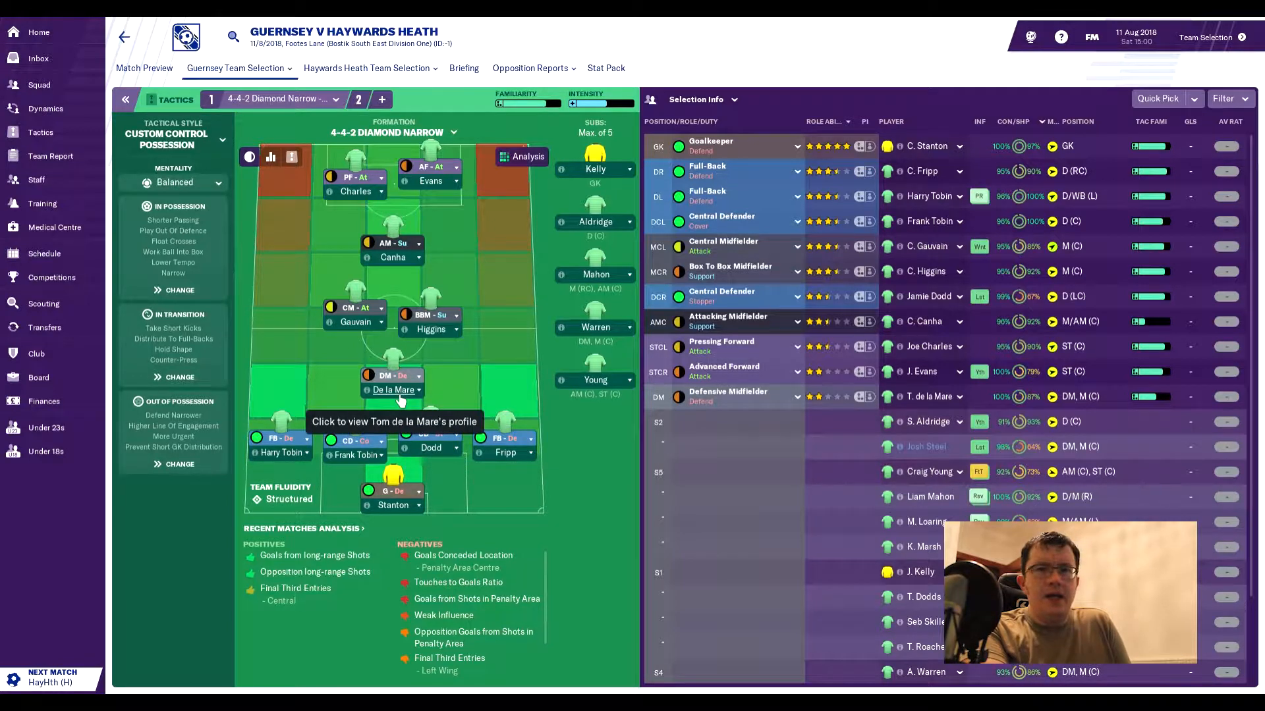
{"action": "mouse_move", "coordinate": [355, 333]}
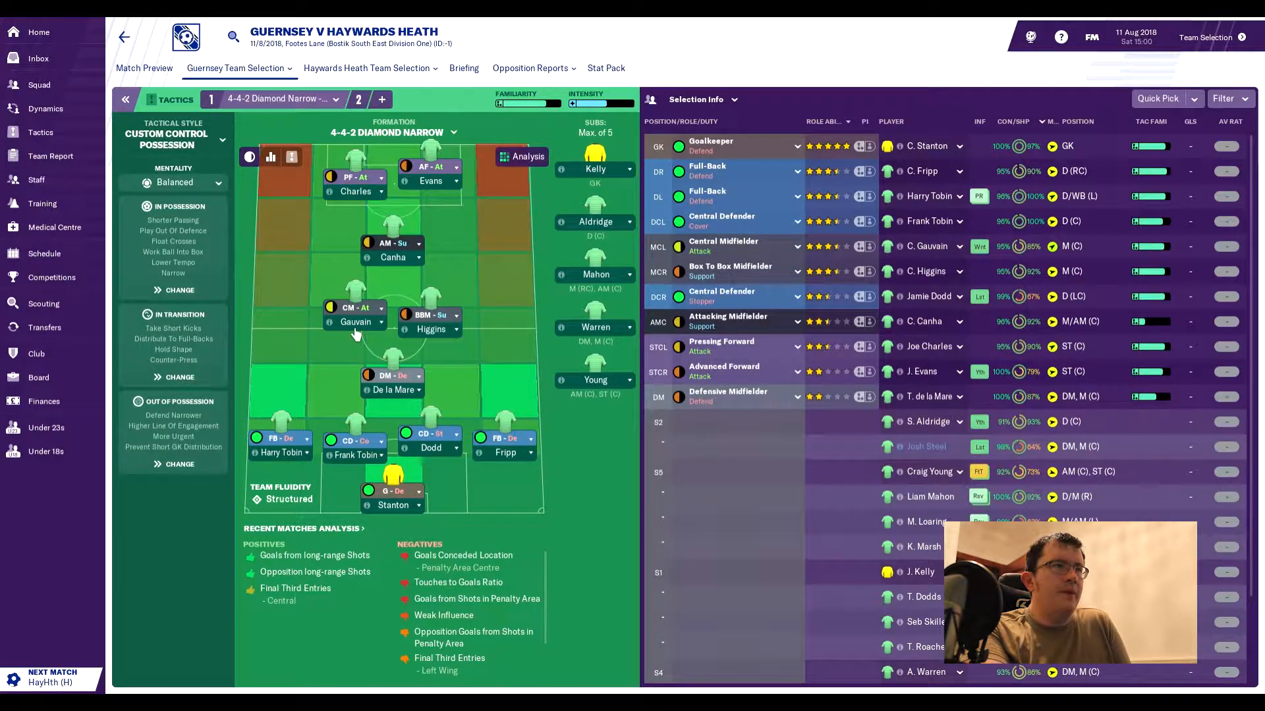
{"action": "mouse_move", "coordinate": [354, 322]}
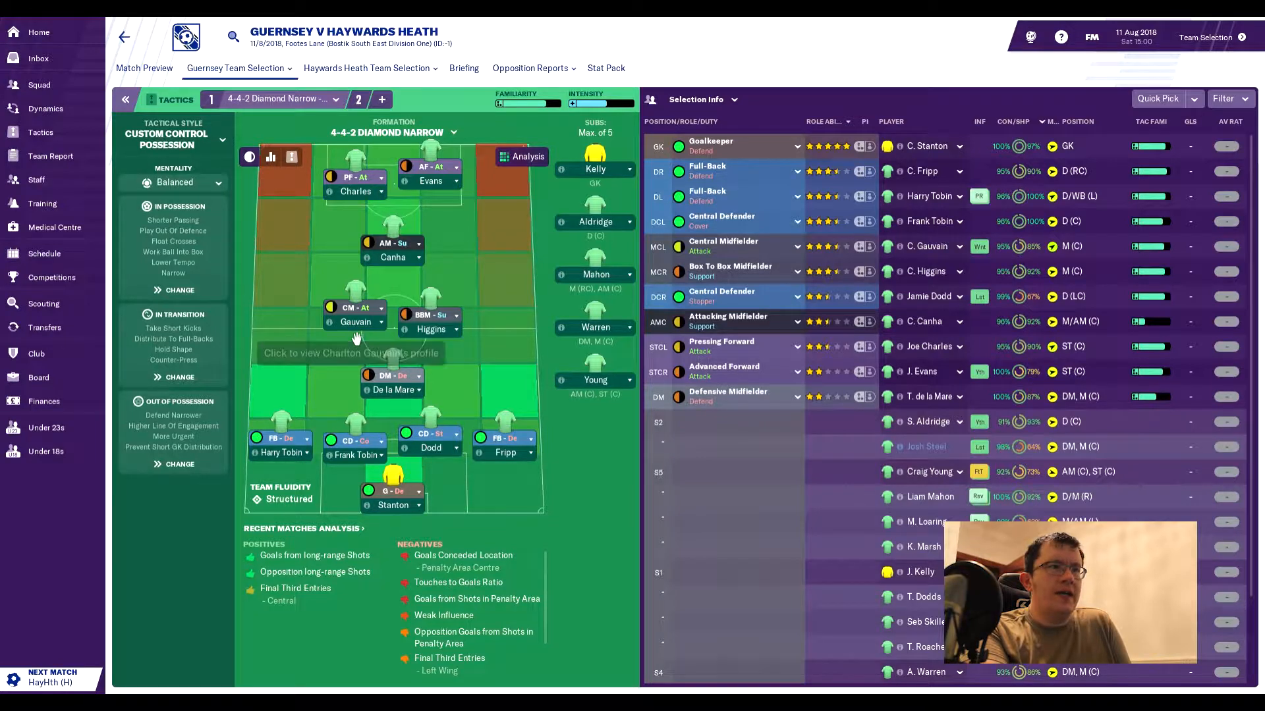
{"action": "mouse_move", "coordinate": [432, 330]}
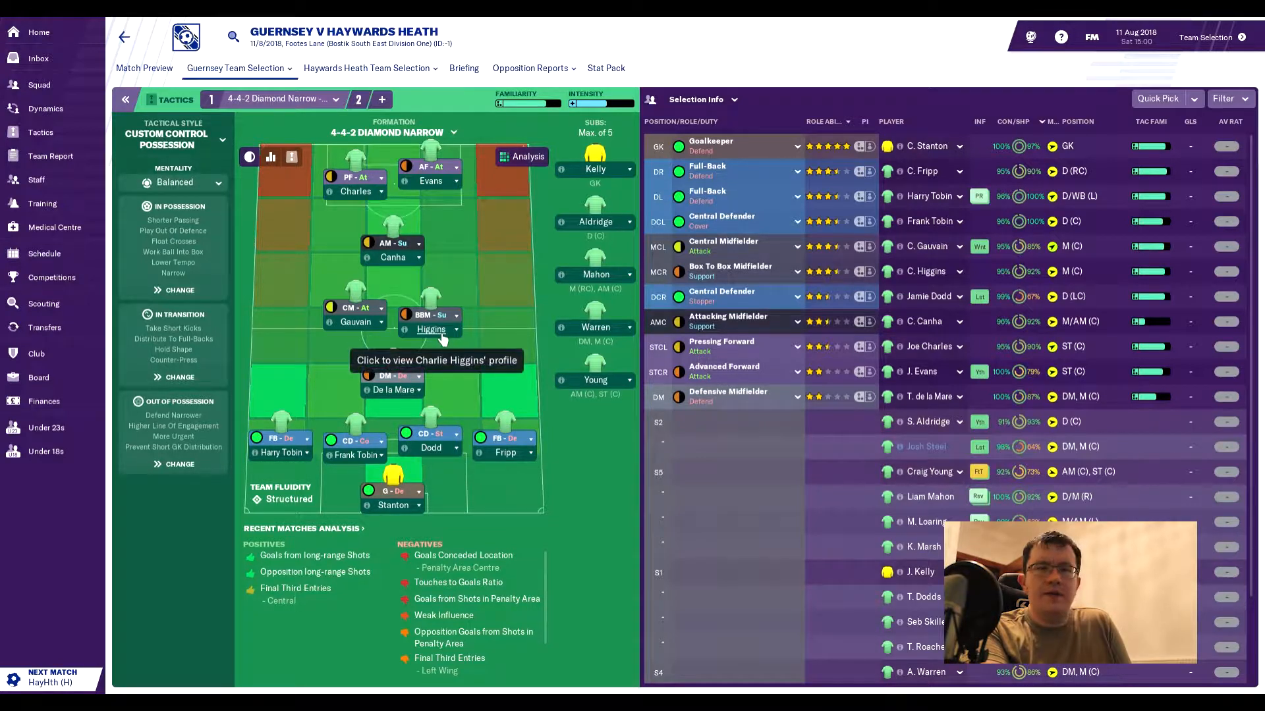
{"action": "mouse_move", "coordinate": [423, 290]}
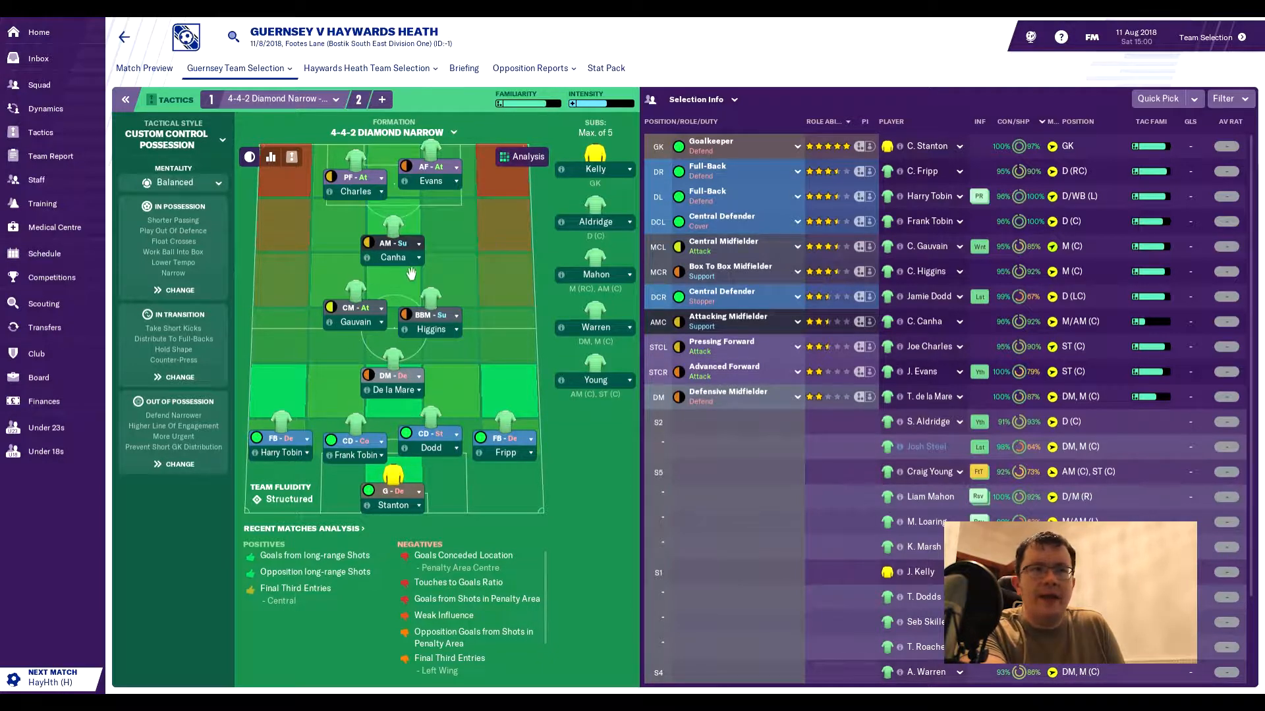
{"action": "mouse_move", "coordinate": [407, 290]}
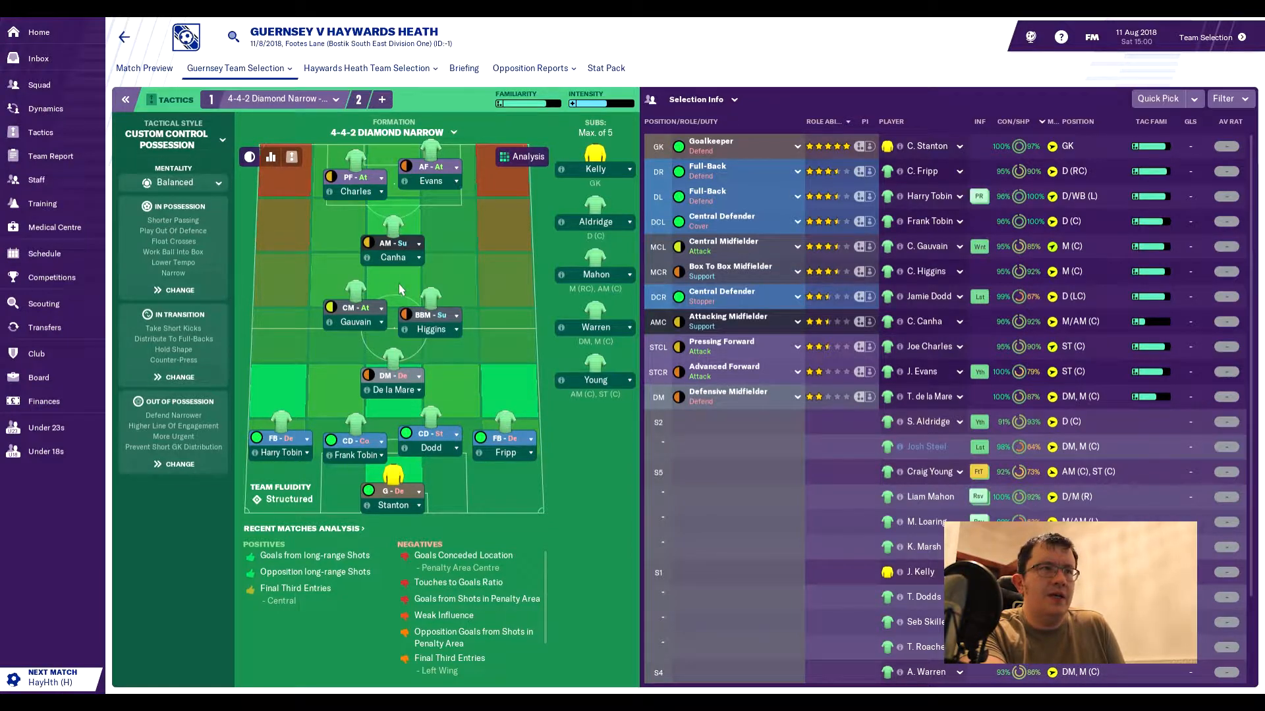
{"action": "mouse_move", "coordinate": [436, 185]}
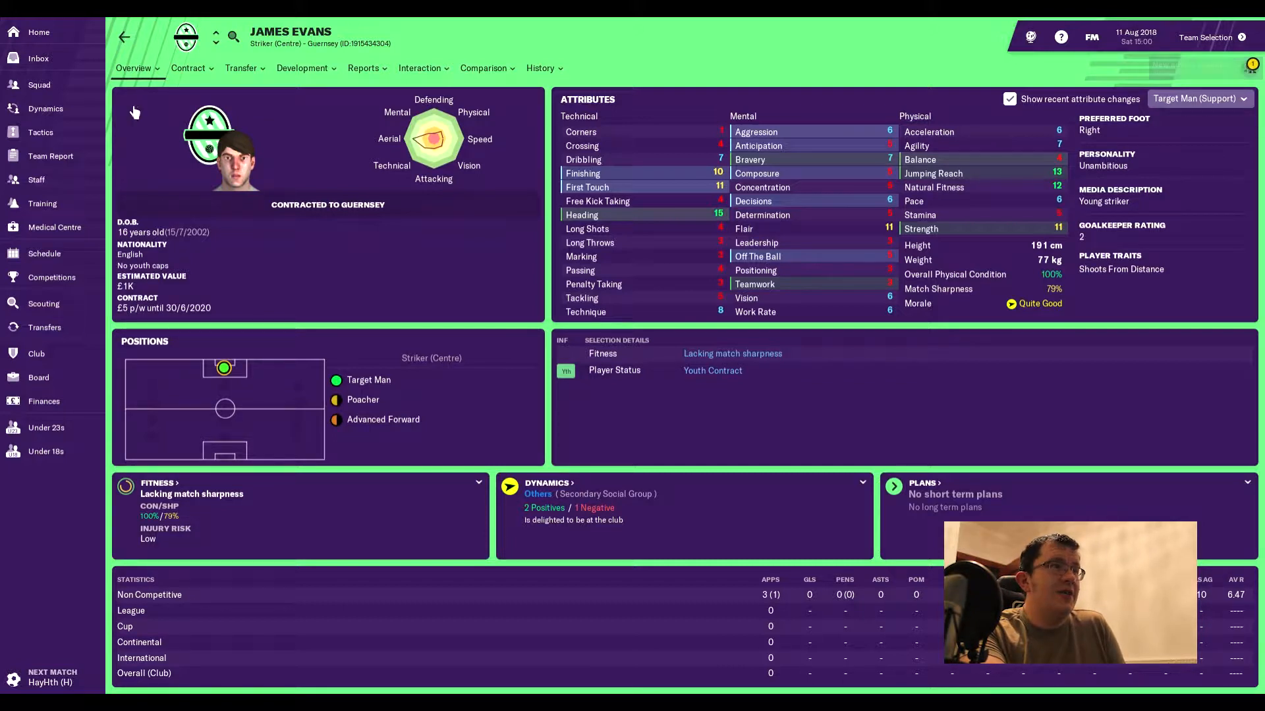
{"action": "mouse_move", "coordinate": [502, 231]}
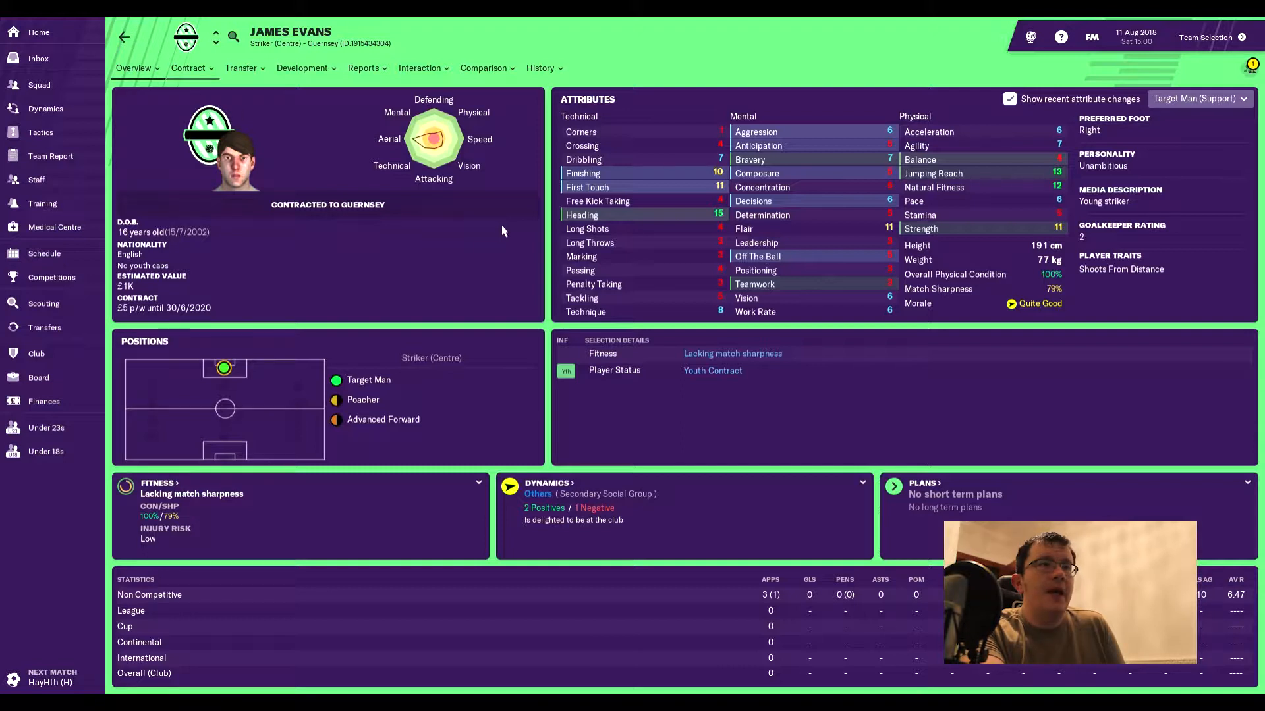
{"action": "mouse_move", "coordinate": [420, 109]}
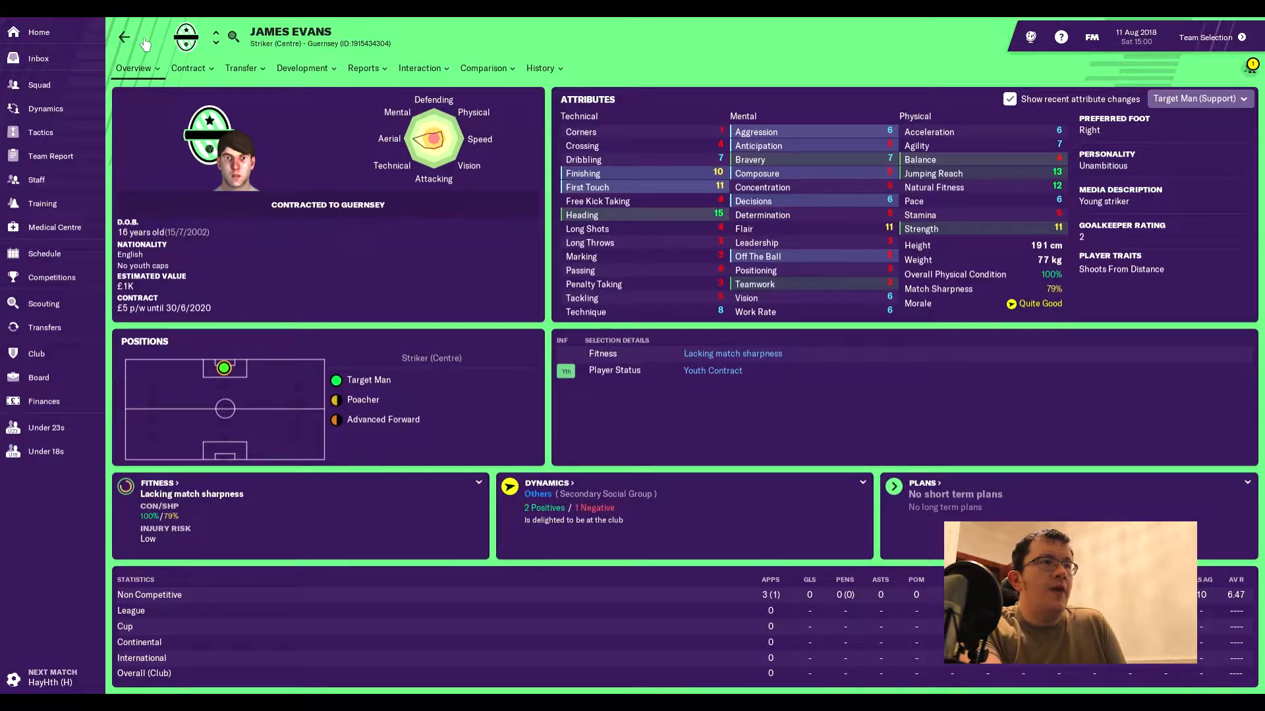
Go back through the striker profiles to the match team selection.
{"action": "left_click", "coordinate": [124, 37]}
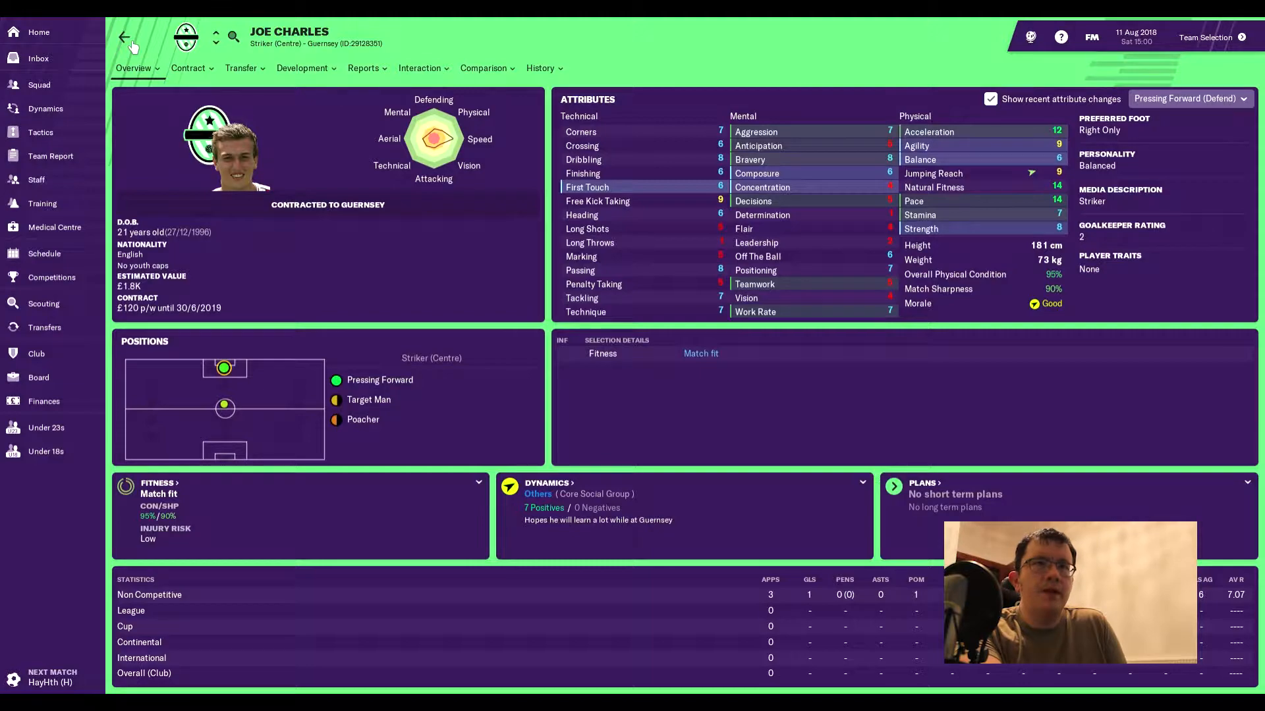
{"action": "left_click", "coordinate": [124, 37]}
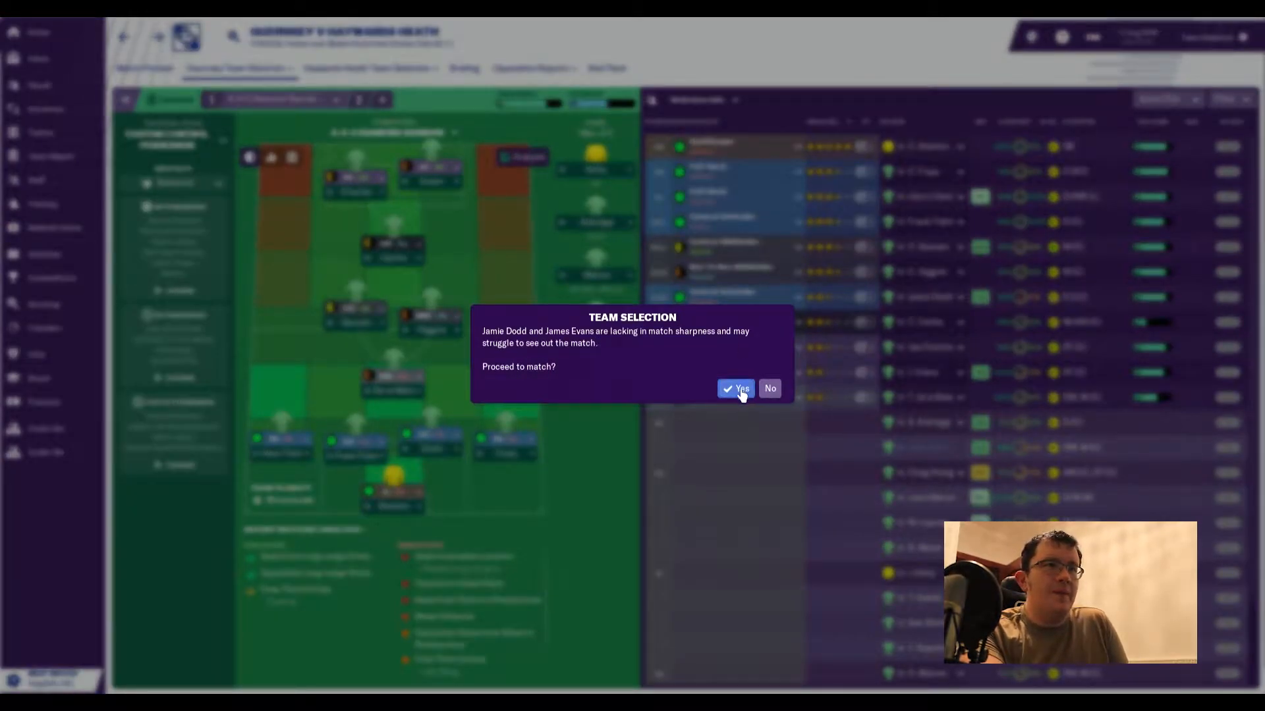
Proceed to the Haywards Heath match despite the sharpness warning, reaching the pre-match line-ups.
{"action": "left_click", "coordinate": [735, 387]}
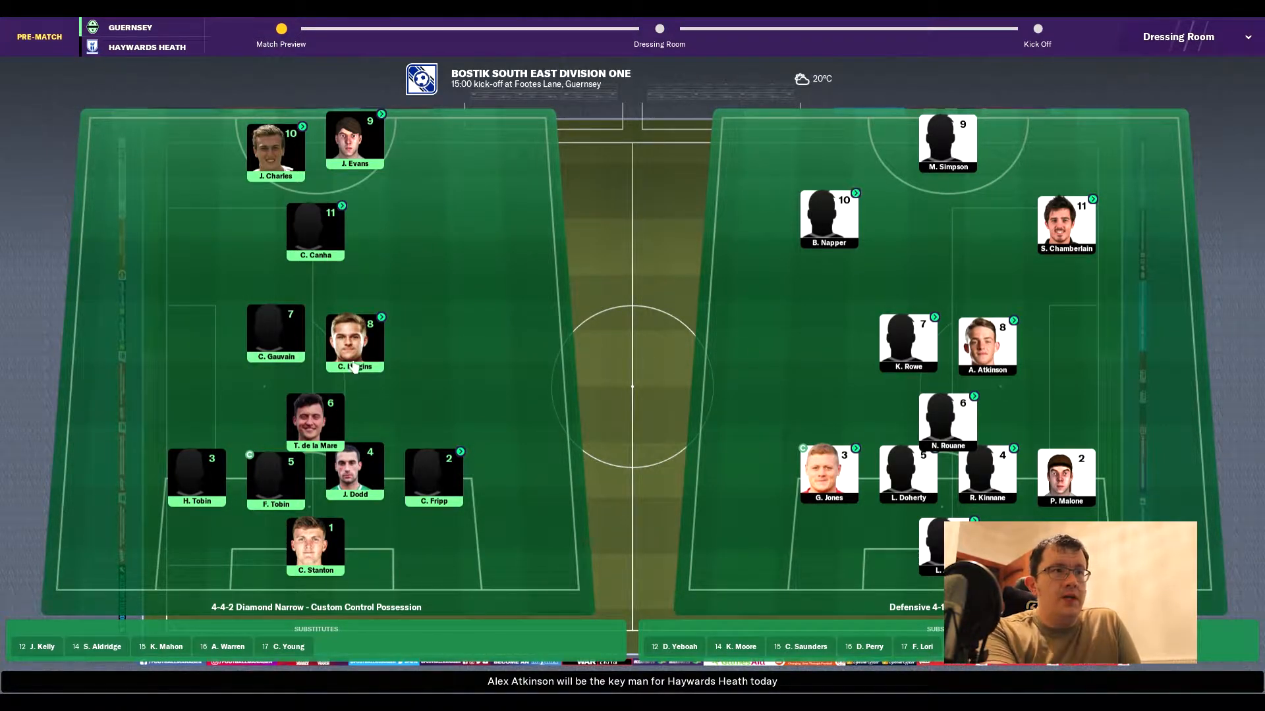
{"action": "mouse_move", "coordinate": [863, 334]}
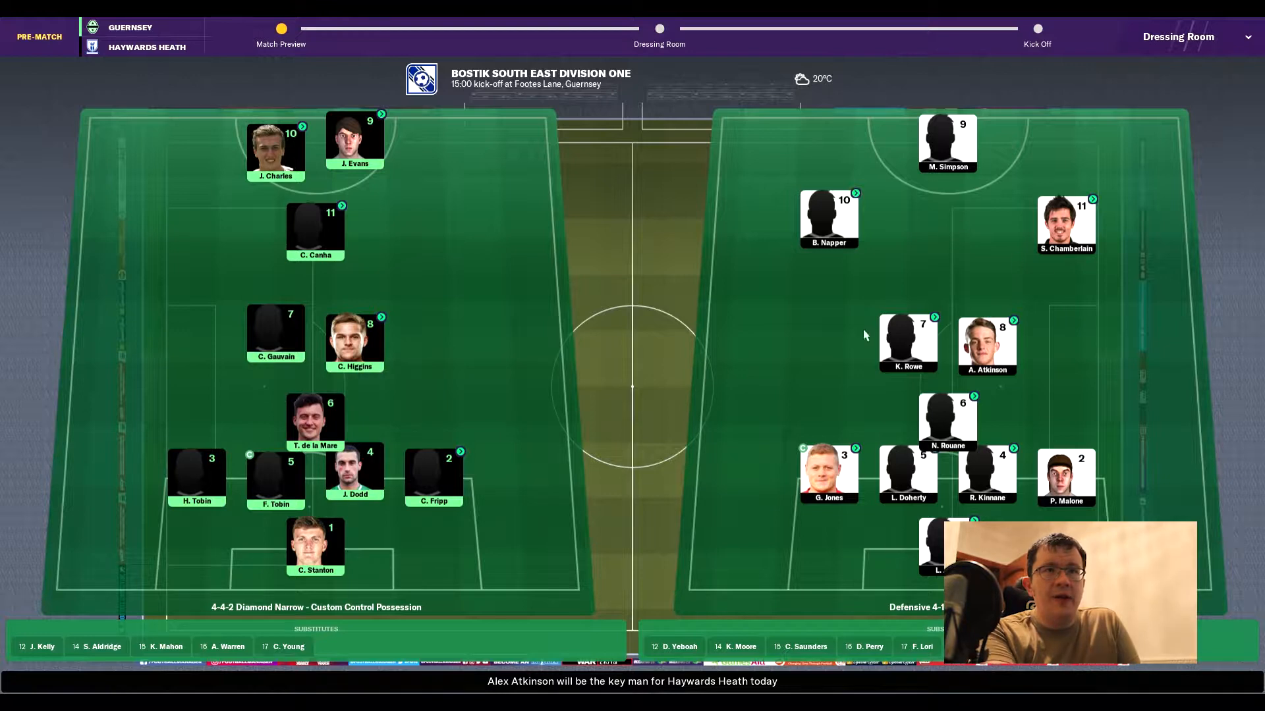
{"action": "mouse_move", "coordinate": [947, 436]}
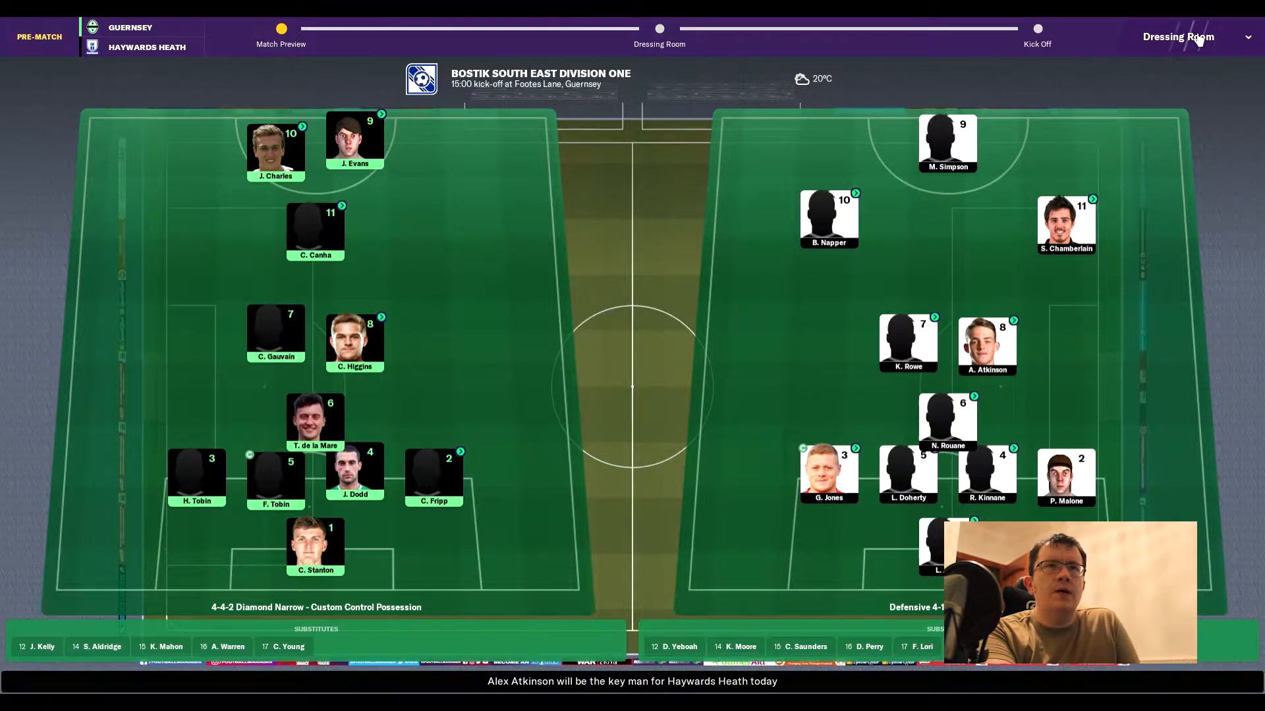
Give the whole team a passionate talk asking for a performance for the fans.
{"action": "left_click", "coordinate": [659, 28]}
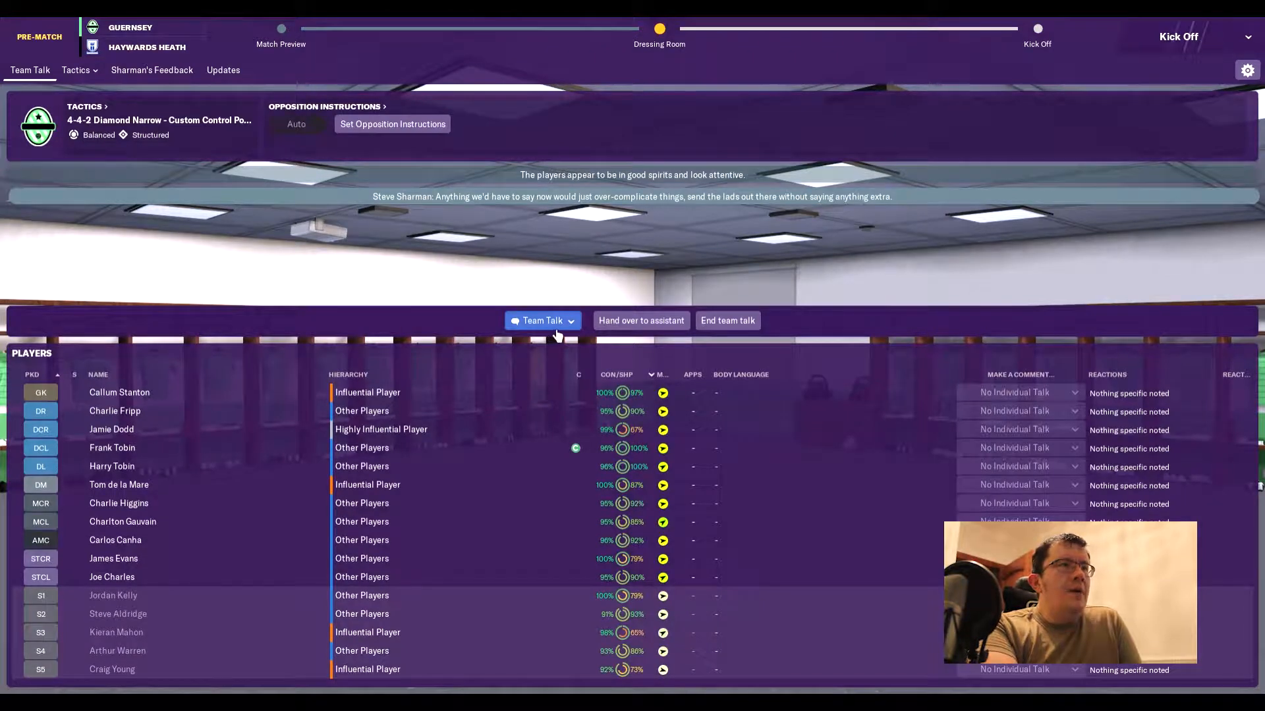
{"action": "left_click", "coordinate": [541, 320]}
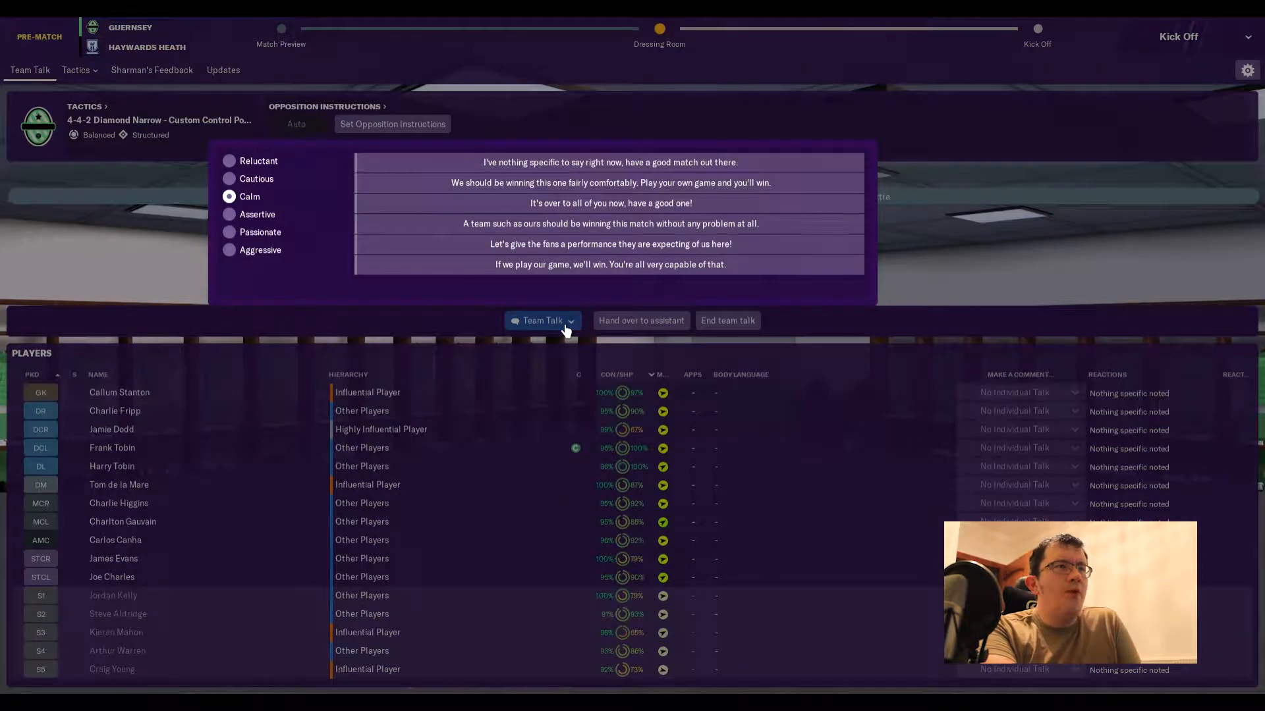
{"action": "left_click", "coordinate": [229, 232]}
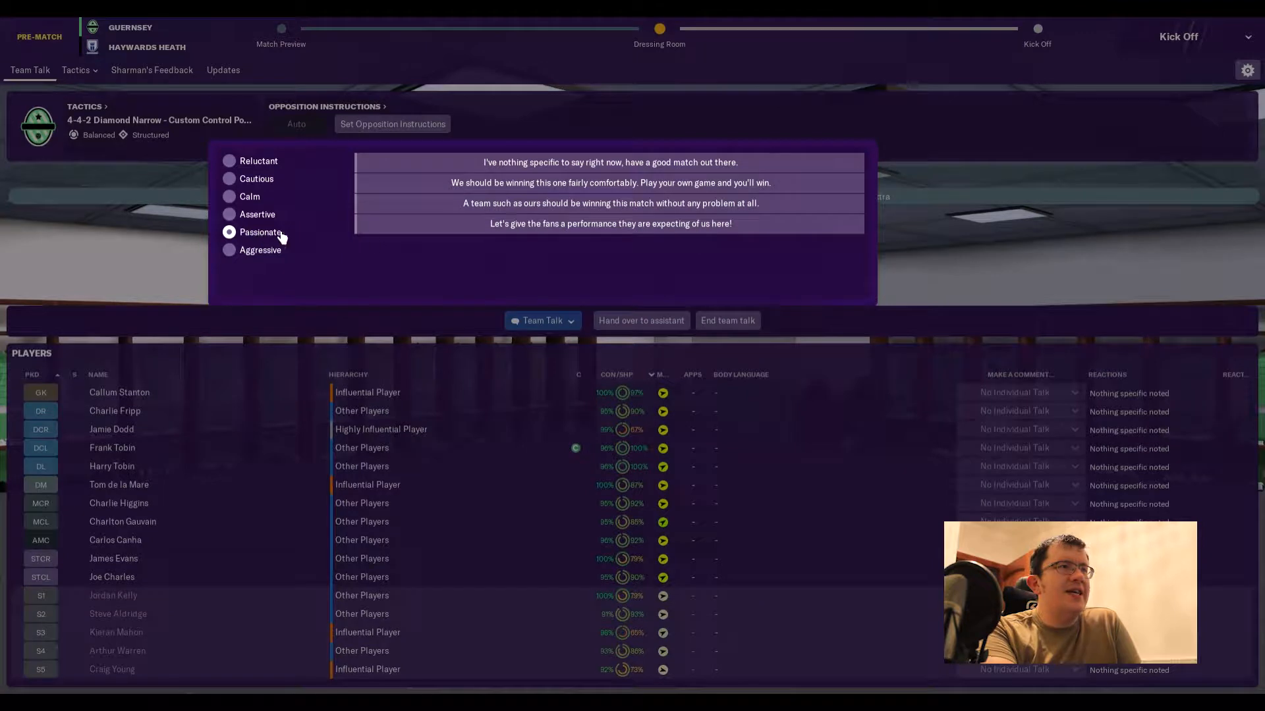
{"action": "mouse_move", "coordinate": [452, 245]}
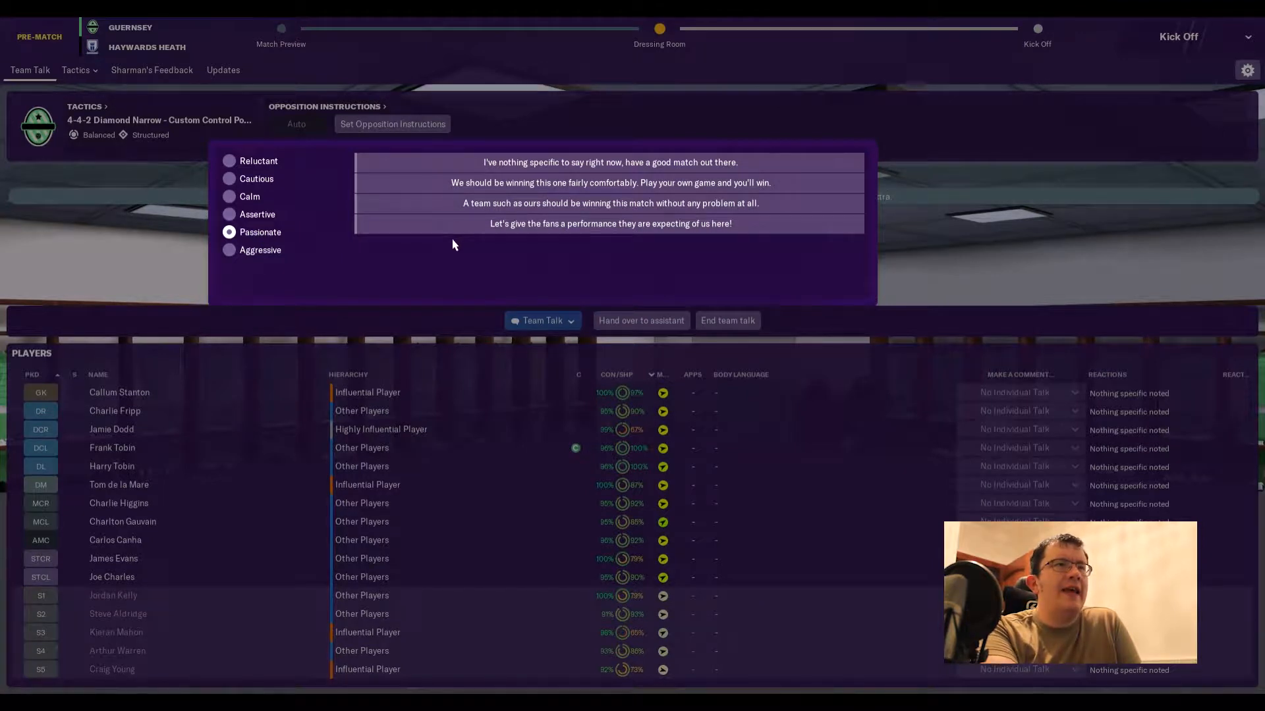
{"action": "mouse_move", "coordinate": [498, 224]}
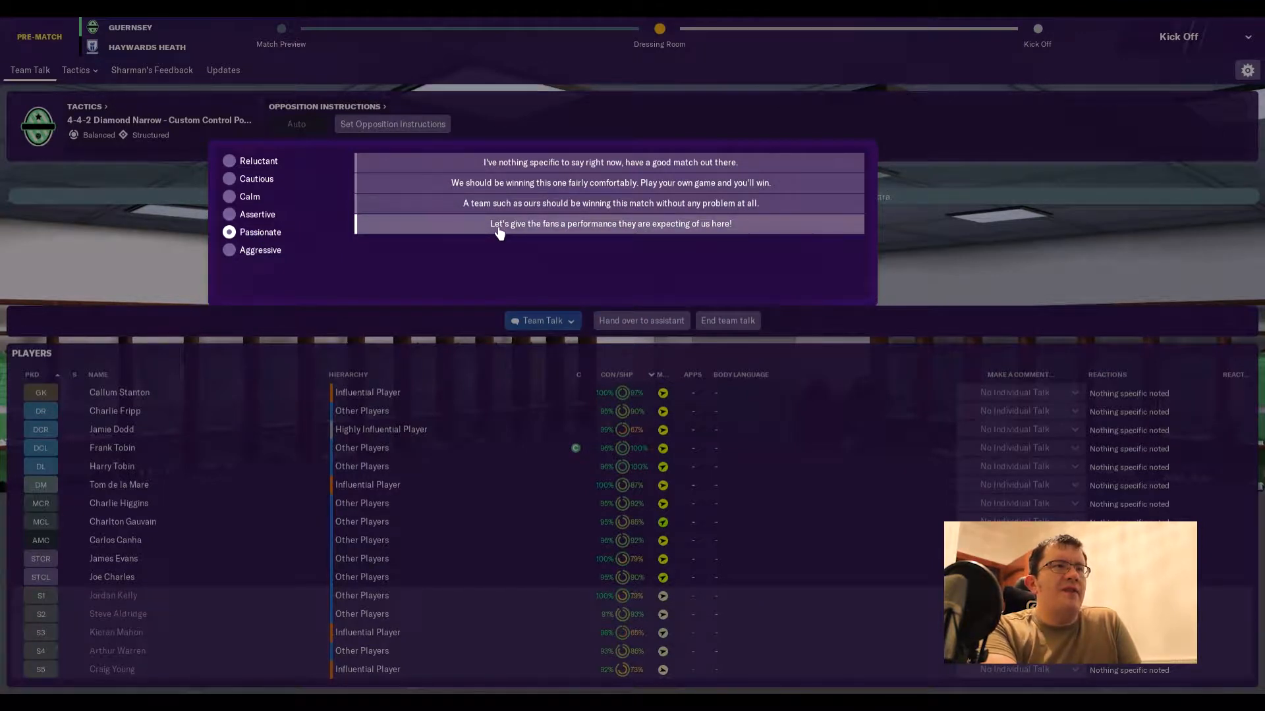
{"action": "left_click", "coordinate": [610, 224]}
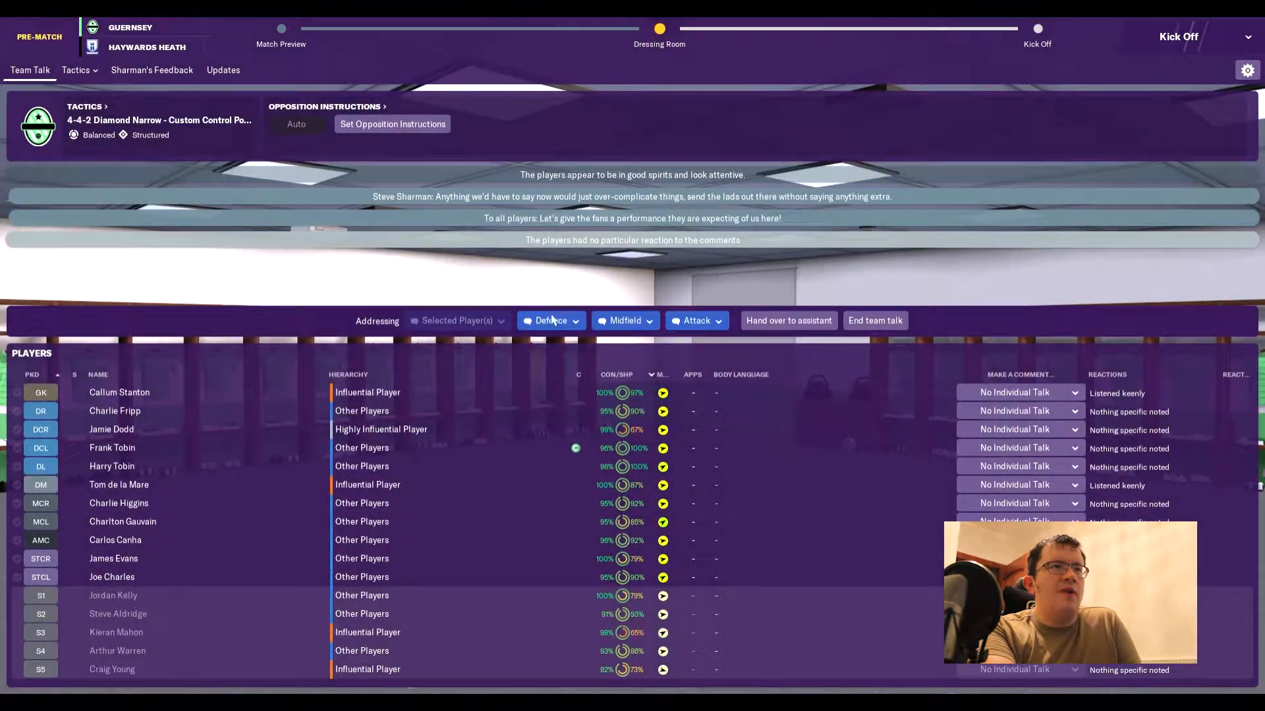
Give the defenders a passionate call for a solid defensive effort, address the attackers, and finish the talk.
{"action": "left_click", "coordinate": [551, 320]}
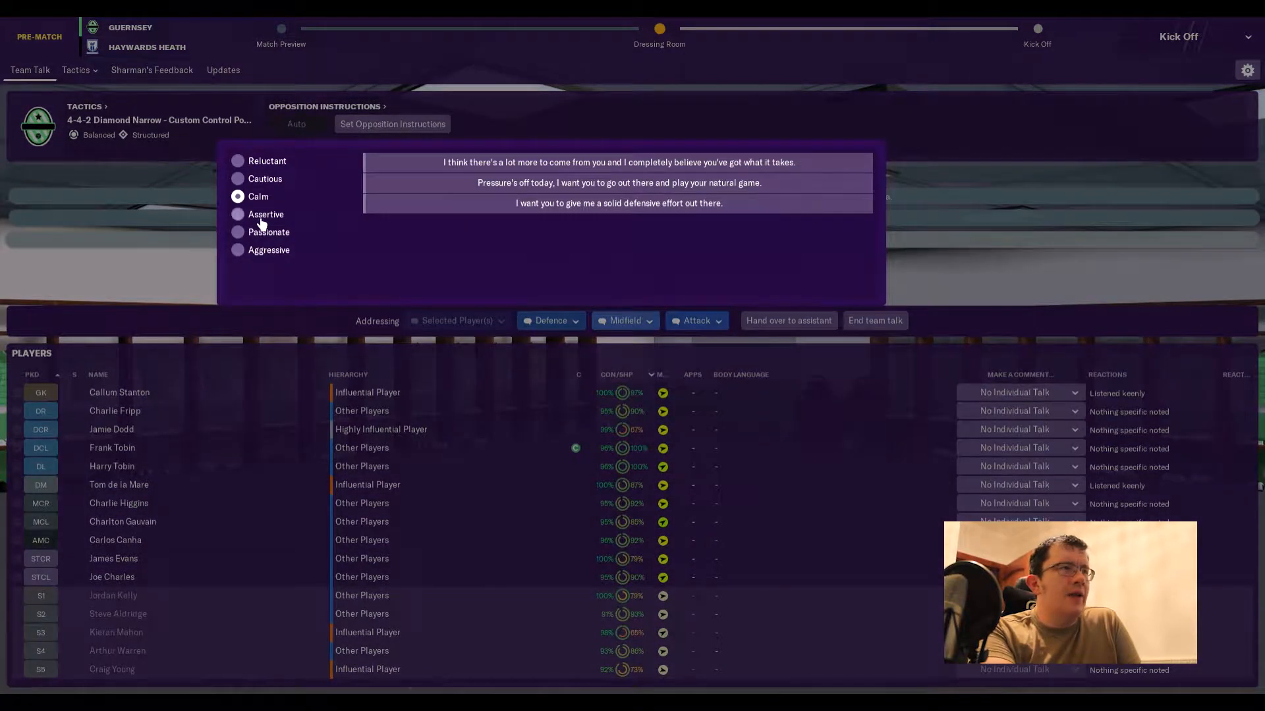
{"action": "left_click", "coordinate": [238, 232]}
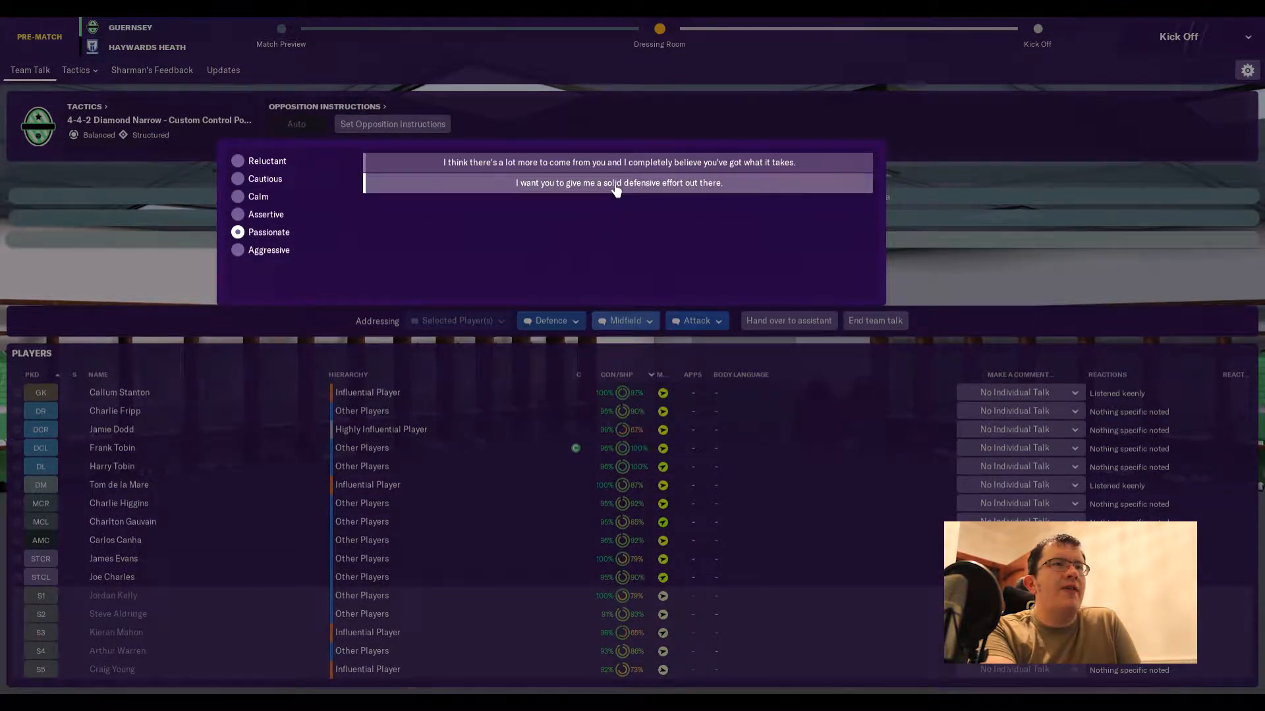
{"action": "left_click", "coordinate": [238, 197]}
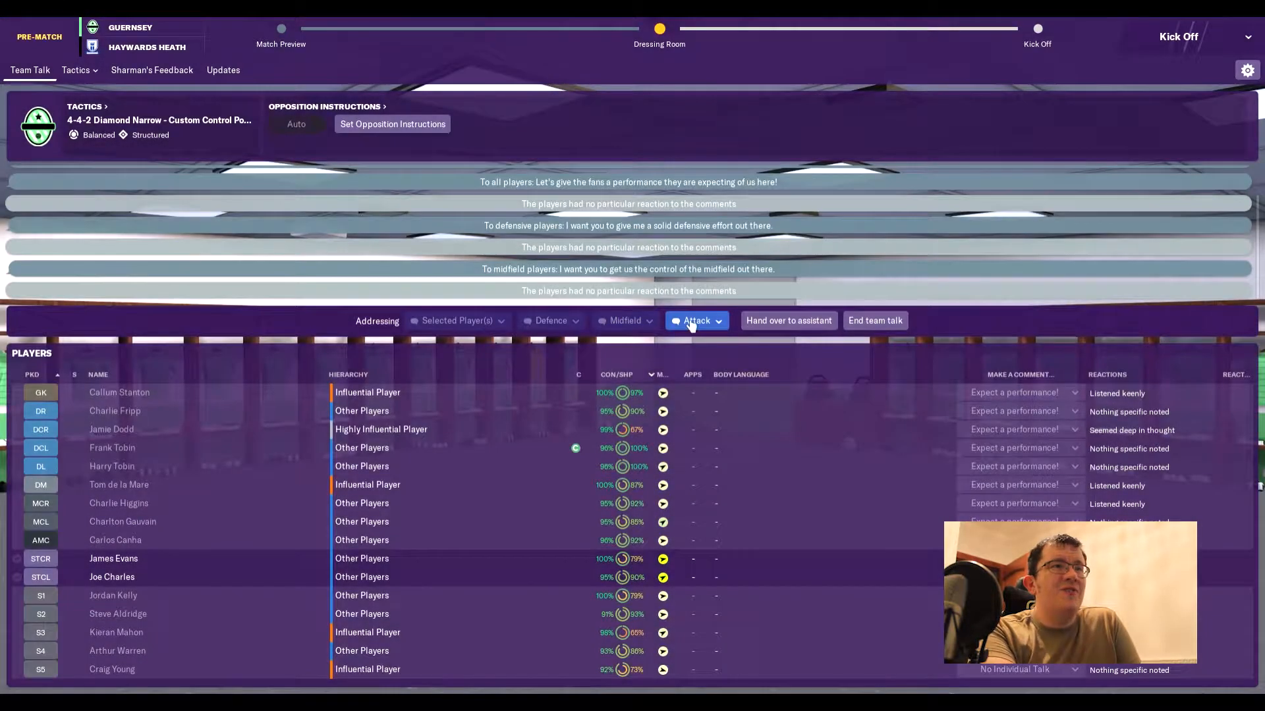
{"action": "left_click", "coordinate": [695, 320]}
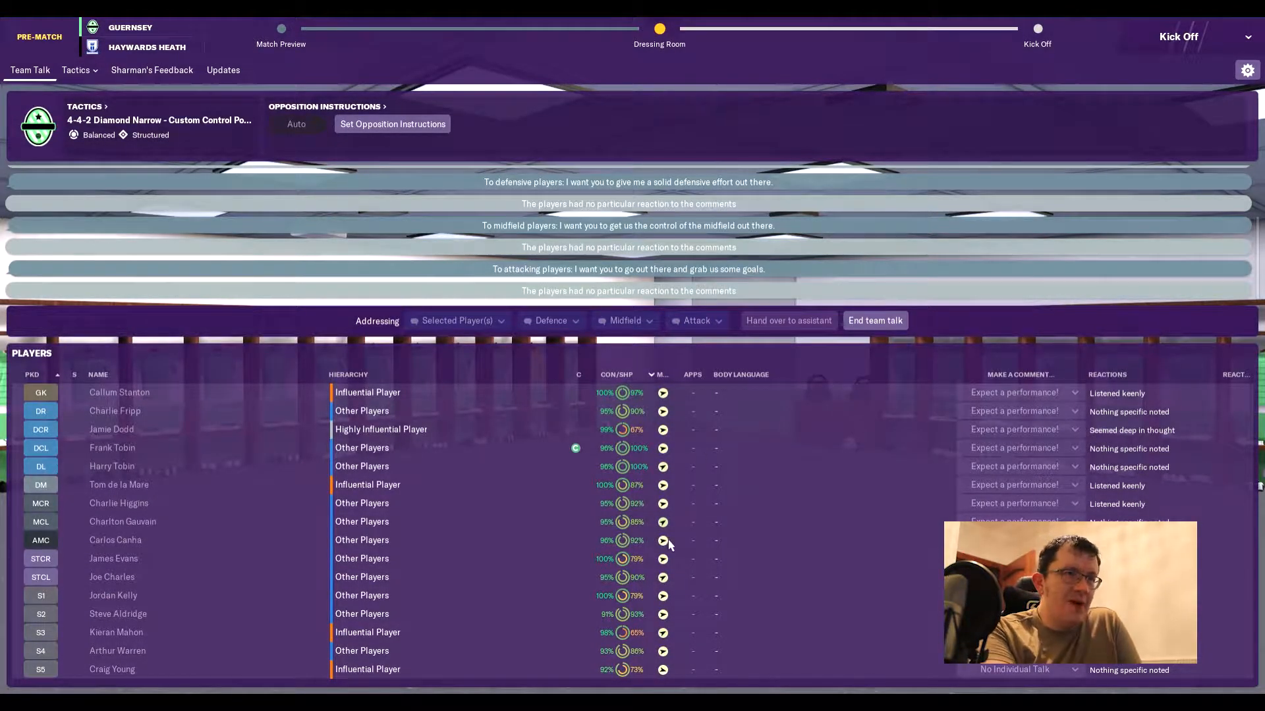
{"action": "mouse_move", "coordinate": [836, 426]}
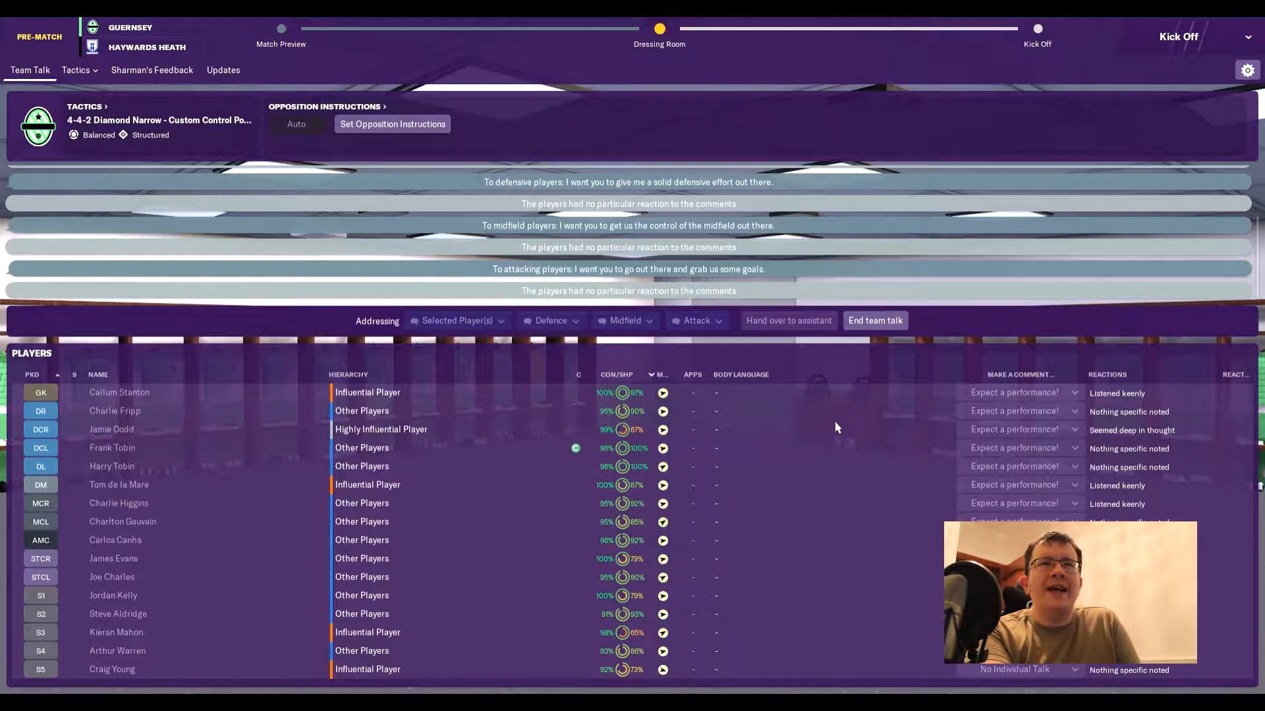
{"action": "left_click", "coordinate": [875, 320]}
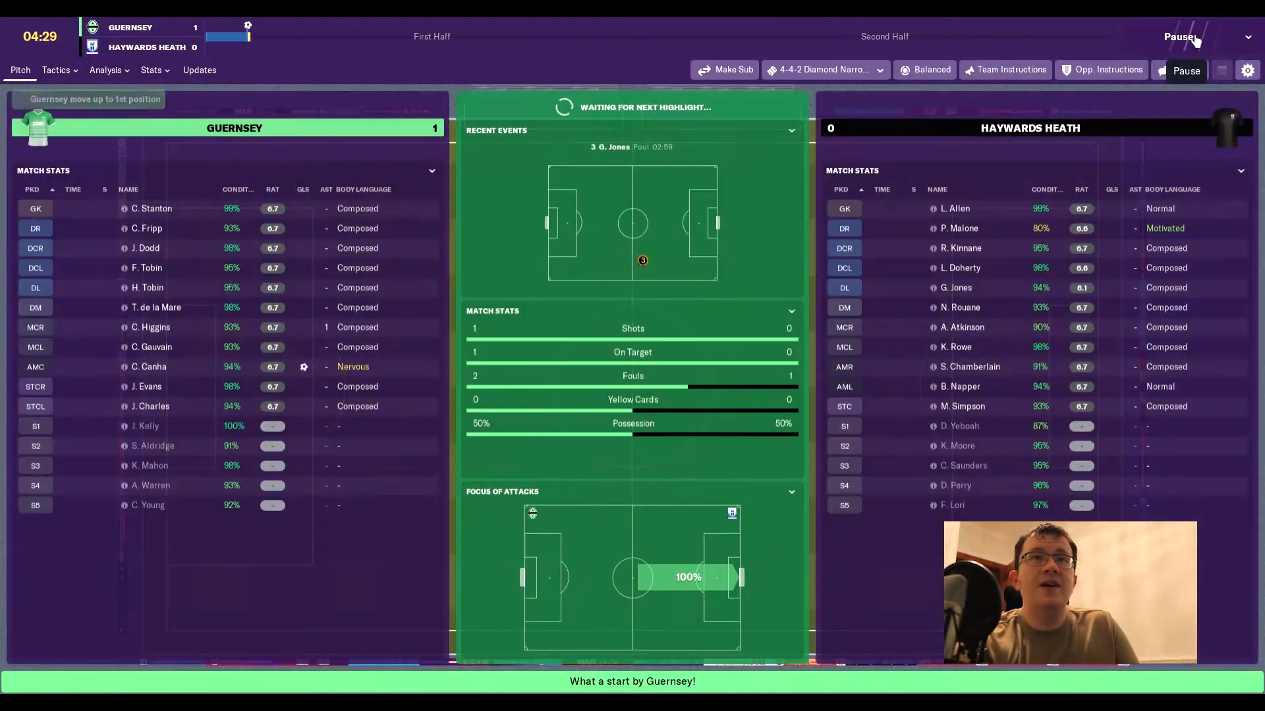
Pause, set Match Speed During Highlights to Slightly Faster in the viewing settings, and resume.
{"action": "left_click", "coordinate": [1185, 70]}
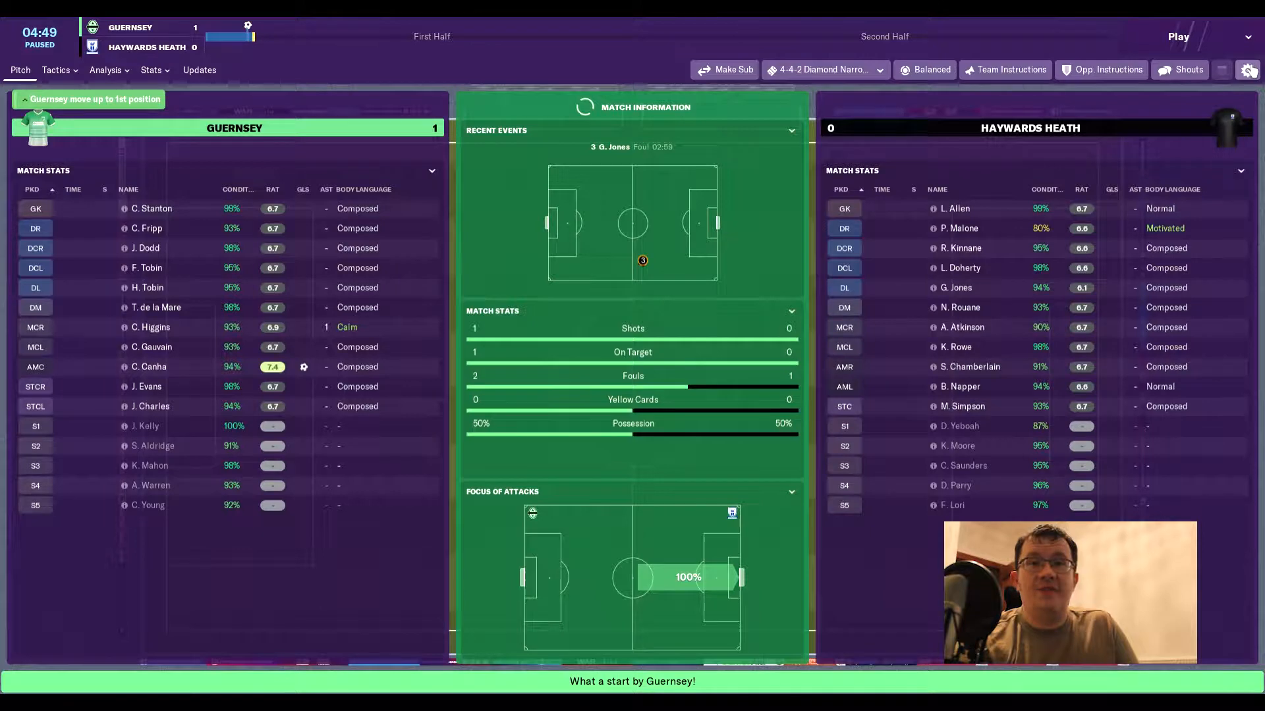
{"action": "left_click", "coordinate": [1247, 70]}
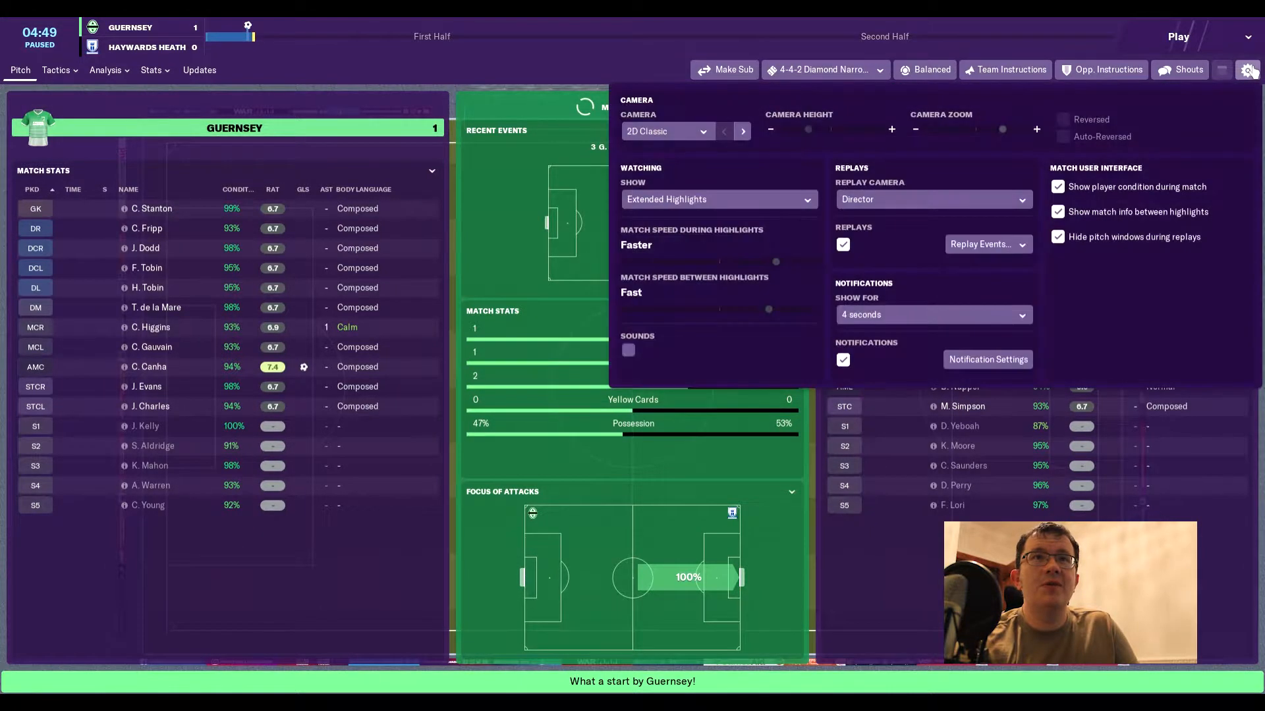
{"action": "mouse_move", "coordinate": [783, 266]}
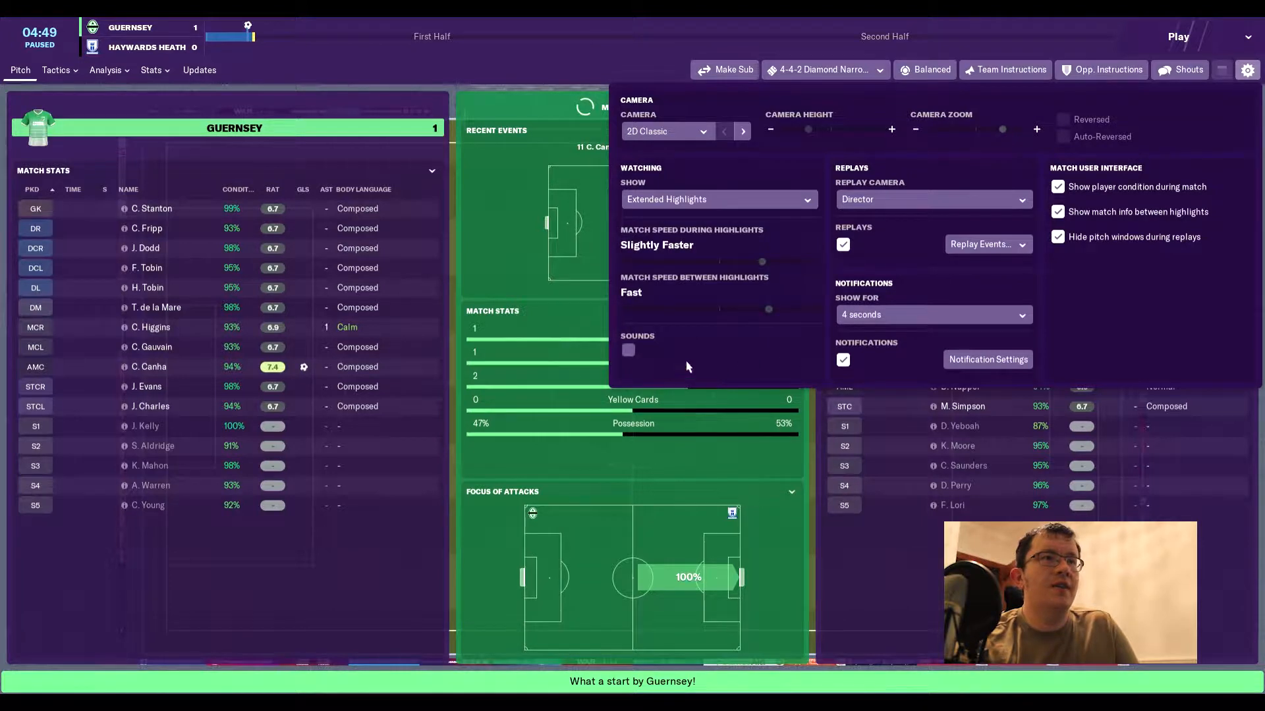
{"action": "left_click", "coordinate": [1245, 69]}
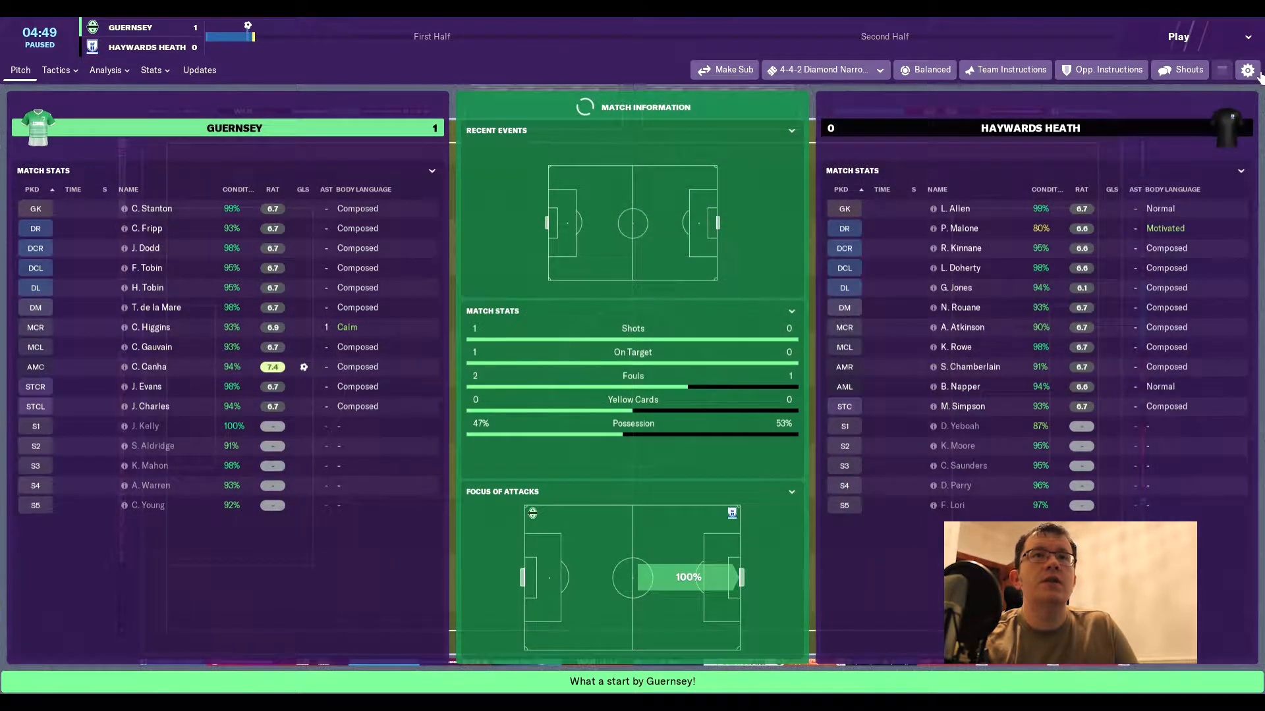
{"action": "left_click", "coordinate": [1178, 37]}
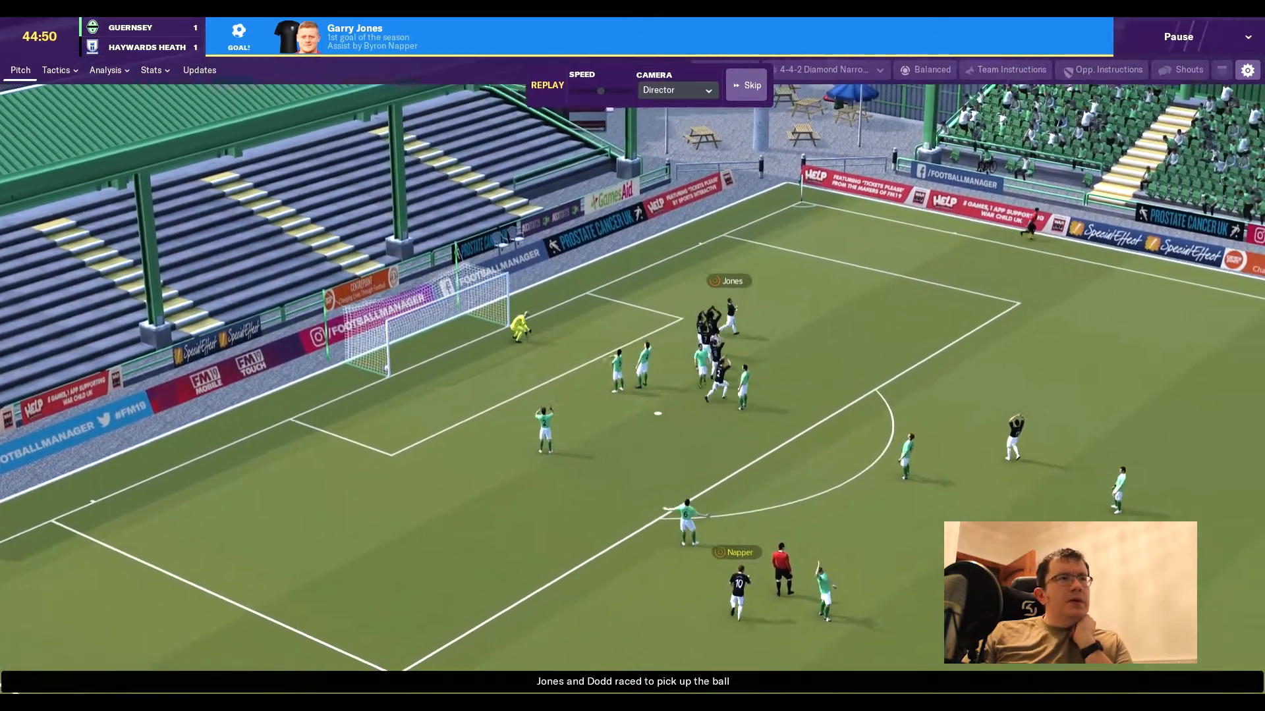
Skip Haywards Heath's goal replay and let the first half run to half time at 1-1.
{"action": "left_click", "coordinate": [746, 86]}
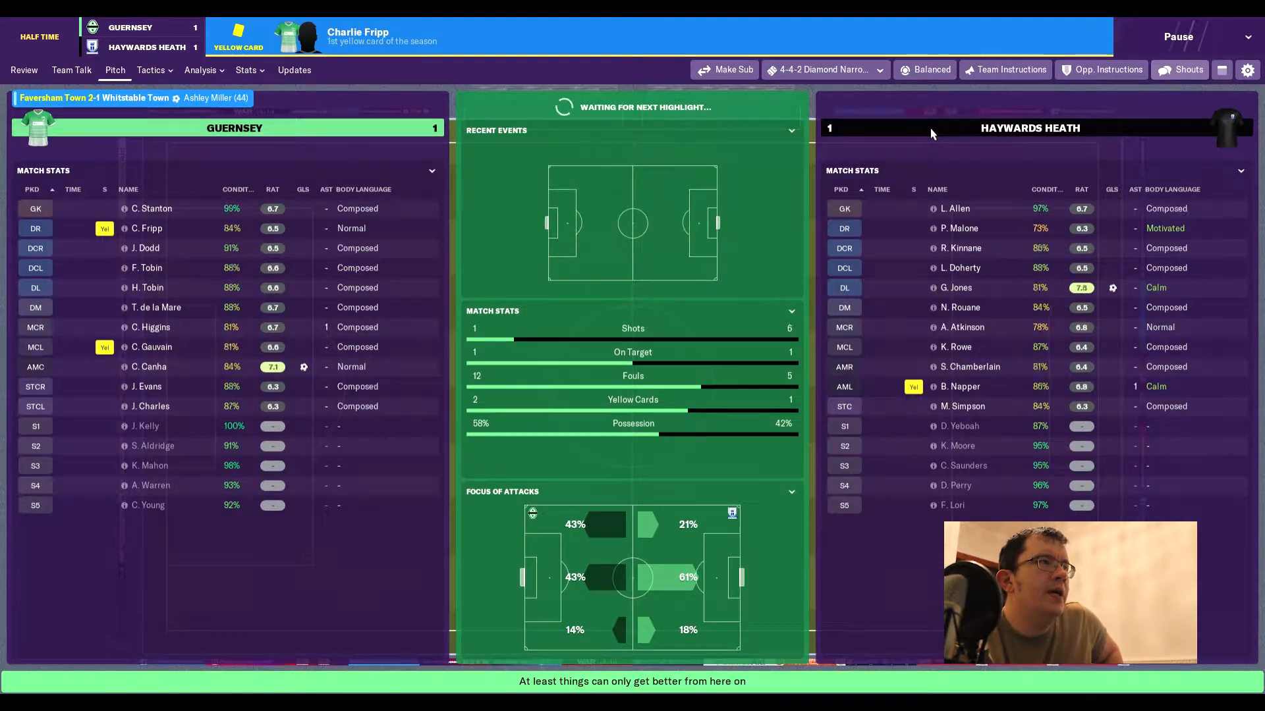
View the 1st Half Review stats, then move to the half-time tactics screen.
{"action": "left_click", "coordinate": [24, 69]}
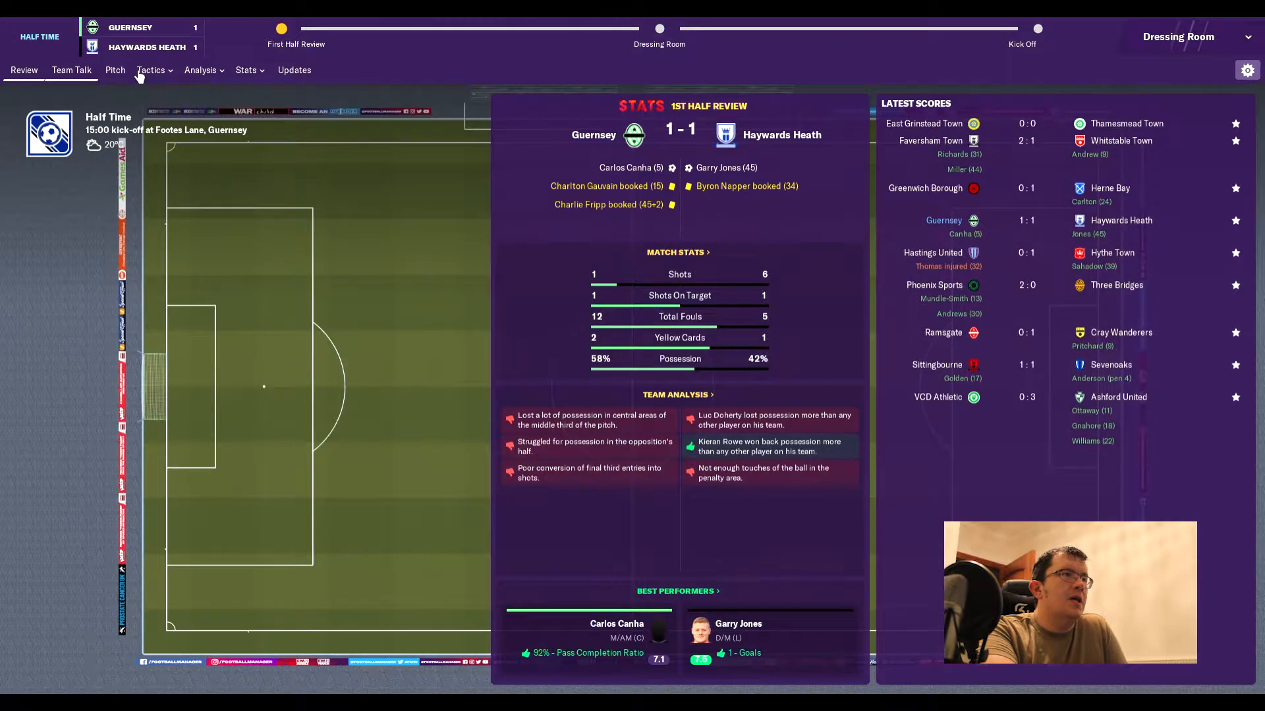
{"action": "left_click", "coordinate": [151, 70]}
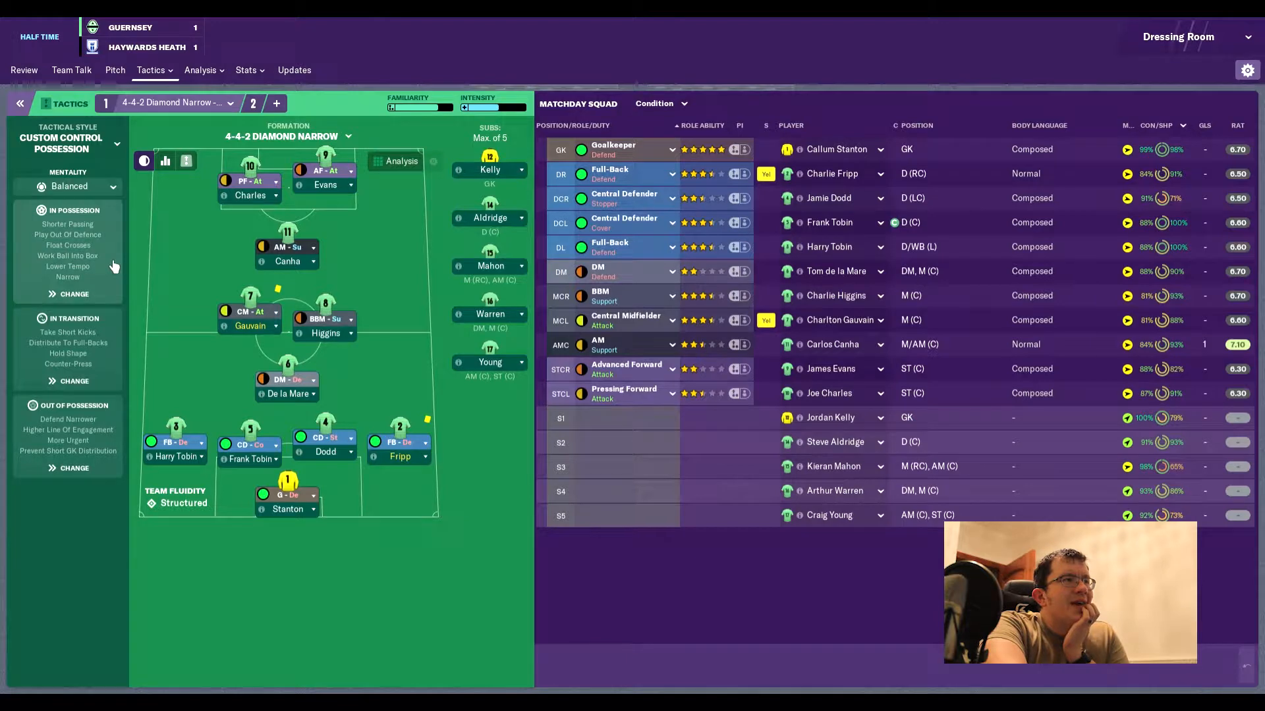
Edit the in-possession instructions: drop Work Ball Into Box and set Tempo to Standard.
{"action": "left_click", "coordinate": [72, 294]}
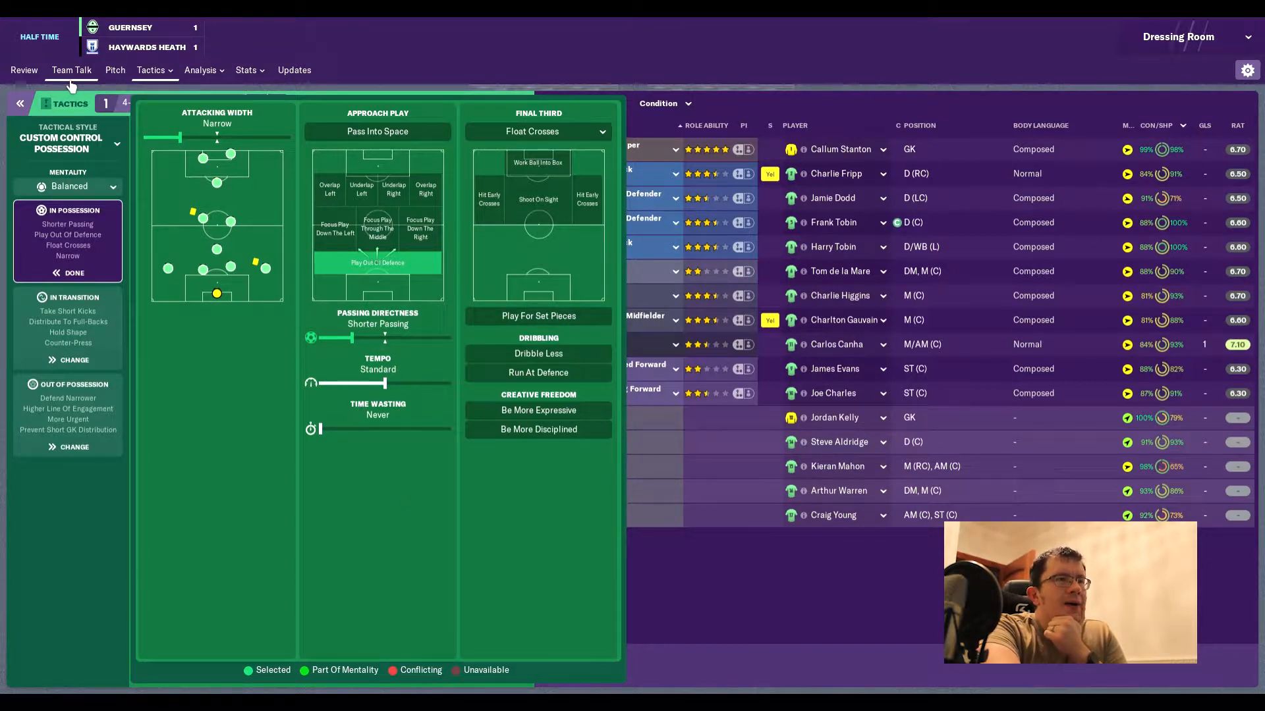
Give an assertive half-time talk telling the whole team they have been unlucky.
{"action": "left_click", "coordinate": [71, 69]}
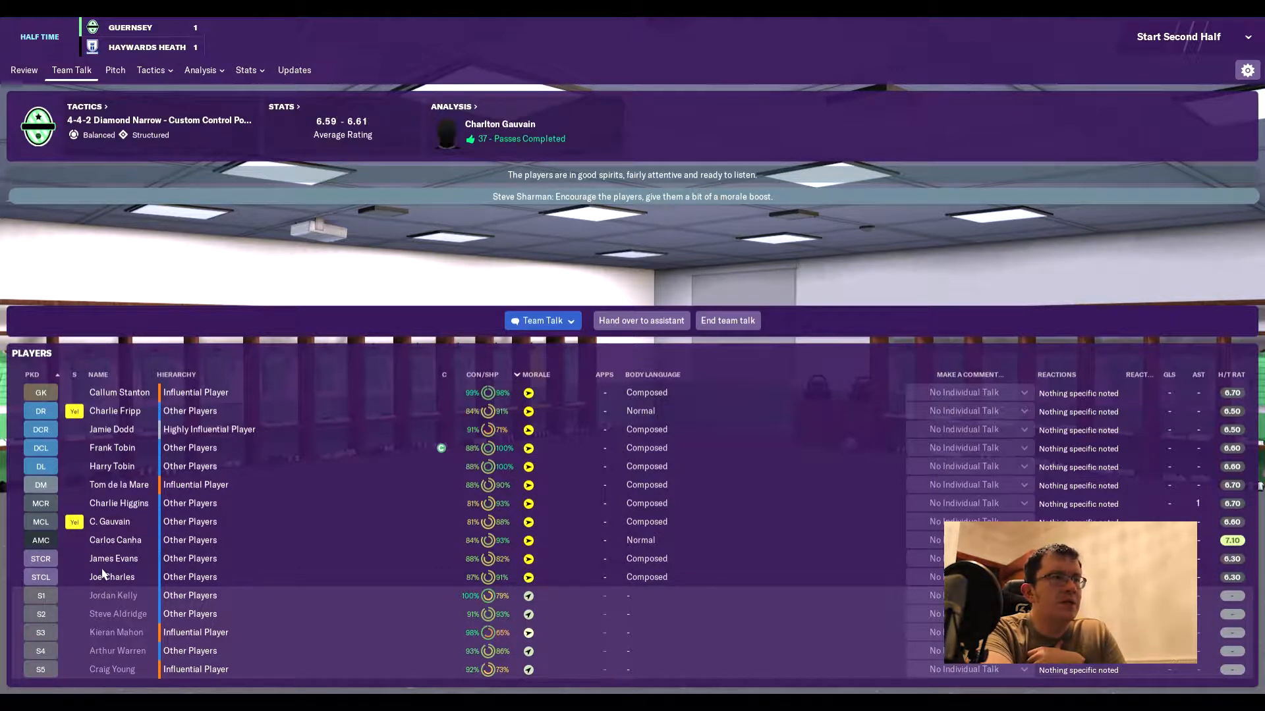
{"action": "left_click", "coordinate": [542, 320]}
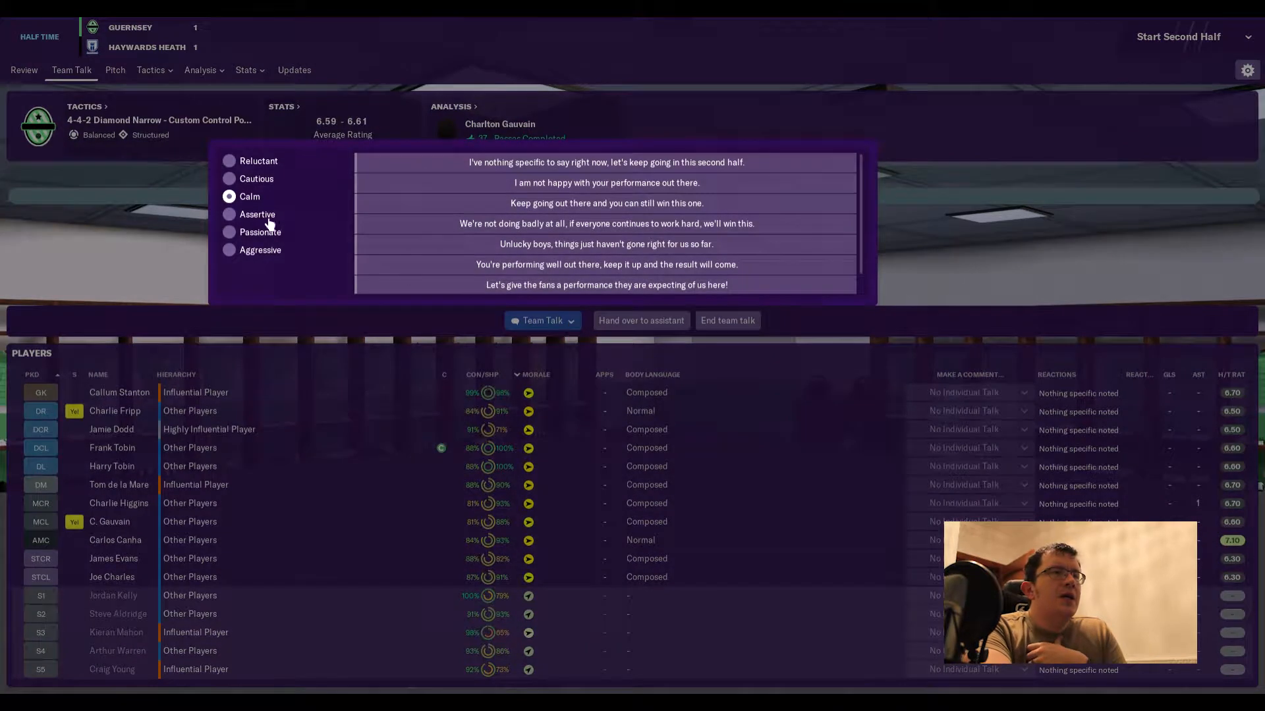
{"action": "left_click", "coordinate": [229, 213]}
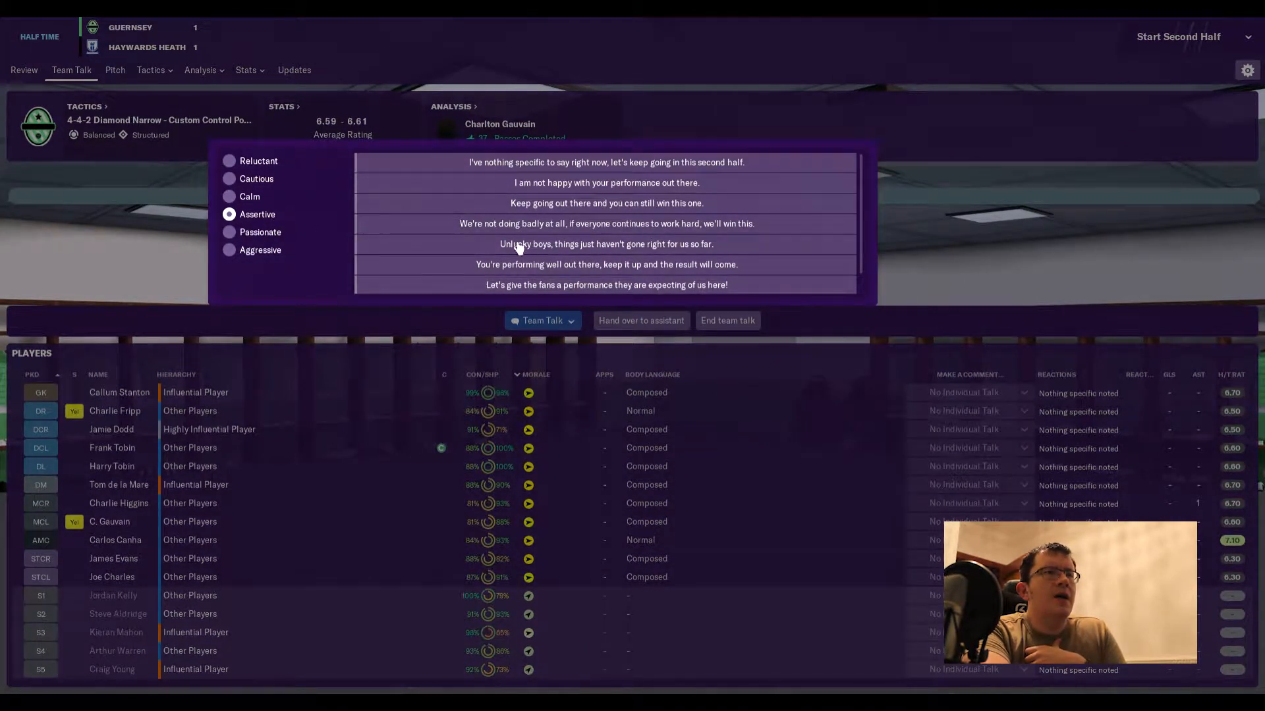
{"action": "left_click", "coordinate": [605, 224]}
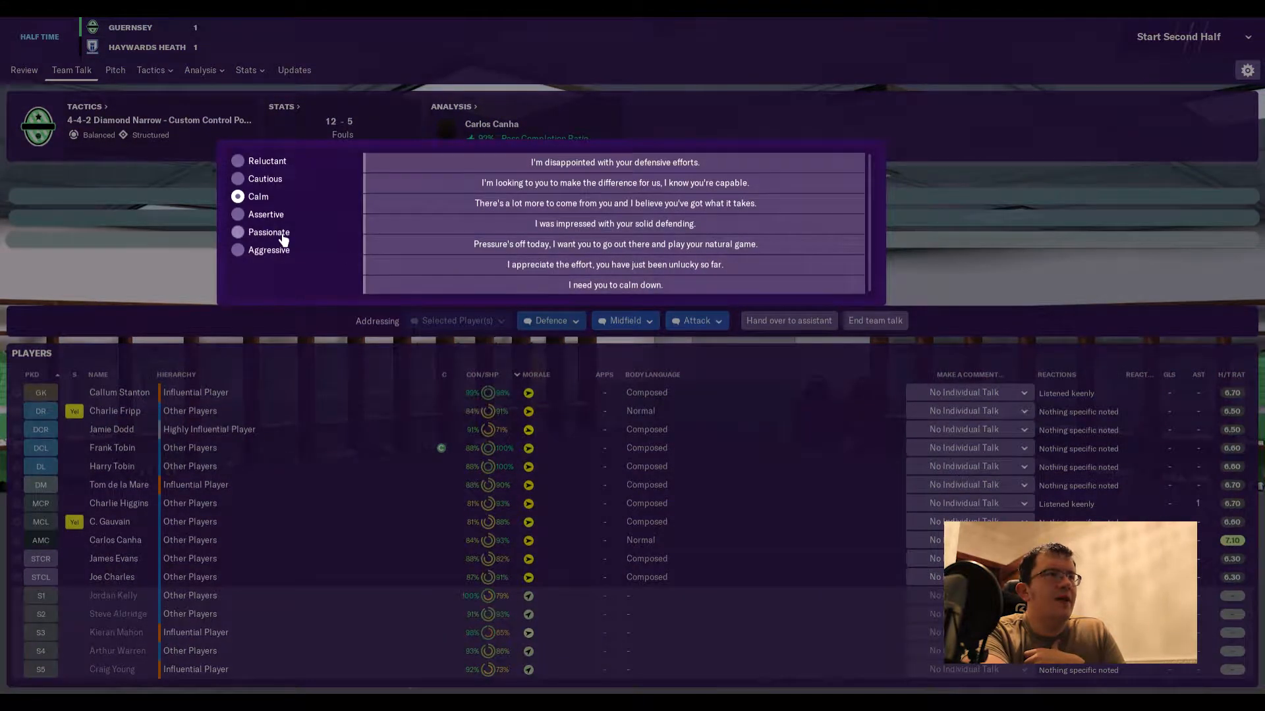
Tell each unit assertively they have just been unlucky and move on to the second half.
{"action": "left_click", "coordinate": [268, 232]}
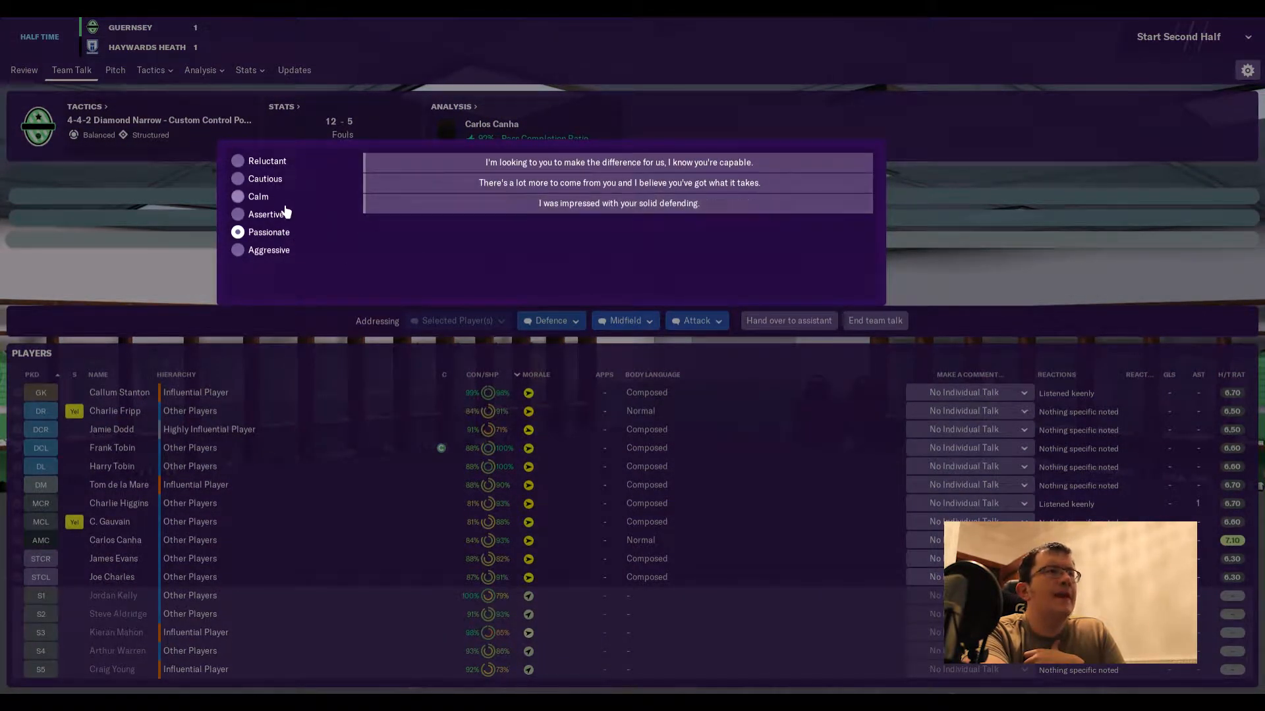
{"action": "left_click", "coordinate": [265, 213]}
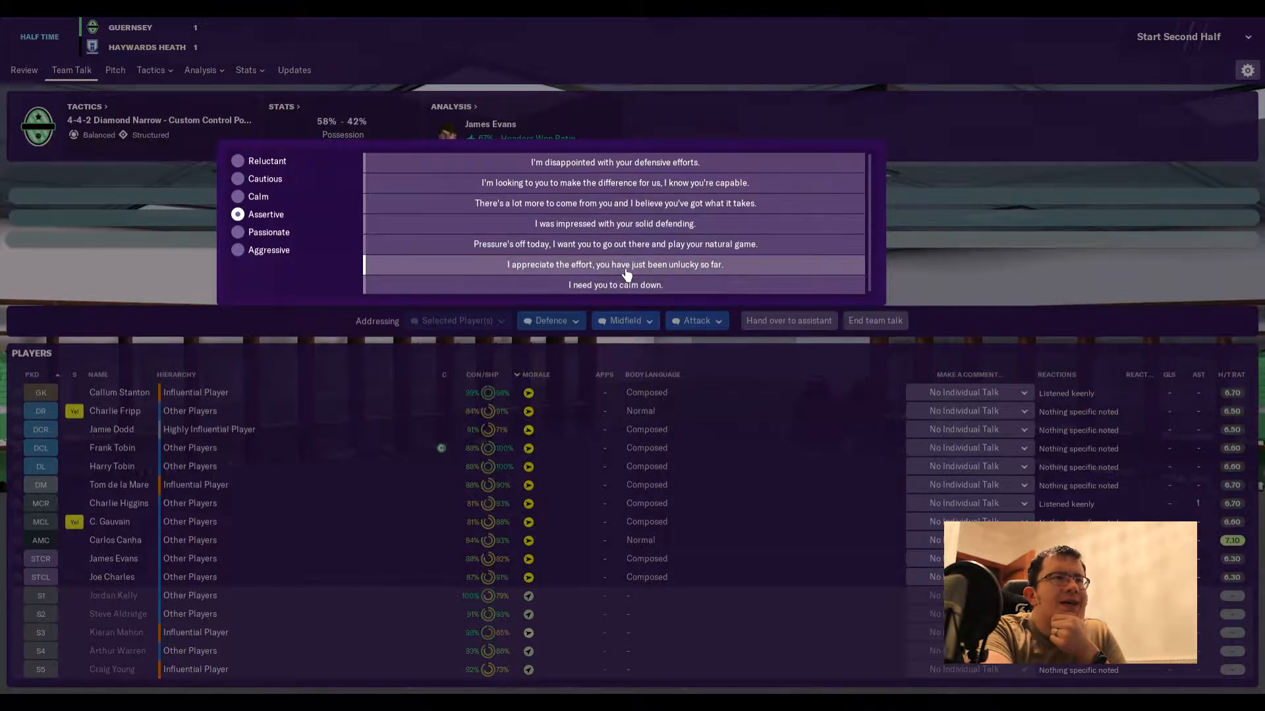
{"action": "left_click", "coordinate": [615, 264]}
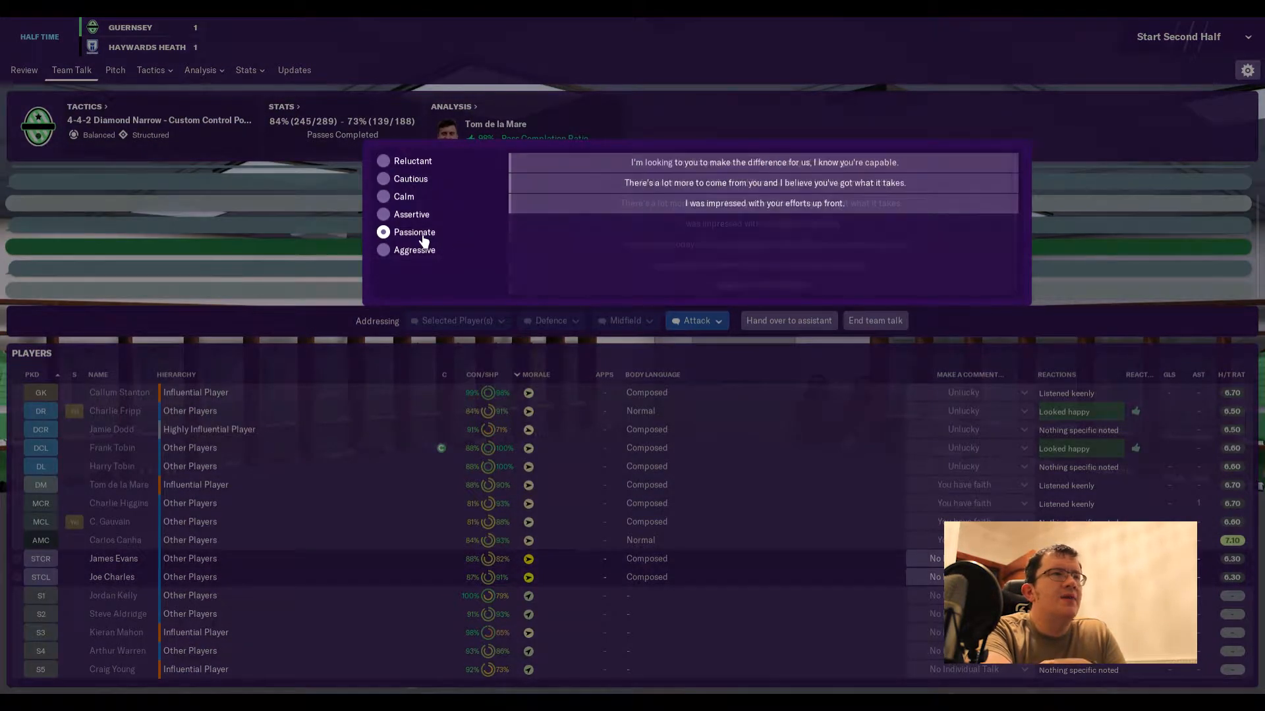
{"action": "left_click", "coordinate": [411, 213]}
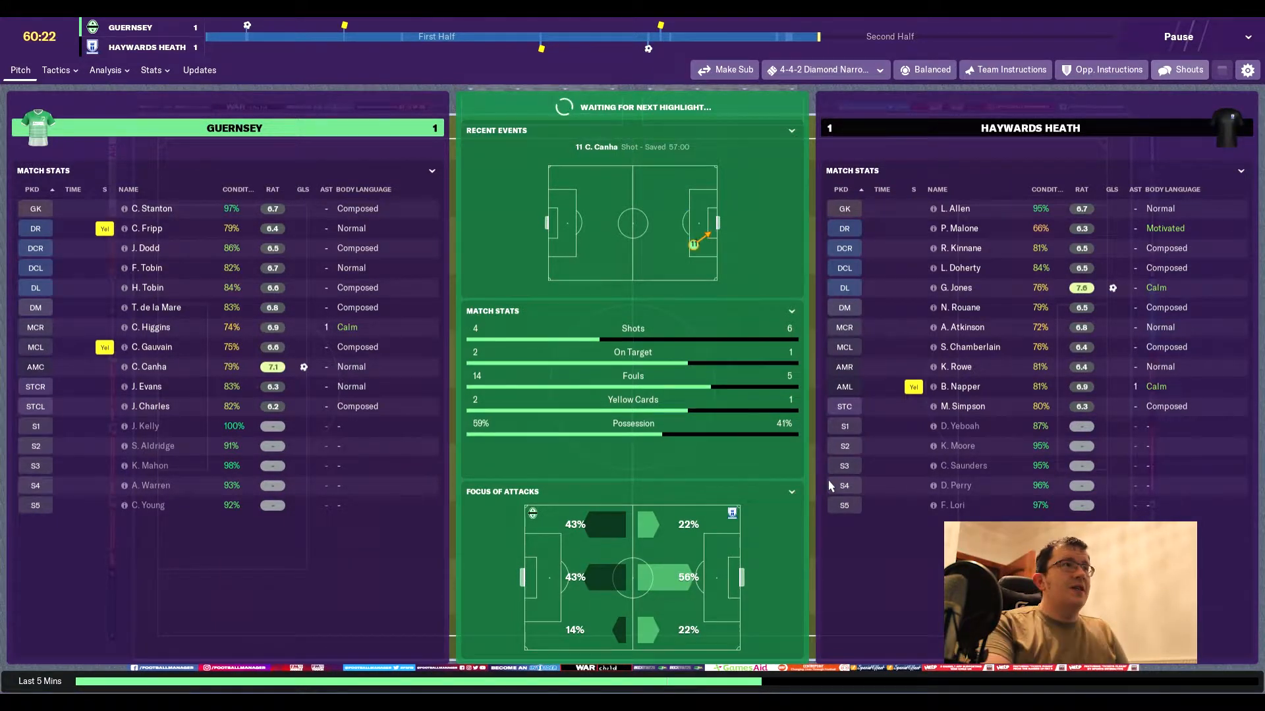
Pause, bring Mahon on for Gauvain at MCR as a carrilero, confirm and resume the match.
{"action": "left_click", "coordinate": [1176, 37]}
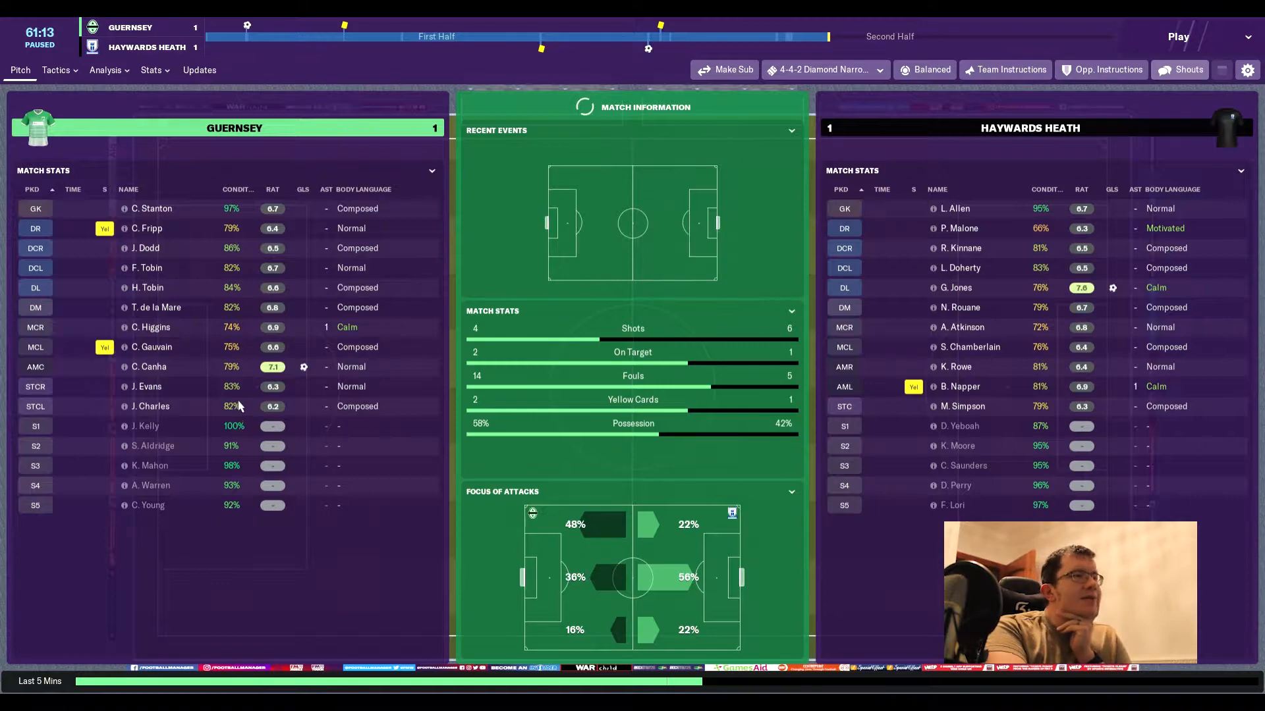
{"action": "mouse_move", "coordinate": [232, 406]}
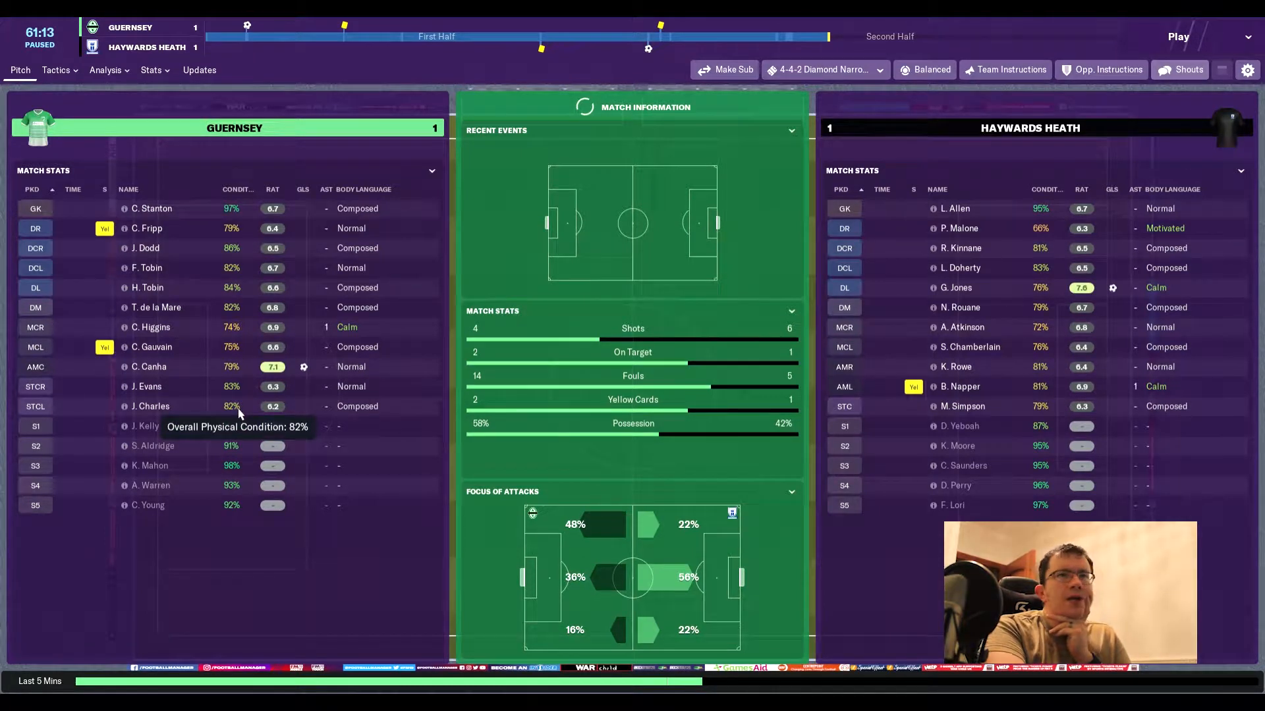
{"action": "mouse_move", "coordinate": [75, 111]}
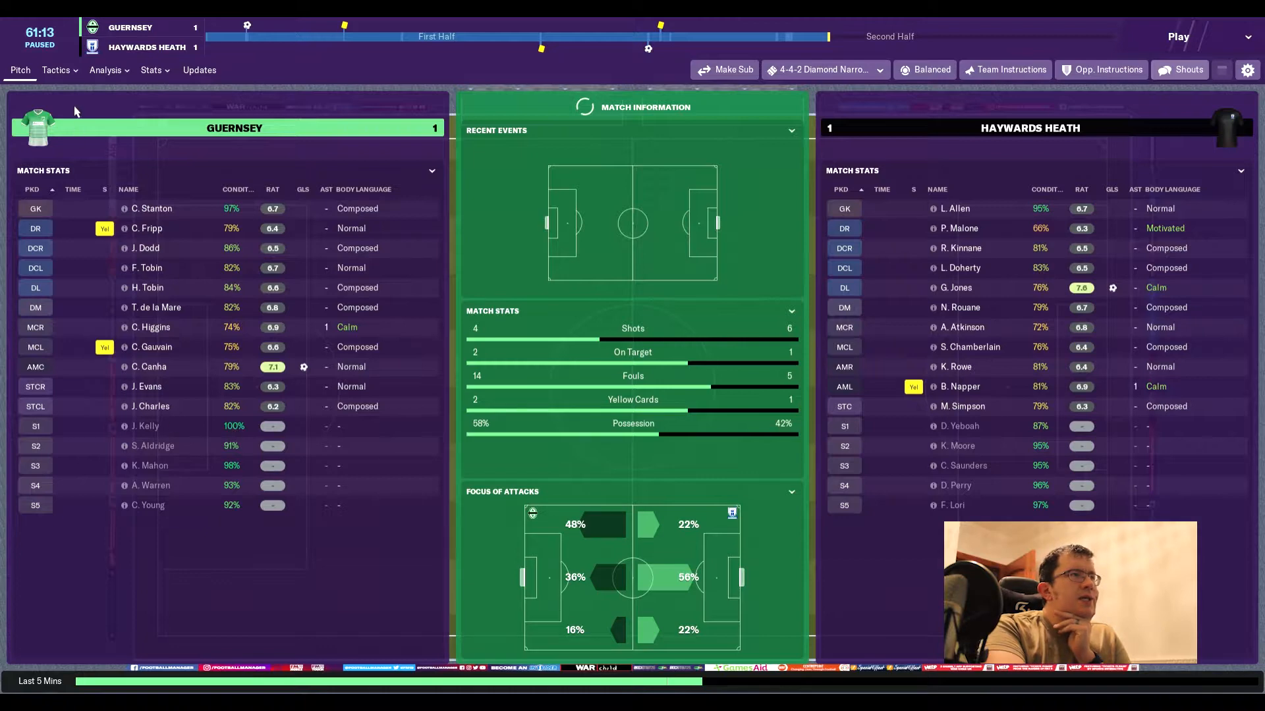
{"action": "left_click", "coordinate": [56, 69]}
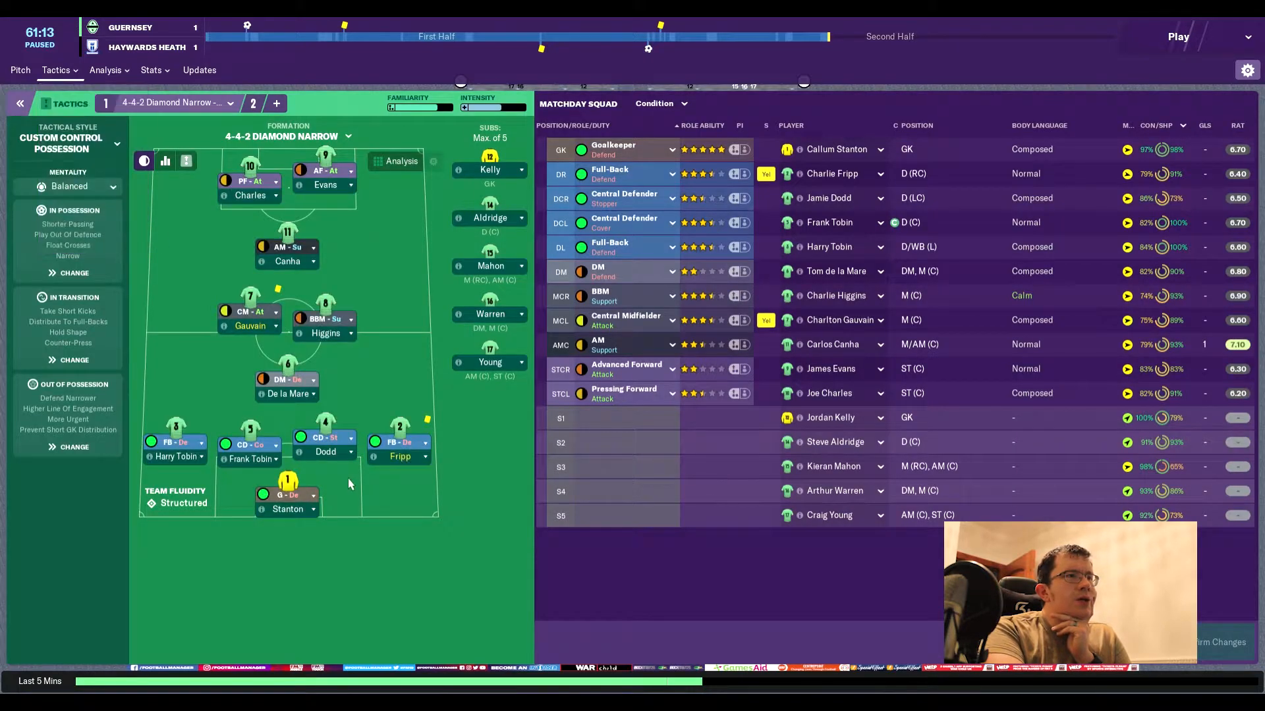
{"action": "mouse_move", "coordinate": [497, 278]}
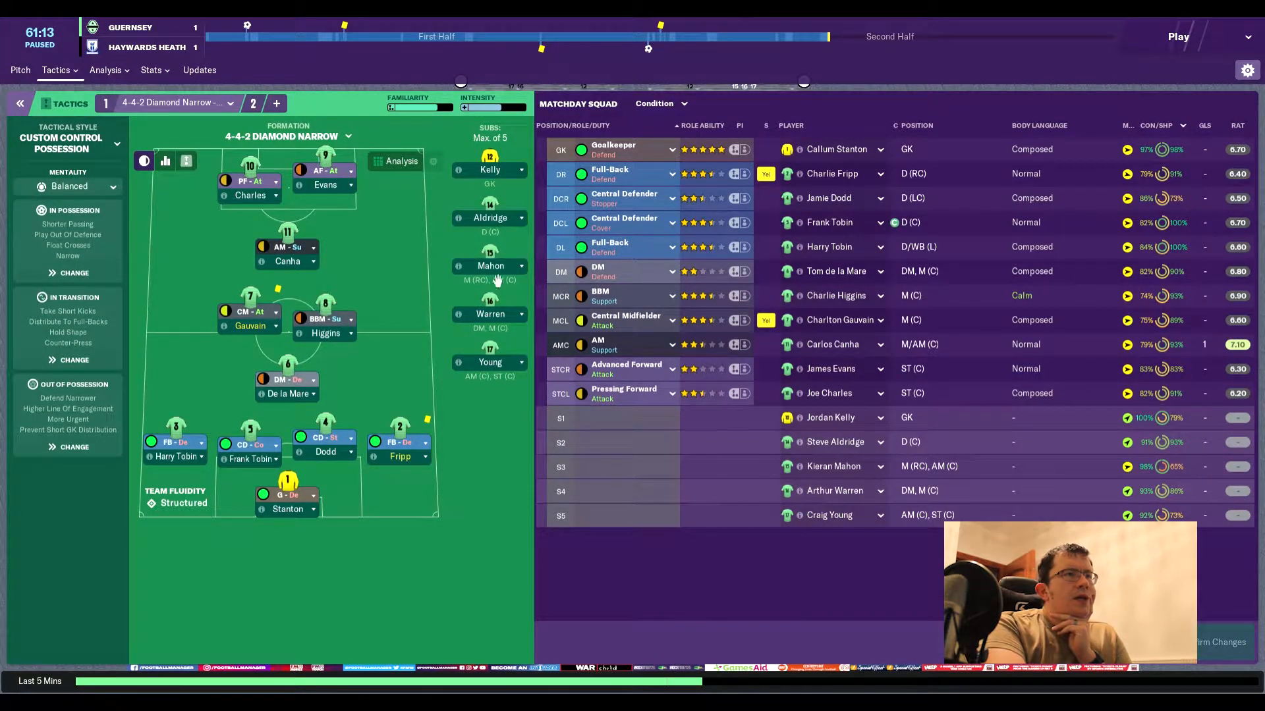
{"action": "left_click", "coordinate": [822, 467]}
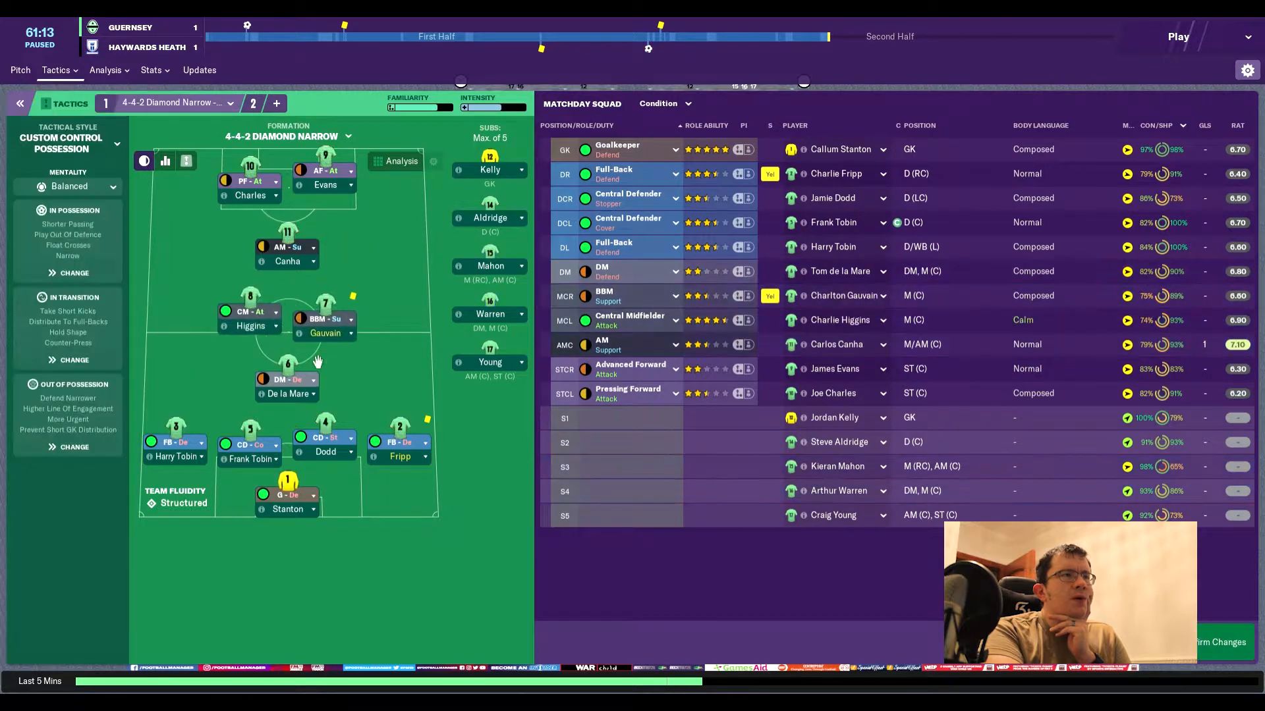
{"action": "mouse_move", "coordinate": [397, 387]}
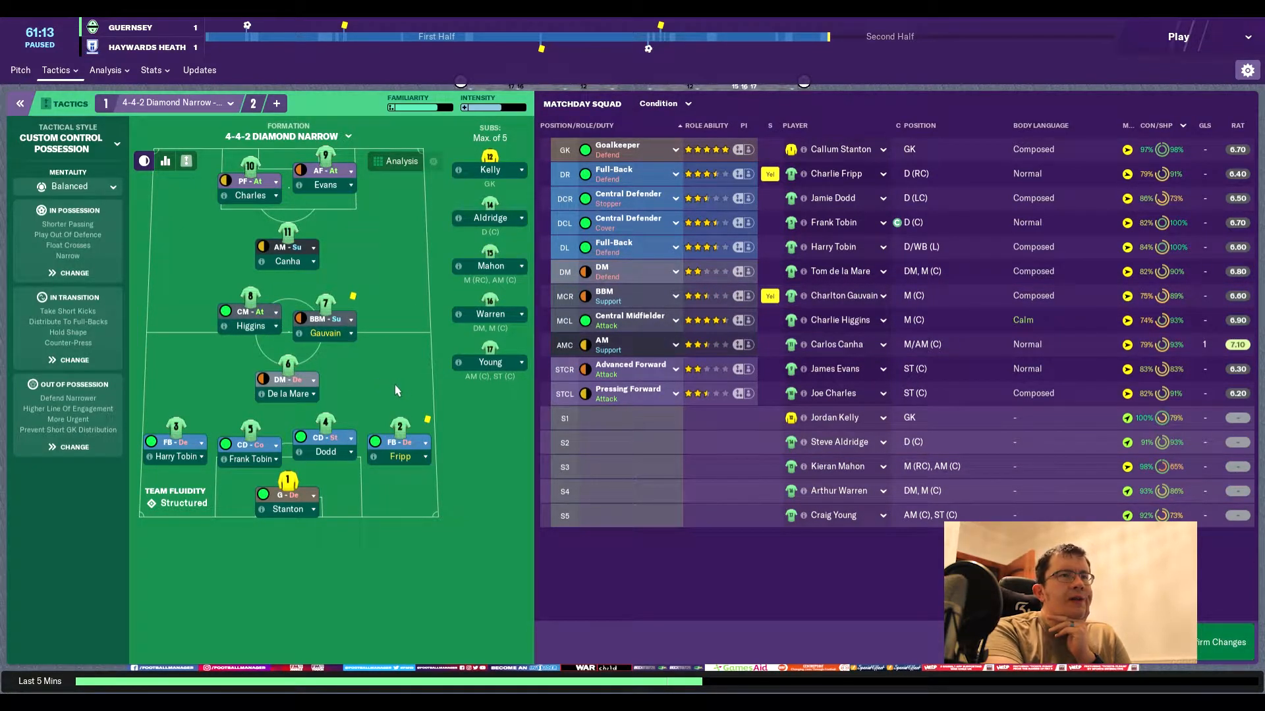
{"action": "mouse_move", "coordinate": [837, 467]}
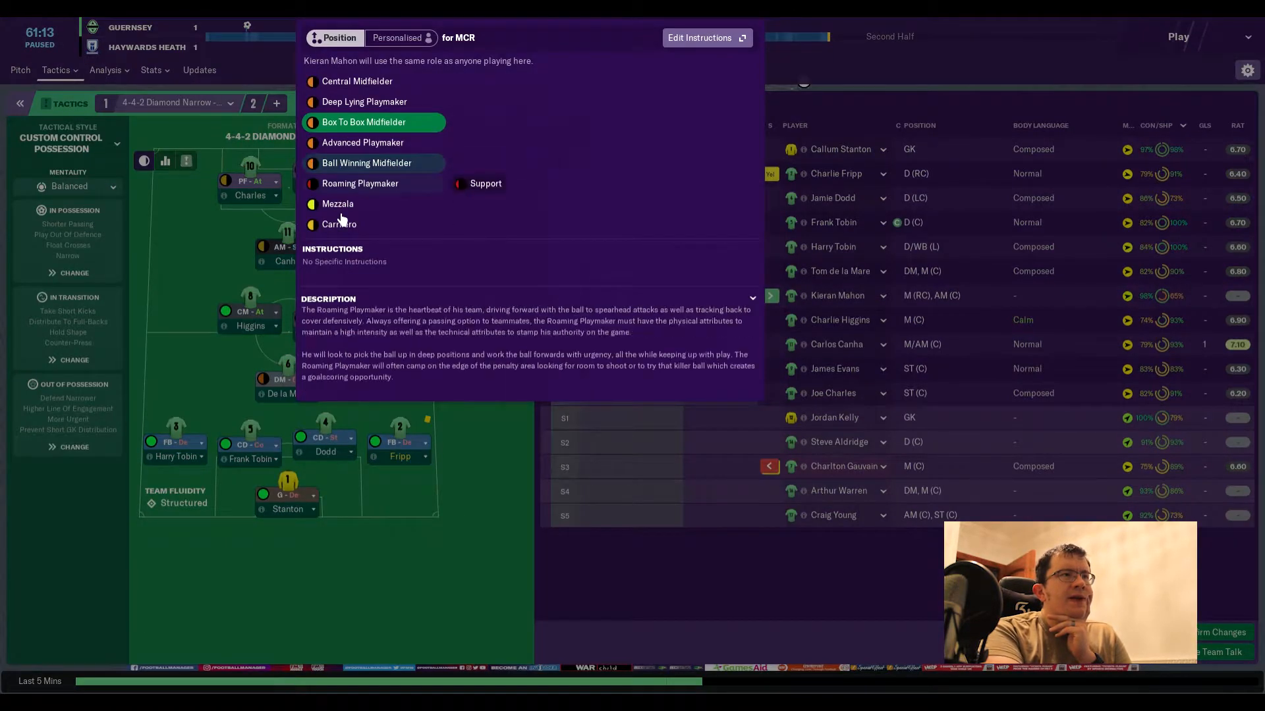
{"action": "left_click", "coordinate": [338, 224]}
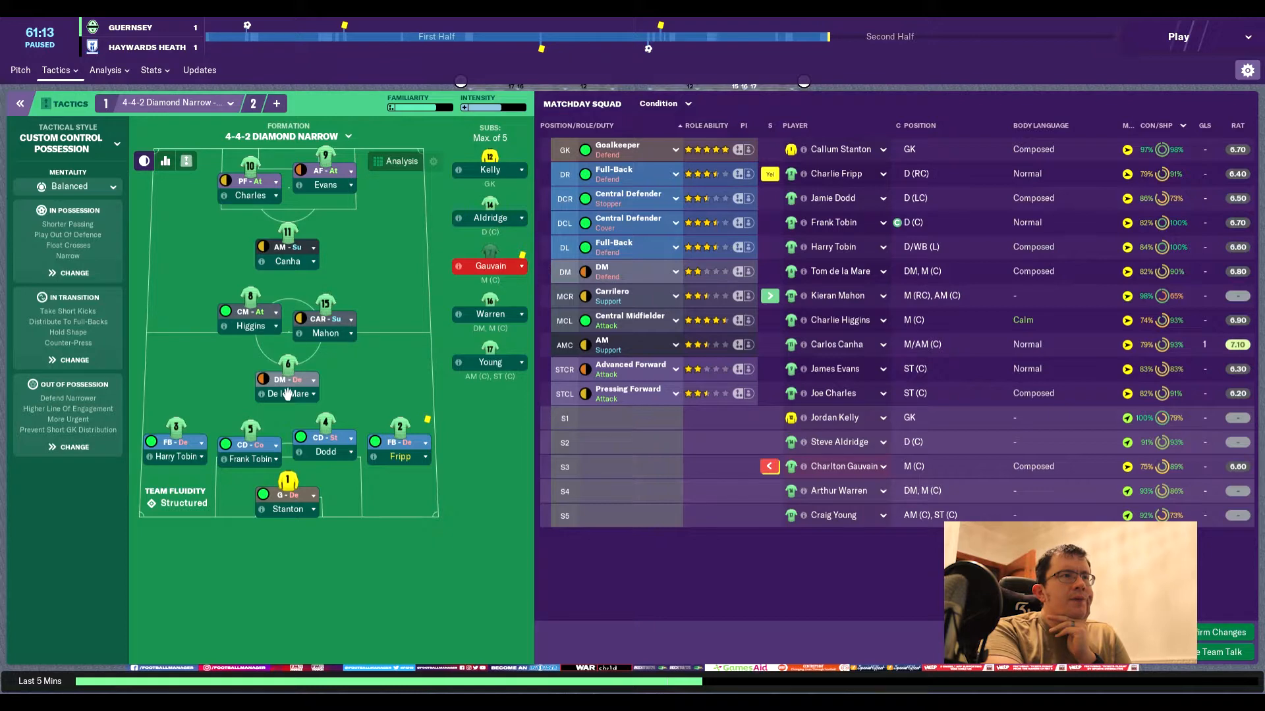
{"action": "mouse_move", "coordinate": [294, 257]}
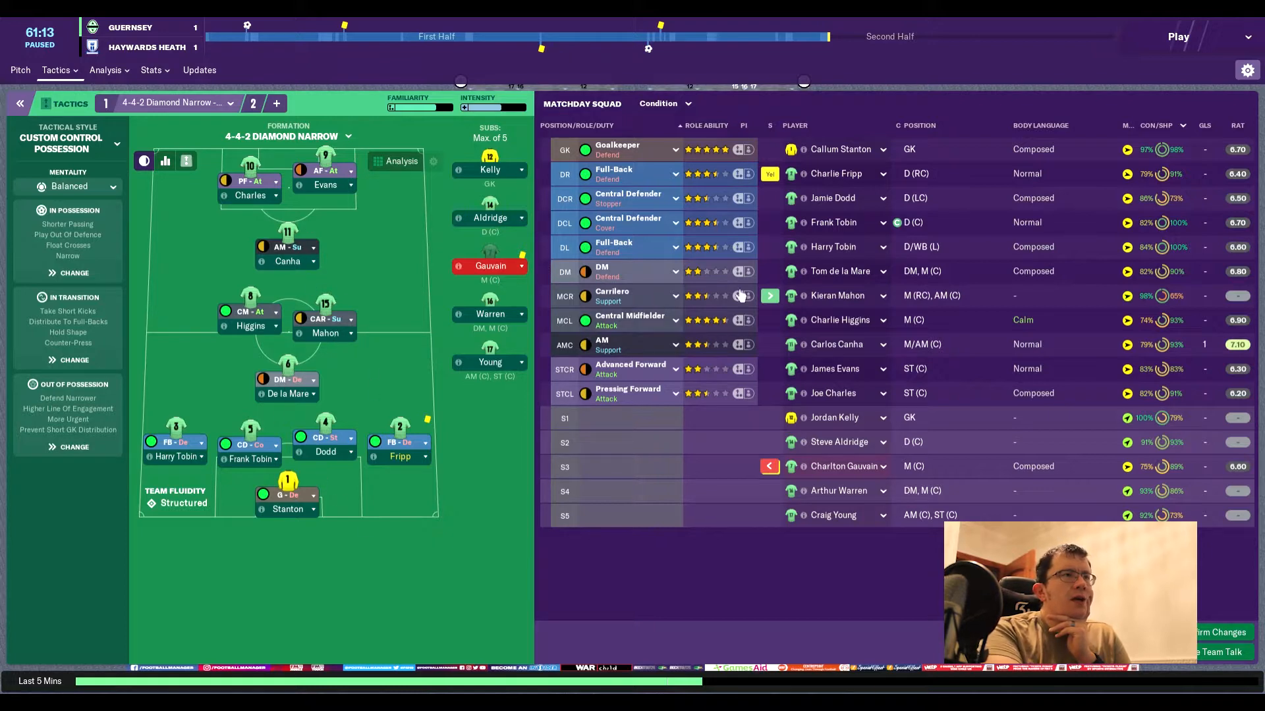
{"action": "mouse_move", "coordinate": [1043, 111]}
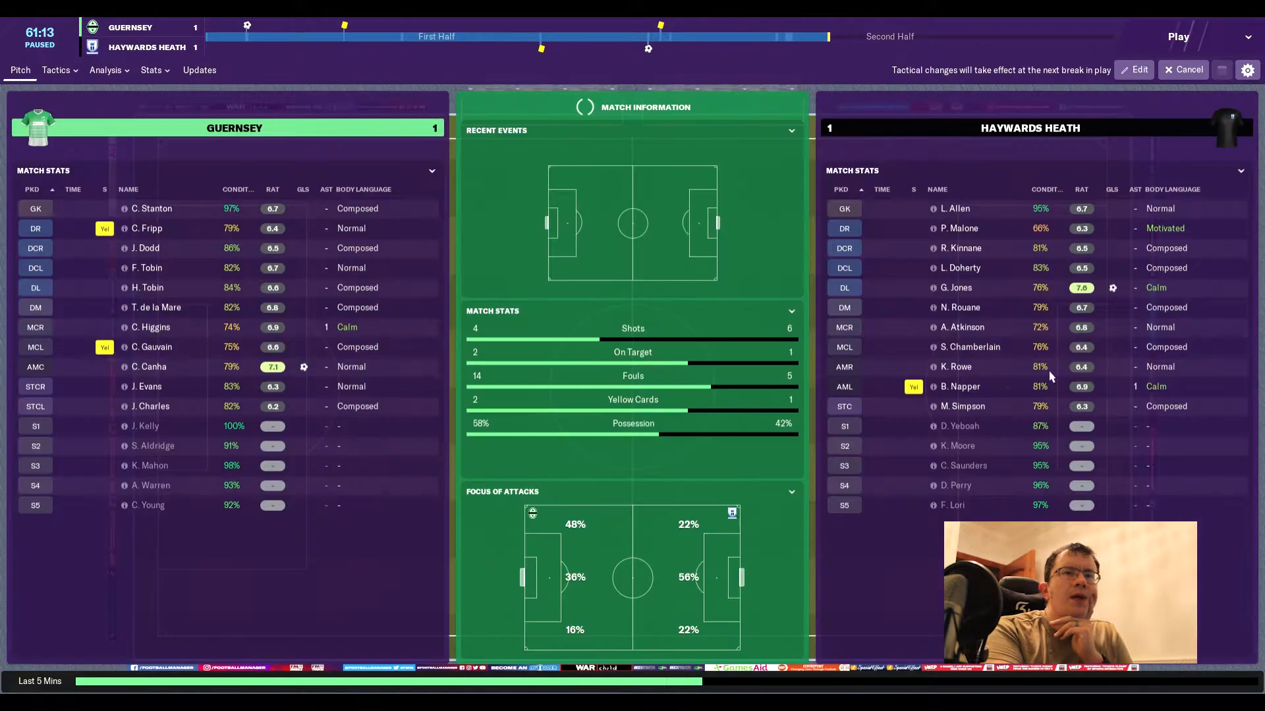
{"action": "left_click", "coordinate": [1178, 37]}
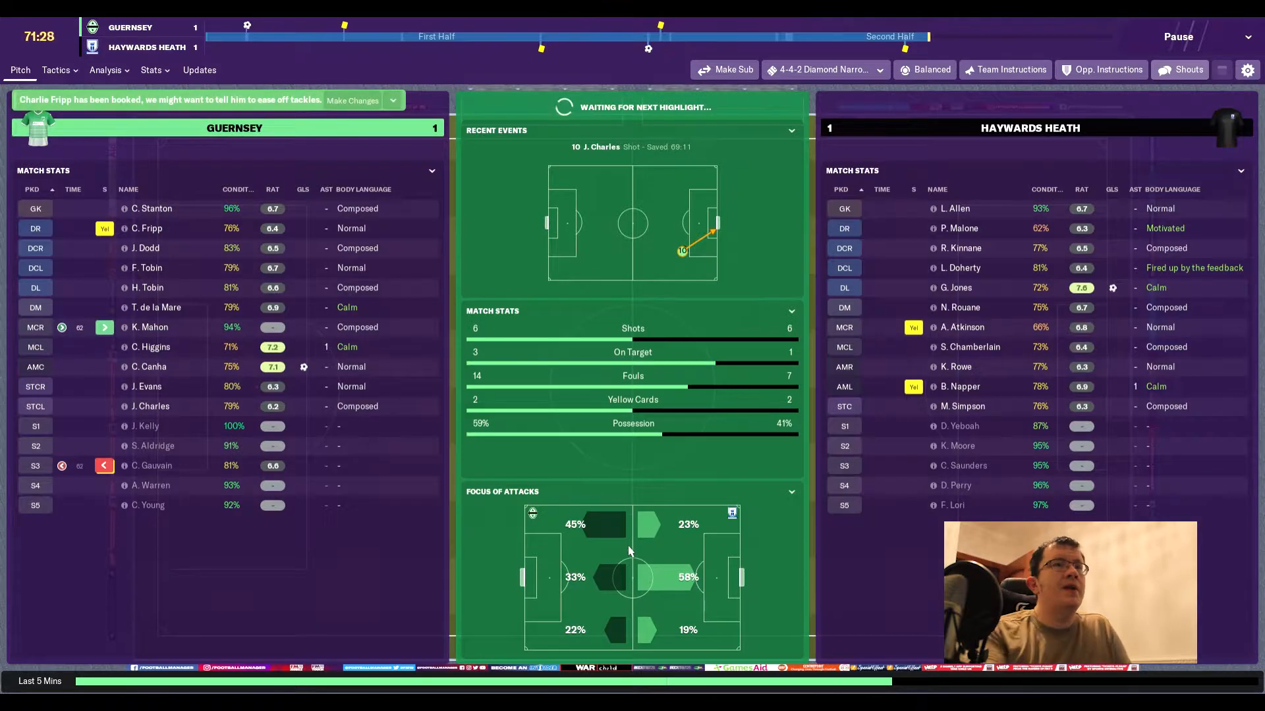
Pause the match again around the 72nd minute at 1-1.
{"action": "left_click", "coordinate": [1198, 37]}
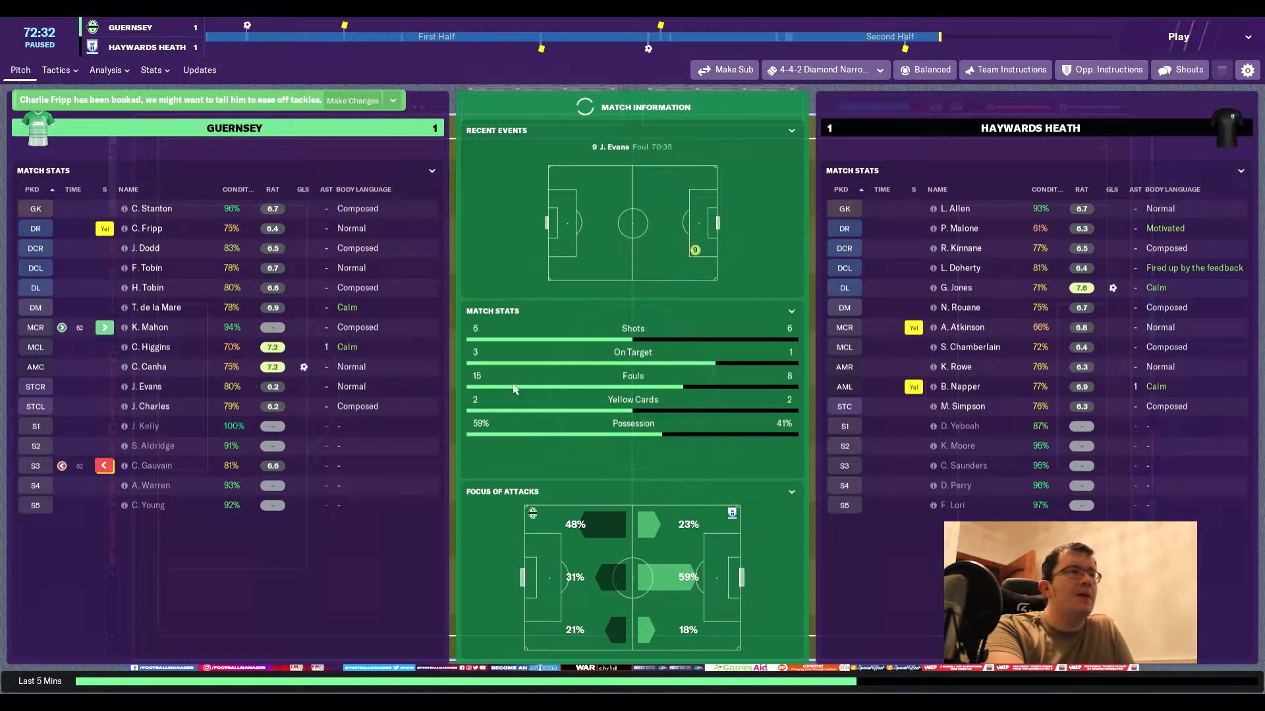
Draft Young on for Evans as a poacher and put Charles's pressing forward on support.
{"action": "left_click", "coordinate": [56, 69]}
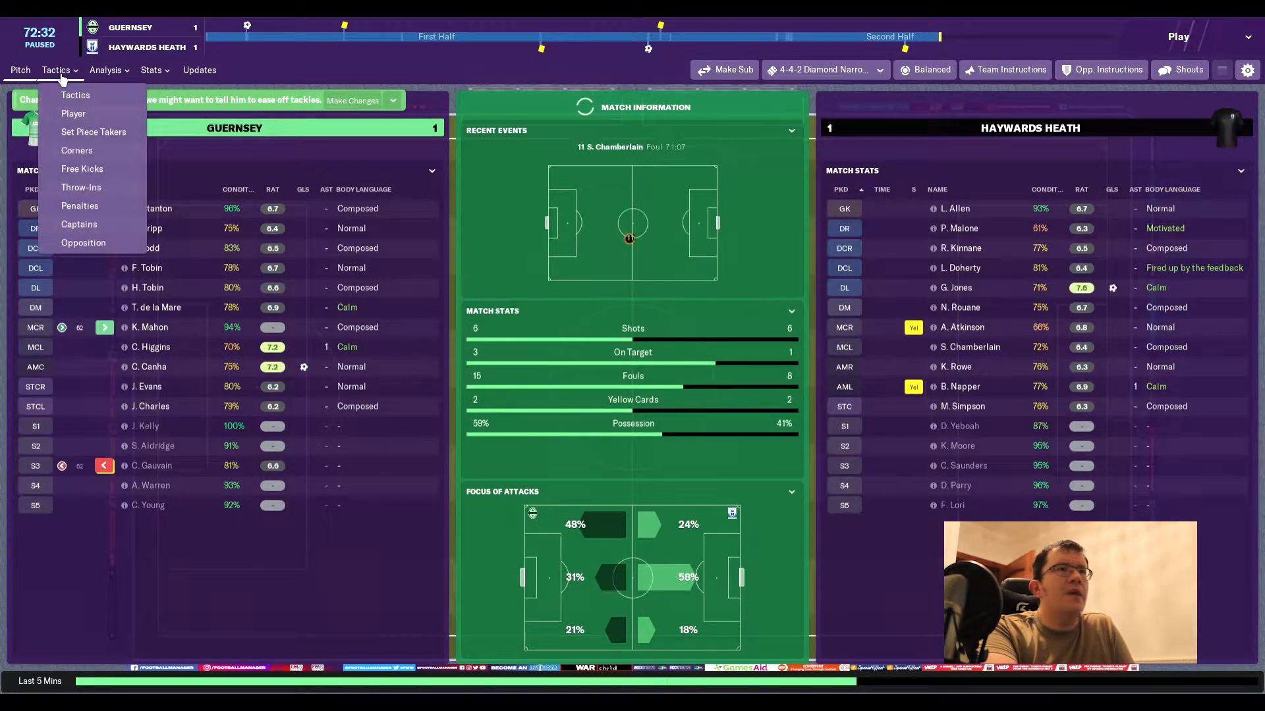
{"action": "left_click", "coordinate": [74, 95]}
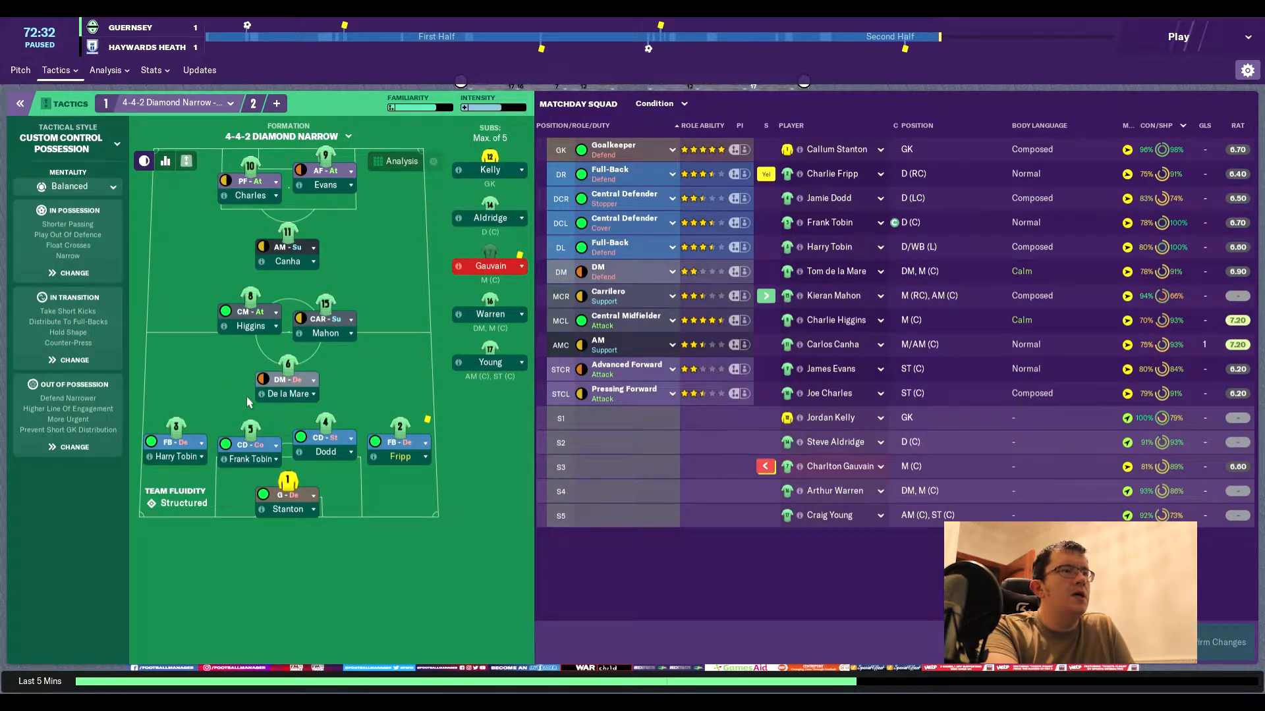
{"action": "mouse_move", "coordinate": [490, 361]}
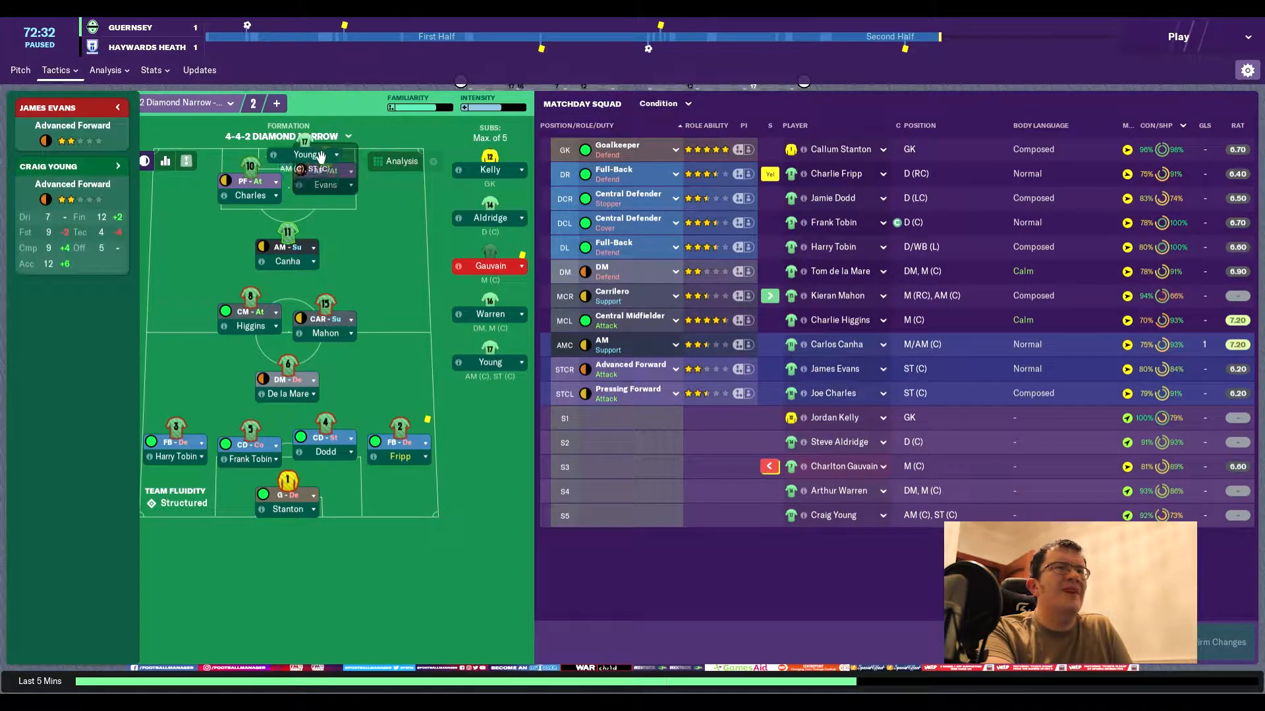
{"action": "left_click", "coordinate": [327, 170]}
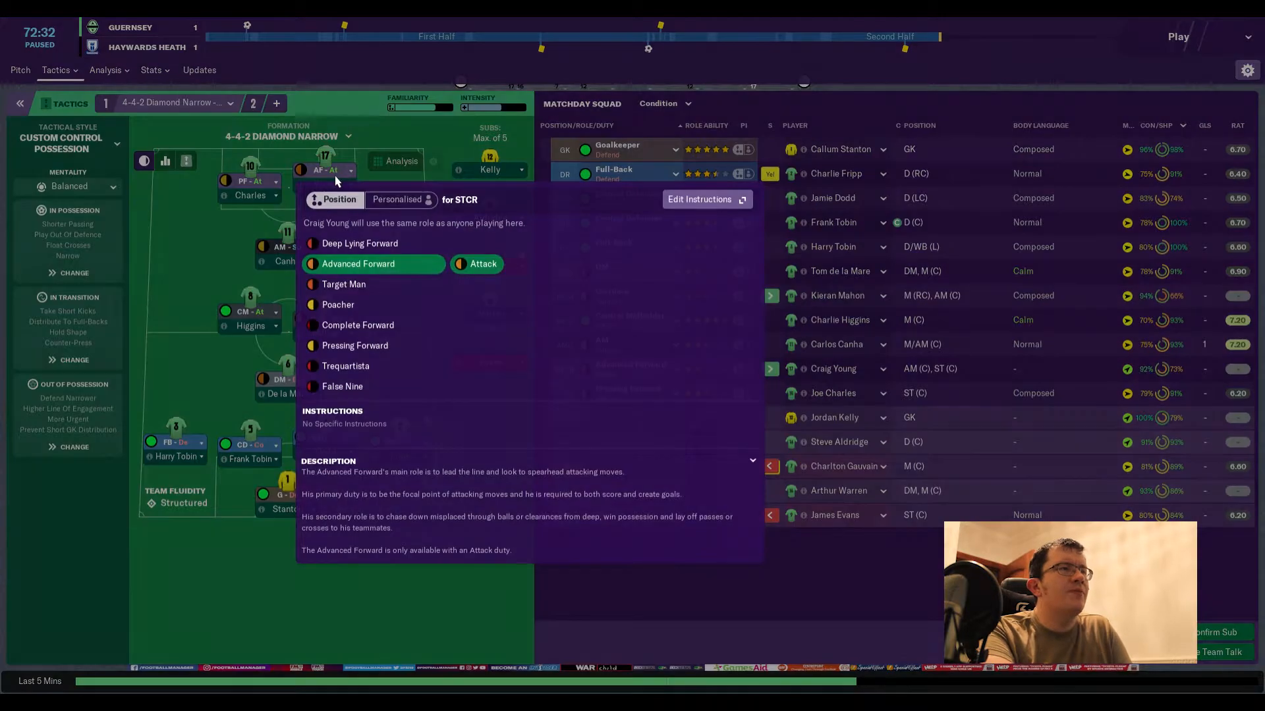
{"action": "left_click", "coordinate": [339, 307]}
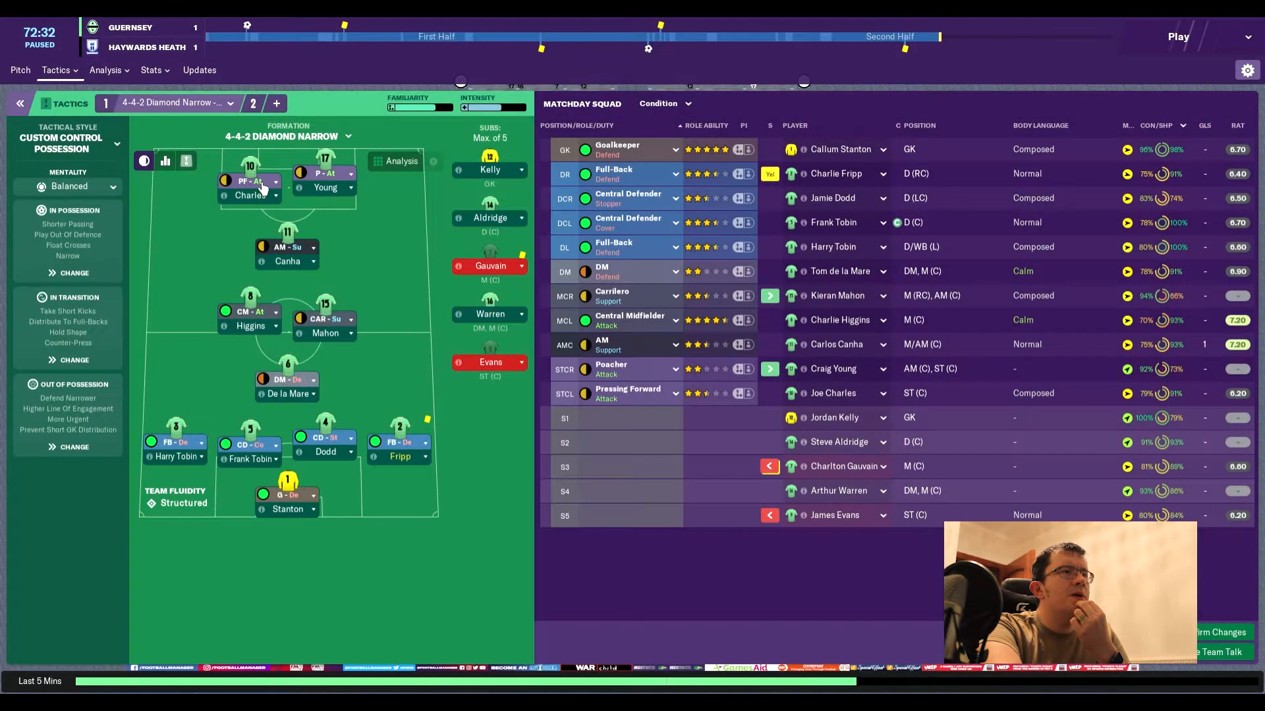
{"action": "left_click", "coordinate": [638, 392]}
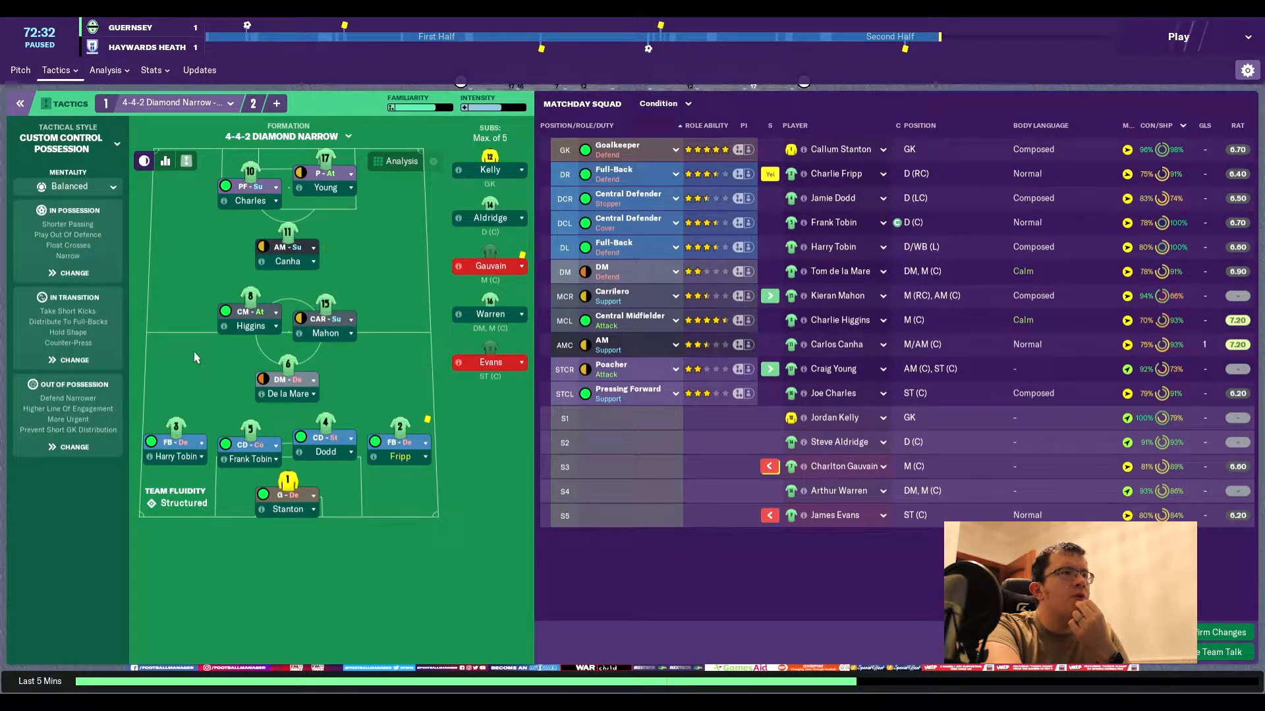
{"action": "mouse_move", "coordinate": [238, 343]}
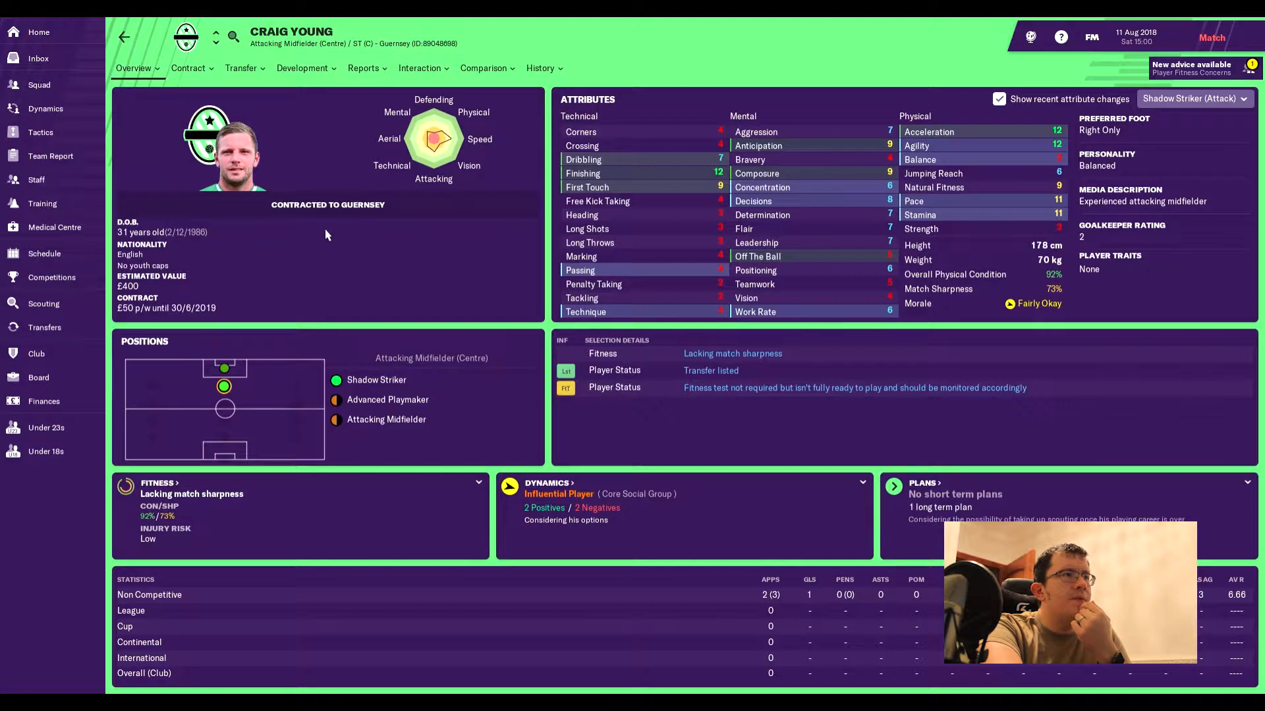
{"action": "mouse_move", "coordinate": [234, 402]}
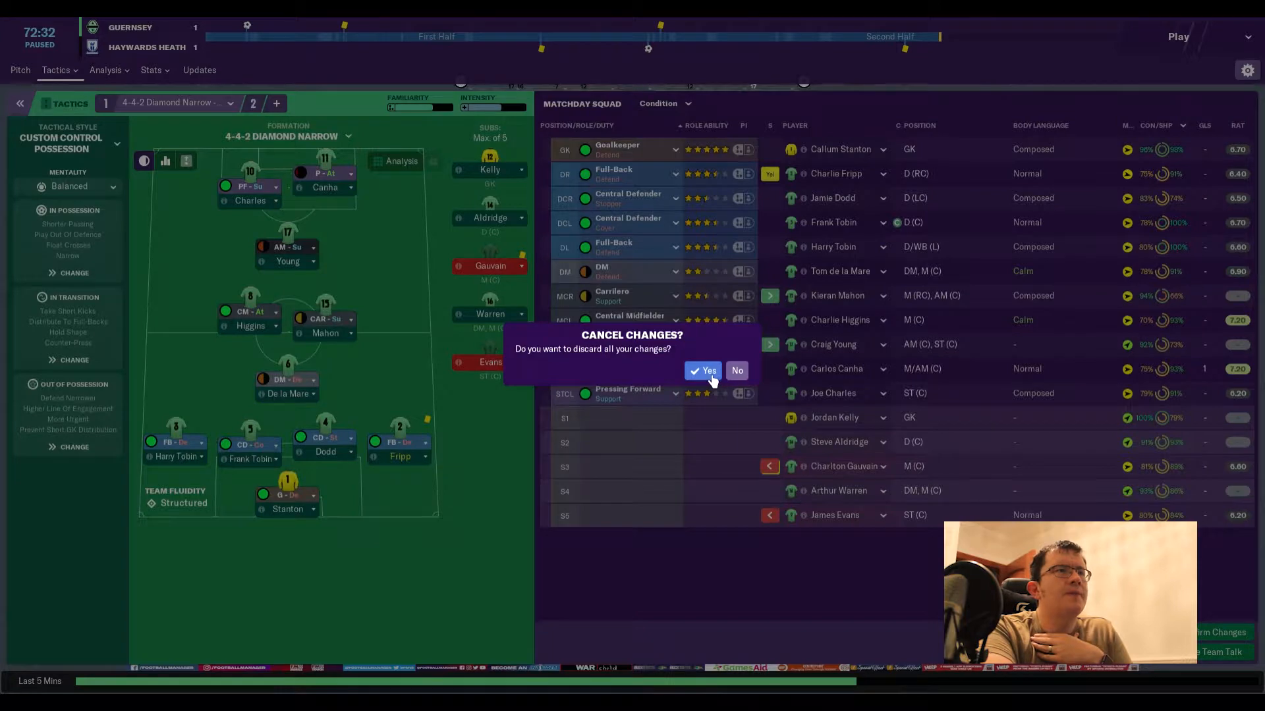
Discard the draft, then bring Young on for Canha at AMC as a shadow striker.
{"action": "left_click", "coordinate": [704, 370]}
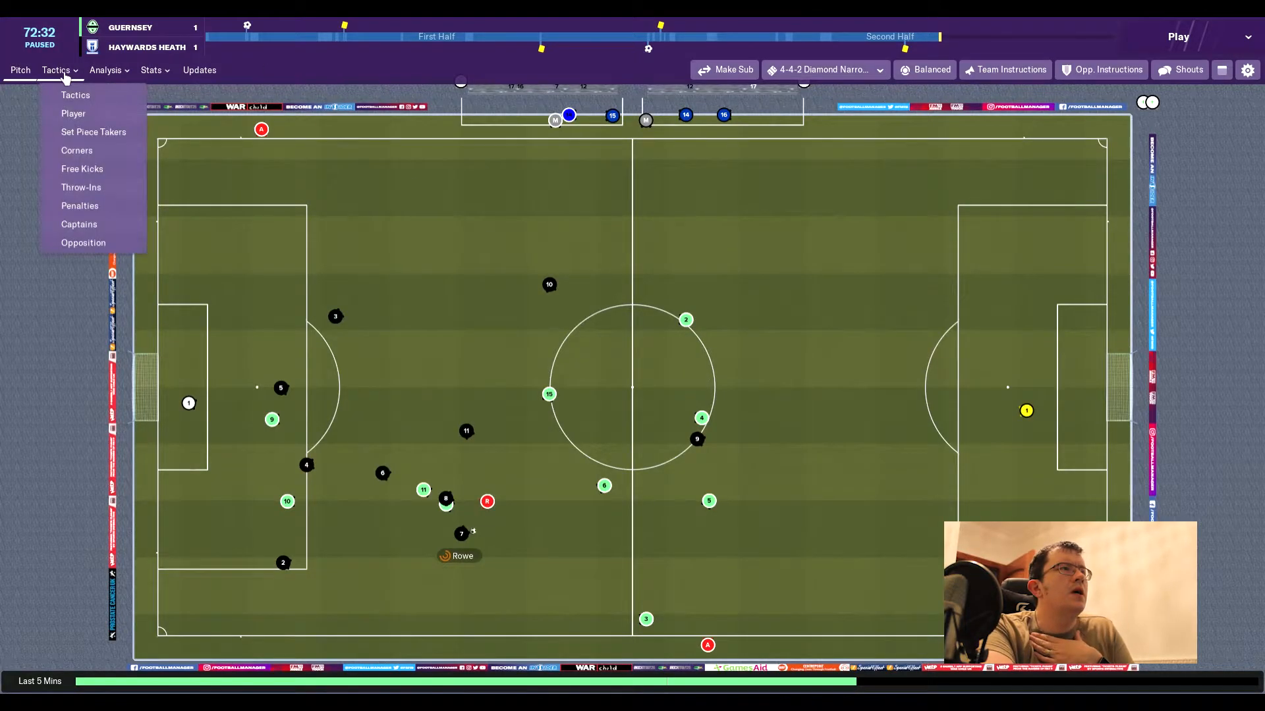
{"action": "left_click", "coordinate": [75, 95]}
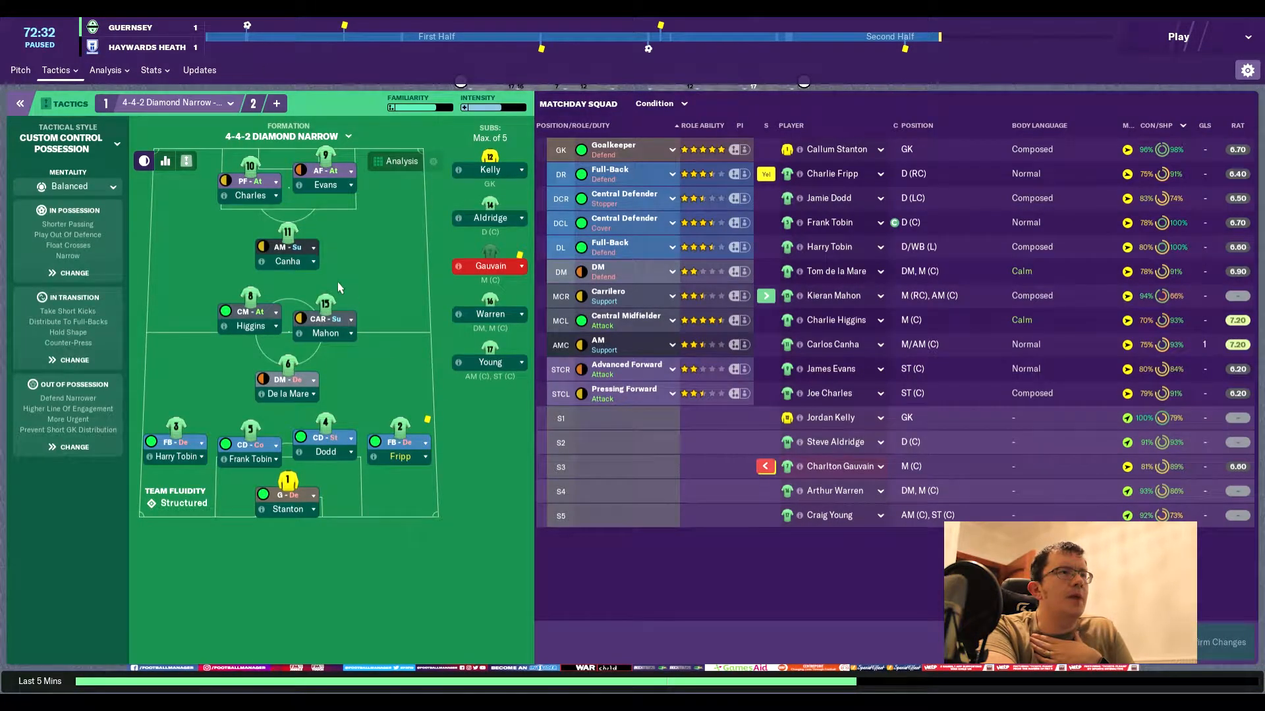
{"action": "mouse_move", "coordinate": [829, 515]}
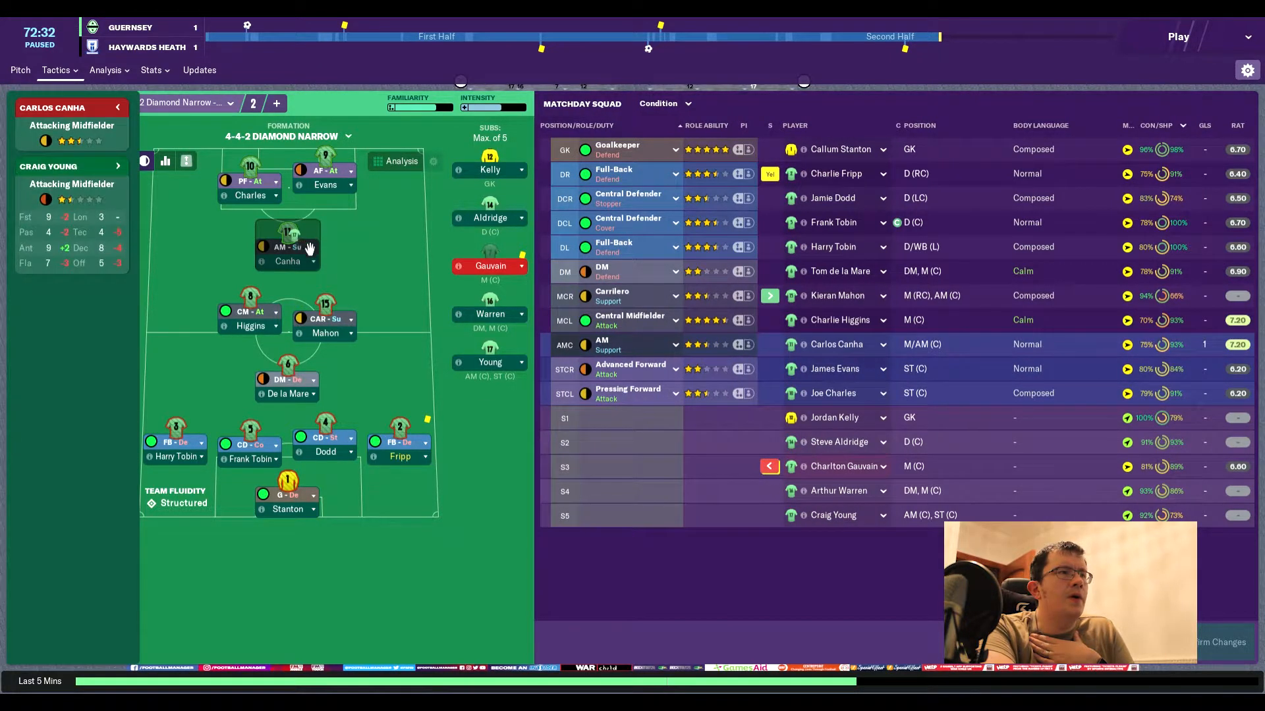
{"action": "left_click", "coordinate": [286, 246]}
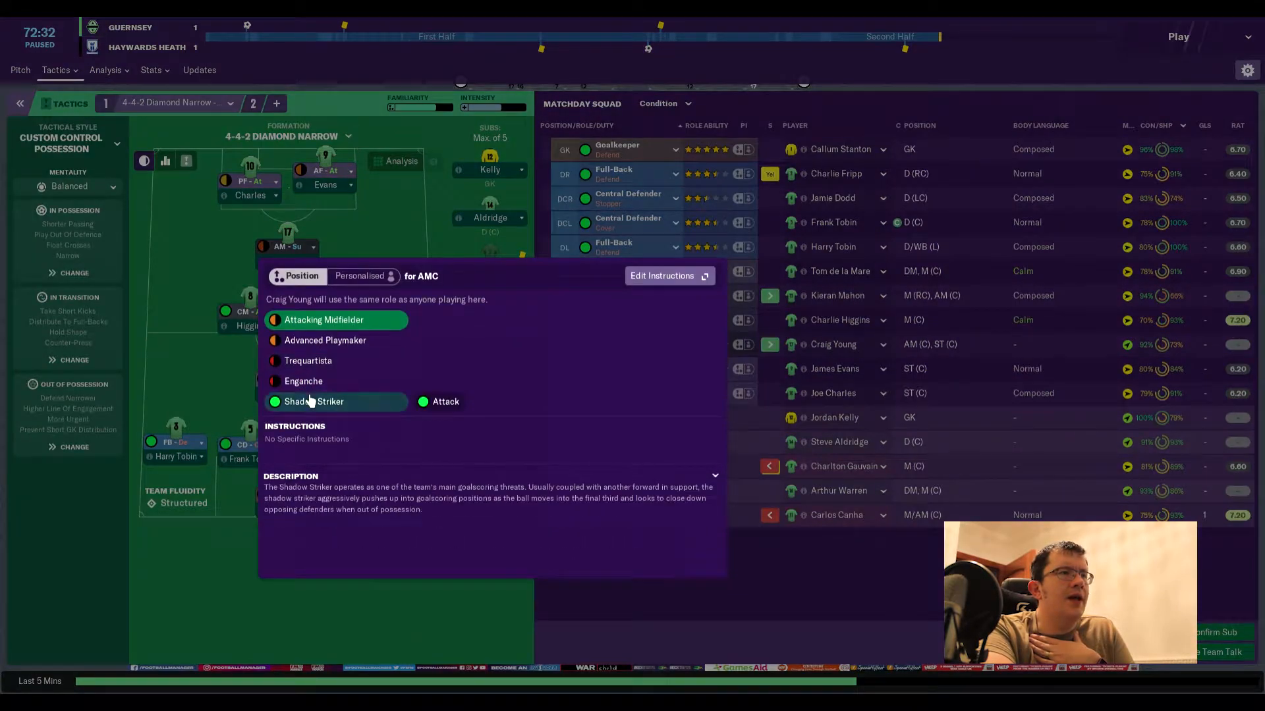
{"action": "left_click", "coordinate": [314, 400]}
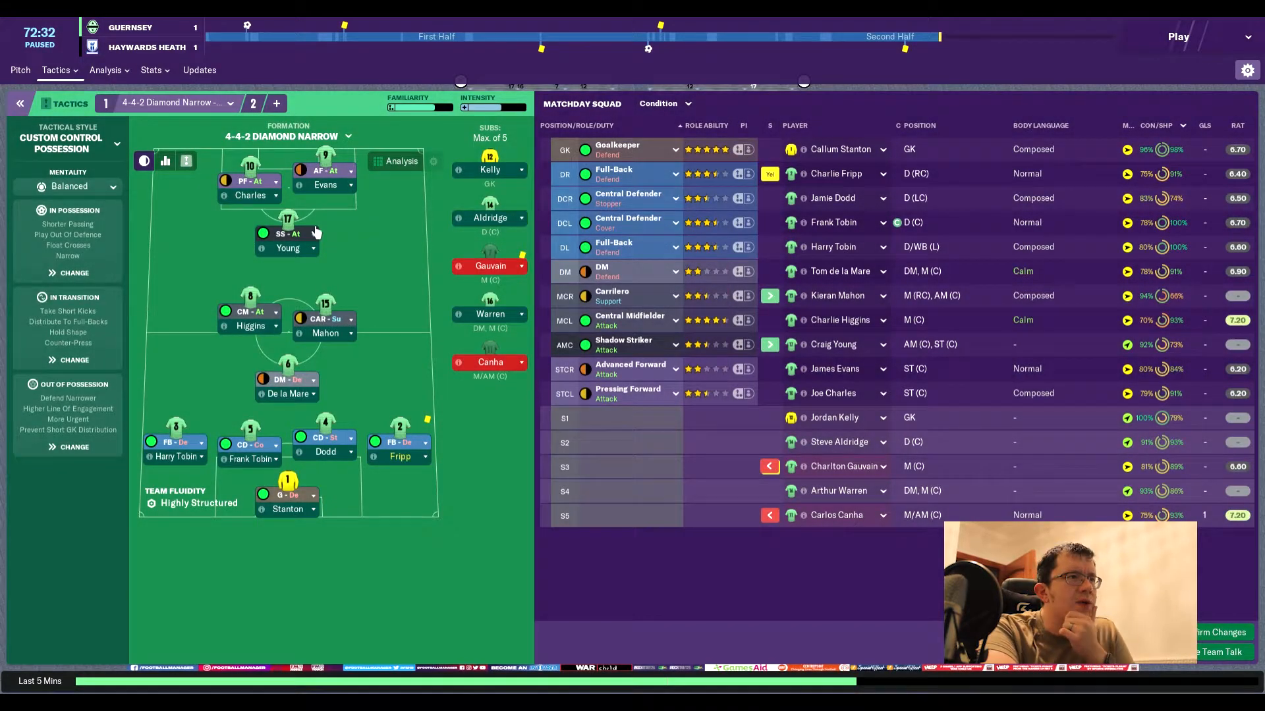
Make Evans a target man on support, set mentality to Positive and confirm the changes.
{"action": "left_click", "coordinate": [630, 369]}
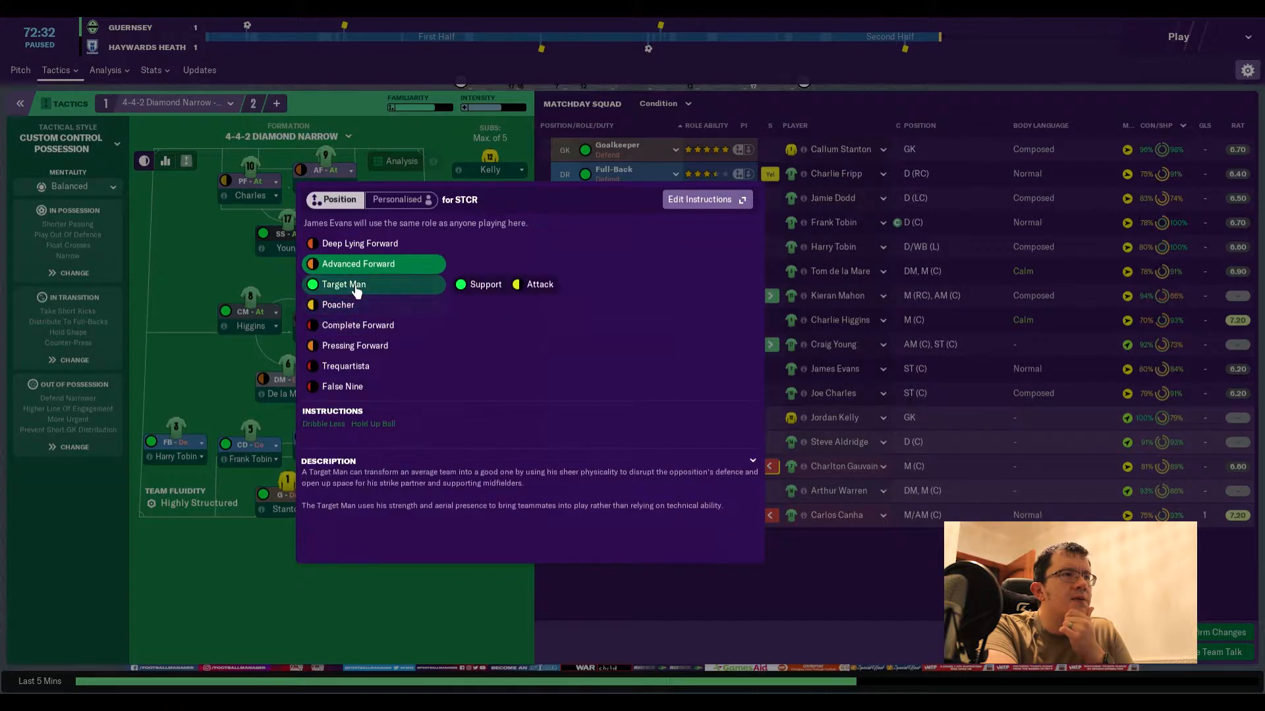
{"action": "left_click", "coordinate": [344, 285]}
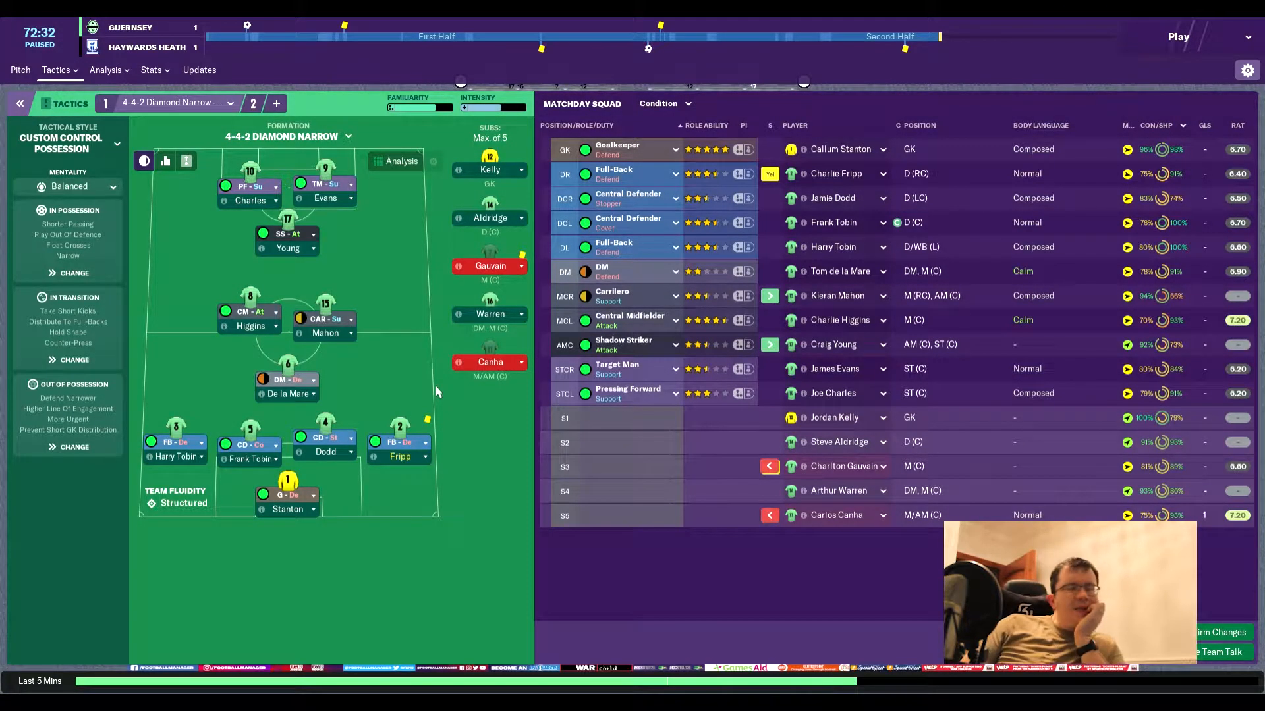
{"action": "mouse_move", "coordinate": [443, 423]}
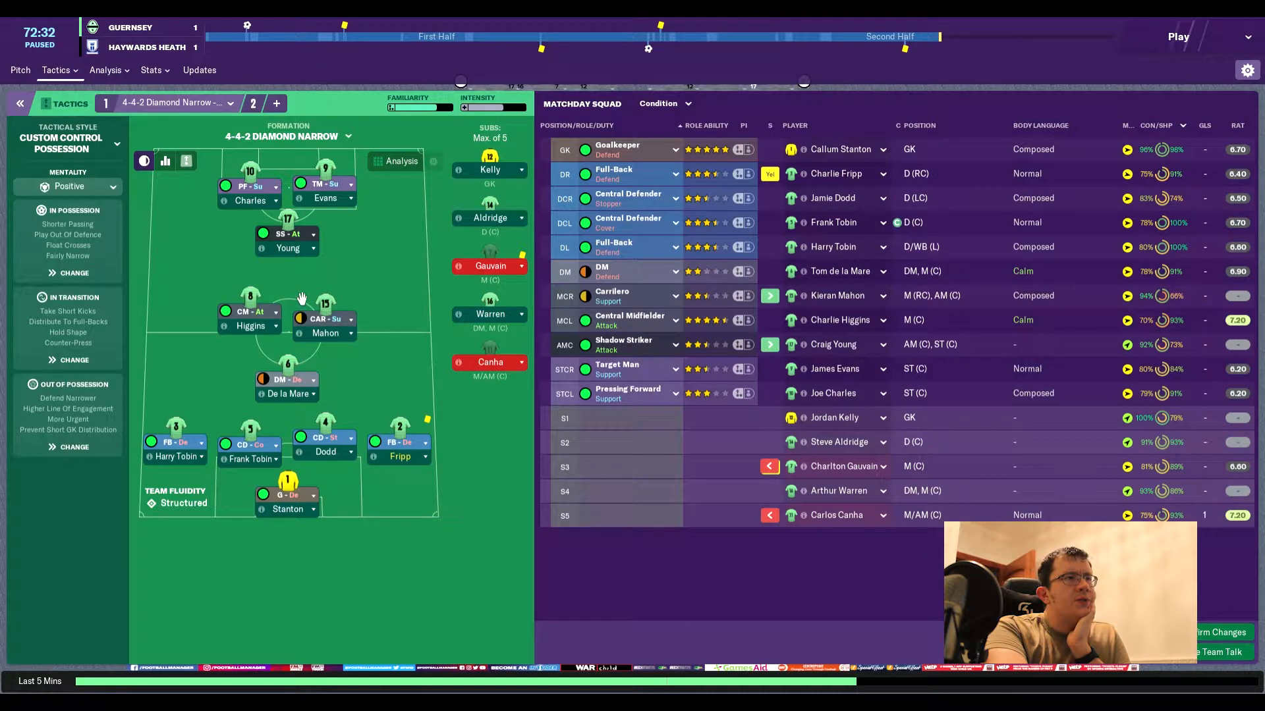
{"action": "mouse_move", "coordinate": [1024, 339]}
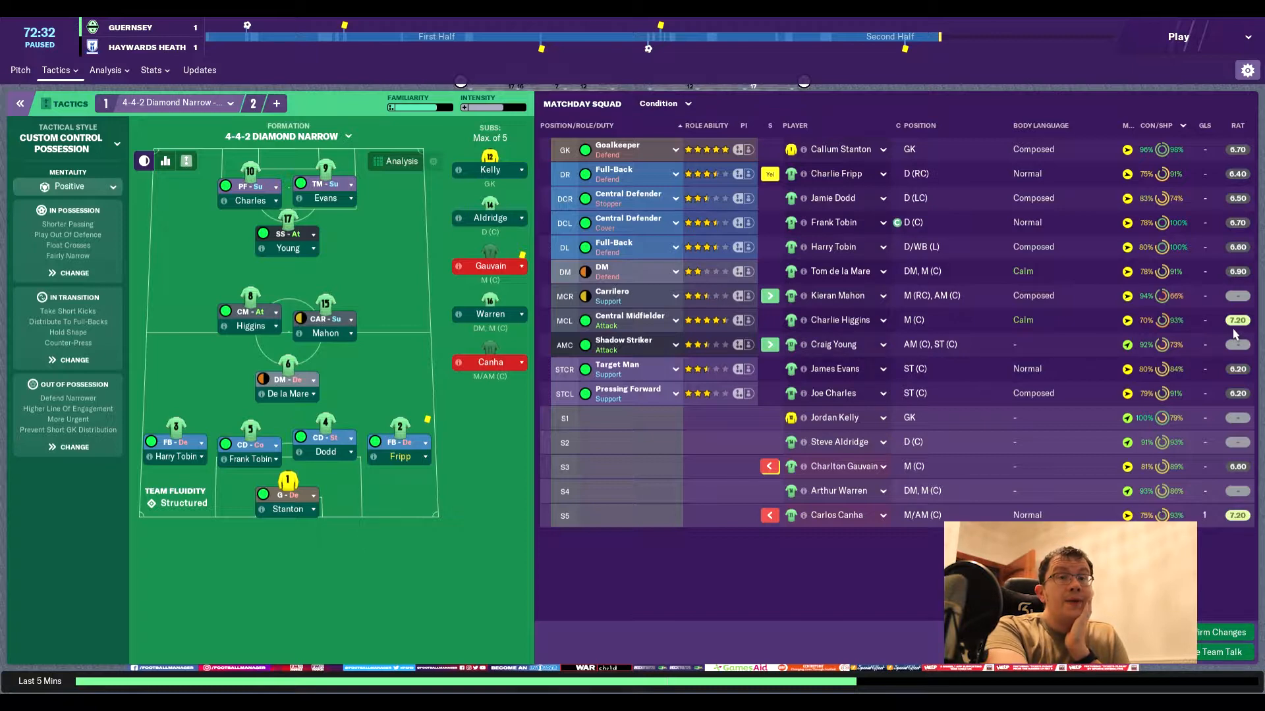
{"action": "left_click", "coordinate": [20, 70]}
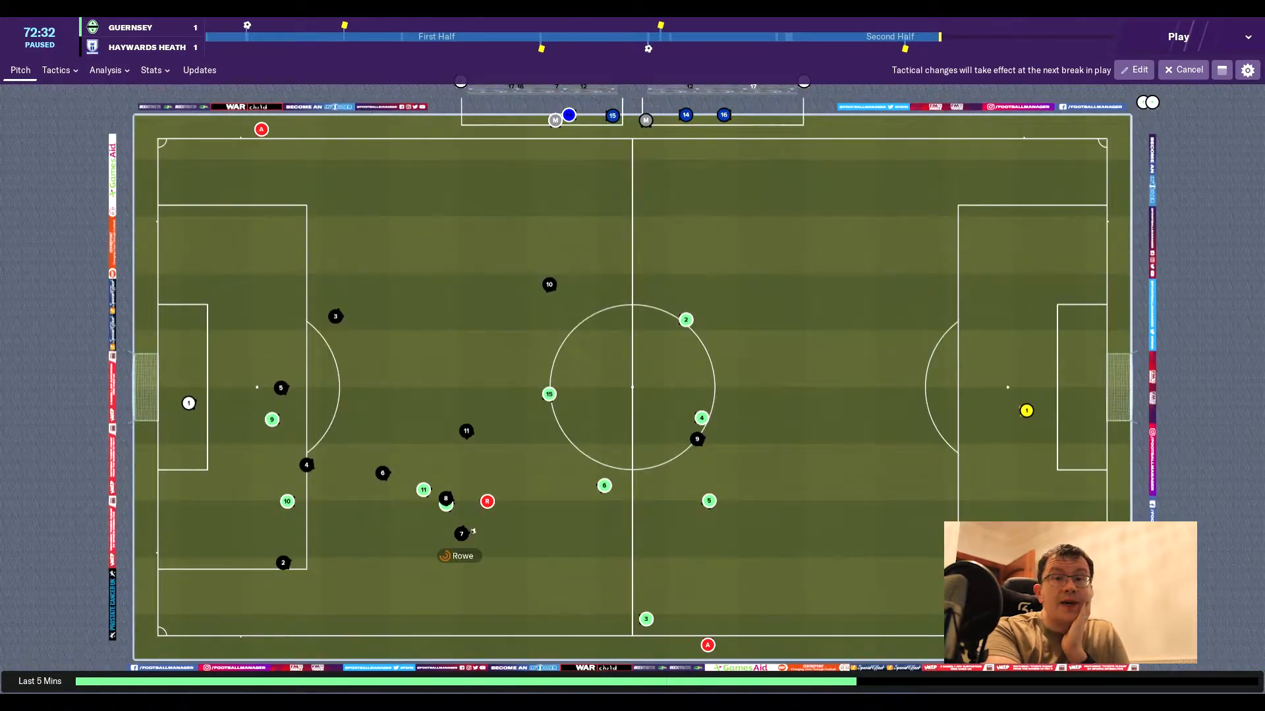
Resume the match and let it run to 82 minutes, still 1-1 with Tobin booked.
{"action": "left_click", "coordinate": [1178, 36]}
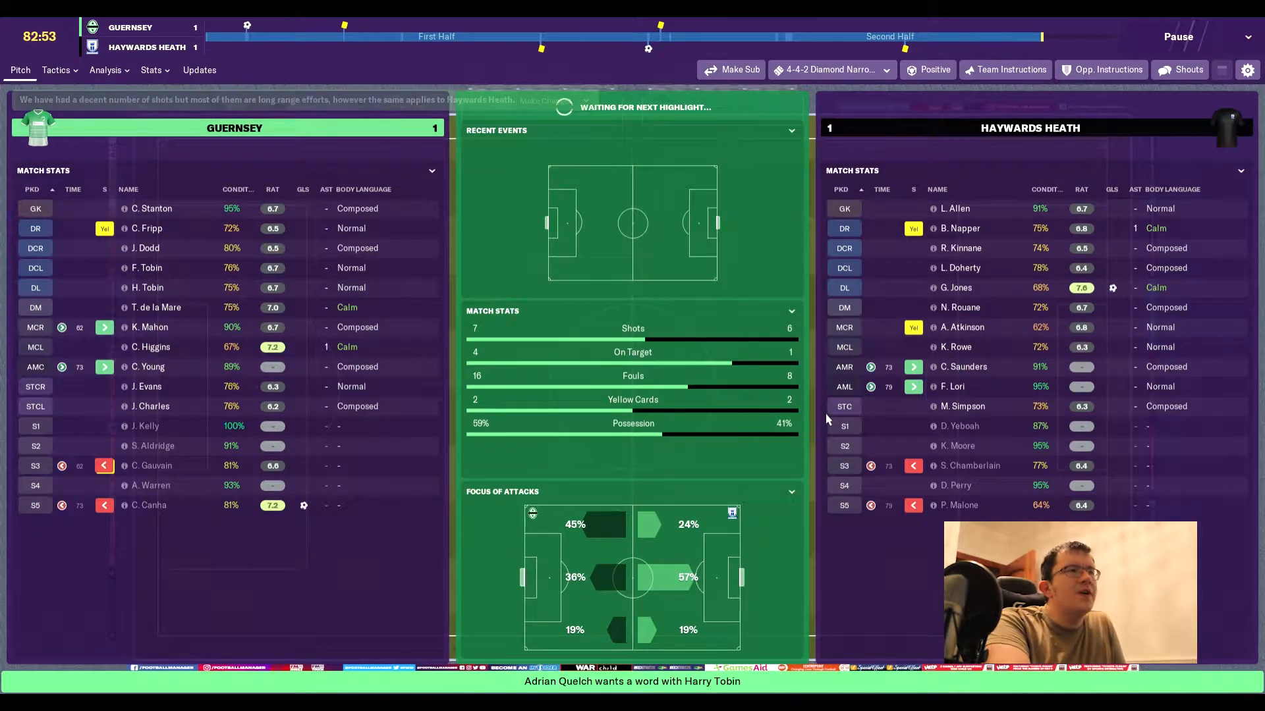
{"action": "left_click", "coordinate": [1202, 37]}
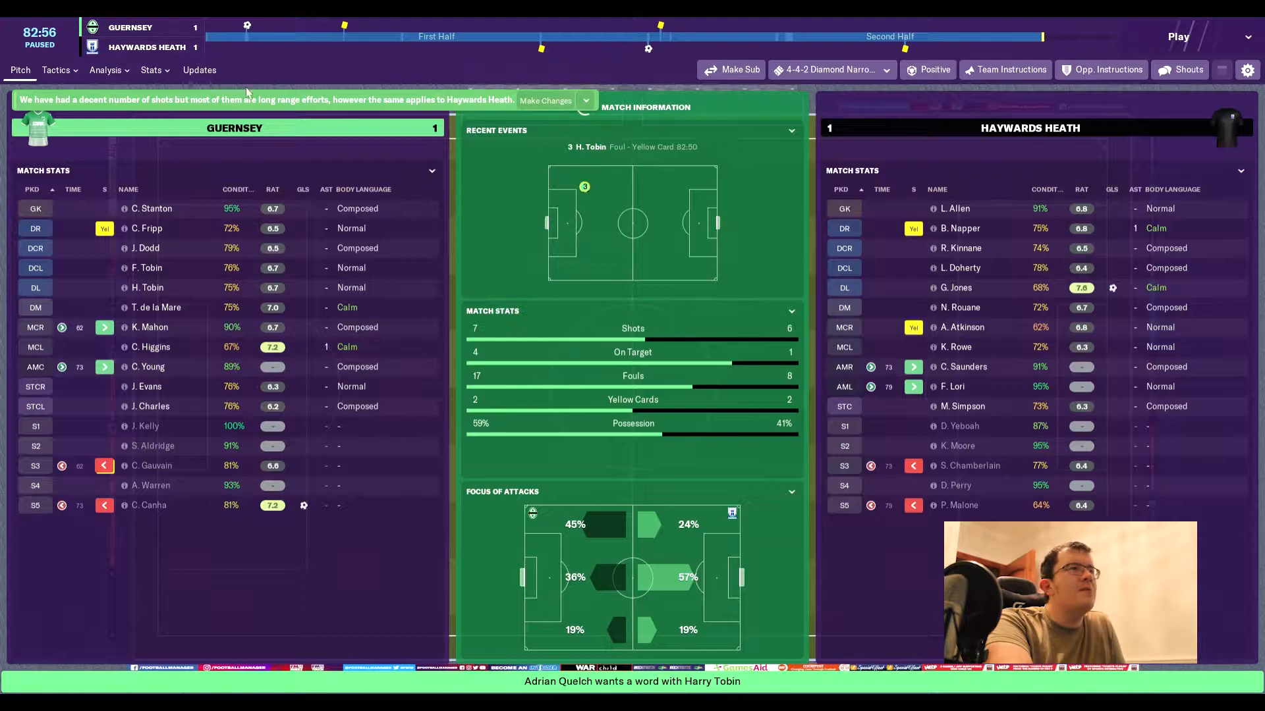
Substitute Arthur Warren for Charlie Higgins in central midfield and confirm the change at 82 minutes.
{"action": "left_click", "coordinate": [55, 70]}
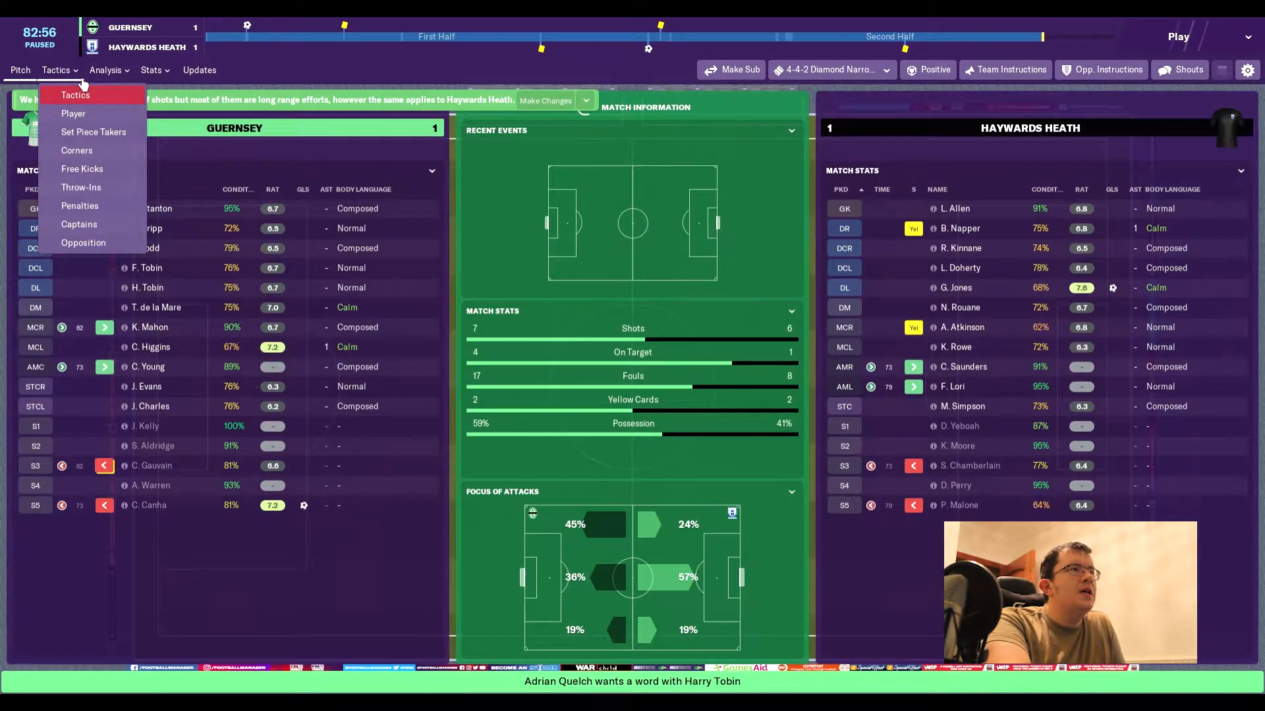
{"action": "left_click", "coordinate": [73, 95]}
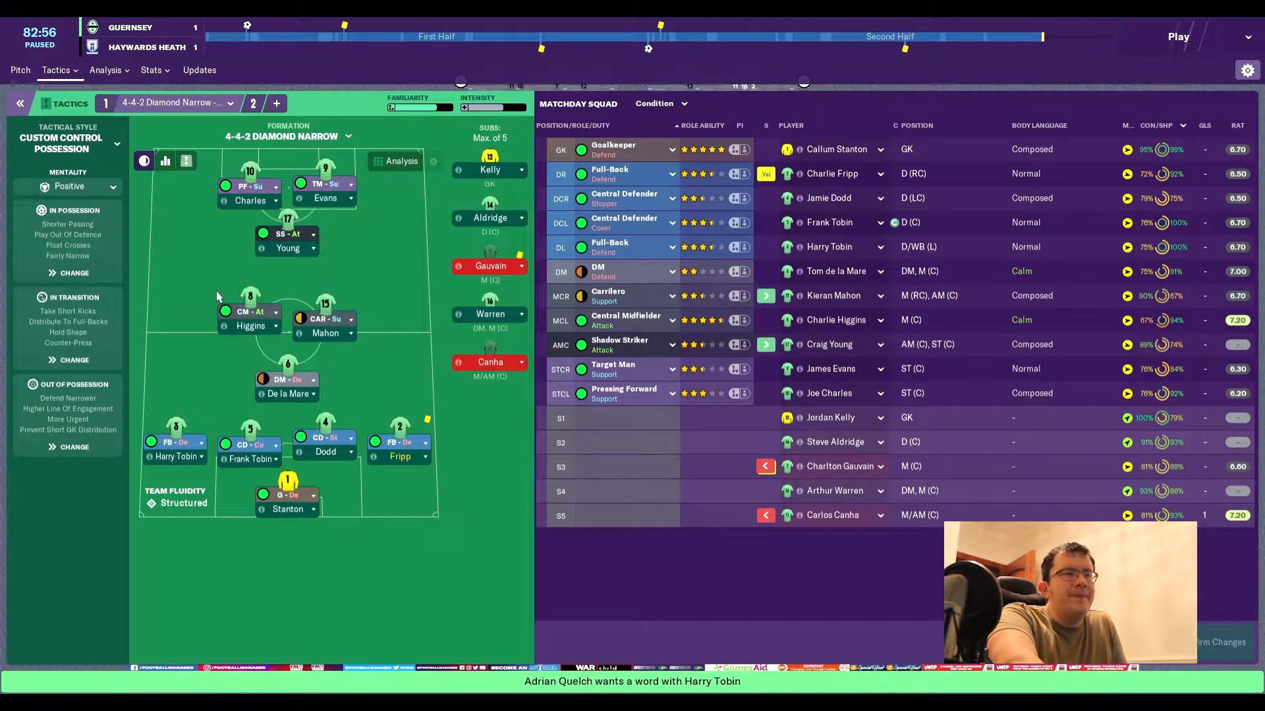
{"action": "mouse_move", "coordinate": [500, 339]}
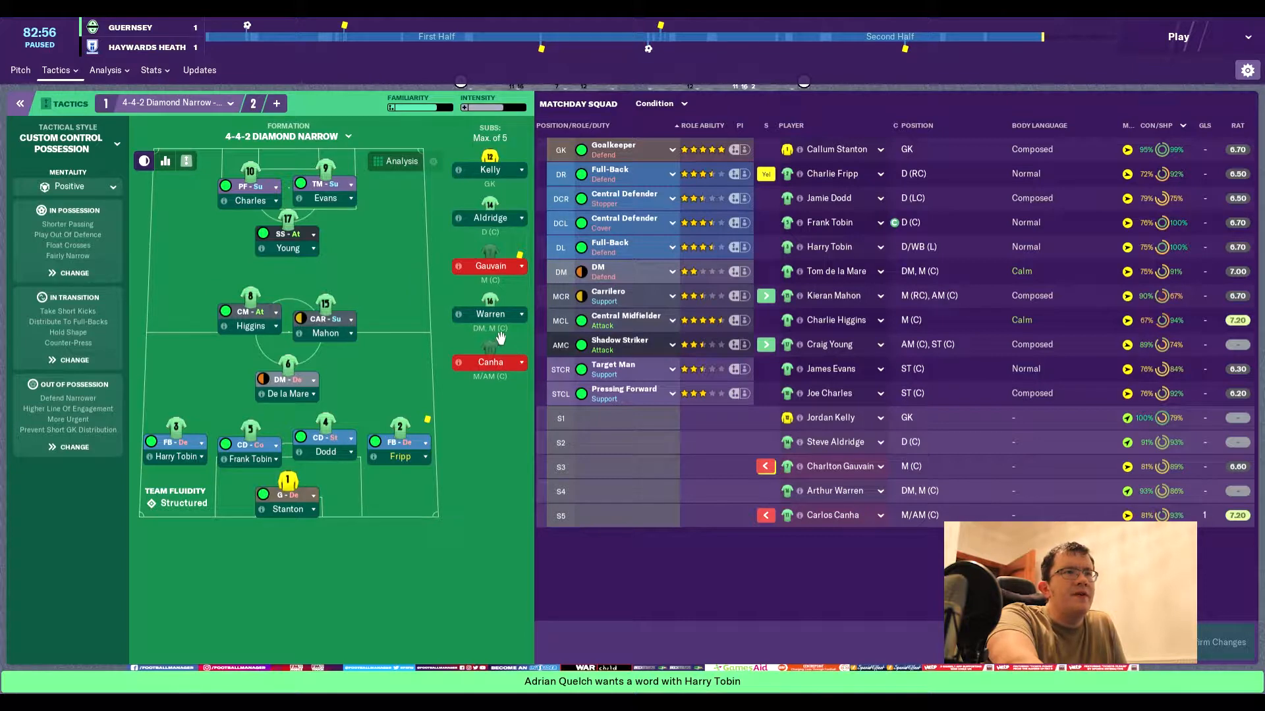
{"action": "mouse_move", "coordinate": [508, 327]}
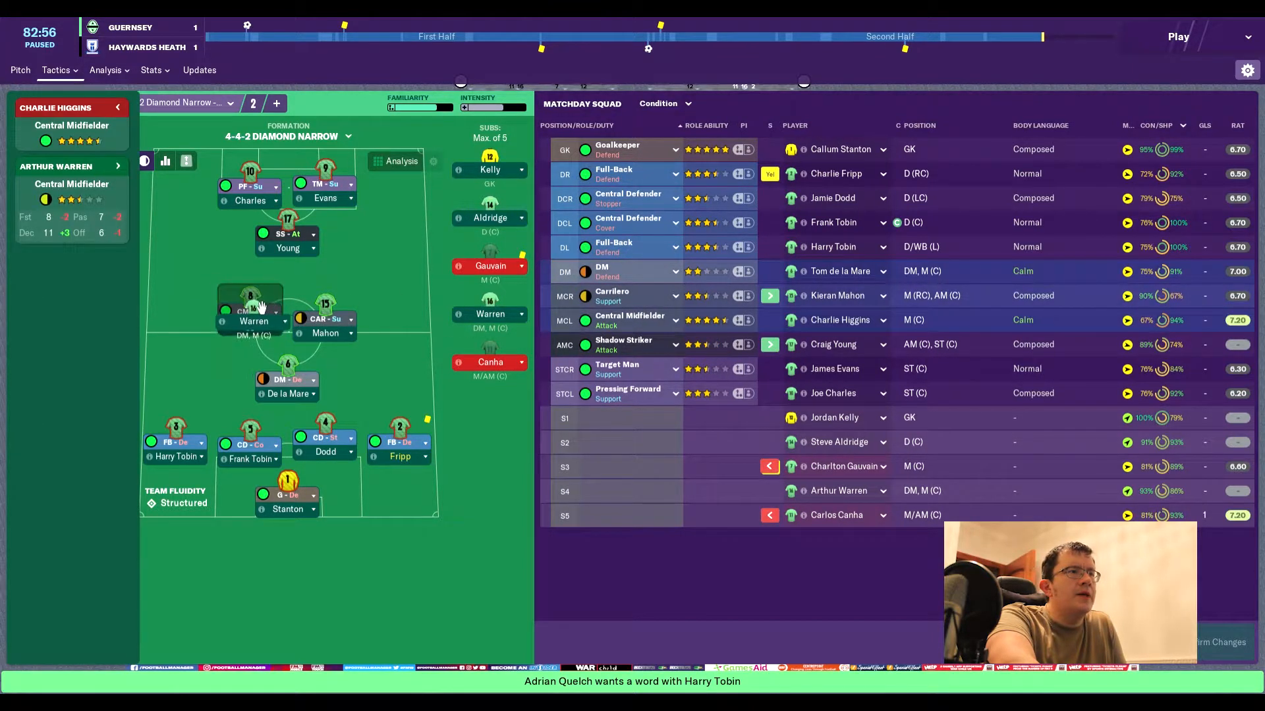
{"action": "left_click", "coordinate": [253, 320]}
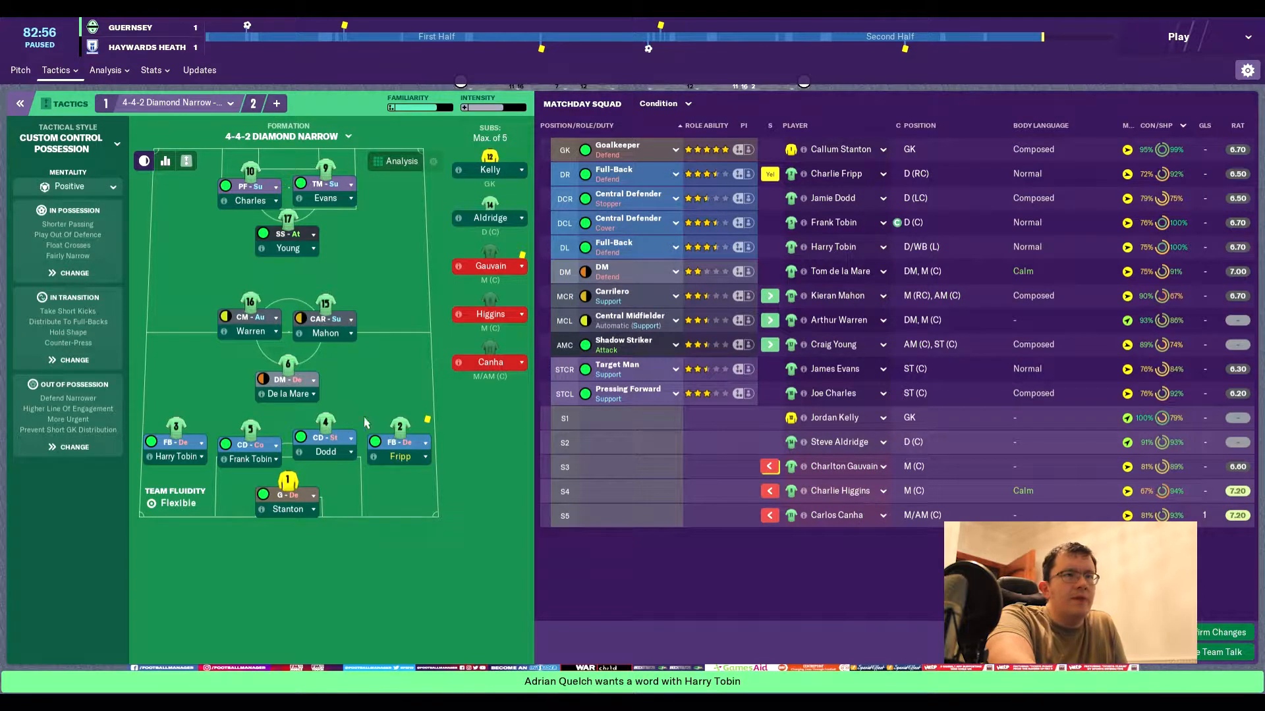
{"action": "mouse_move", "coordinate": [411, 407]}
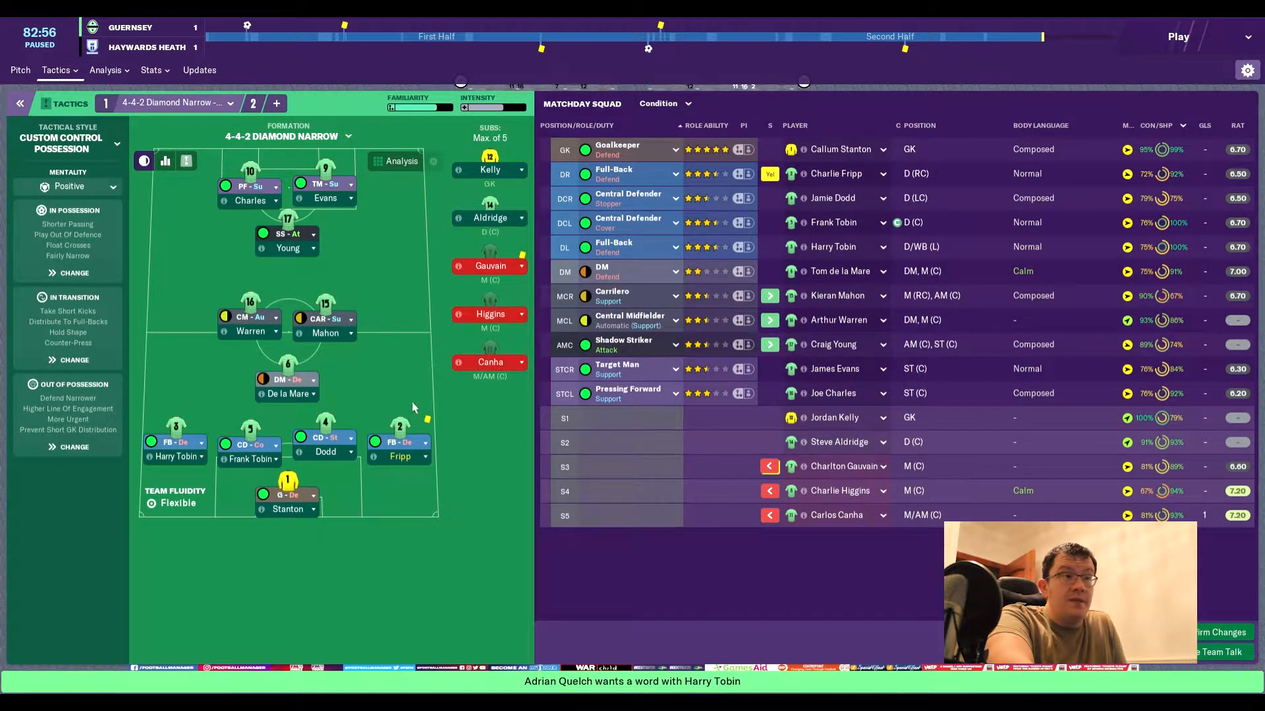
{"action": "left_click", "coordinate": [20, 70]}
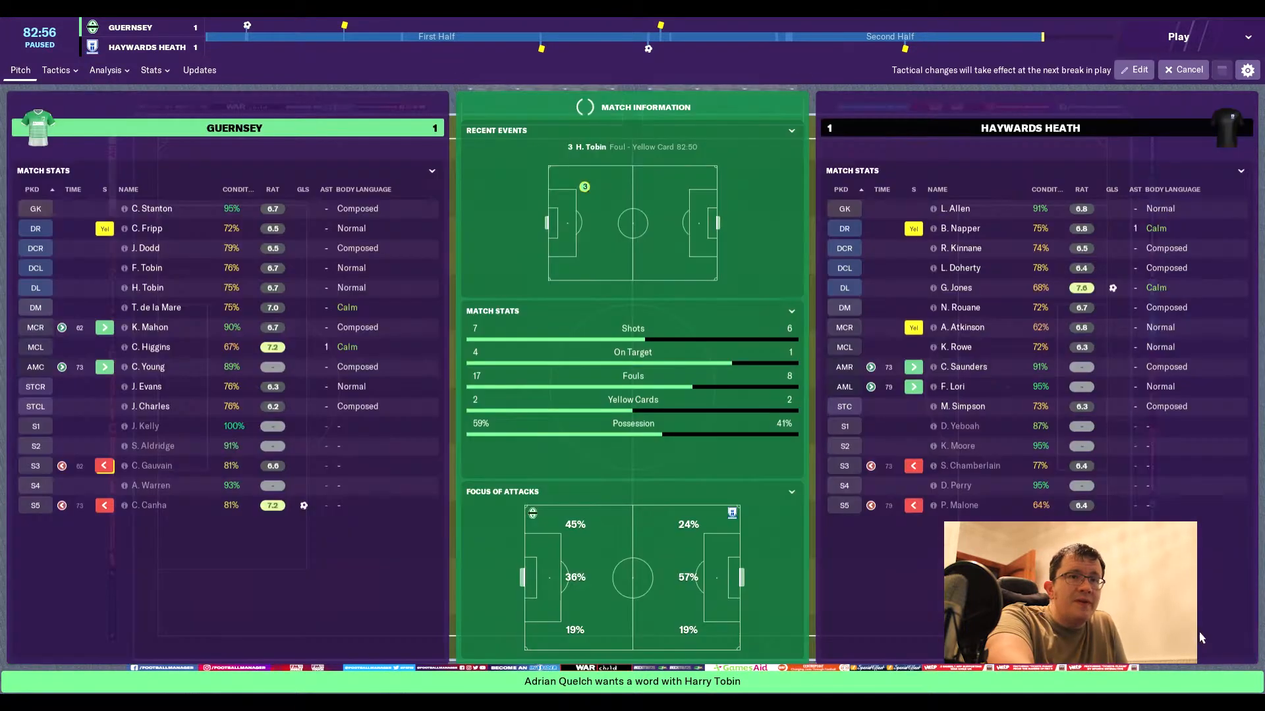
Resume and play out the final minutes to a 1-1 full-time result.
{"action": "left_click", "coordinate": [1178, 36]}
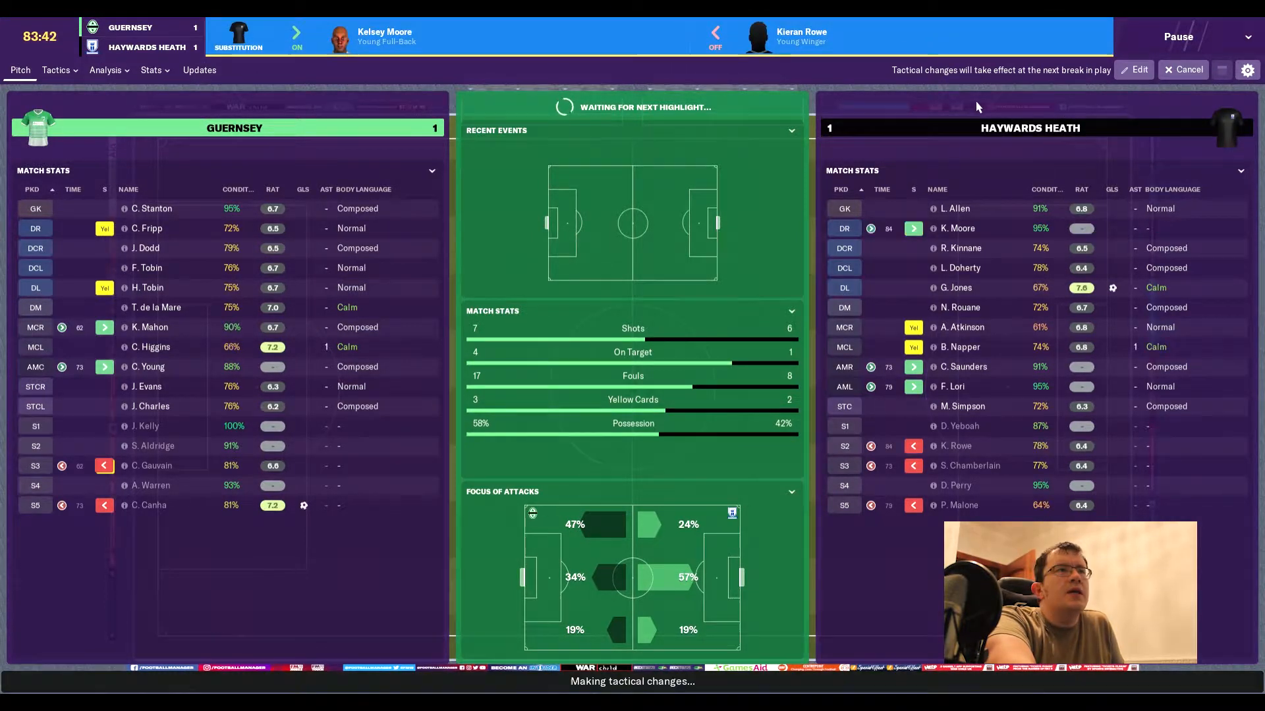
{"action": "left_click", "coordinate": [1185, 69]}
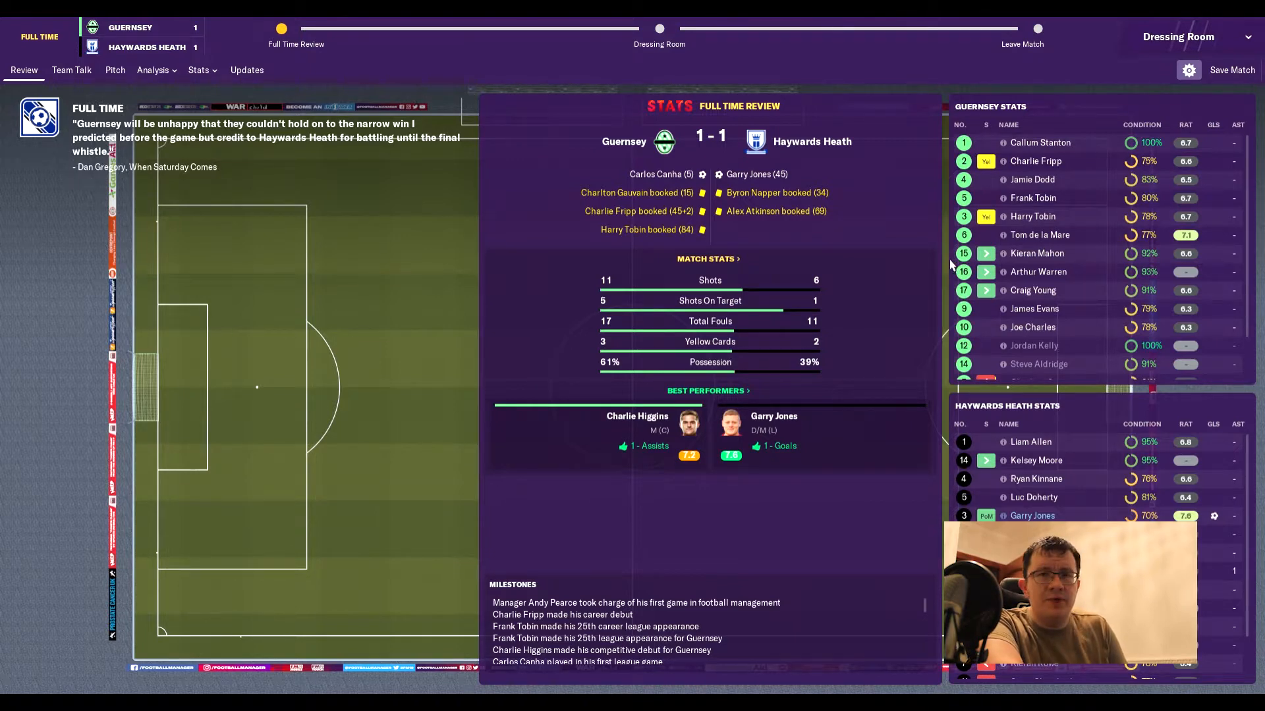
{"action": "mouse_move", "coordinate": [917, 263]}
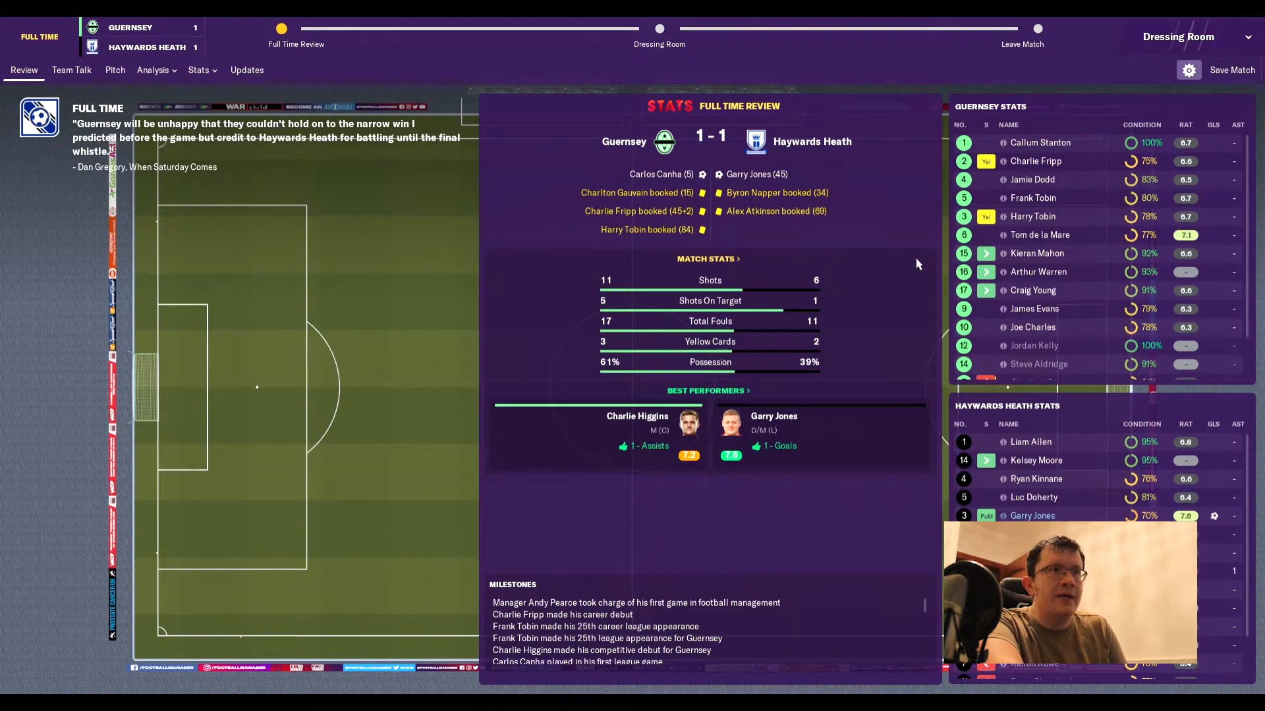
{"action": "mouse_move", "coordinate": [698, 321]}
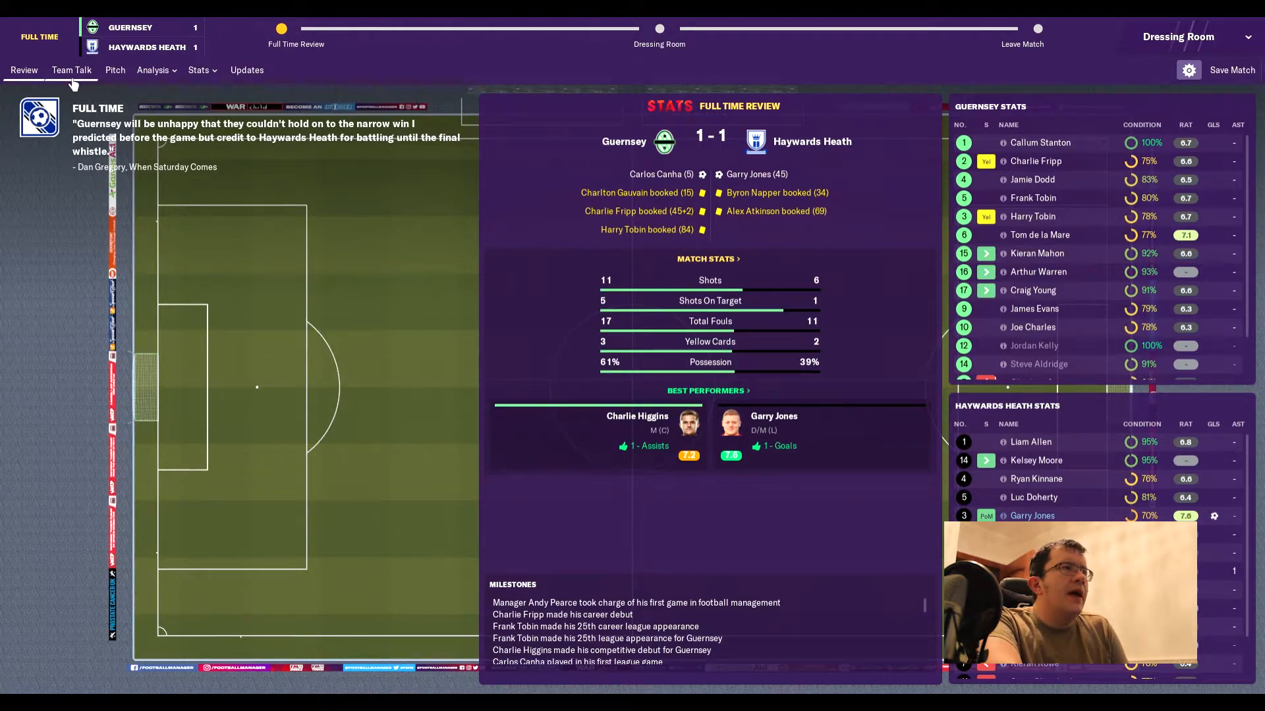
Go to the post-match dressing room team talk with a calm tone.
{"action": "left_click", "coordinate": [71, 70]}
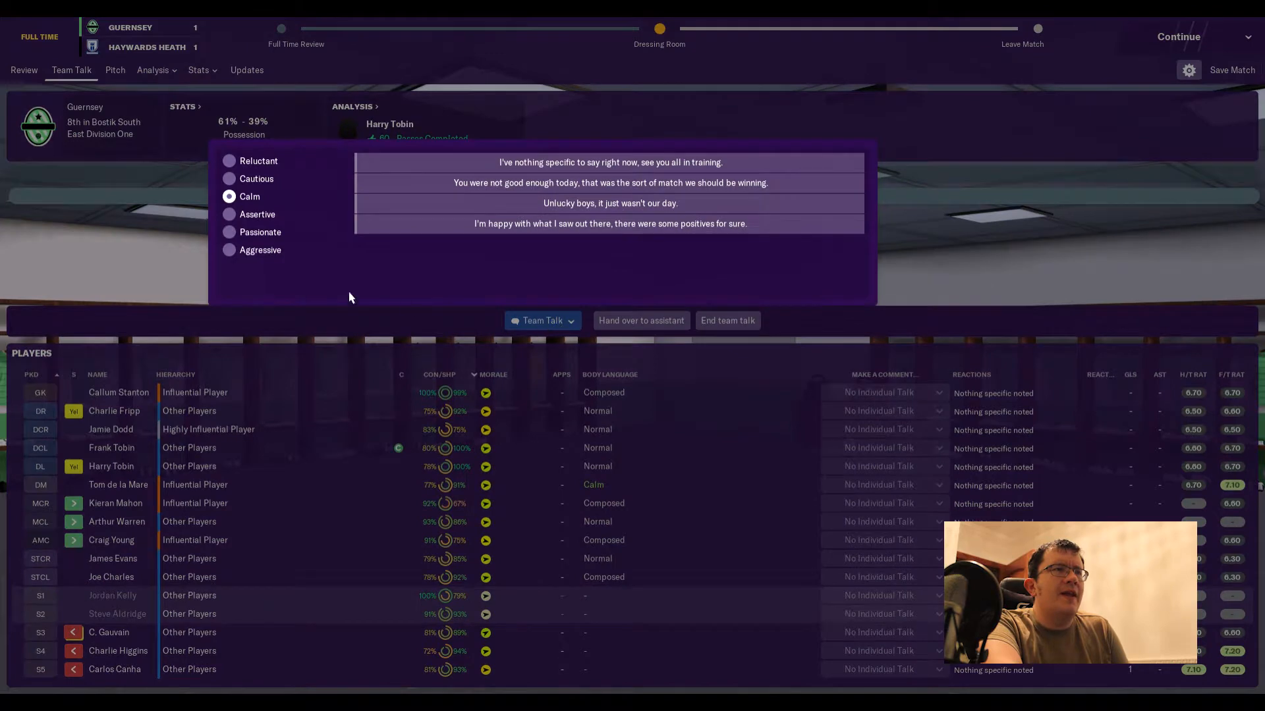
Tell the team there were some positives, then continue to the opening-day results with Guernsey 8th.
{"action": "left_click", "coordinate": [229, 232]}
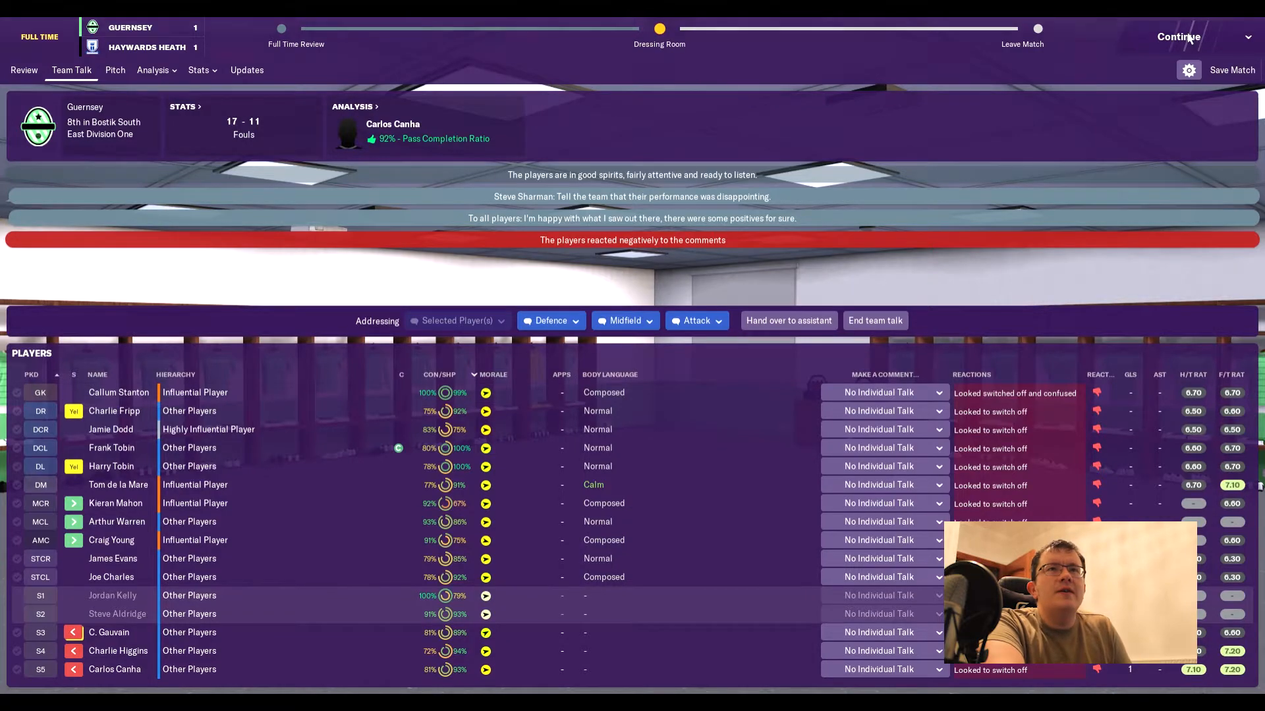
{"action": "left_click", "coordinate": [1176, 37]}
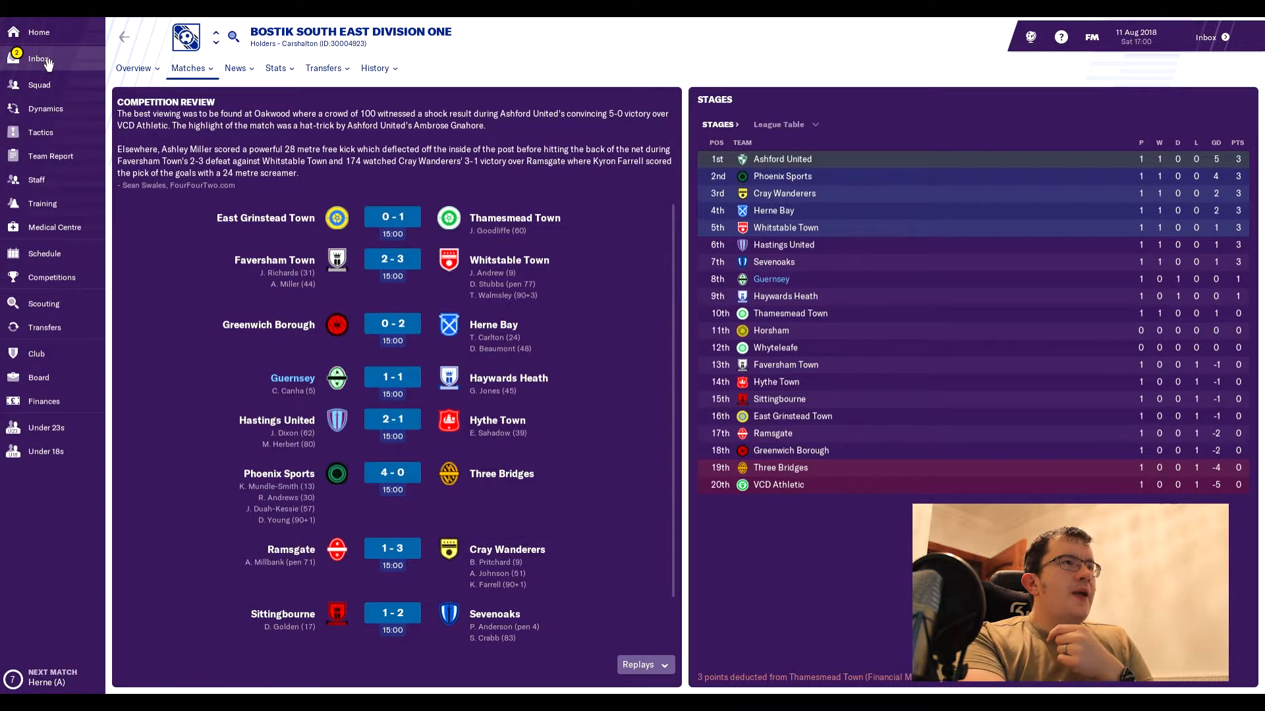
Read the inbox news on Canha's scoring Guernsey debut, then return to the fixture schedule.
{"action": "left_click", "coordinate": [38, 58]}
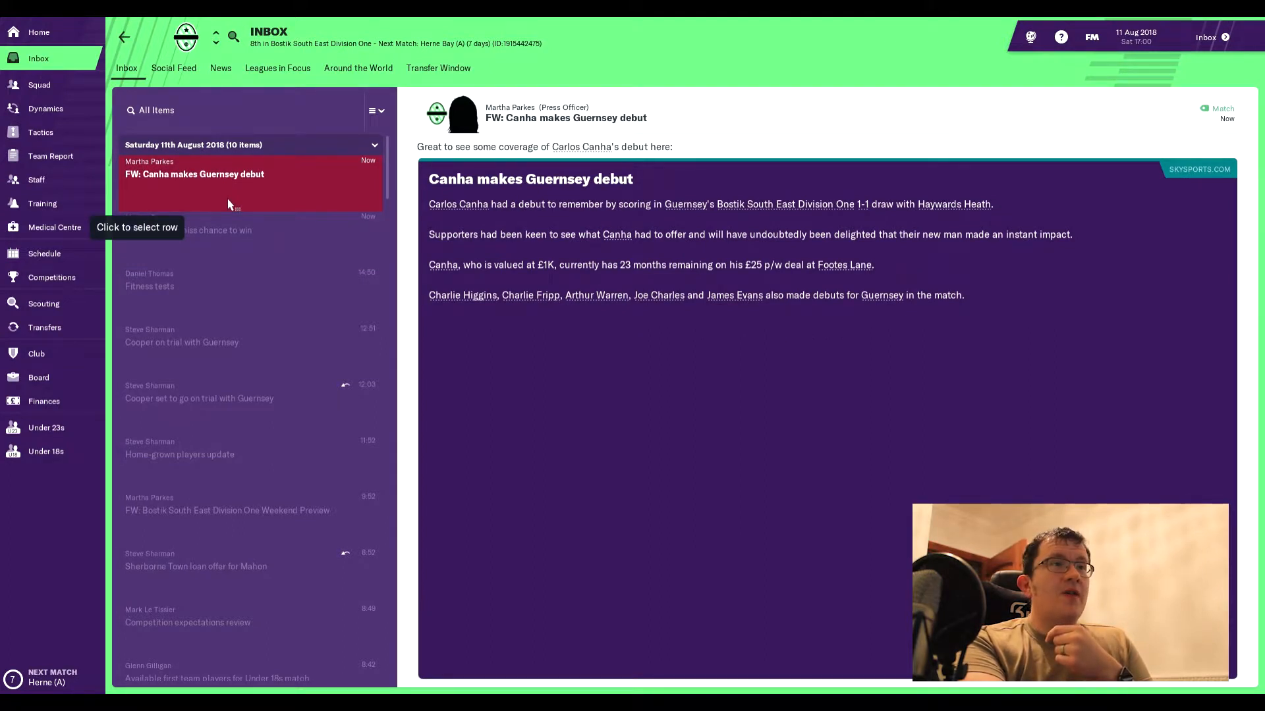
{"action": "mouse_move", "coordinate": [52, 277]}
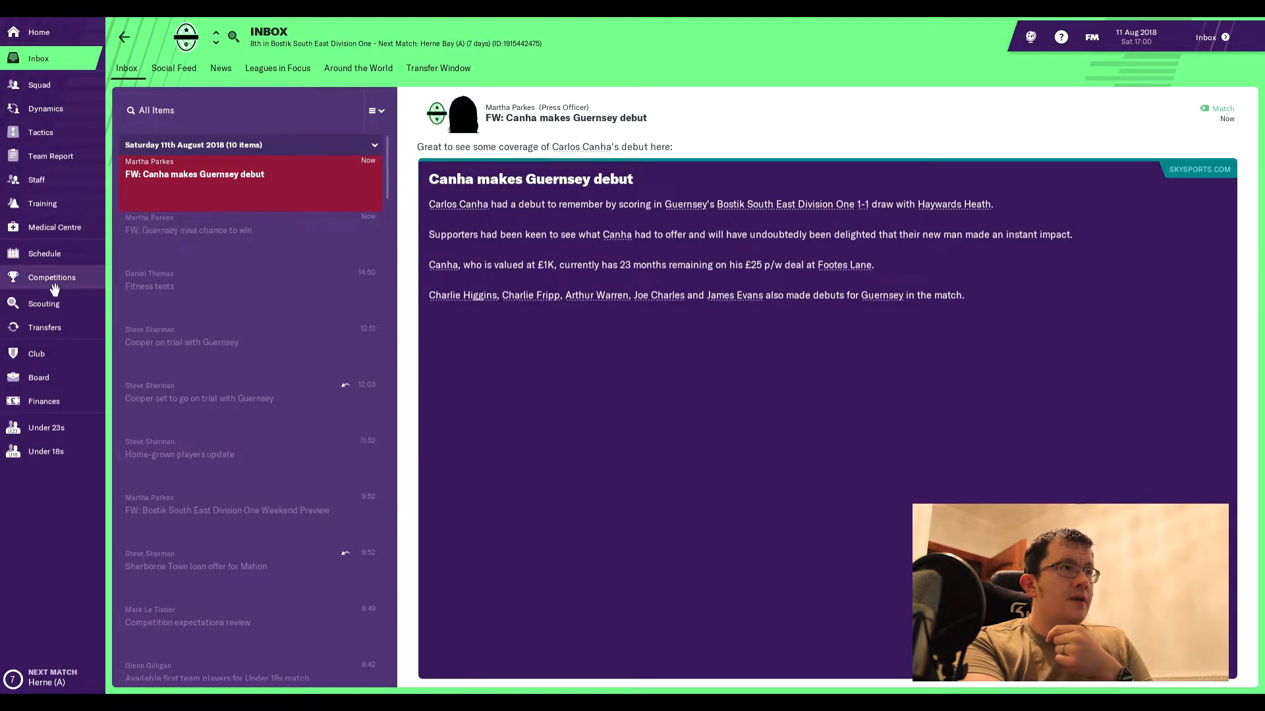
{"action": "mouse_move", "coordinate": [52, 277]}
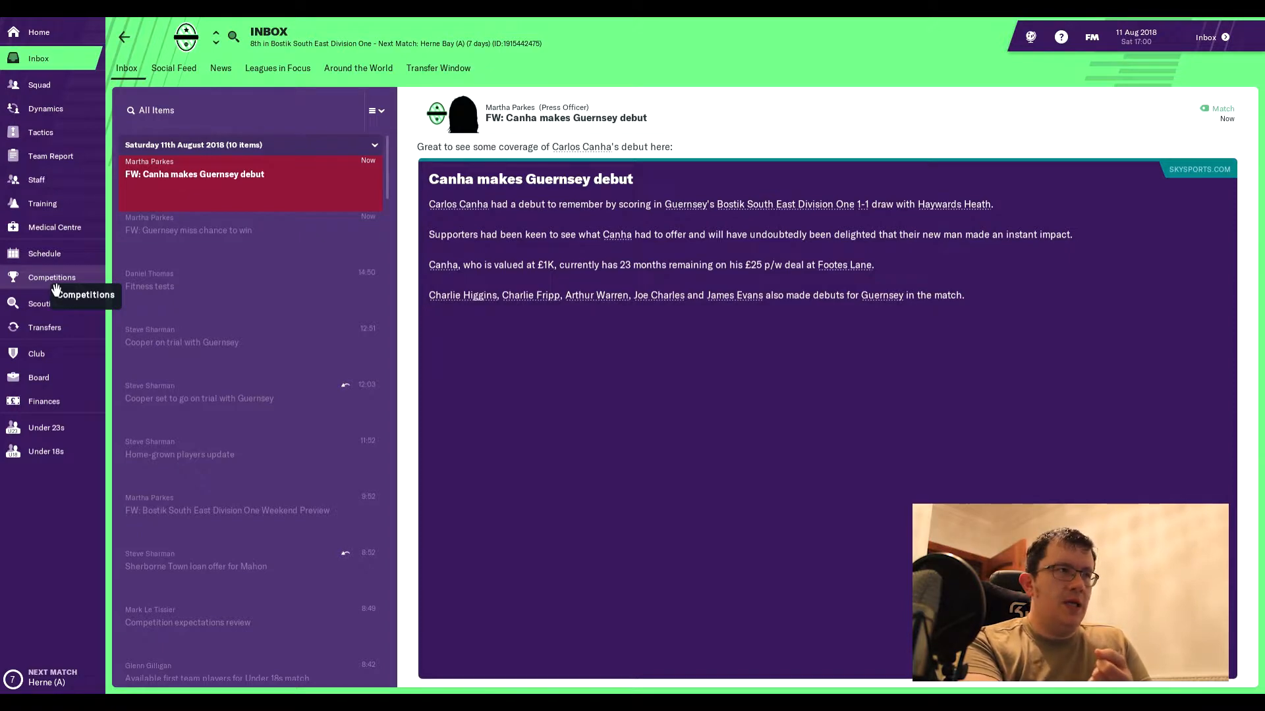
{"action": "left_click", "coordinate": [44, 253]}
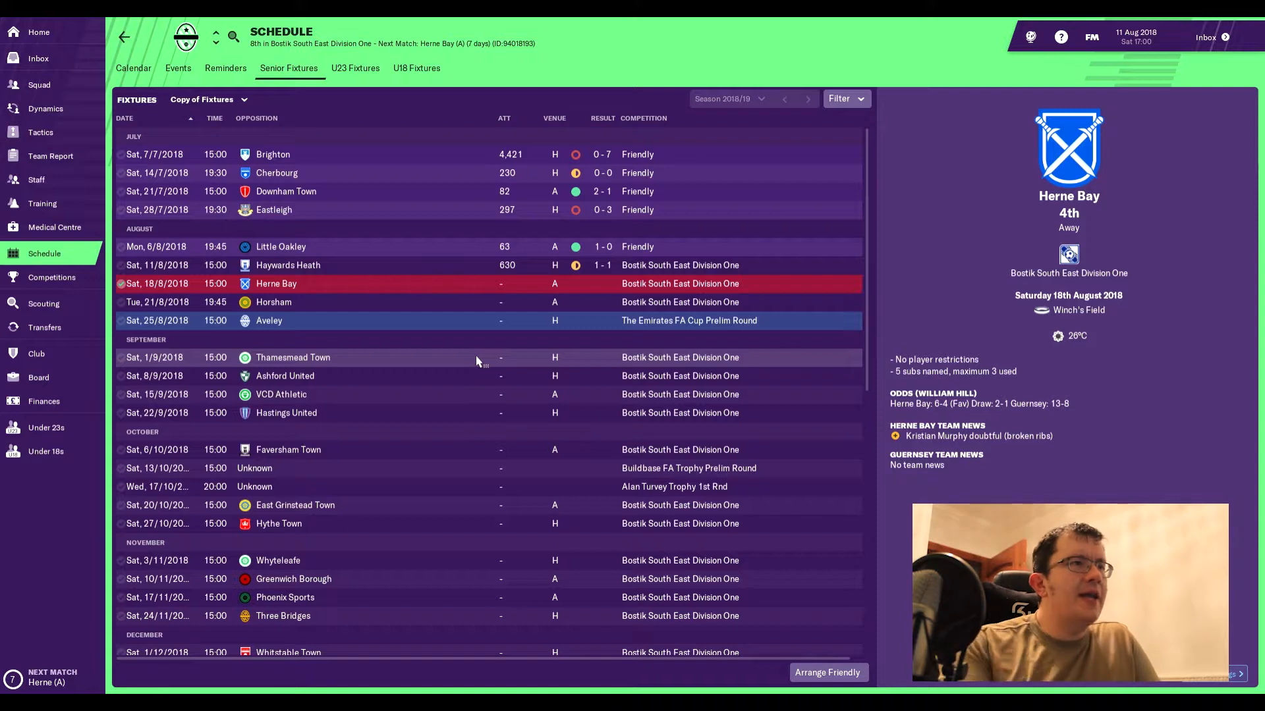
{"action": "mouse_move", "coordinate": [315, 324]}
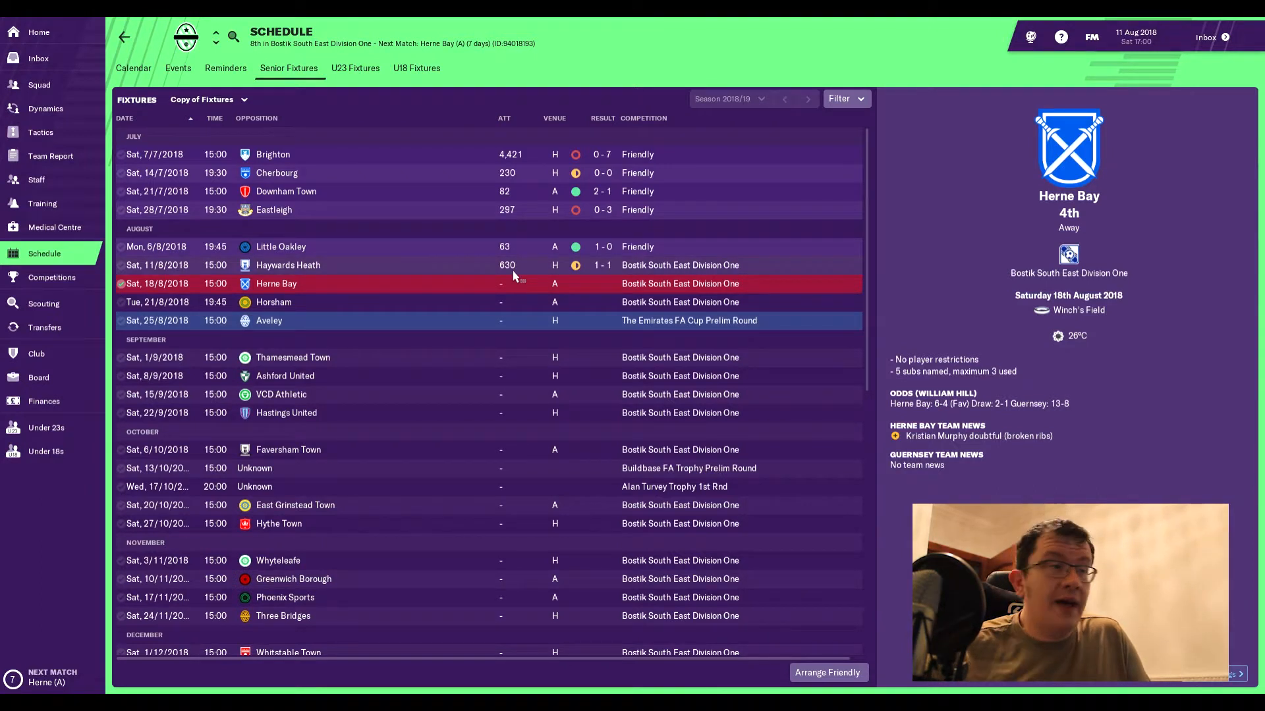
{"action": "mouse_move", "coordinate": [45, 326]}
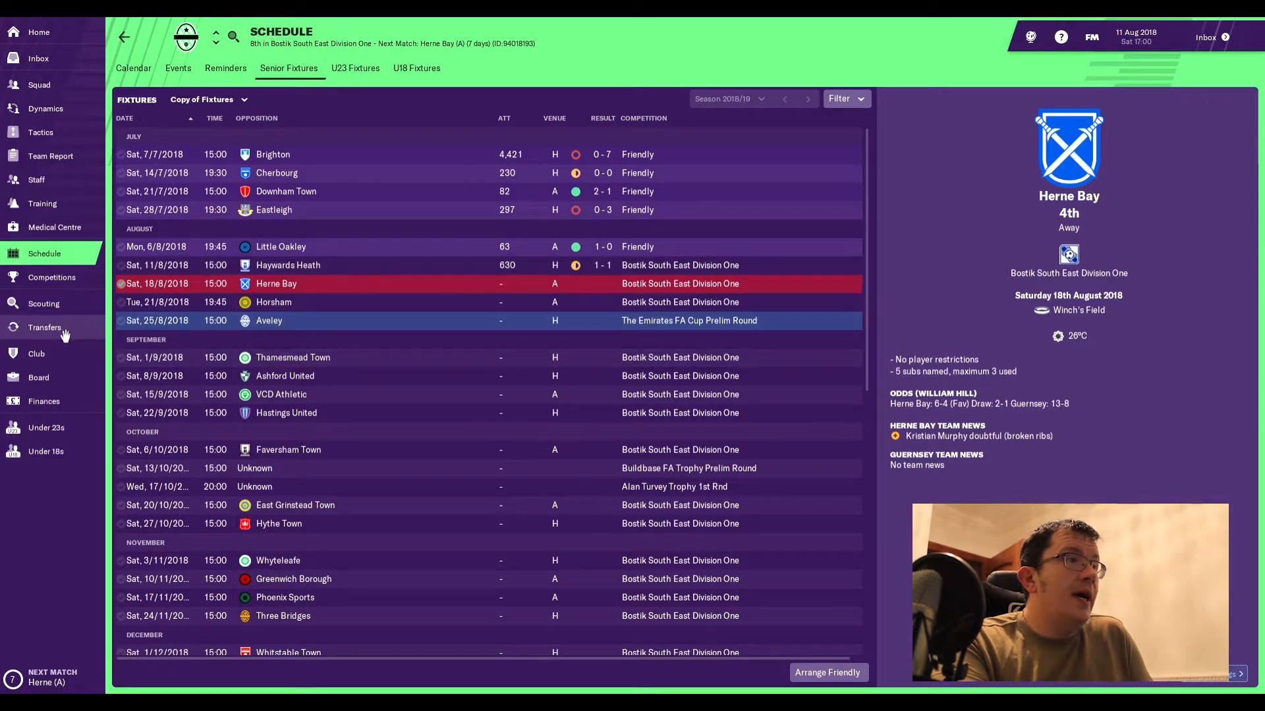
Bring up the club finances summary showing the £61,778 balance.
{"action": "left_click", "coordinate": [43, 400]}
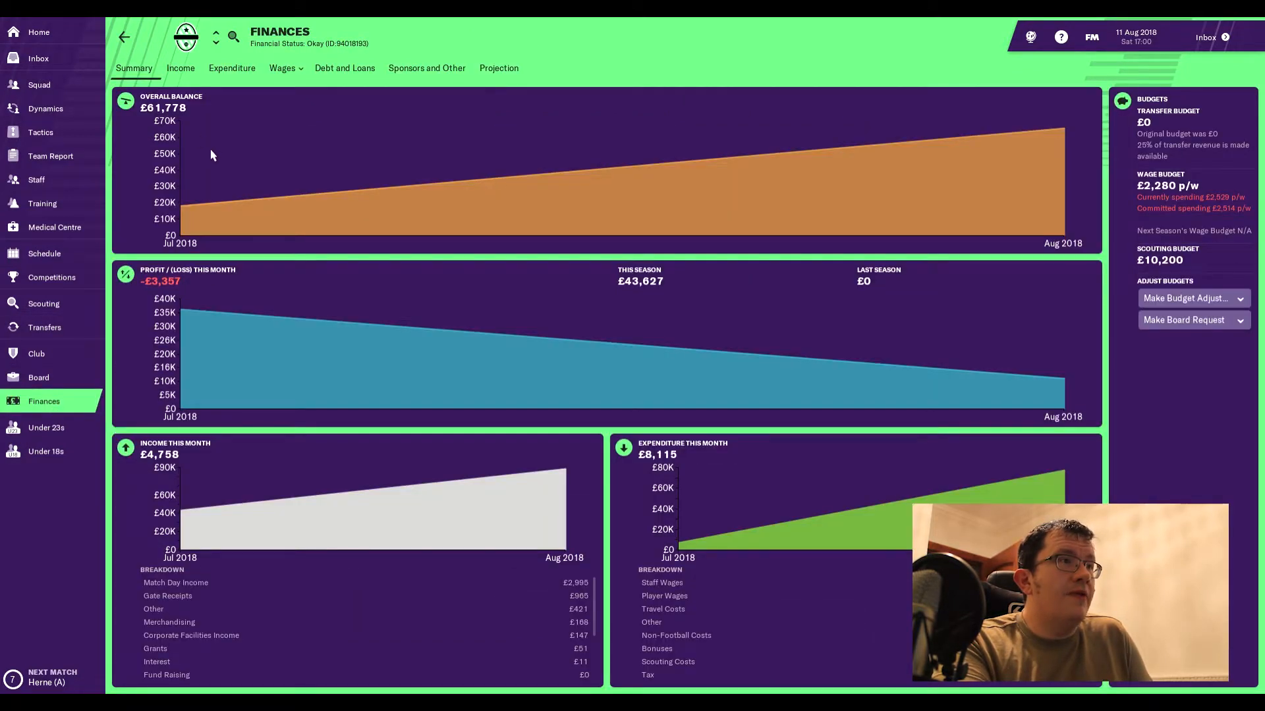
{"action": "mouse_move", "coordinate": [237, 161]}
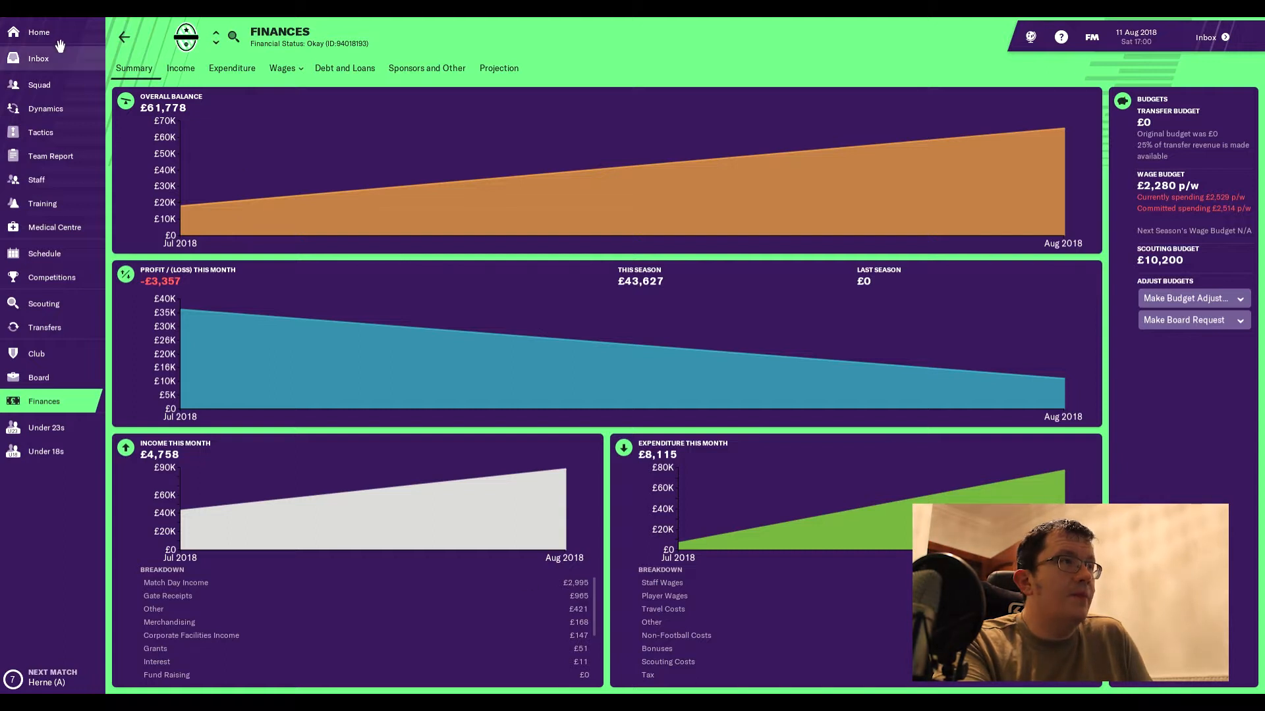
{"action": "mouse_move", "coordinate": [745, 249]}
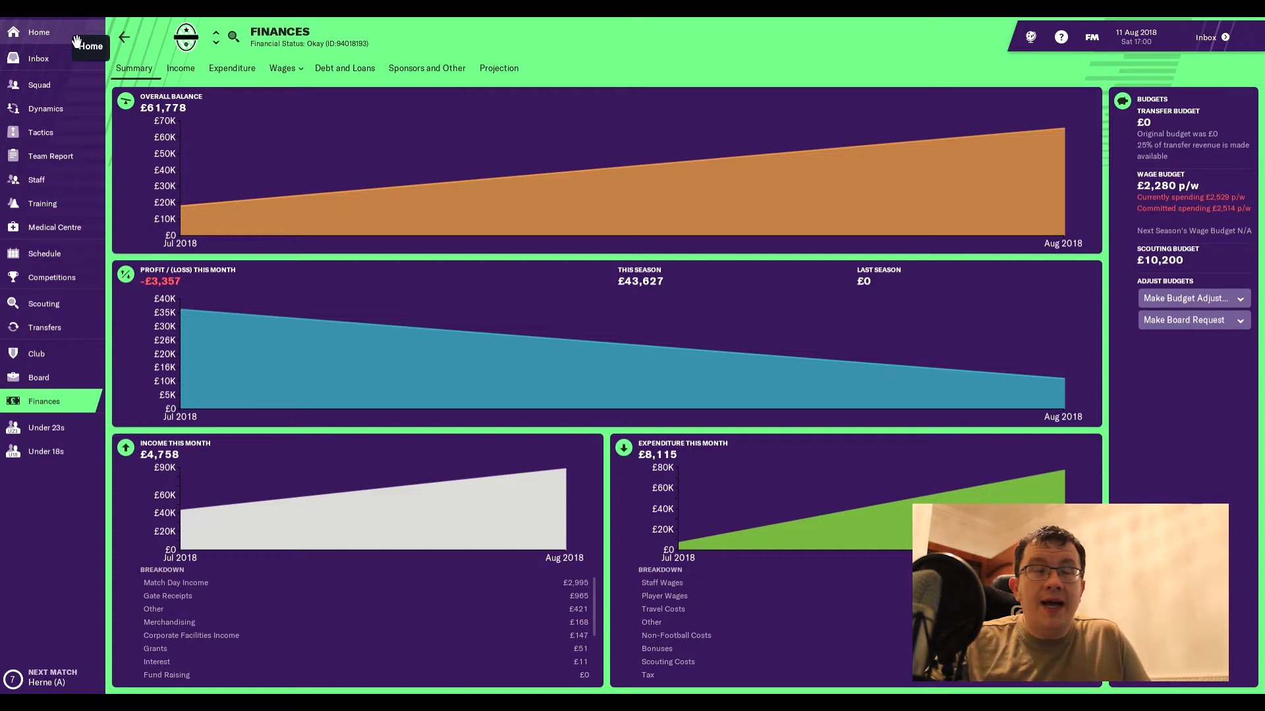
Return to the senior fixture schedule with Herne Bay away next.
{"action": "left_click", "coordinate": [44, 253]}
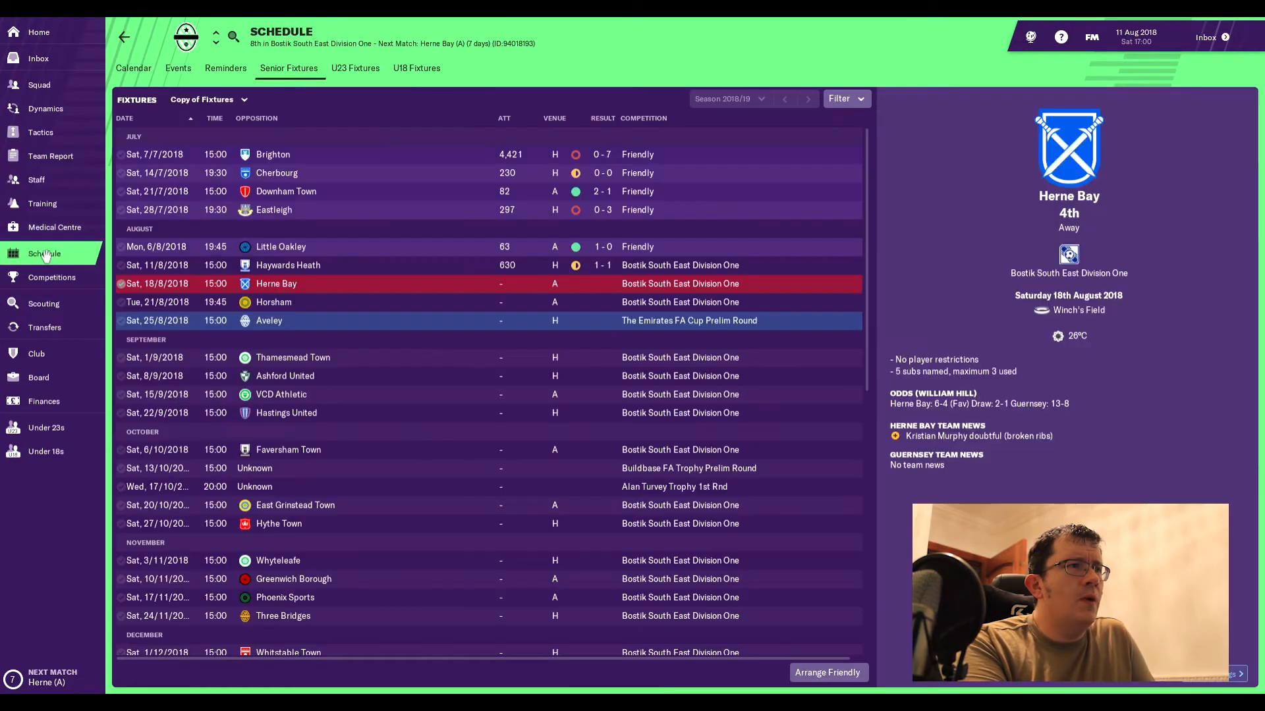
{"action": "mouse_move", "coordinate": [480, 349]}
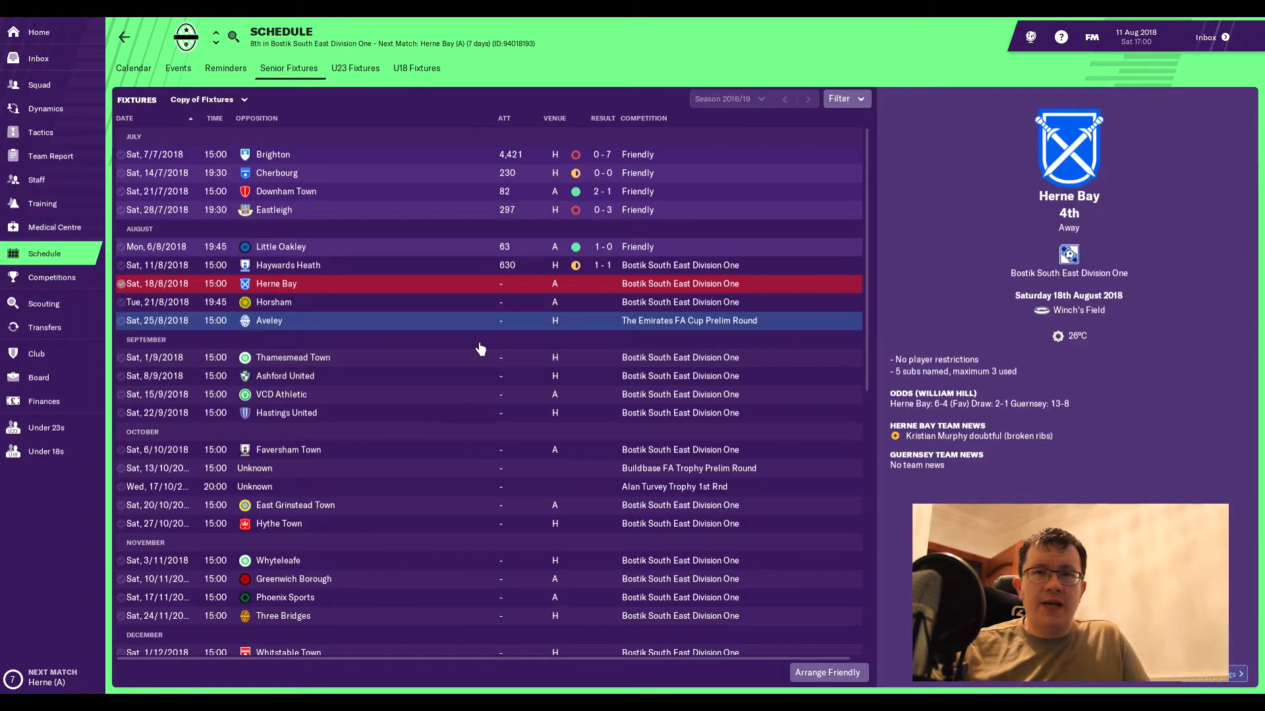